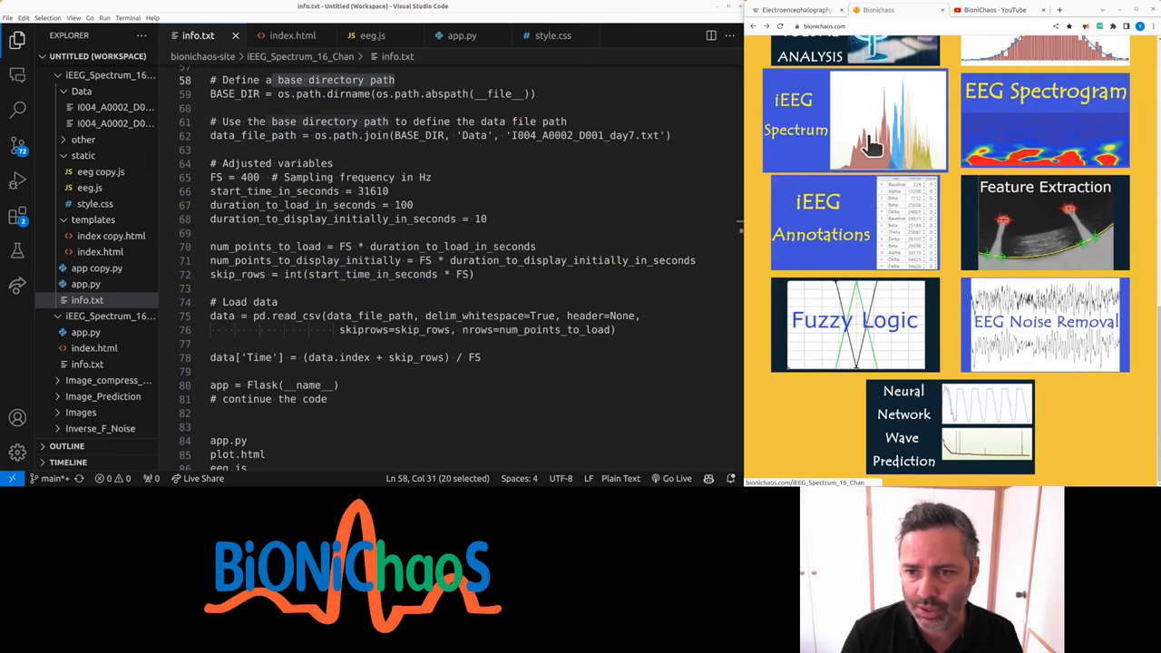
Step: Run app.py from its tab to launch the Flask debug server at 127.0.0.1:5000
{"action": "left_click", "coordinate": [461, 35]}
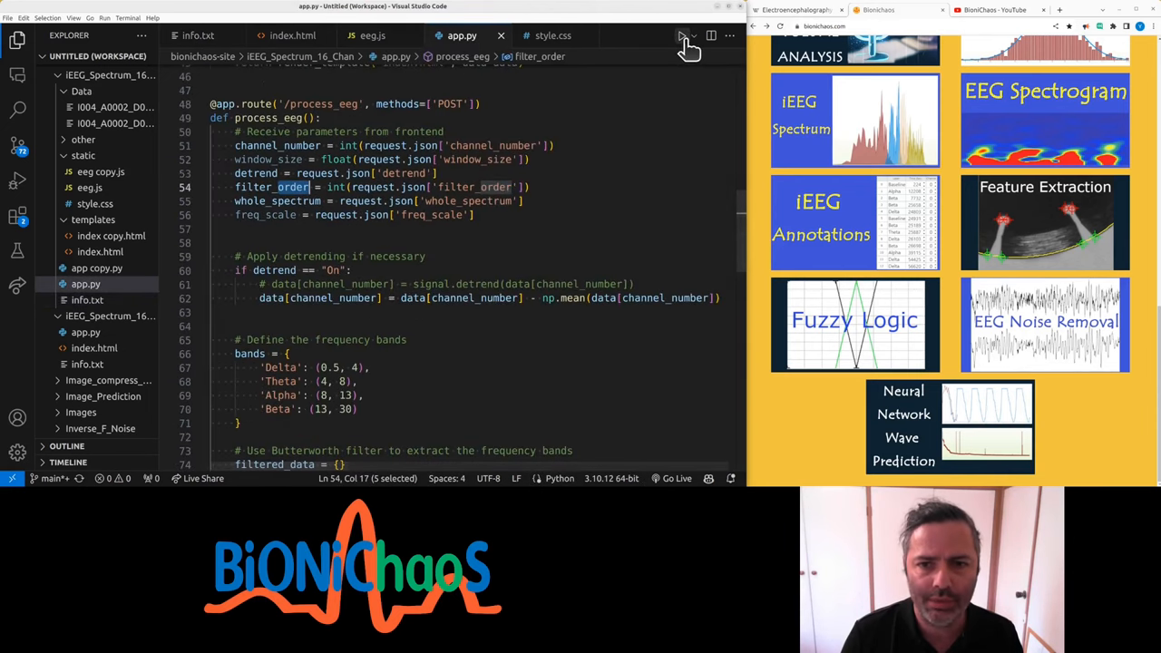
{"action": "left_click", "coordinate": [681, 35]}
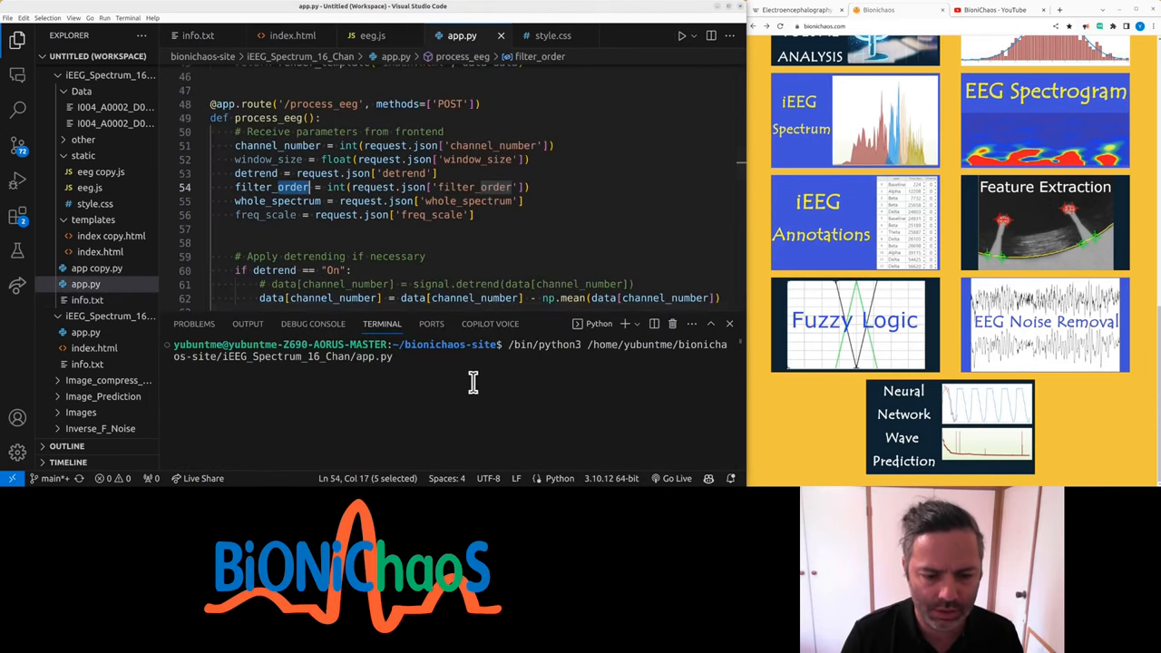
{"action": "mouse_move", "coordinate": [361, 395]}
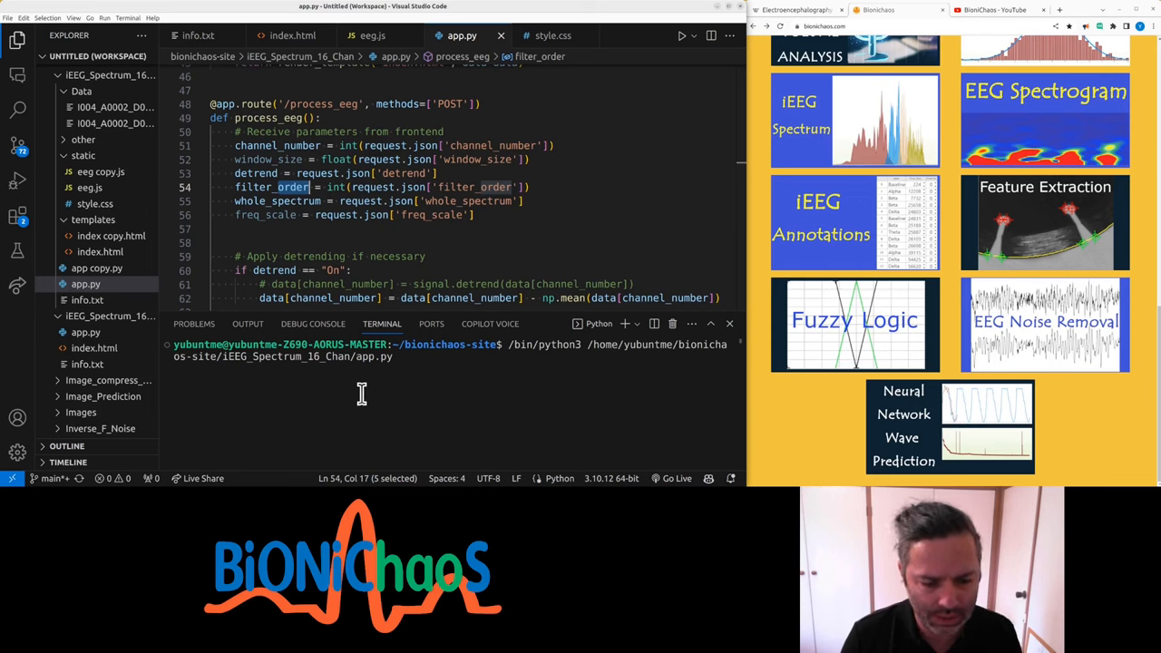
{"action": "key", "text": "Return"}
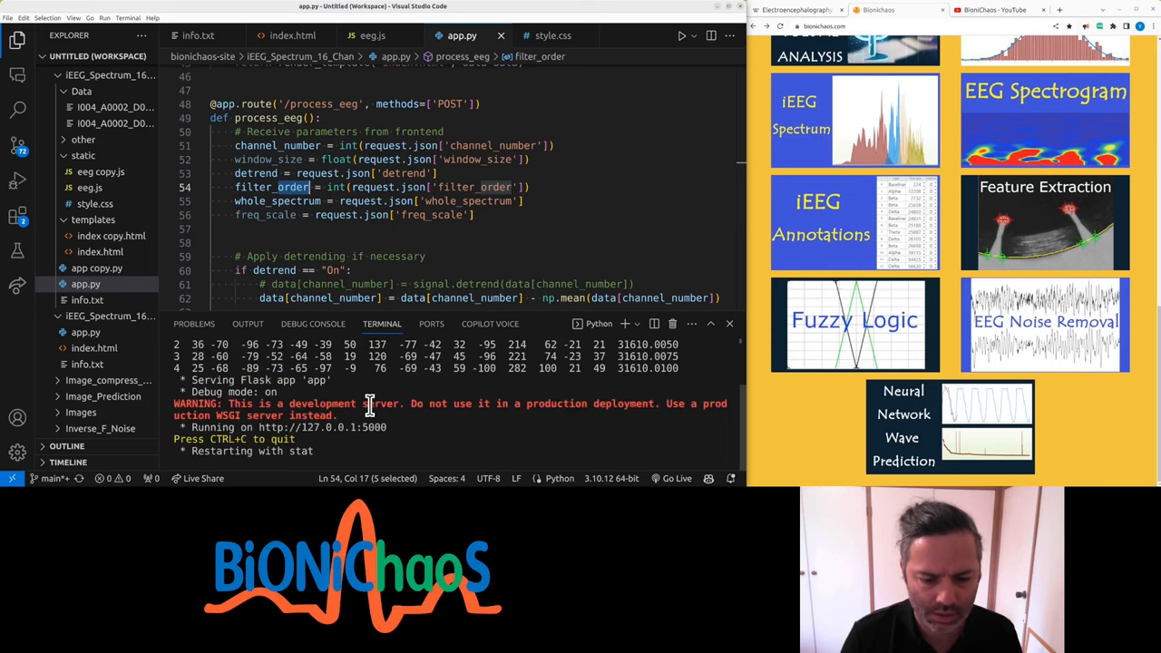
{"action": "mouse_move", "coordinate": [322, 427]}
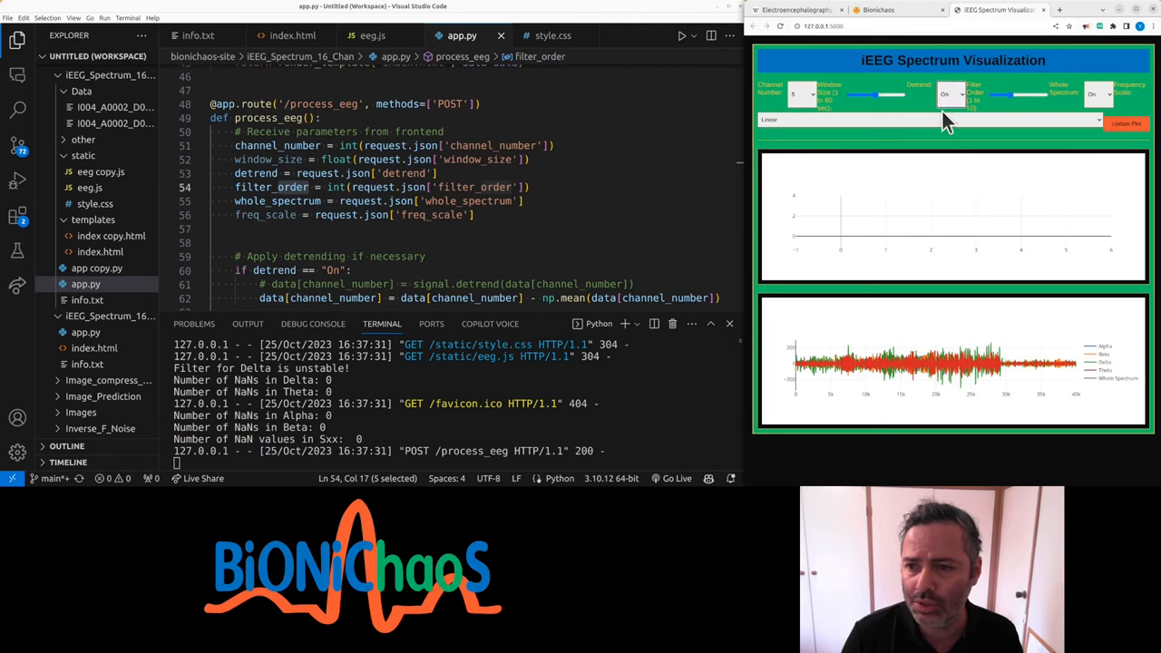
{"action": "mouse_move", "coordinate": [901, 219]}
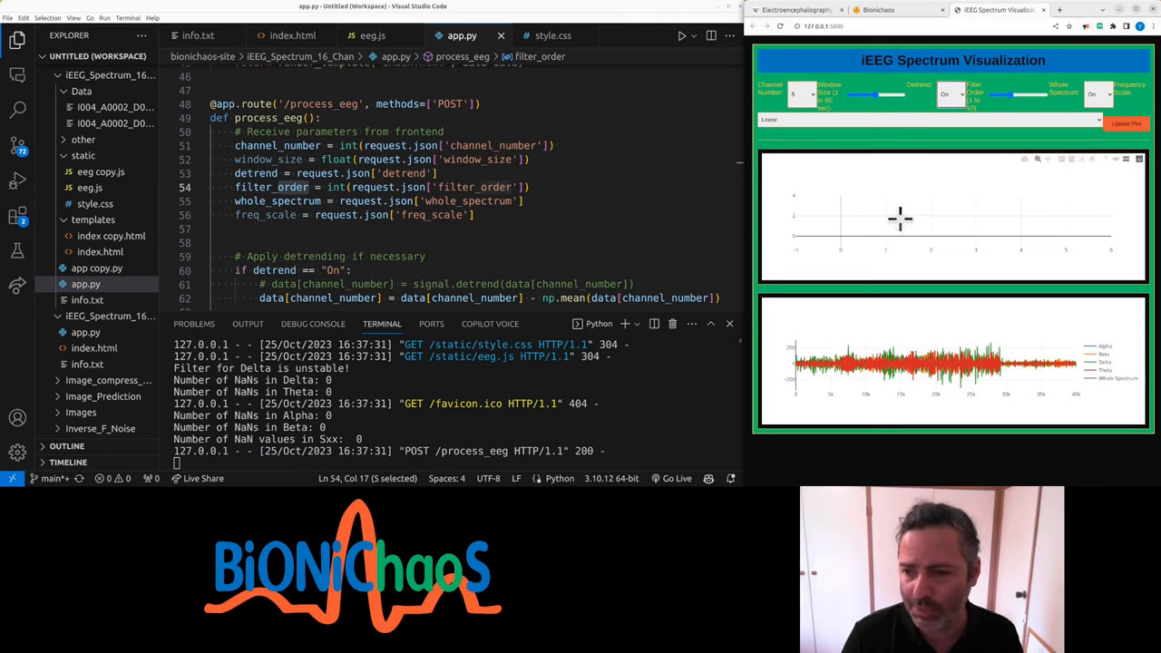
{"action": "mouse_move", "coordinate": [1110, 206]}
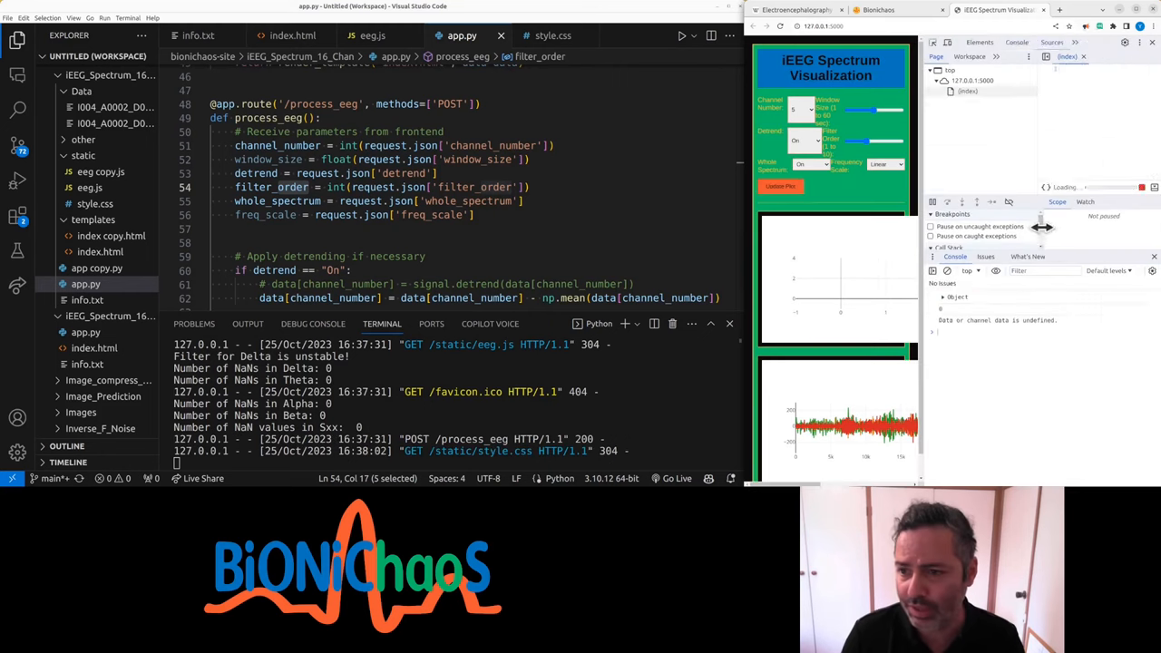
Step: Inspect eeg.js in DevTools and update the plots after changing the filter order
{"action": "left_click", "coordinate": [1016, 42]}
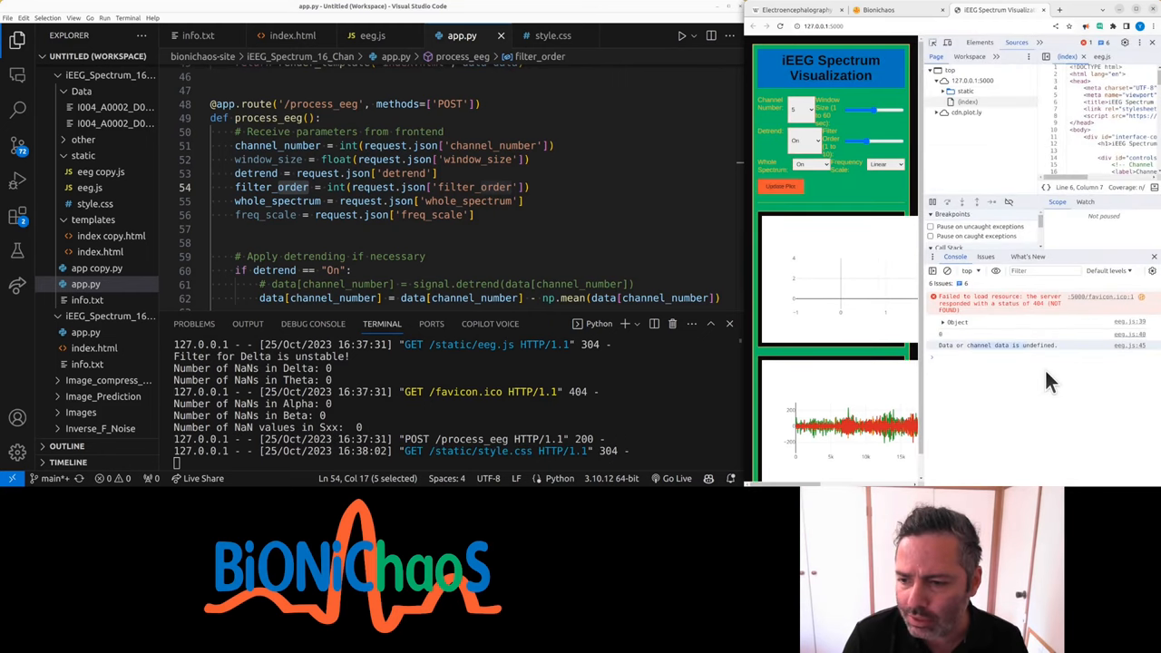
{"action": "left_click", "coordinate": [778, 186]}
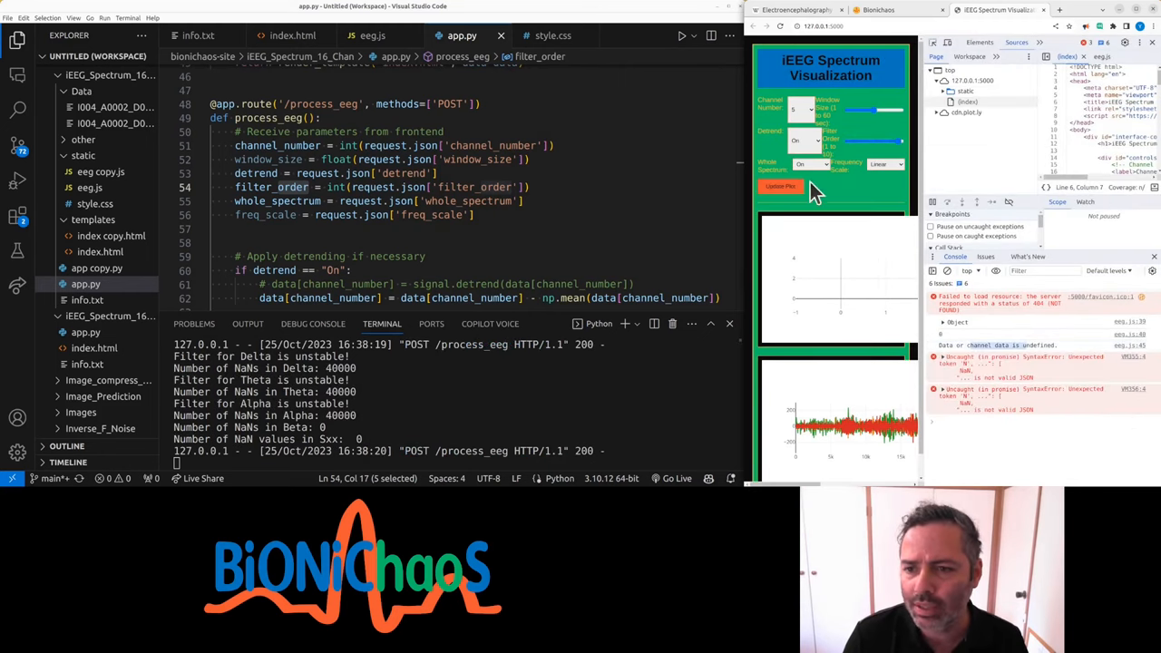
{"action": "left_click", "coordinate": [780, 186]}
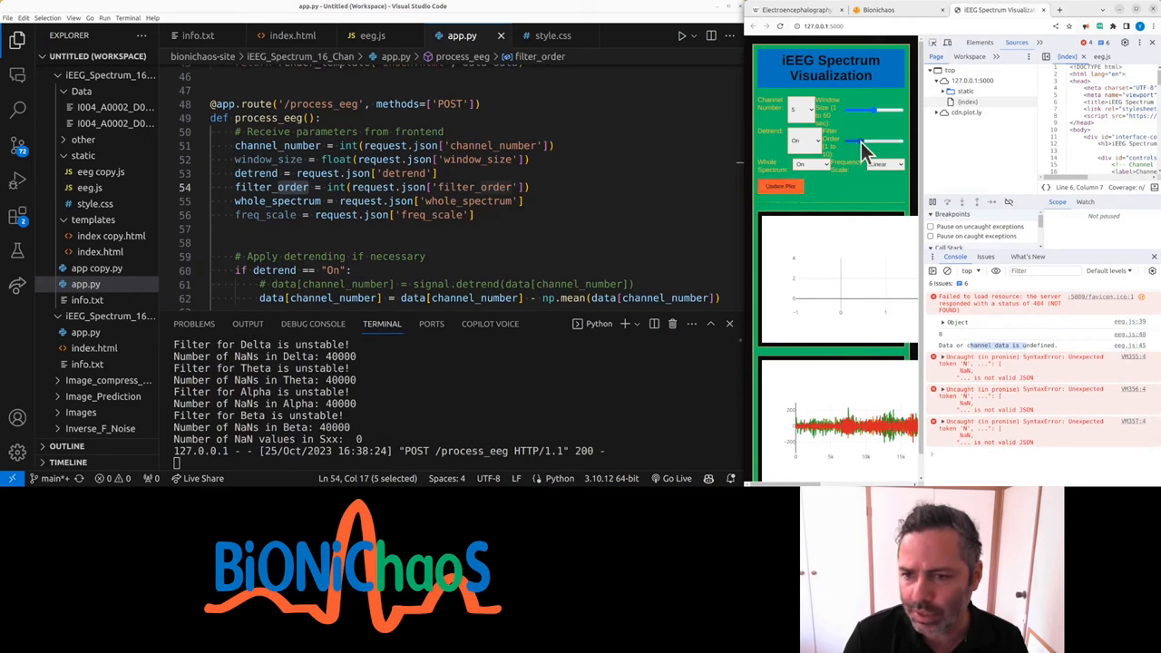
{"action": "left_click", "coordinate": [779, 186]}
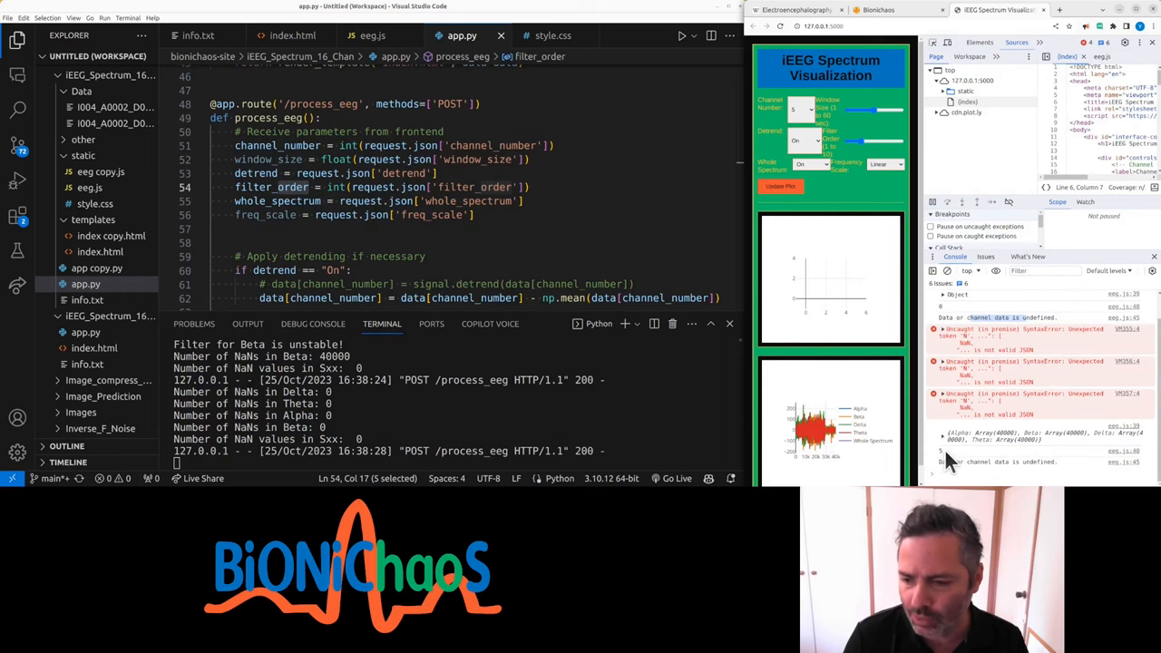
{"action": "left_click", "coordinate": [780, 187]}
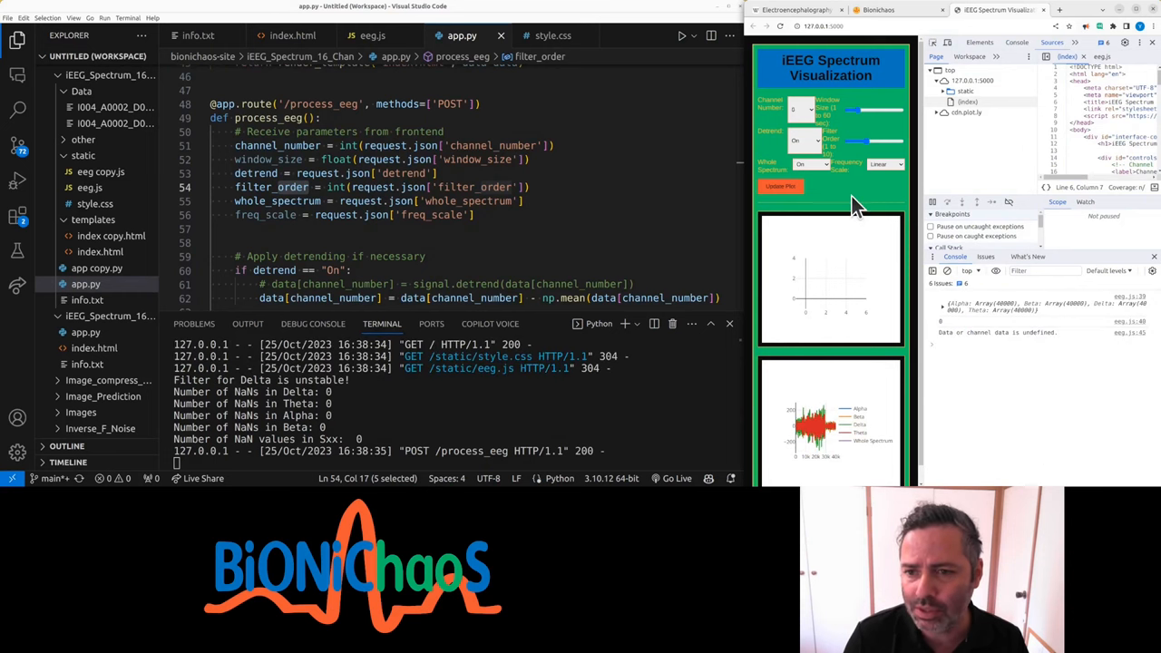
{"action": "mouse_move", "coordinate": [948, 331]}
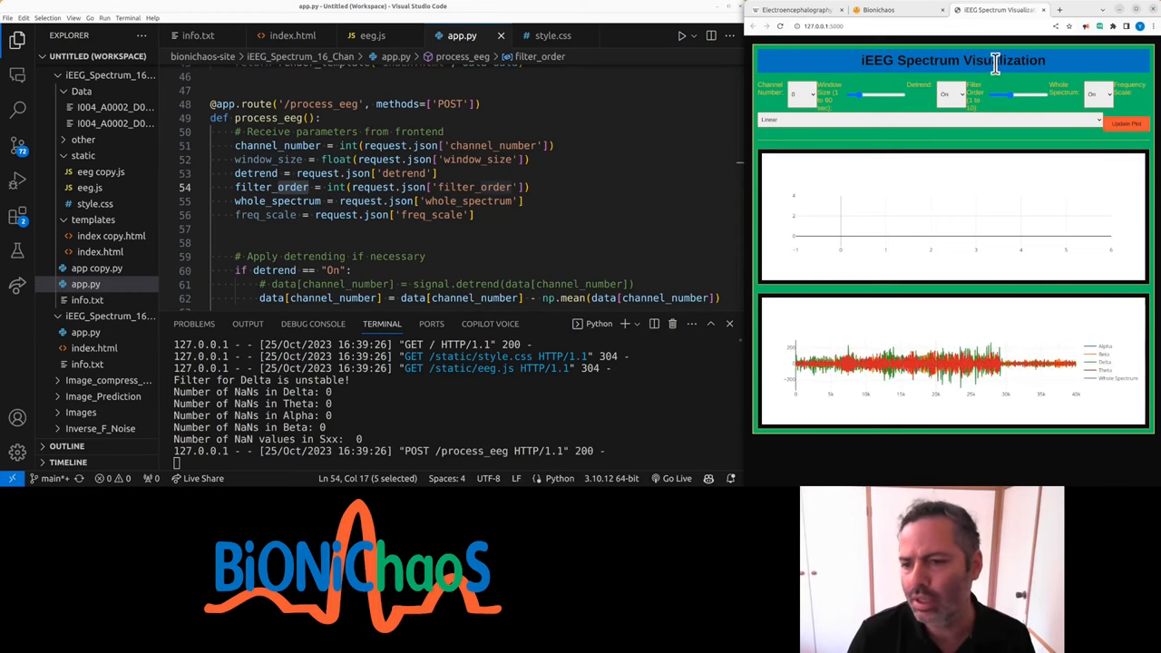
{"action": "mouse_move", "coordinate": [912, 149]}
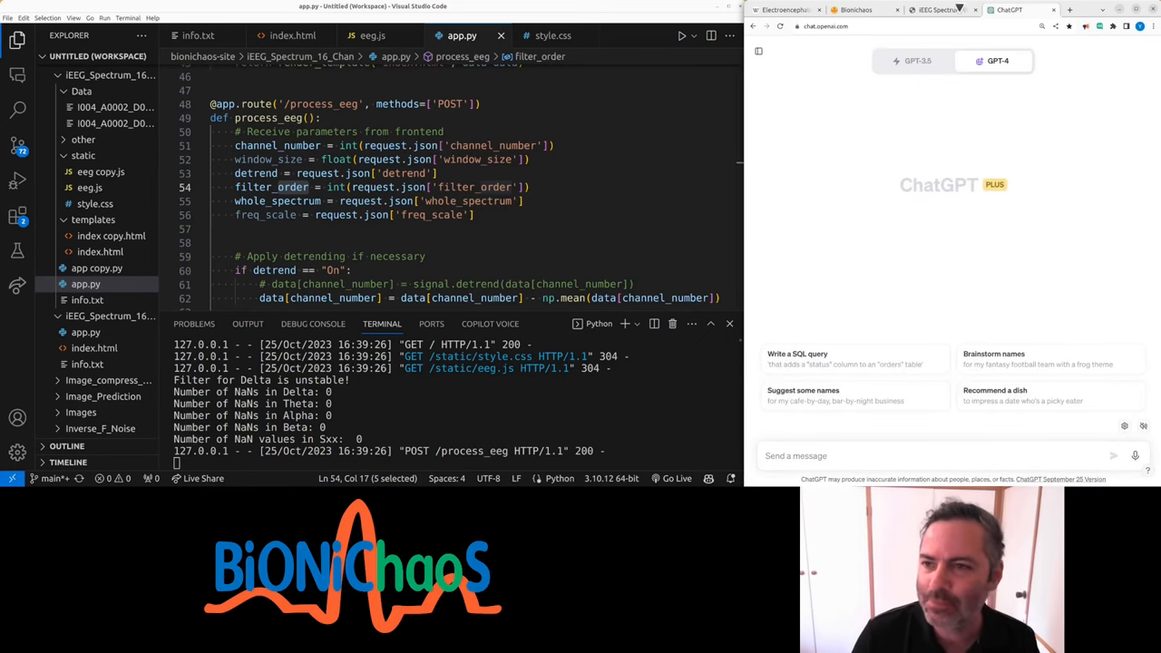
Step: Pick the GPT-4 model tab and choose its Default option
{"action": "left_click", "coordinate": [997, 61]}
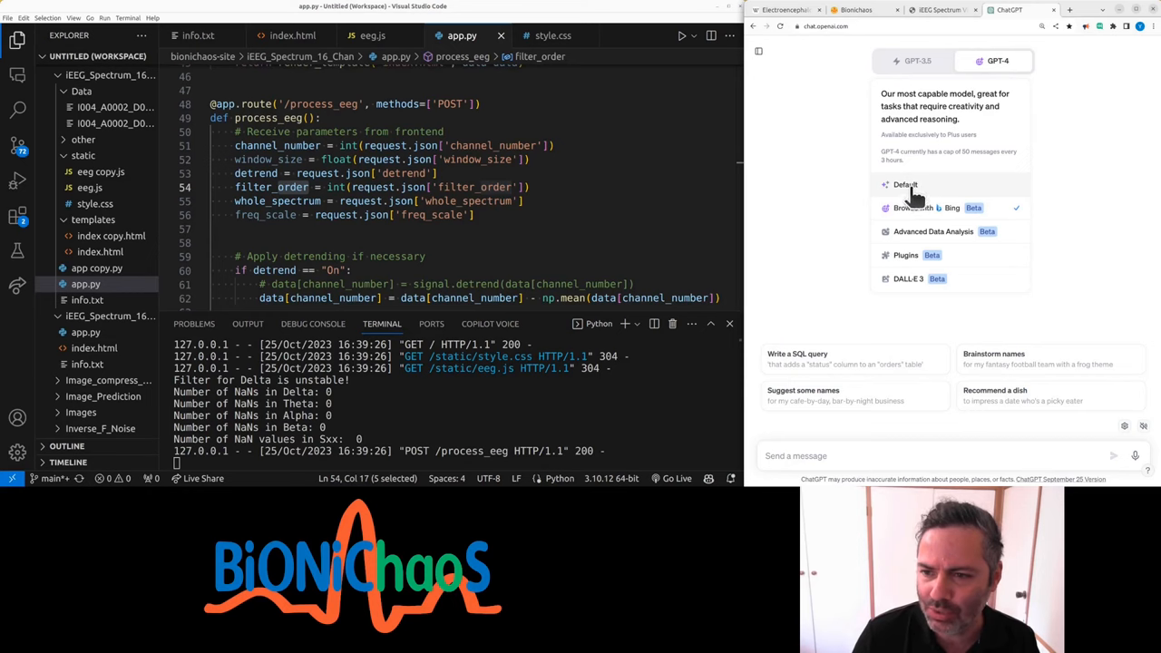
{"action": "left_click", "coordinate": [905, 184]}
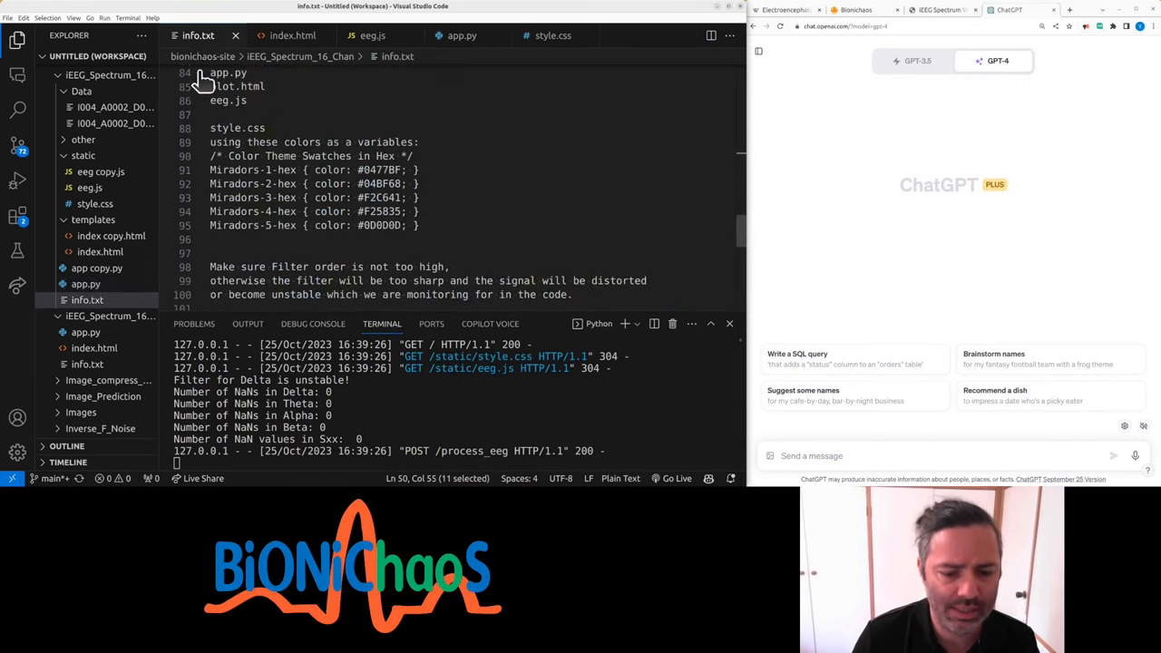
Step: Scroll info.txt from folder structure to colour swatches, then bring back the spectrum app
{"action": "scroll", "scroll_direction": "down", "scroll_amount": 3}
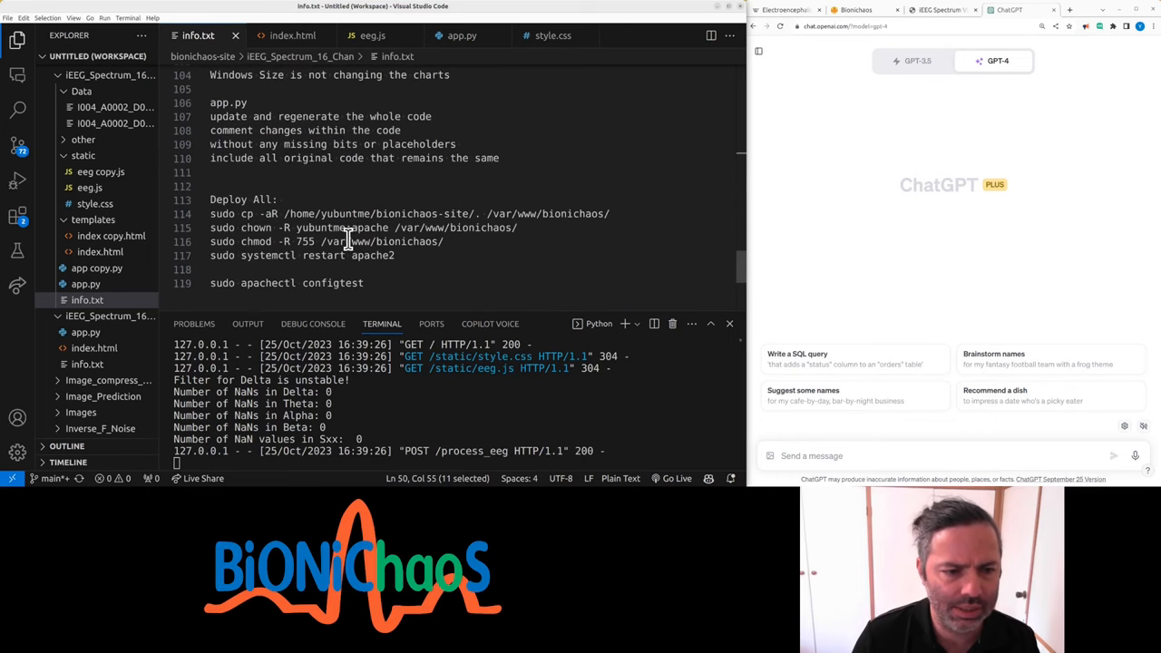
{"action": "scroll", "scroll_direction": "up", "scroll_amount": 3}
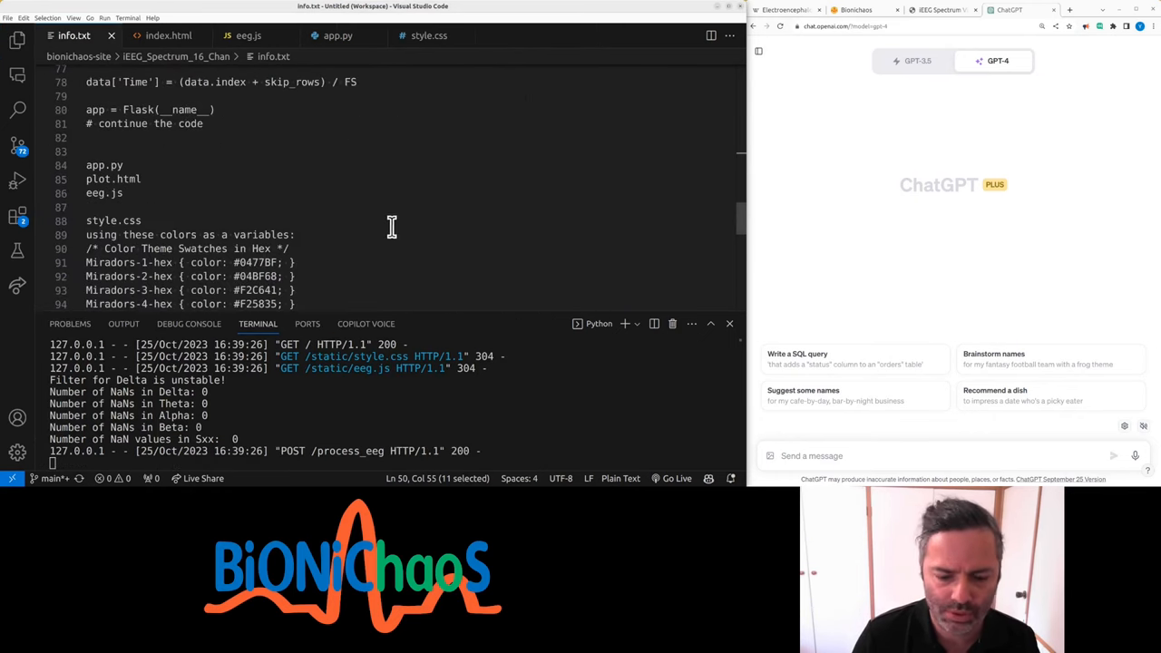
{"action": "scroll", "scroll_direction": "up", "scroll_amount": 3}
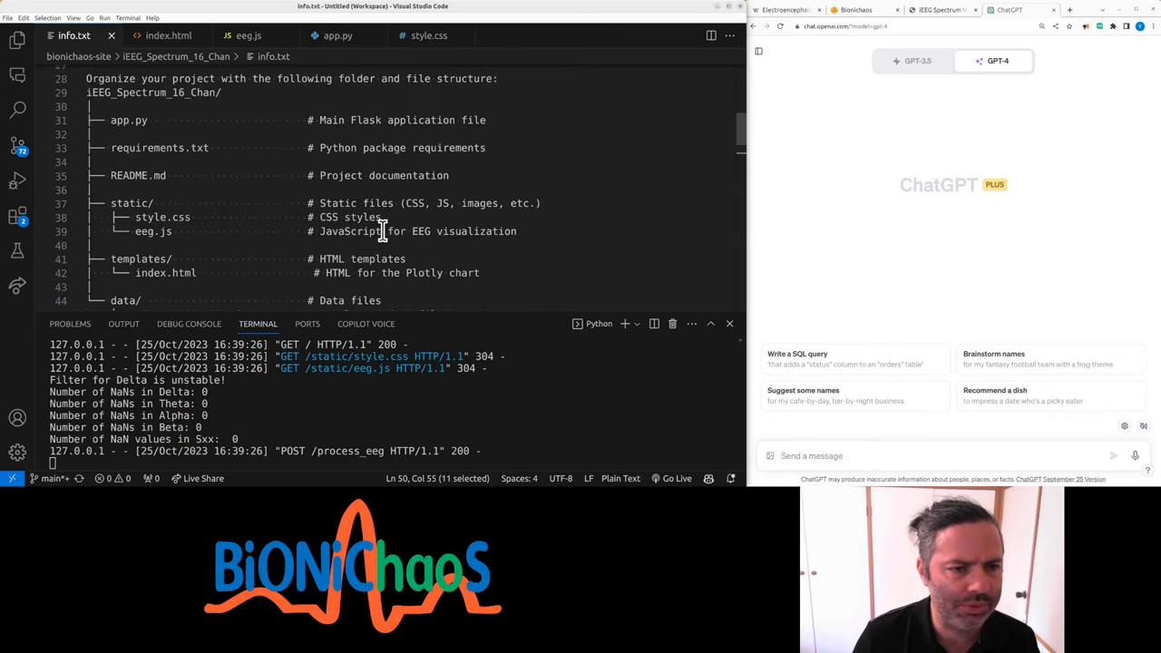
{"action": "scroll", "scroll_direction": "down", "scroll_amount": 3}
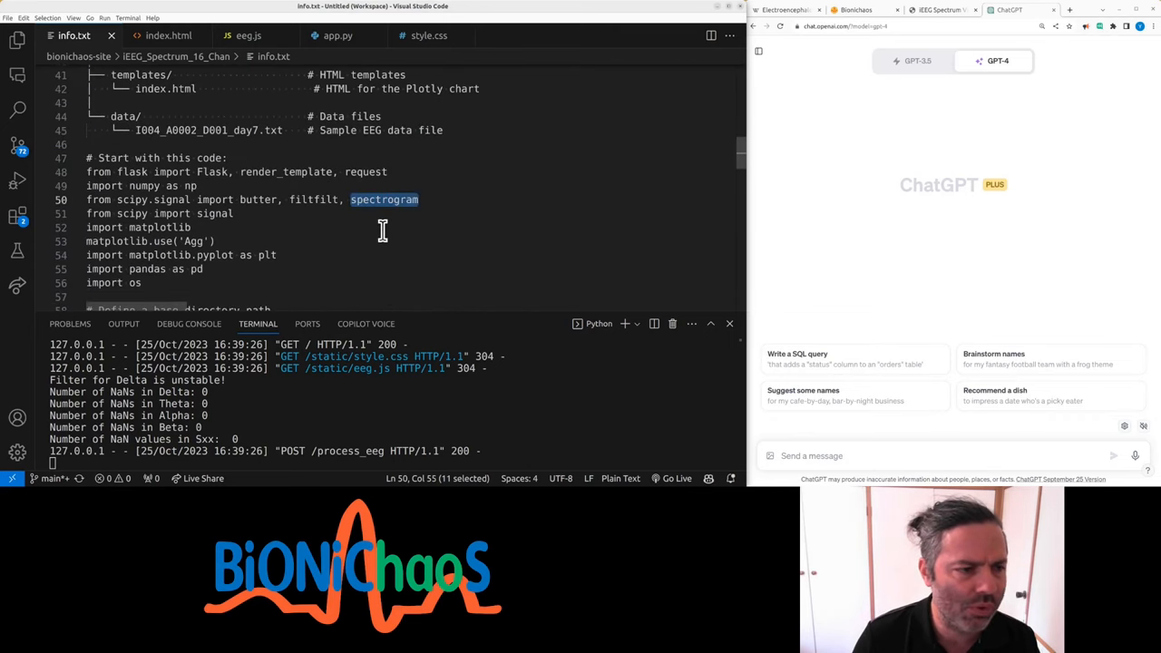
{"action": "scroll", "scroll_direction": "down", "scroll_amount": 3}
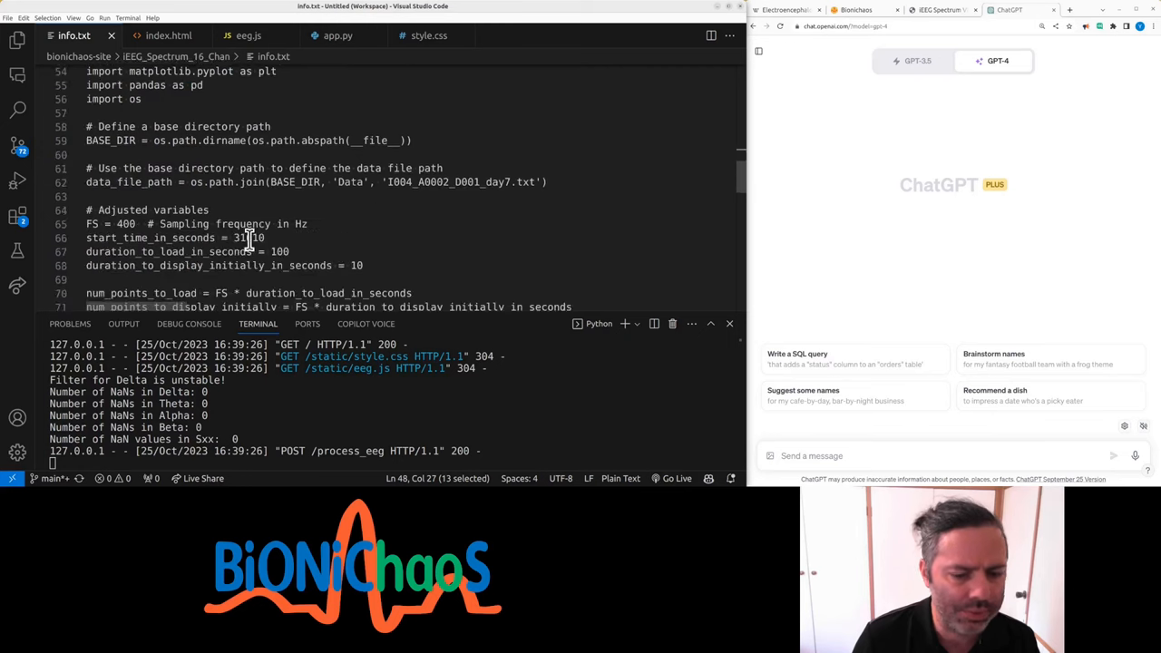
{"action": "scroll", "scroll_direction": "down", "scroll_amount": 3}
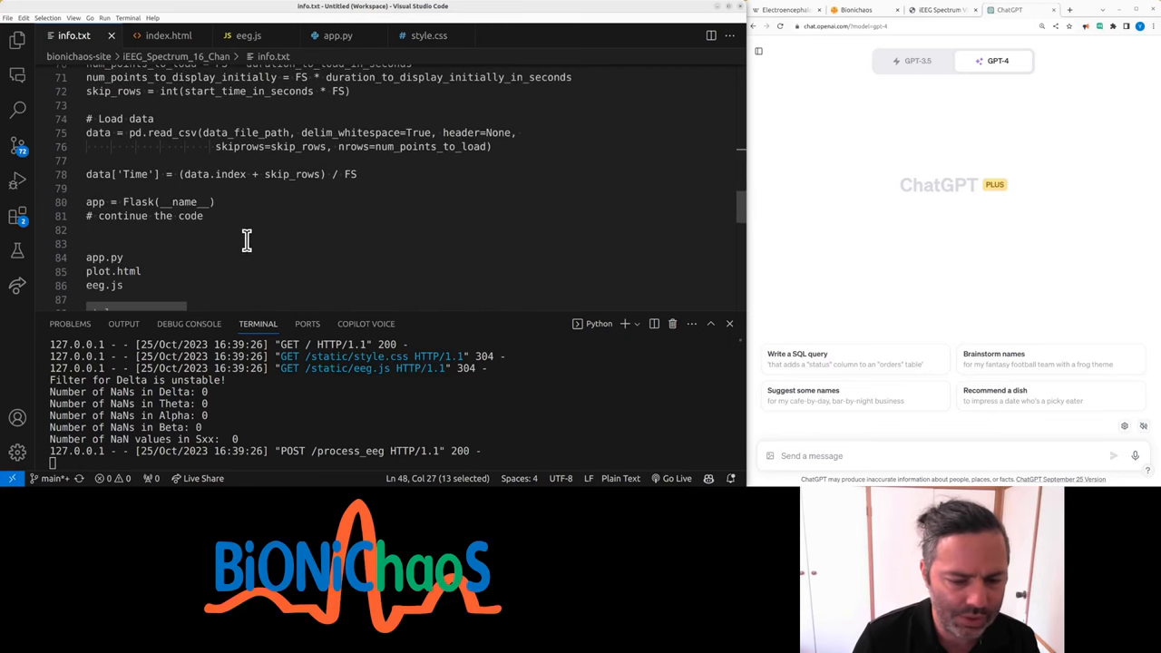
{"action": "mouse_move", "coordinate": [210, 227]}
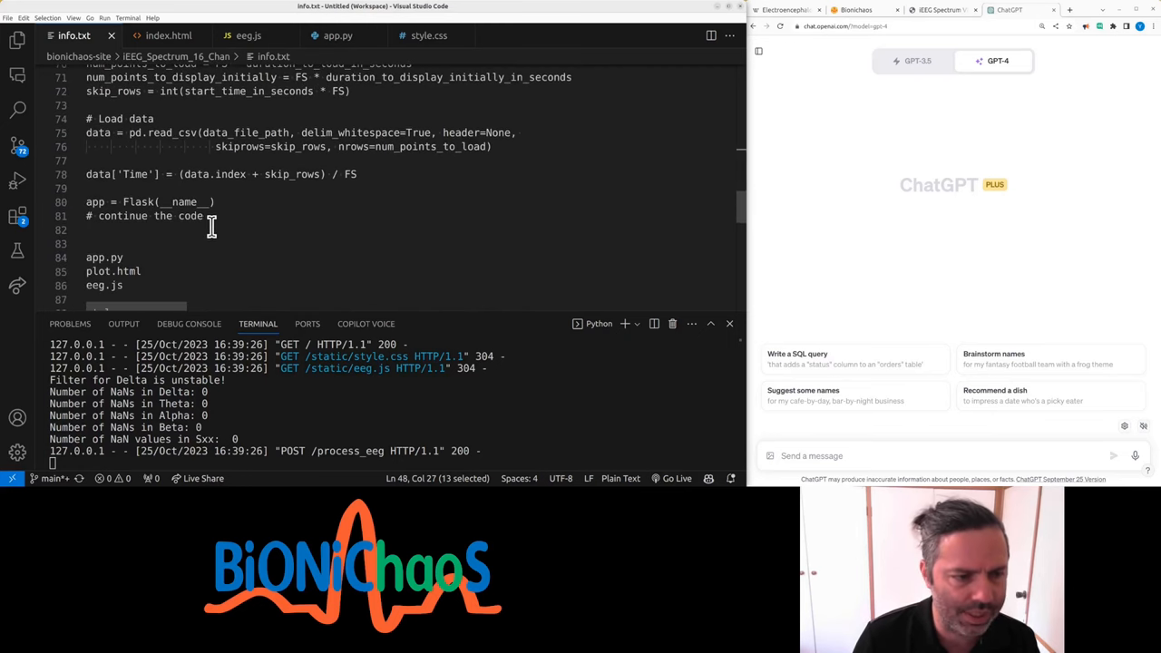
{"action": "scroll", "scroll_direction": "down", "scroll_amount": 3}
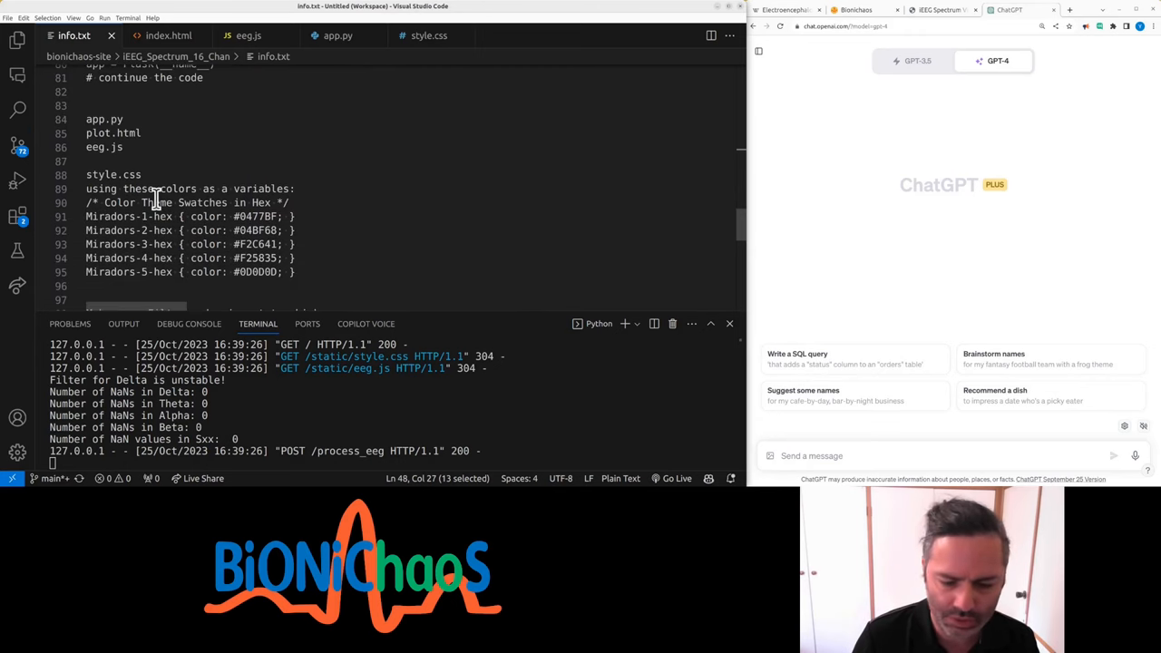
{"action": "left_click", "coordinate": [942, 10]}
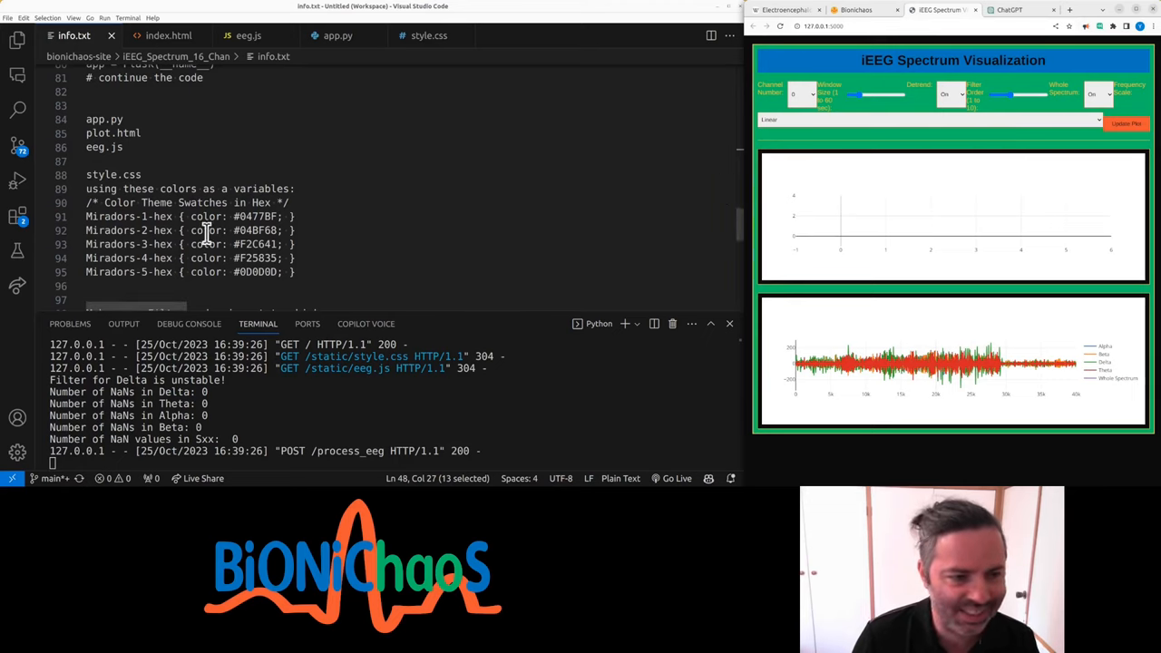
Step: Edit the bug notes, adding 'Frequency Scale is not working properly'
{"action": "left_click_drag", "start_coordinate": [188, 216], "coordinate": [291, 272]}
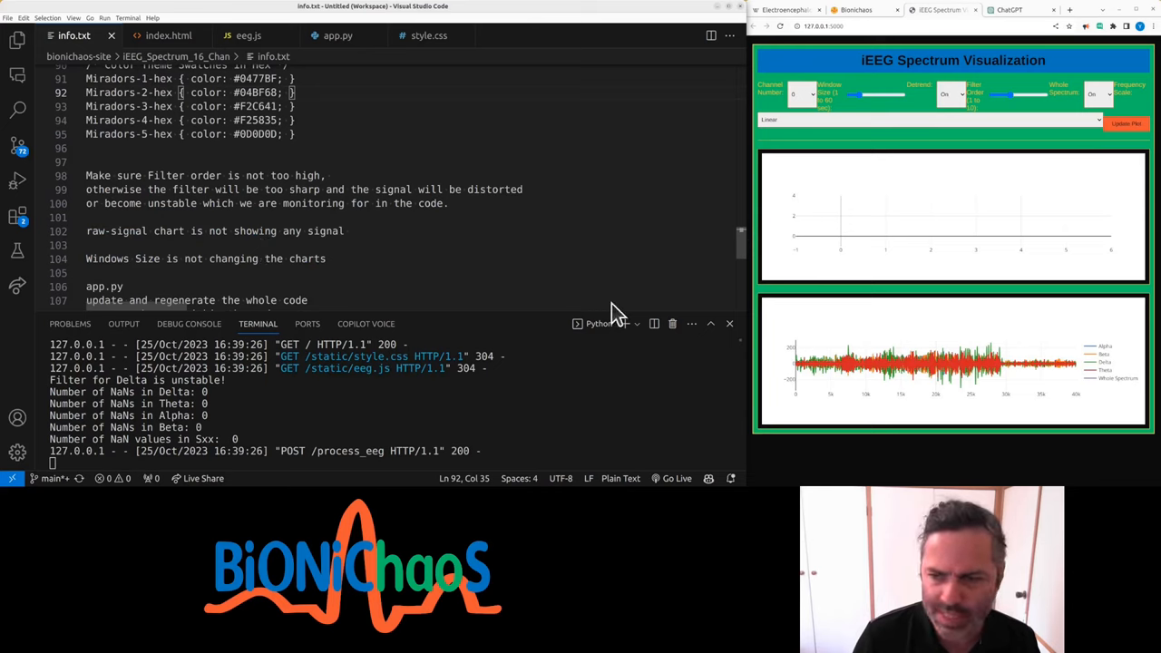
{"action": "mouse_move", "coordinate": [124, 181]}
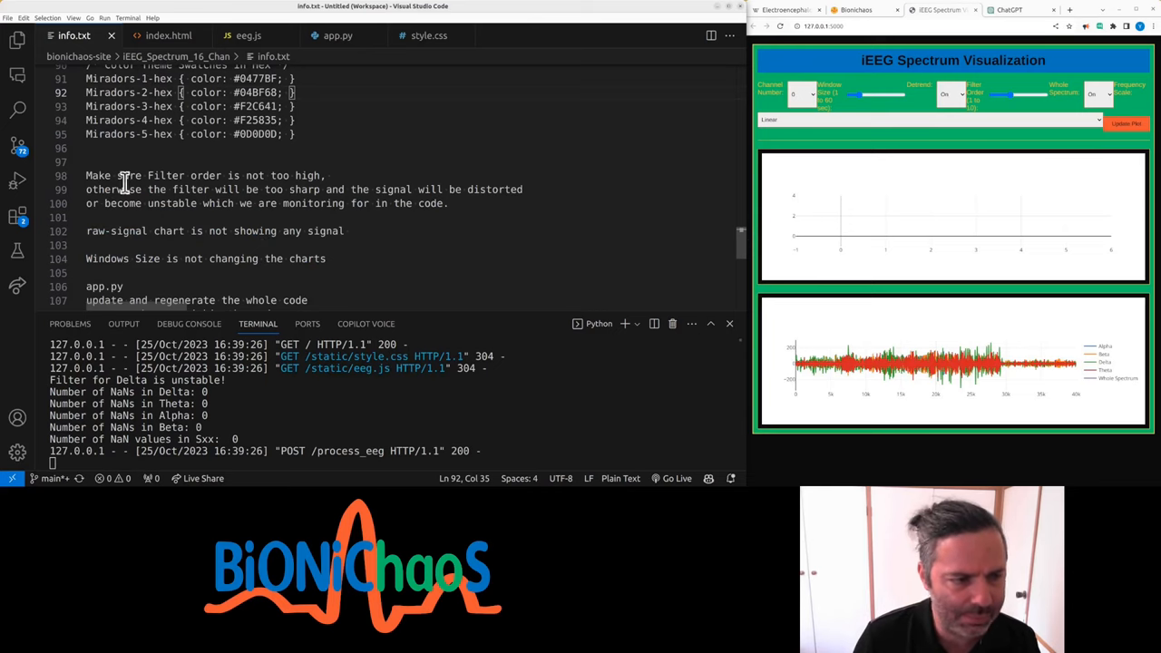
{"action": "left_click_drag", "start_coordinate": [85, 175], "coordinate": [196, 190]}
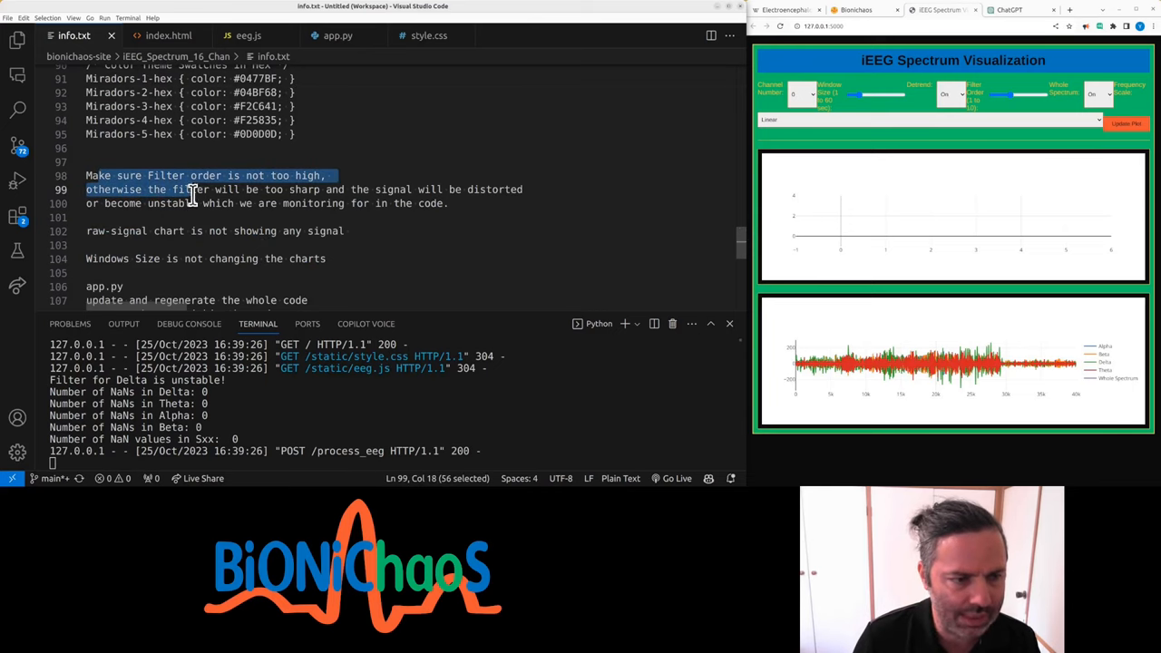
{"action": "double_click", "coordinate": [128, 175]}
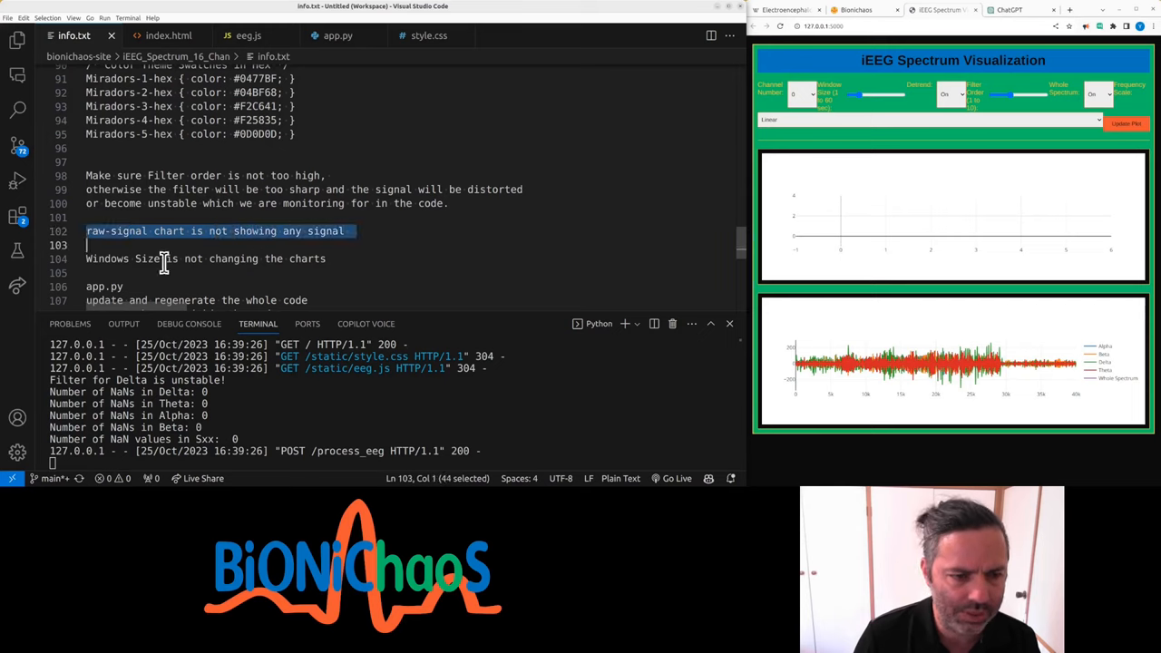
{"action": "type", "text": "input"}
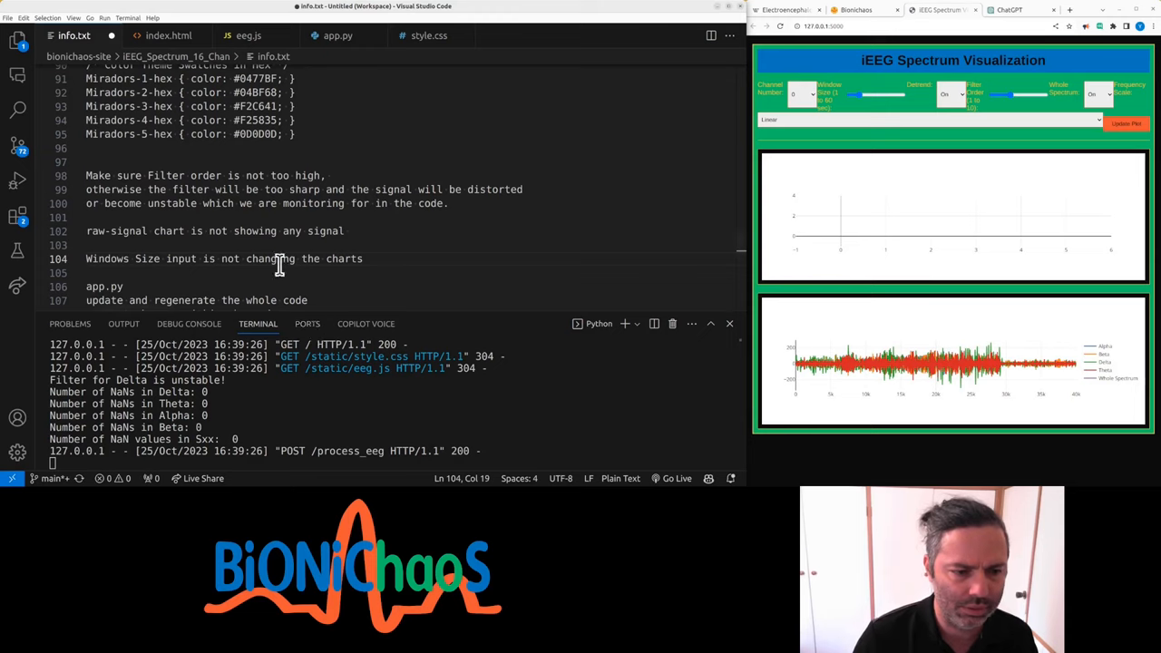
{"action": "type", "text": "updat"}
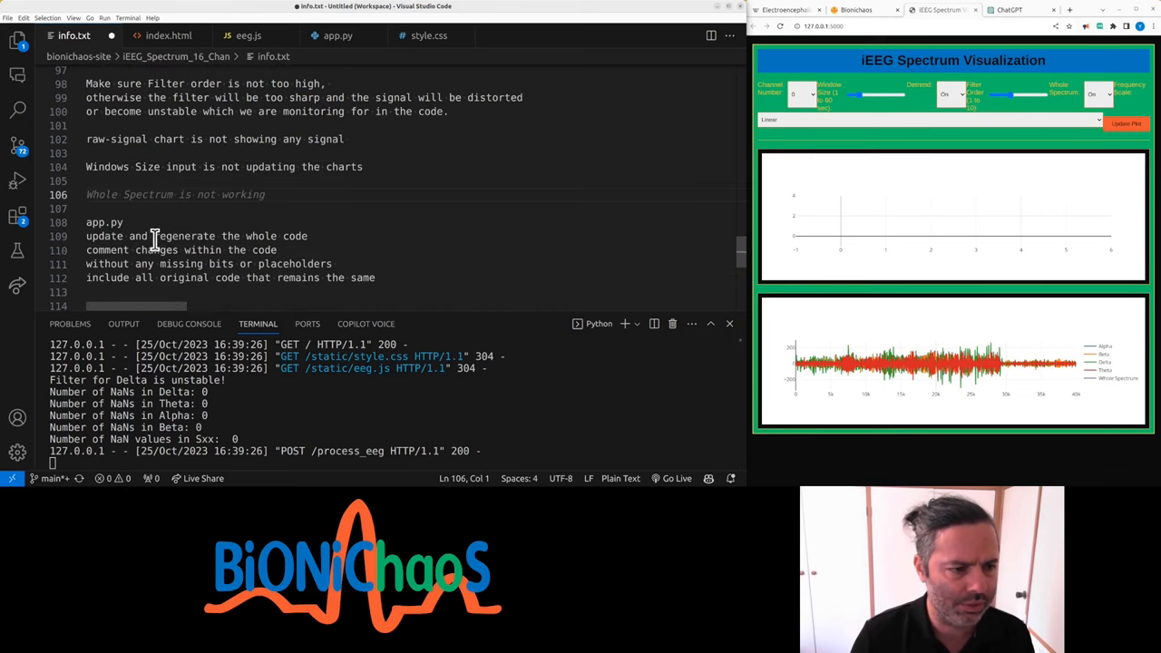
{"action": "type", "text": "properly"}
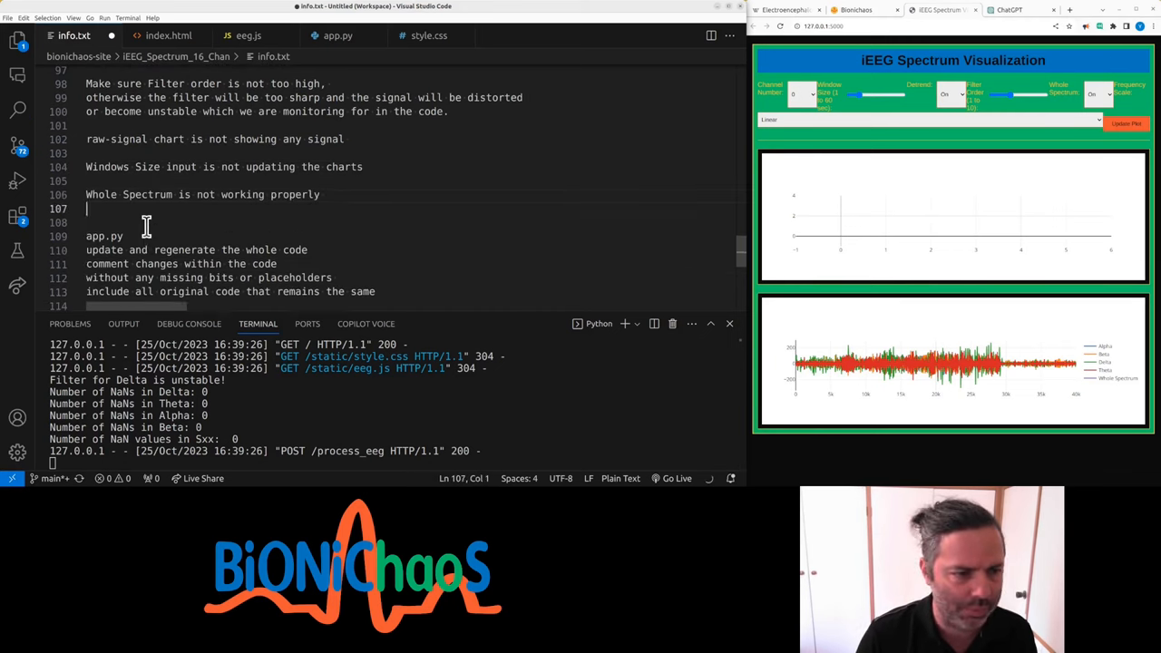
{"action": "type", "text": "Frequency Scale is not working properly"}
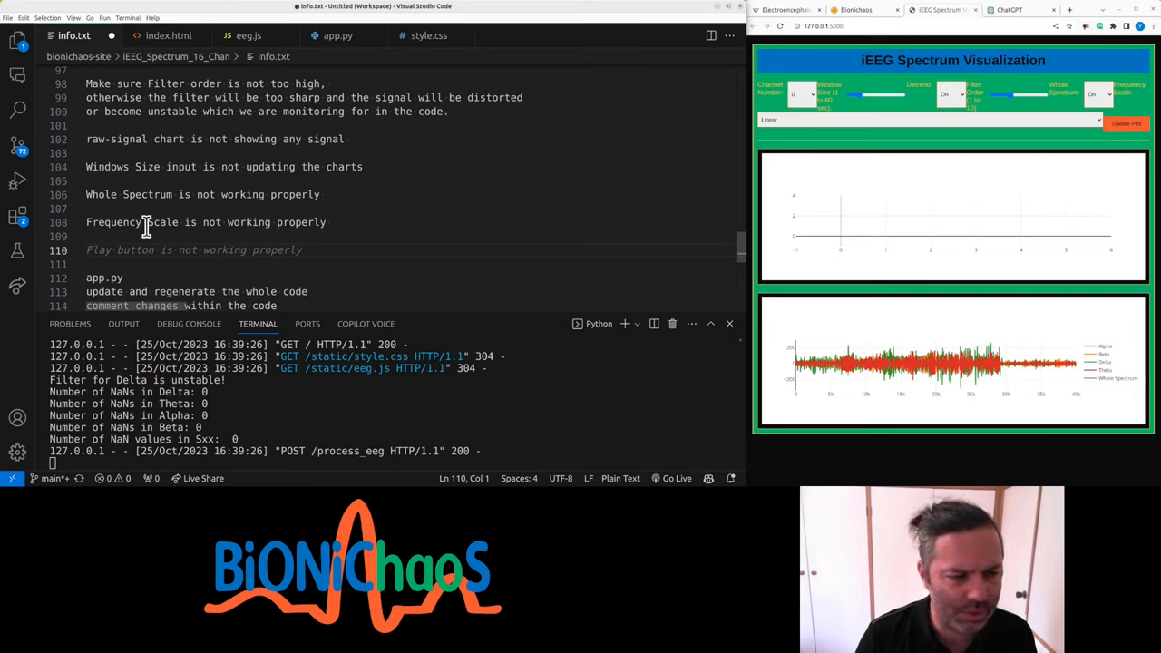
Step: Add notes on the file scroller, time/power axes for the second chart, and missing Play button
{"action": "type", "text": "file scroller is missing"}
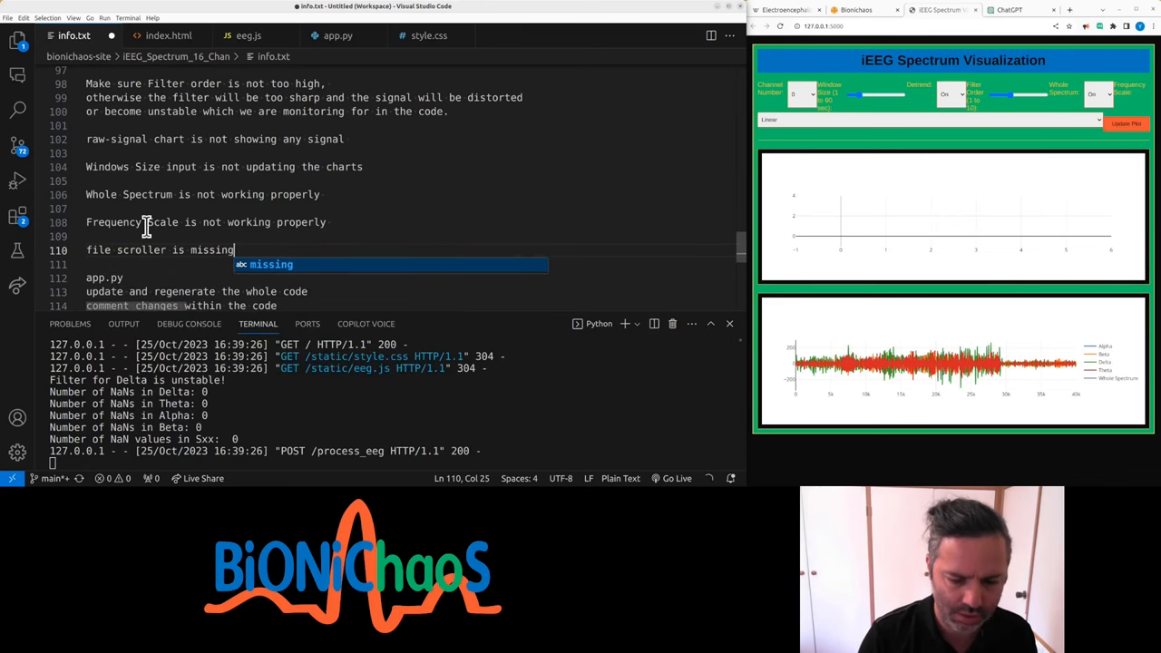
{"action": "type", "text": "Make su"}
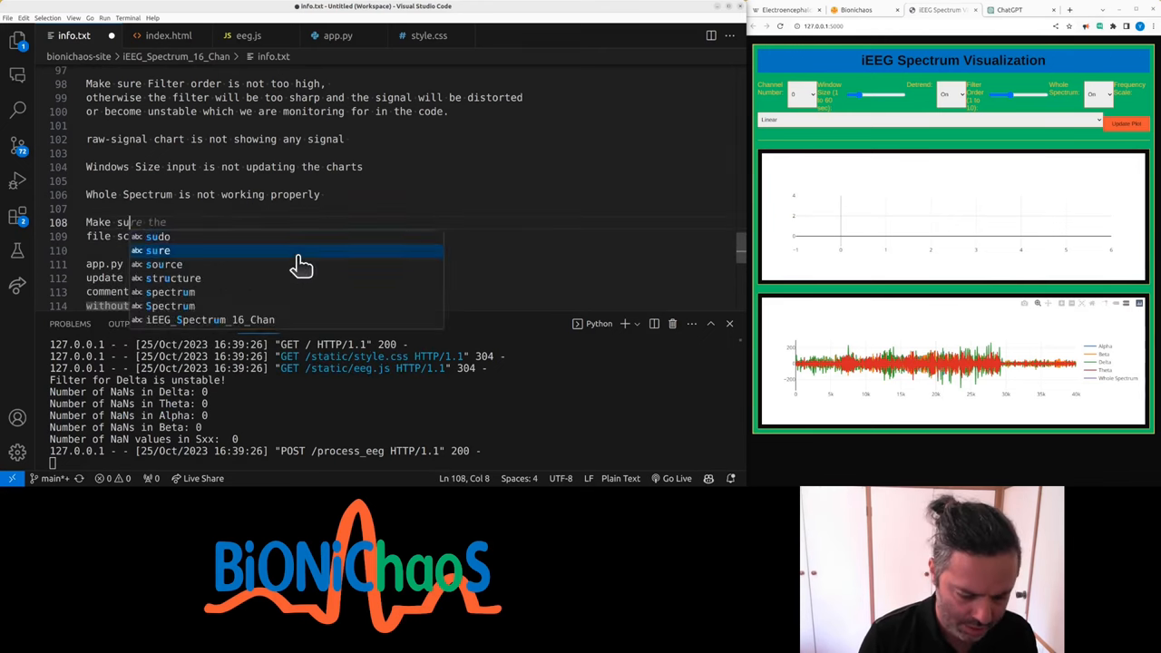
{"action": "type", "text": "second chart has frequency as the x-axis and power as the y-axis"}
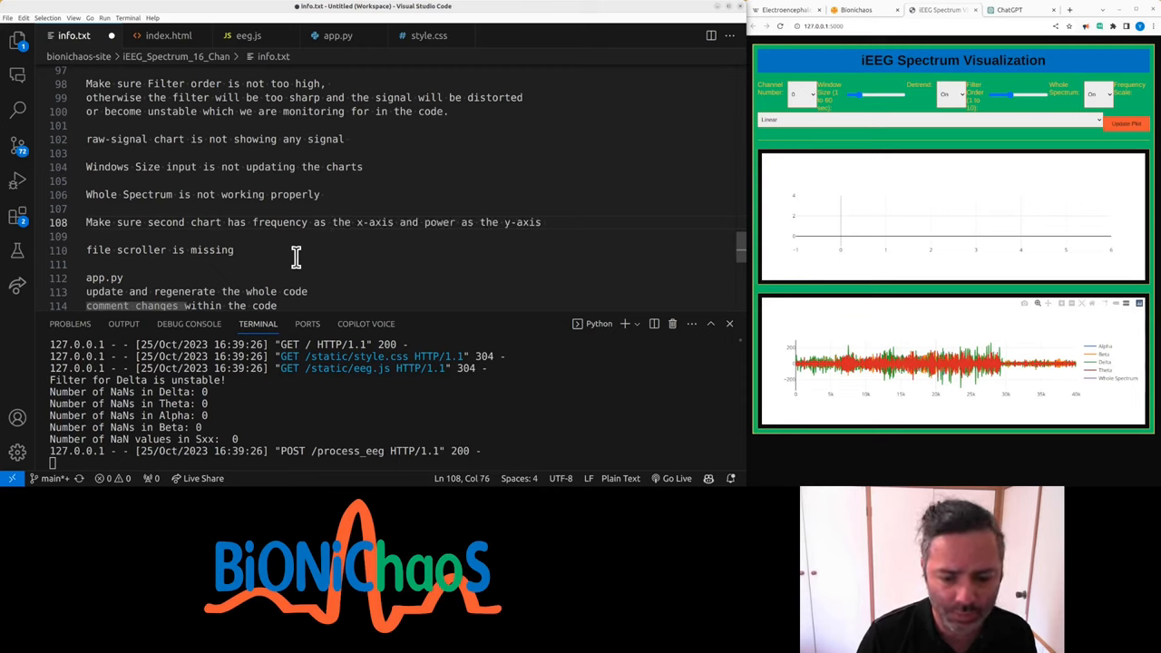
{"action": "double_click", "coordinate": [142, 138]}
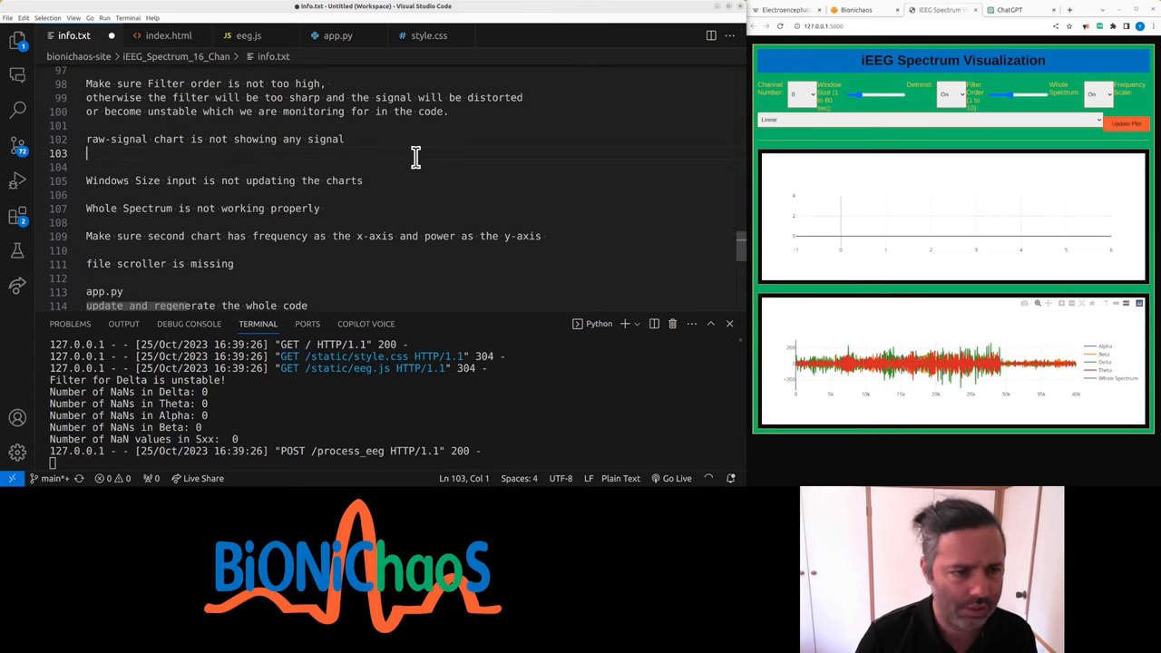
{"action": "type", "text": "Make sure the chart has"}
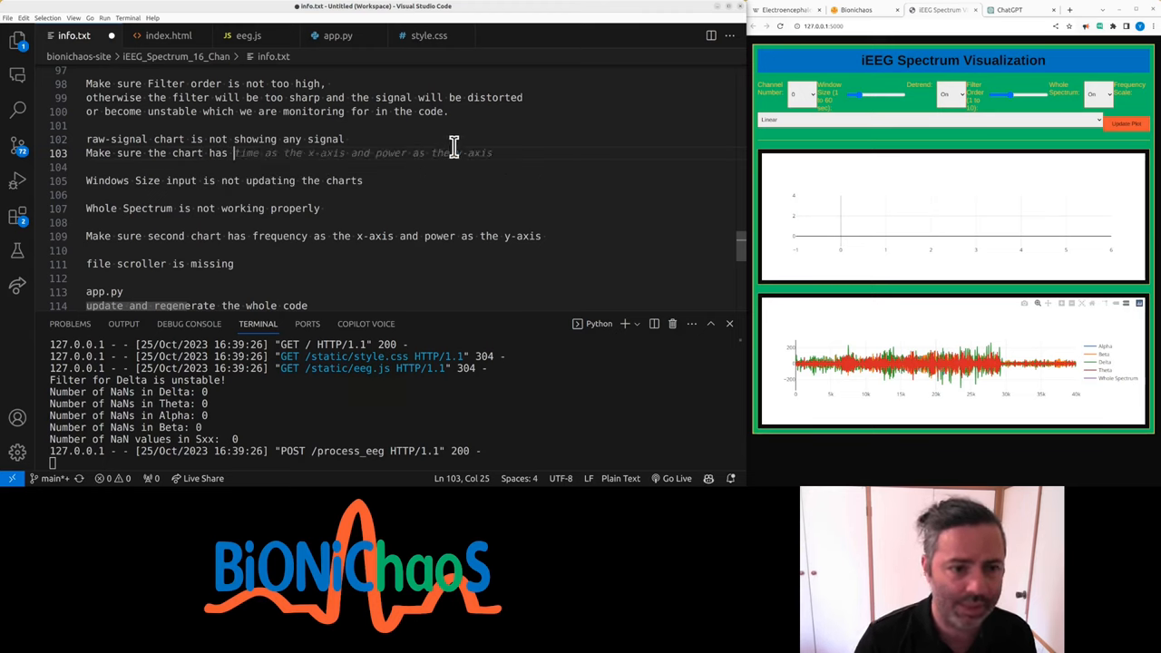
{"action": "type", "text": "time as the x-axis and power as the y-axis"}
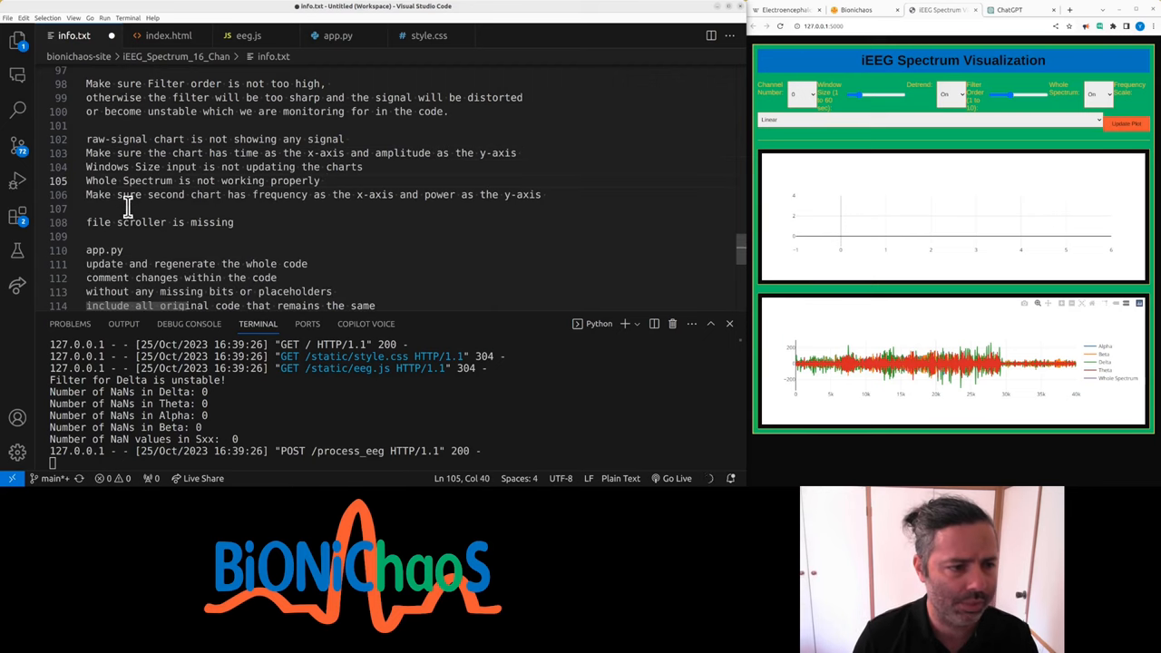
{"action": "double_click", "coordinate": [211, 209]}
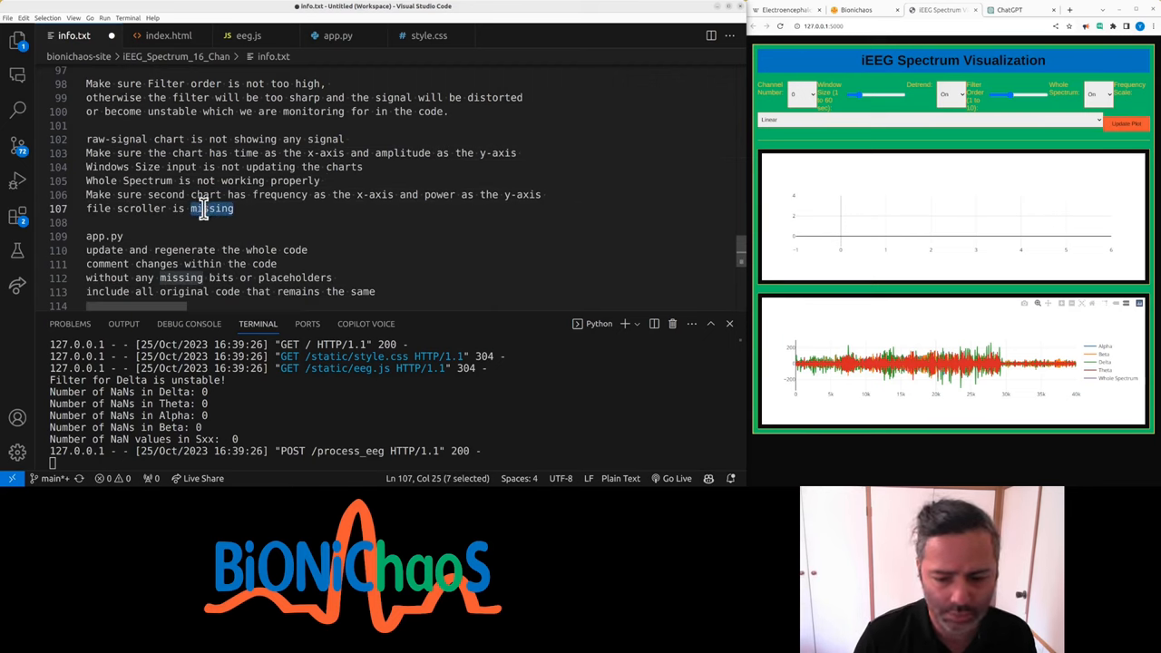
{"action": "type", "text": "Play button is missing"}
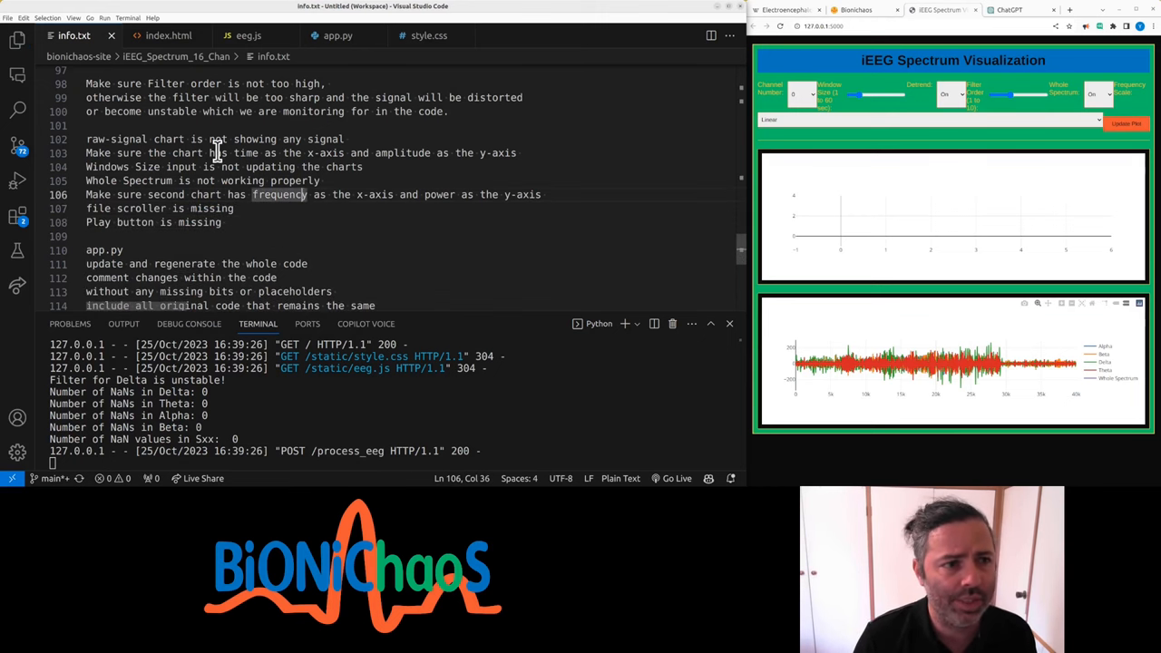
{"action": "left_click", "coordinate": [168, 35]}
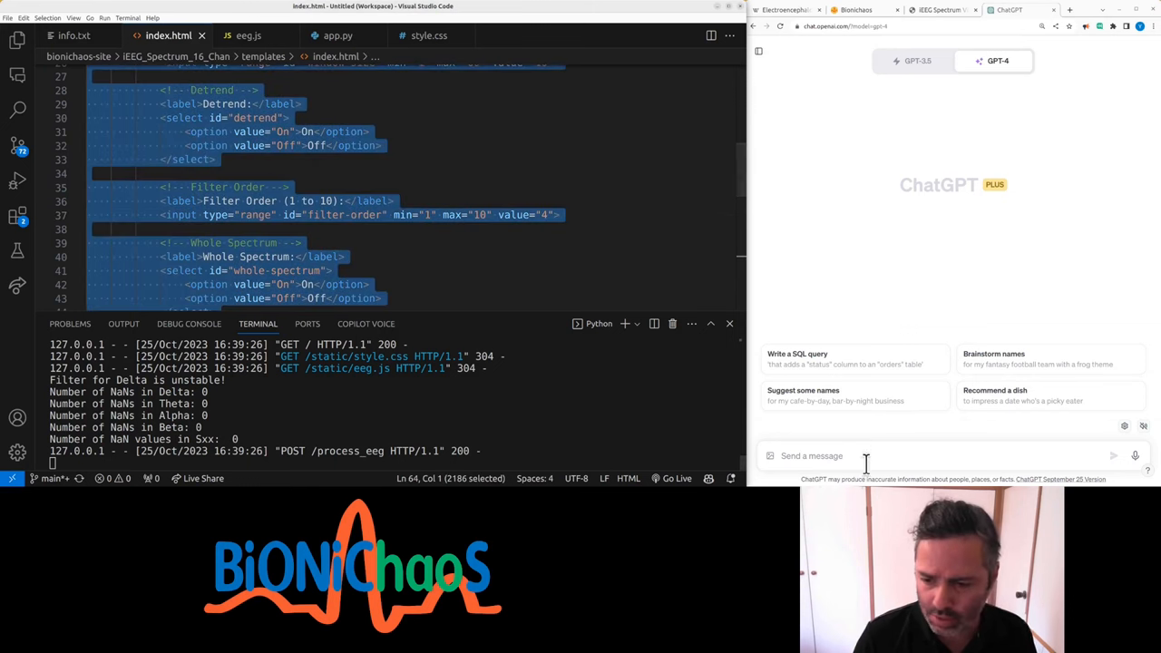
Step: Copy index.html, eeg.js and app.py code into the GPT-4 chat and send each
{"action": "left_click", "coordinate": [245, 36]}
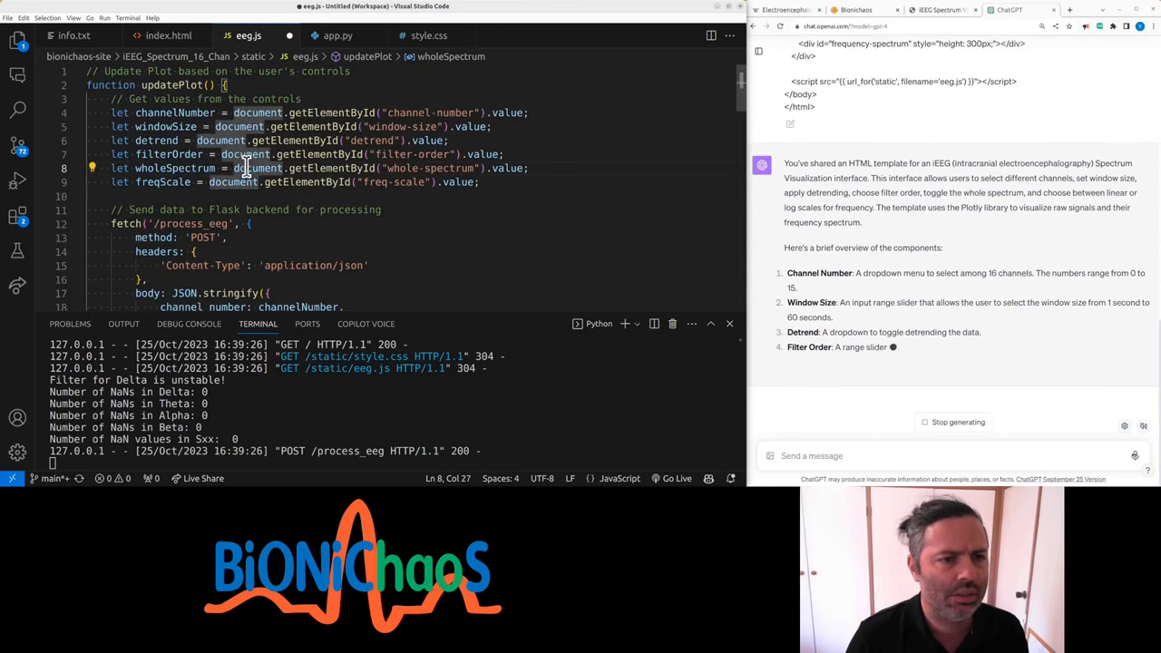
{"action": "key", "text": "ctrl+a"}
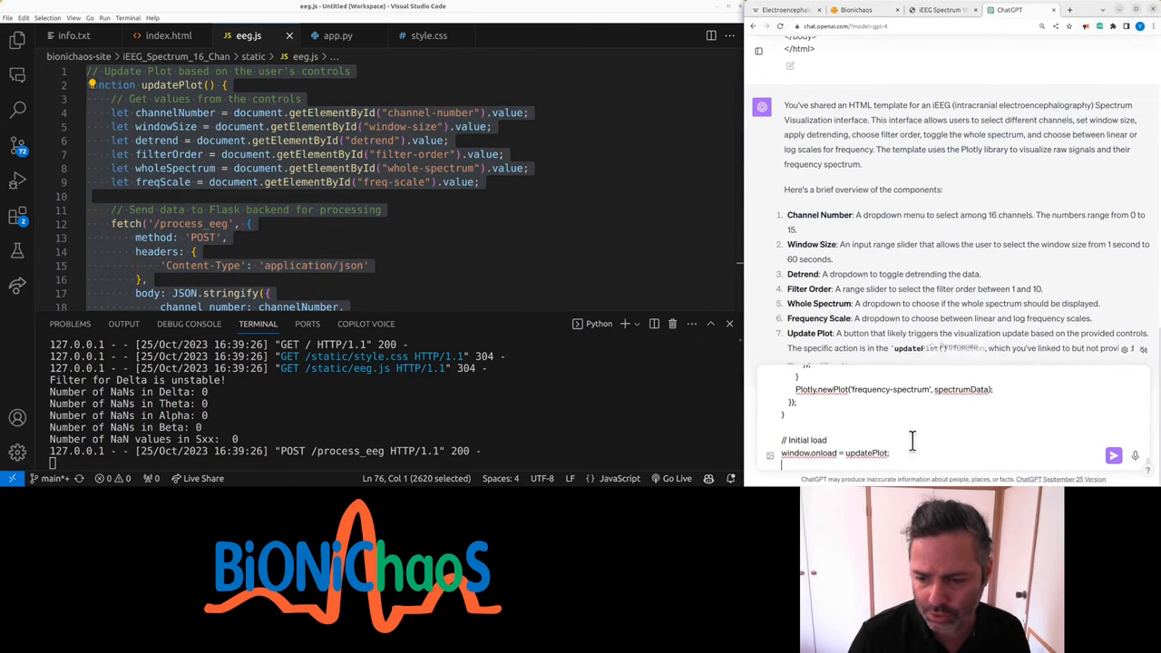
{"action": "left_click", "coordinate": [338, 35]}
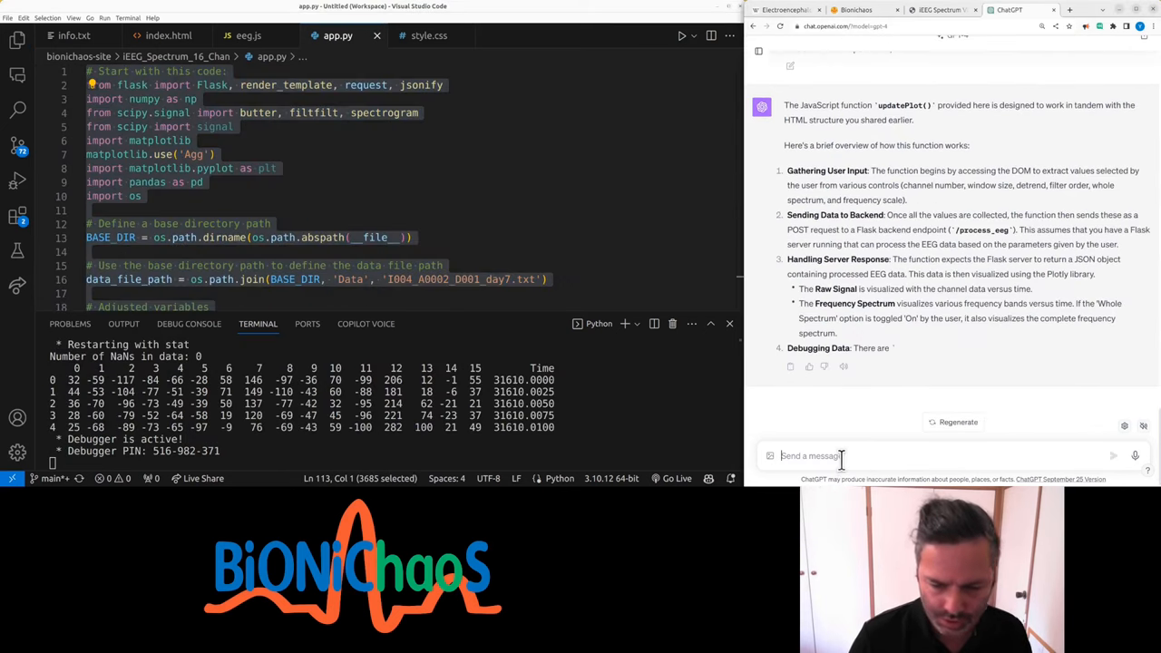
{"action": "left_click", "coordinate": [958, 422]}
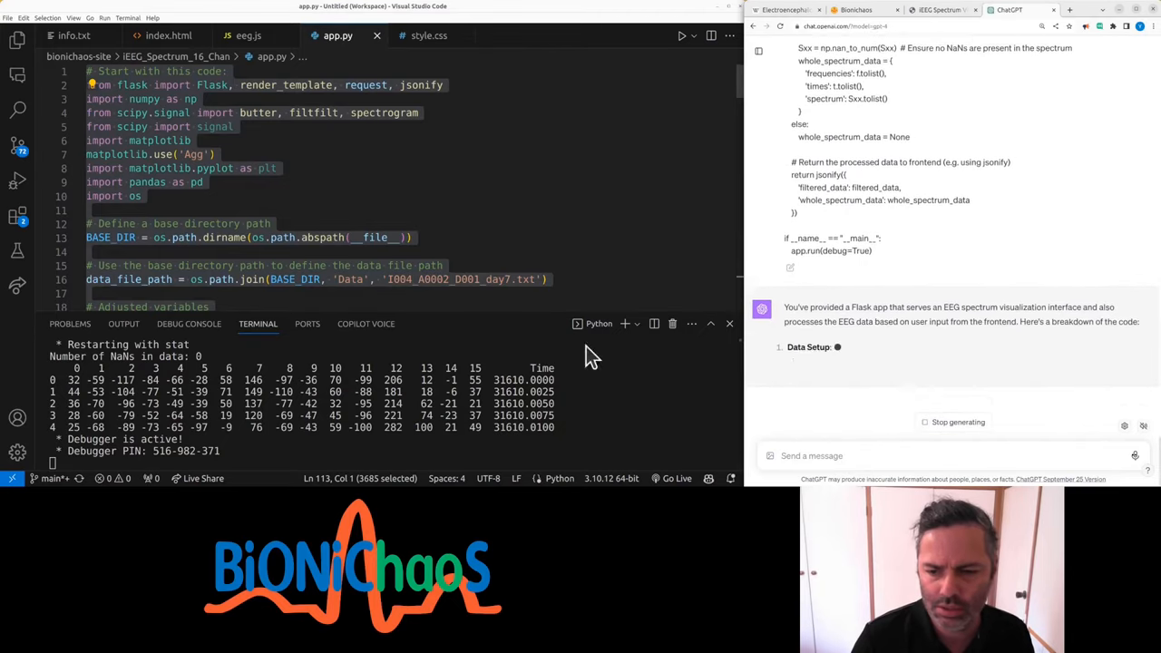
{"action": "mouse_move", "coordinate": [890, 445]}
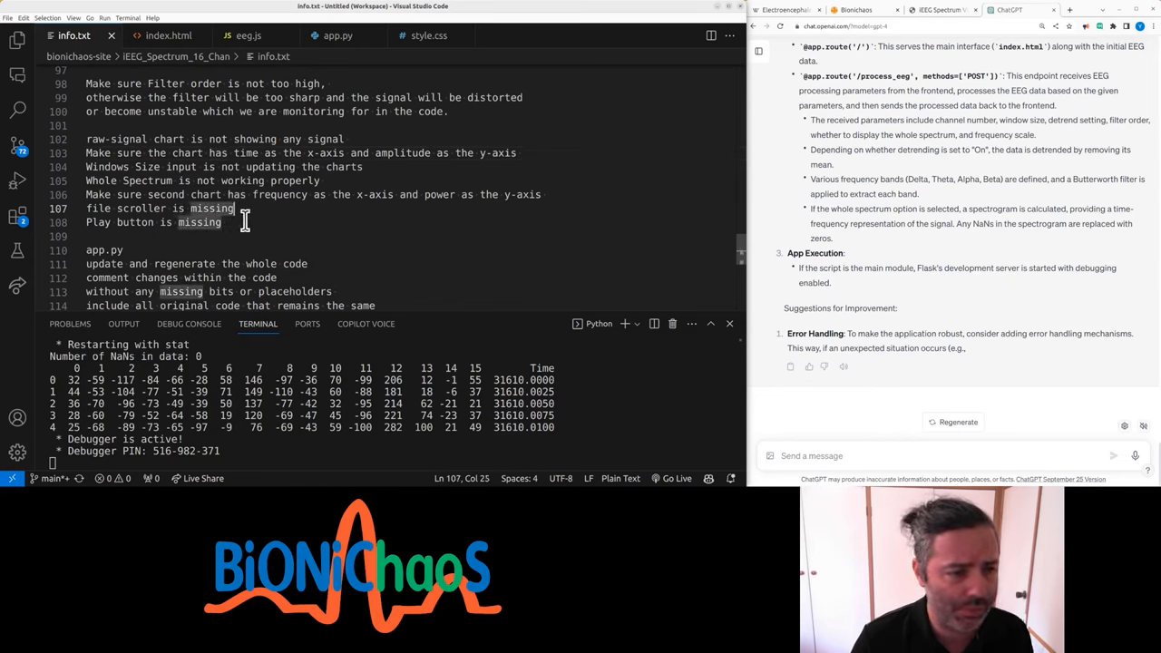
Step: Test the app by switching Frequency Scale to Log and redrawing the charts
{"action": "left_click_drag", "start_coordinate": [223, 222], "coordinate": [85, 139]}
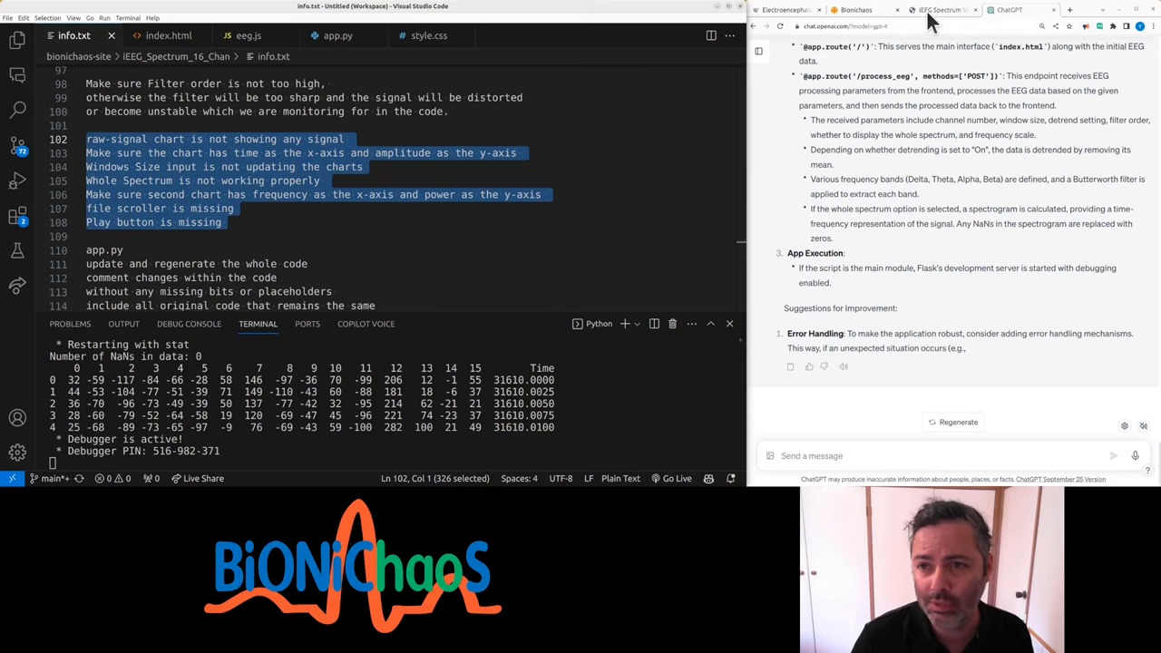
{"action": "left_click", "coordinate": [939, 10]}
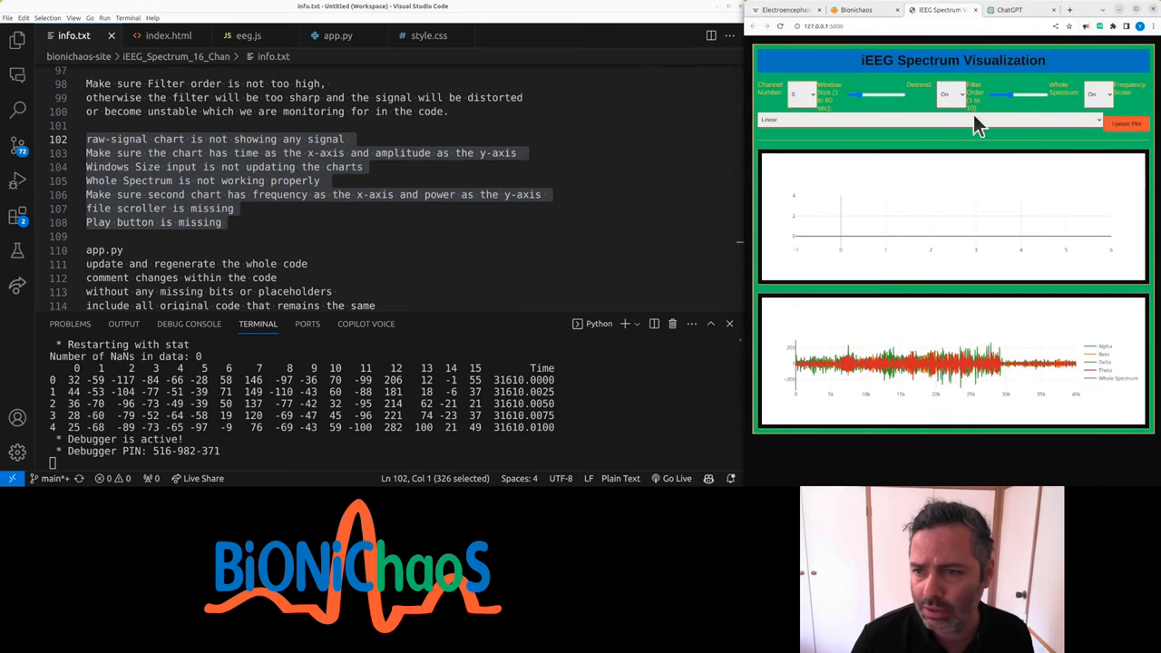
{"action": "left_click", "coordinate": [930, 119]}
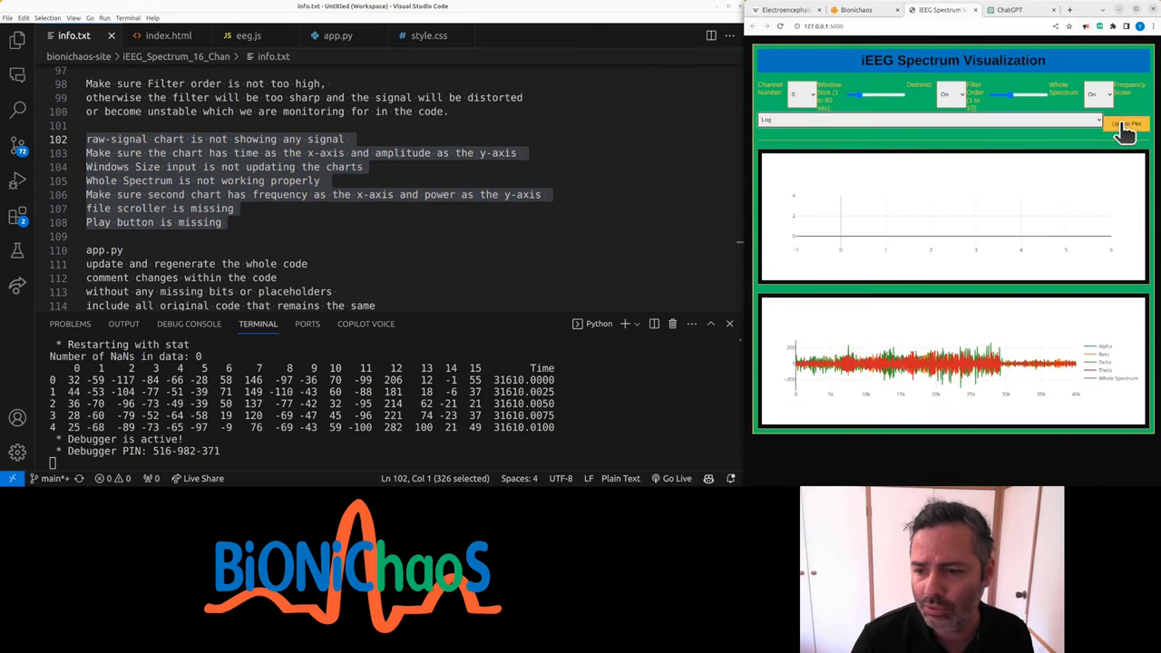
{"action": "left_click", "coordinate": [1125, 123]}
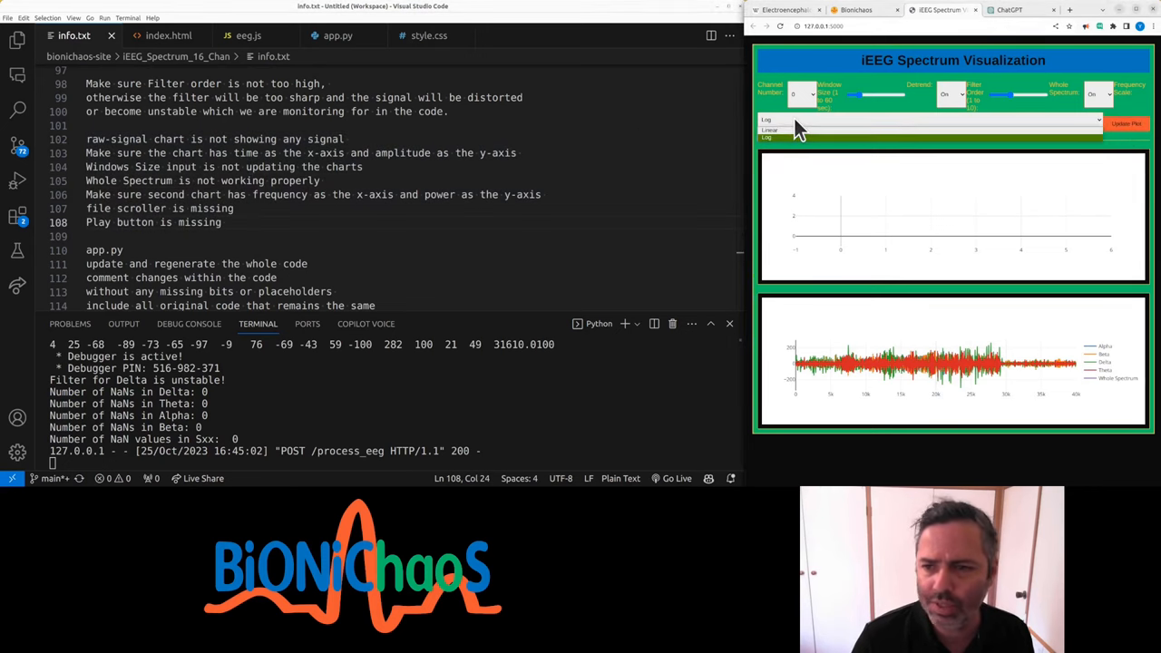
{"action": "mouse_move", "coordinate": [871, 394]}
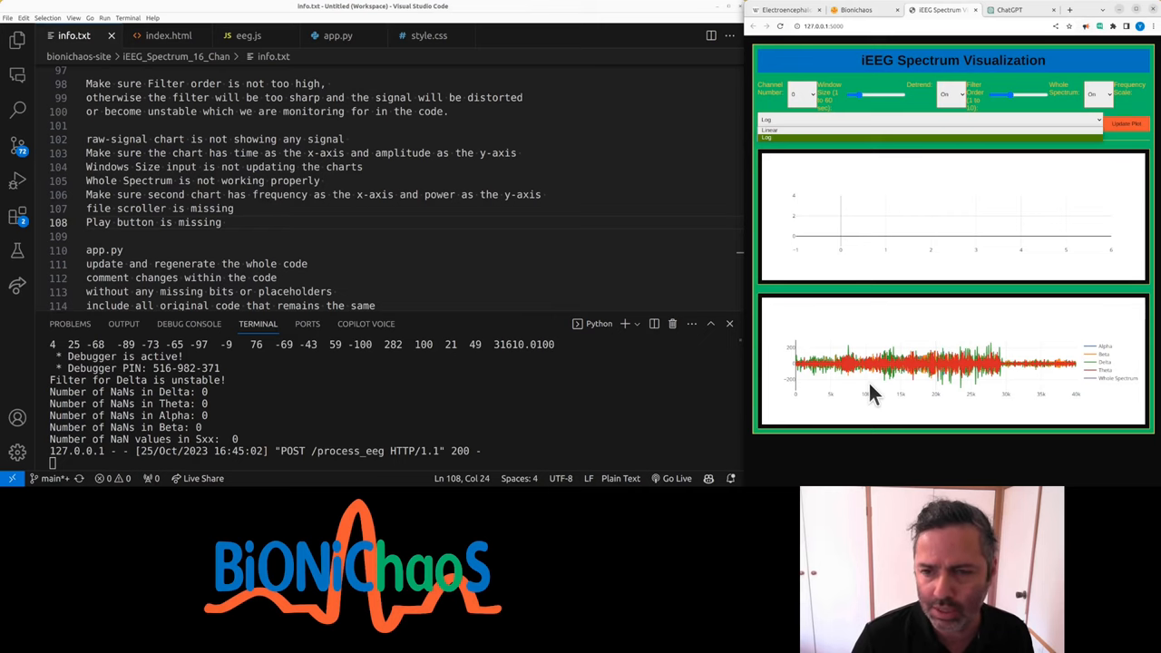
Step: Type 'Make sure the file scroller is updating the charts' plus a second-chart x-axis note
{"action": "type", "text": "Make sure the file scroller is updating the charts"}
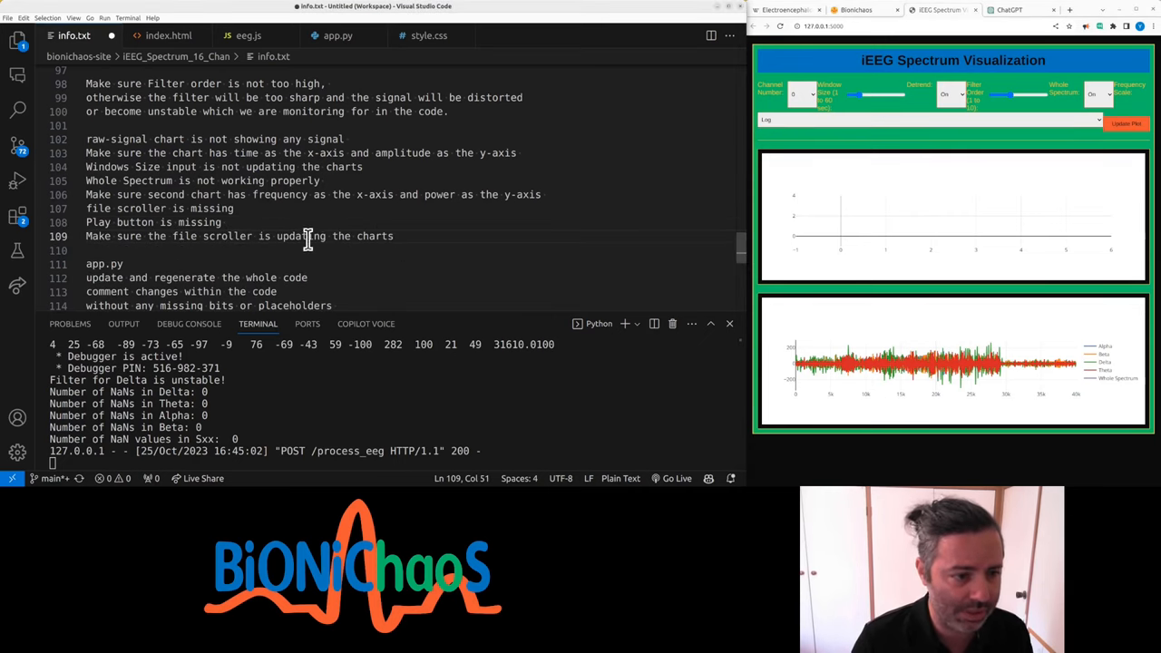
{"action": "type", "text": "Ma"}
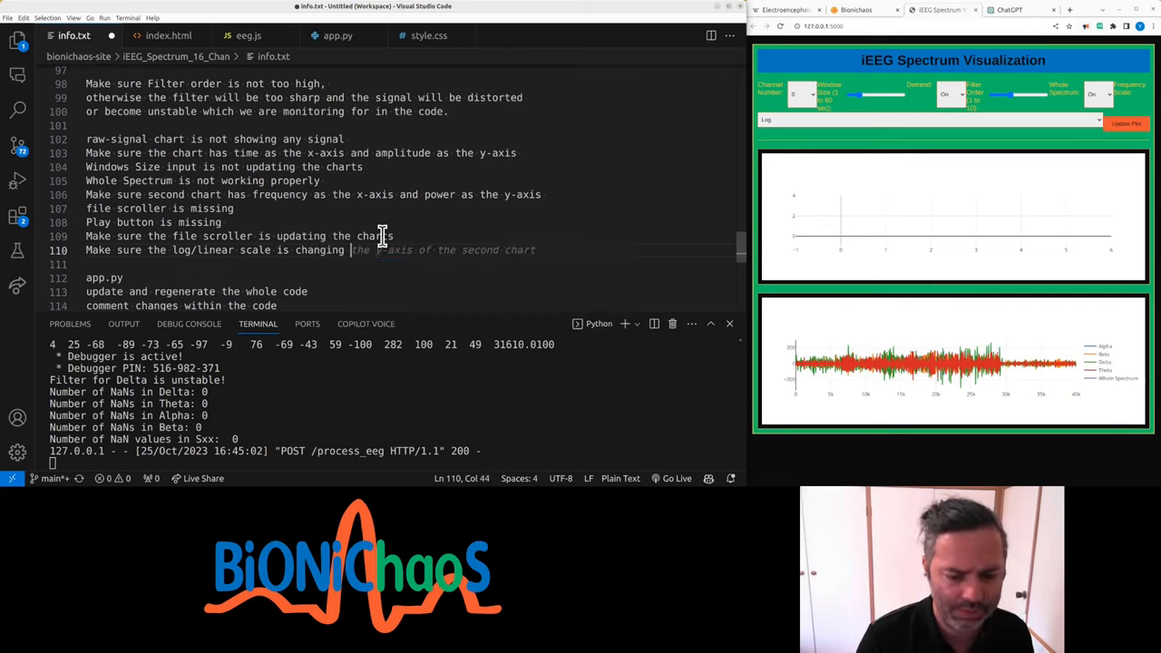
{"action": "type", "text": "the x-axis of the second chart"}
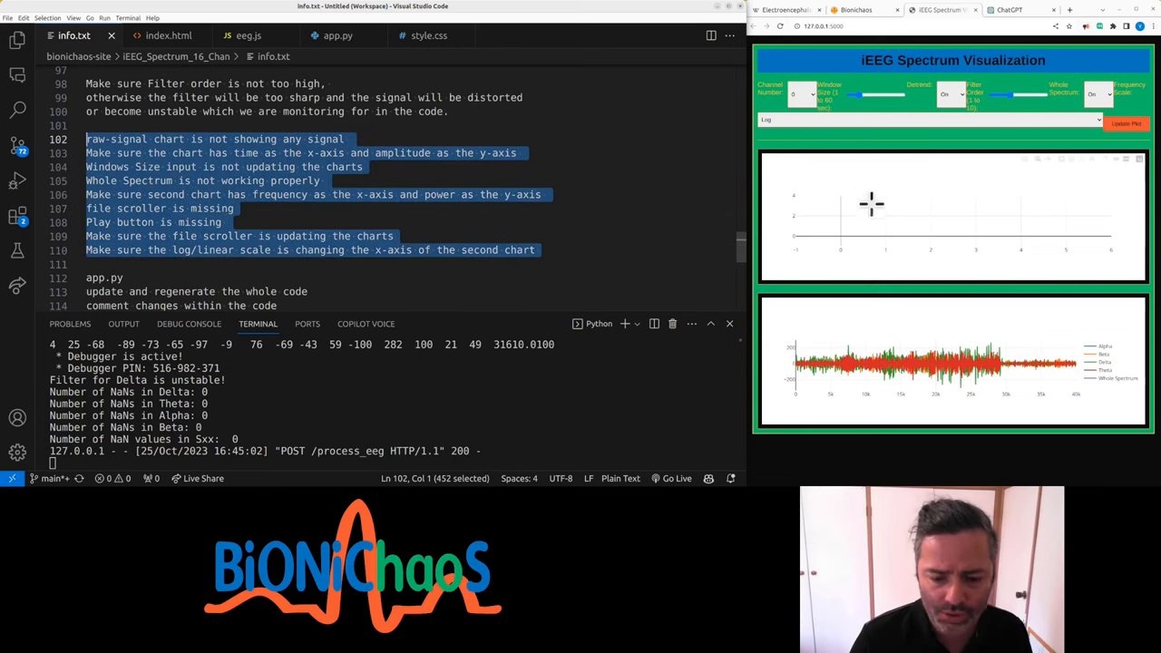
Step: Scroll the Electroencephalography article to the Delta-through-Mu band comparison table
{"action": "left_click", "coordinate": [1016, 10]}
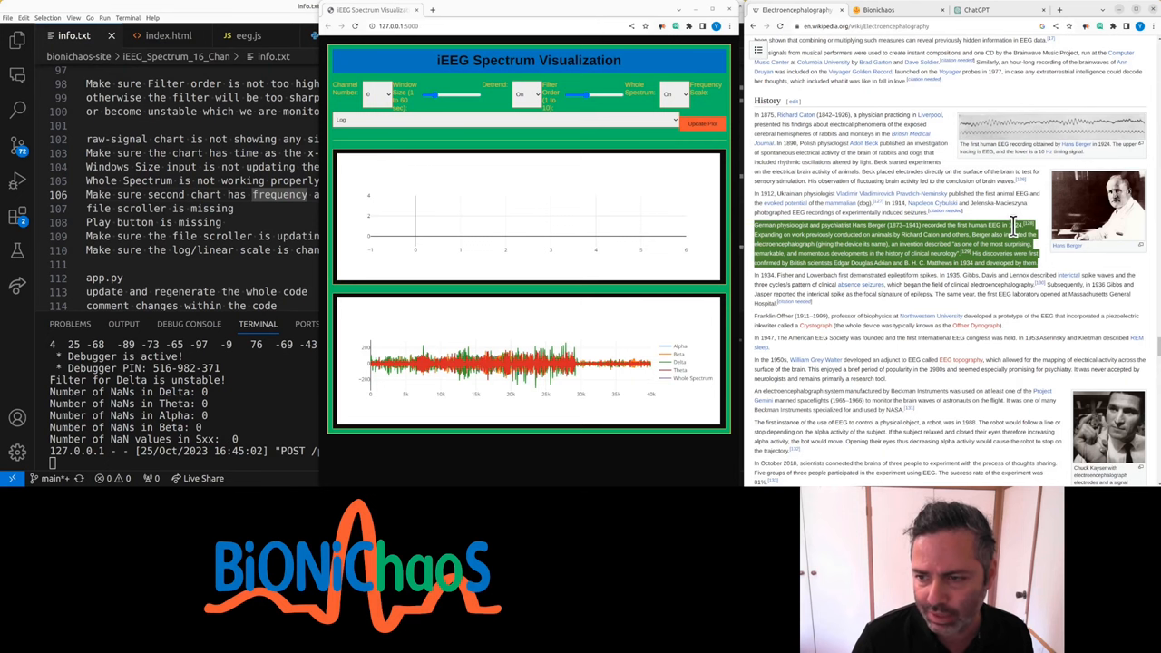
{"action": "scroll", "scroll_direction": "down", "scroll_amount": 3}
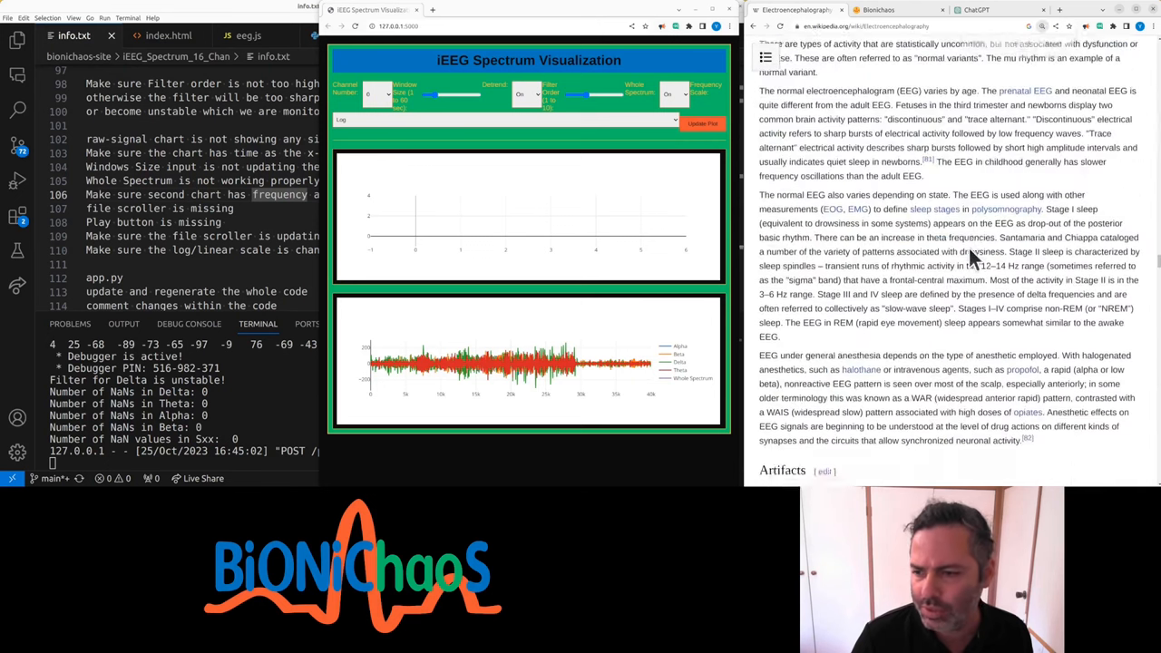
{"action": "scroll", "scroll_direction": "up", "scroll_amount": 3}
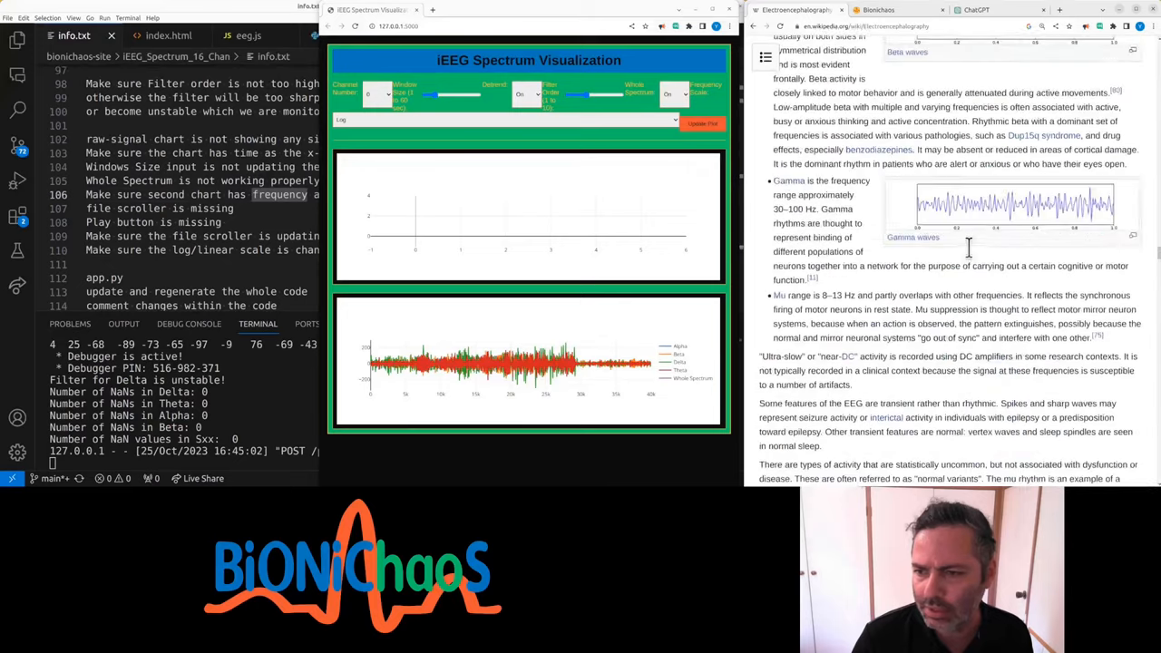
{"action": "scroll", "scroll_direction": "up", "scroll_amount": 3}
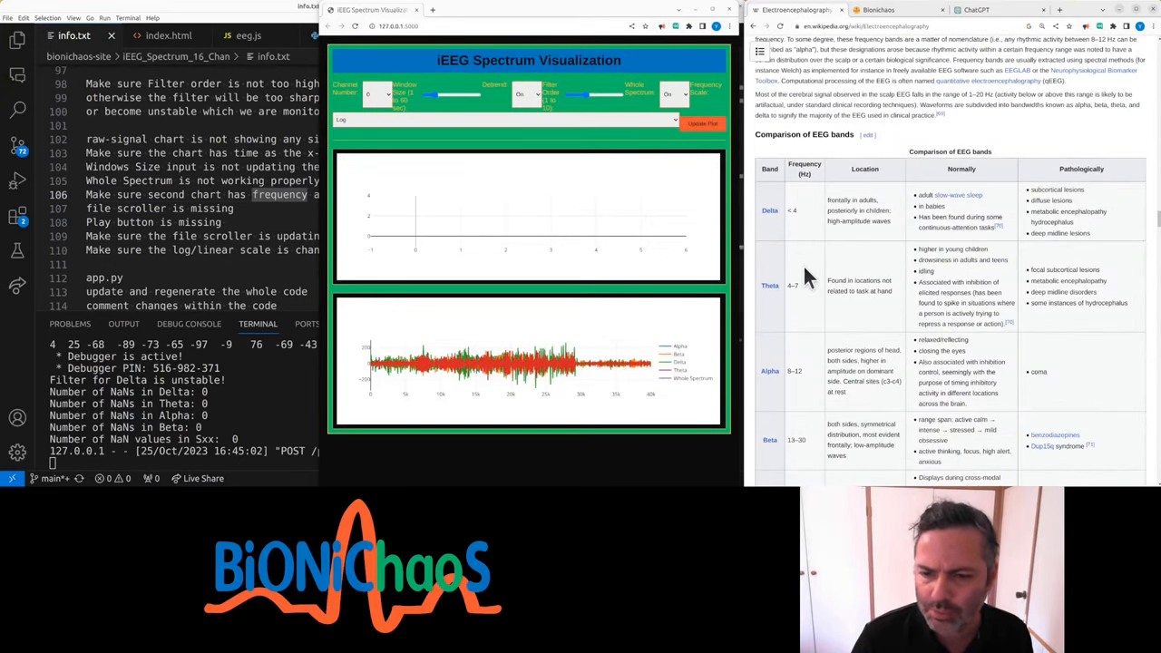
{"action": "scroll", "scroll_direction": "down", "scroll_amount": 3}
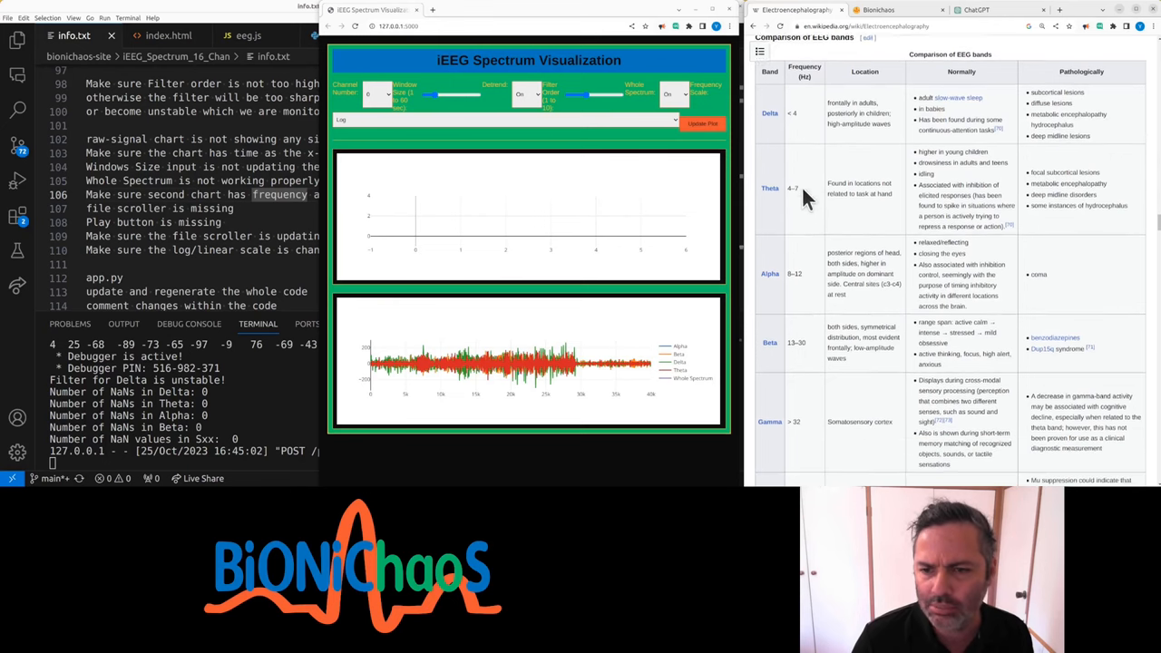
{"action": "scroll", "scroll_direction": "down", "scroll_amount": 3}
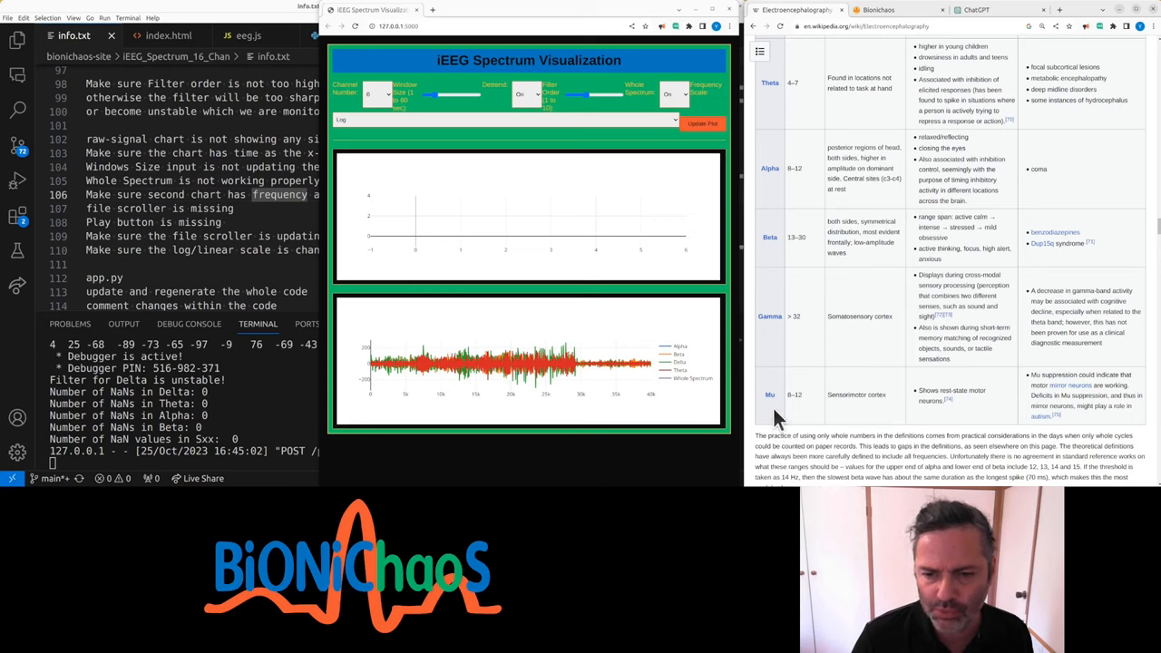
{"action": "mouse_move", "coordinate": [821, 399]}
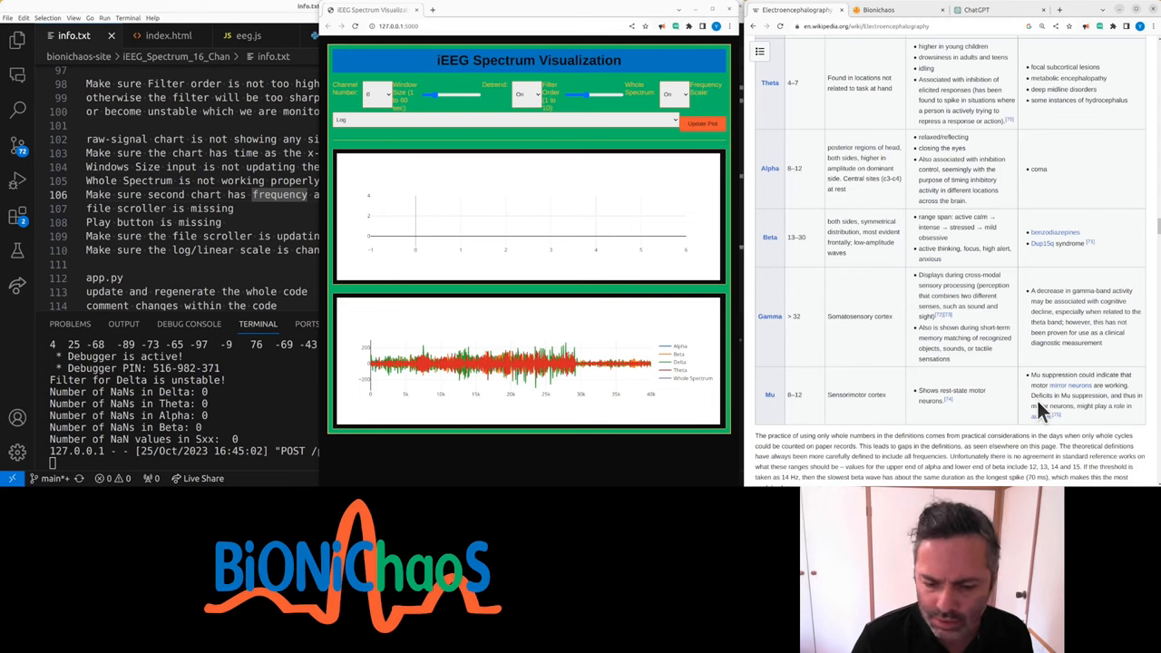
{"action": "mouse_move", "coordinate": [830, 390]}
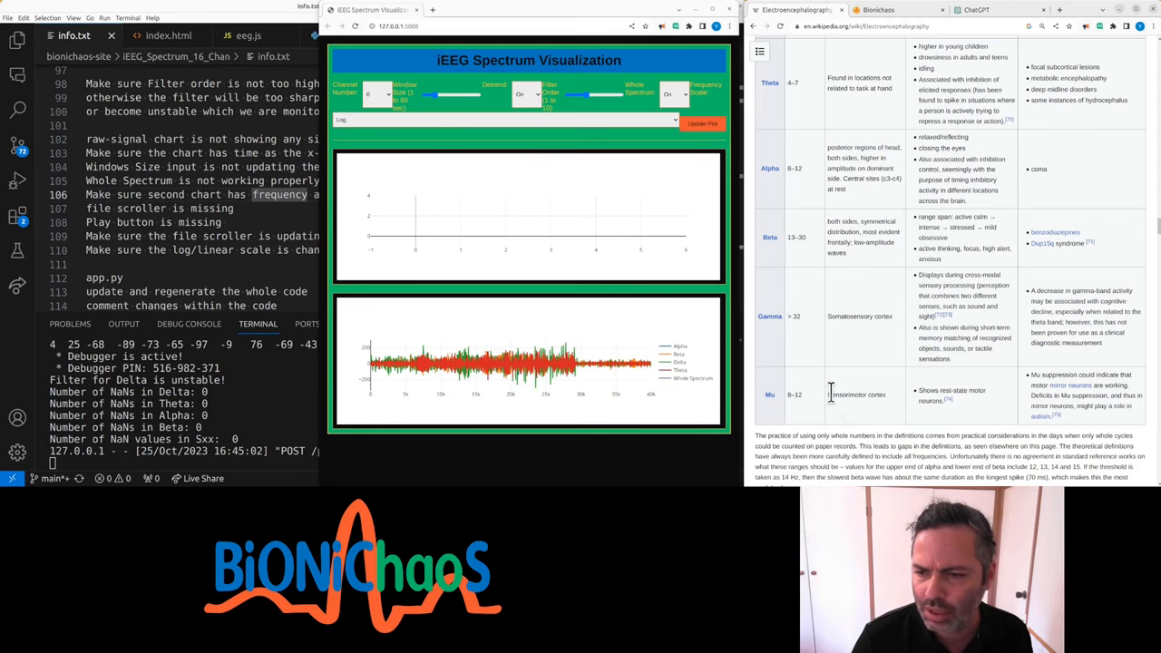
{"action": "scroll", "scroll_direction": "up", "scroll_amount": 3}
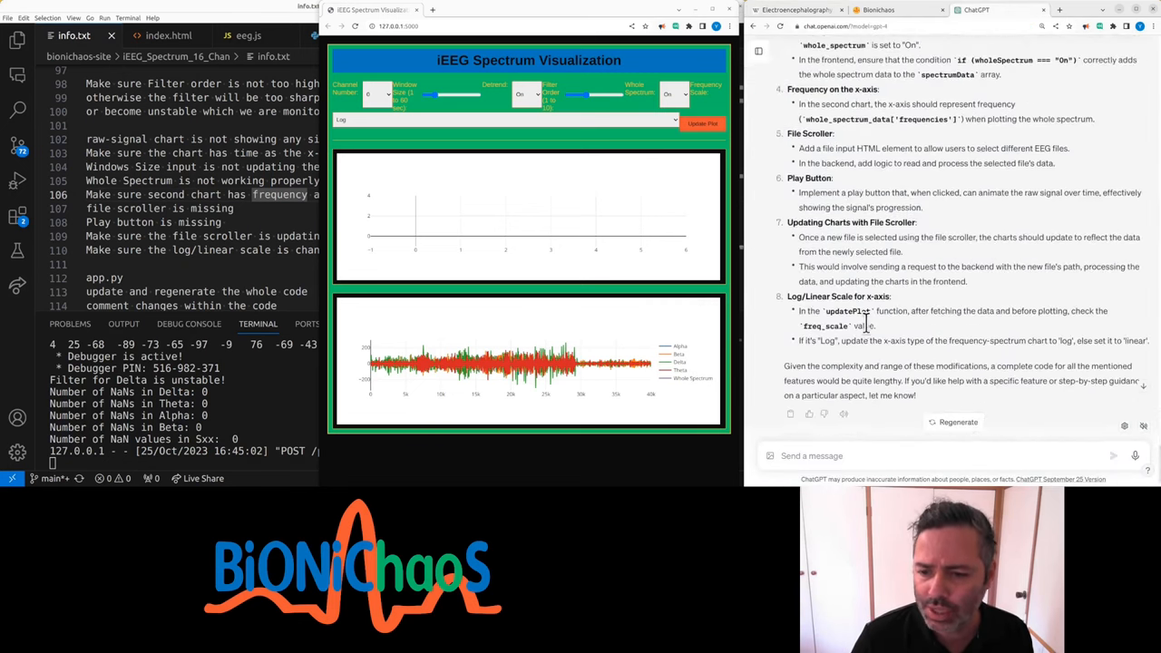
Step: Scroll through GPT-4's reply on checking the raw-signal chart's time and amplitude data
{"action": "scroll", "scroll_direction": "down", "scroll_amount": 3}
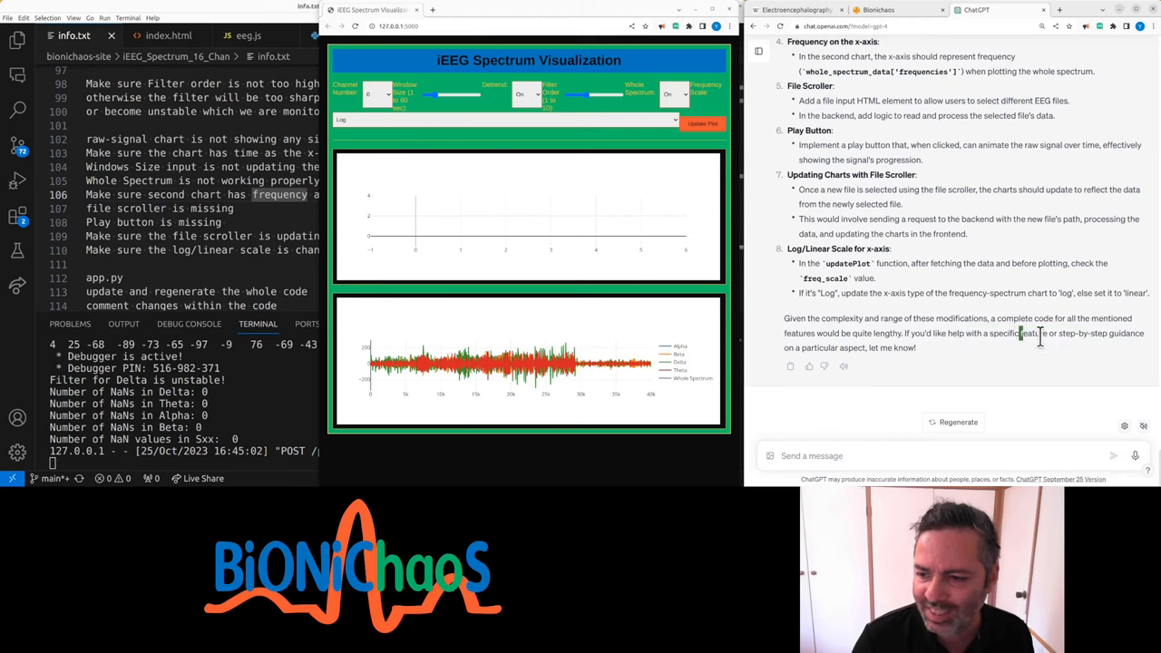
{"action": "scroll", "scroll_direction": "up", "scroll_amount": 3}
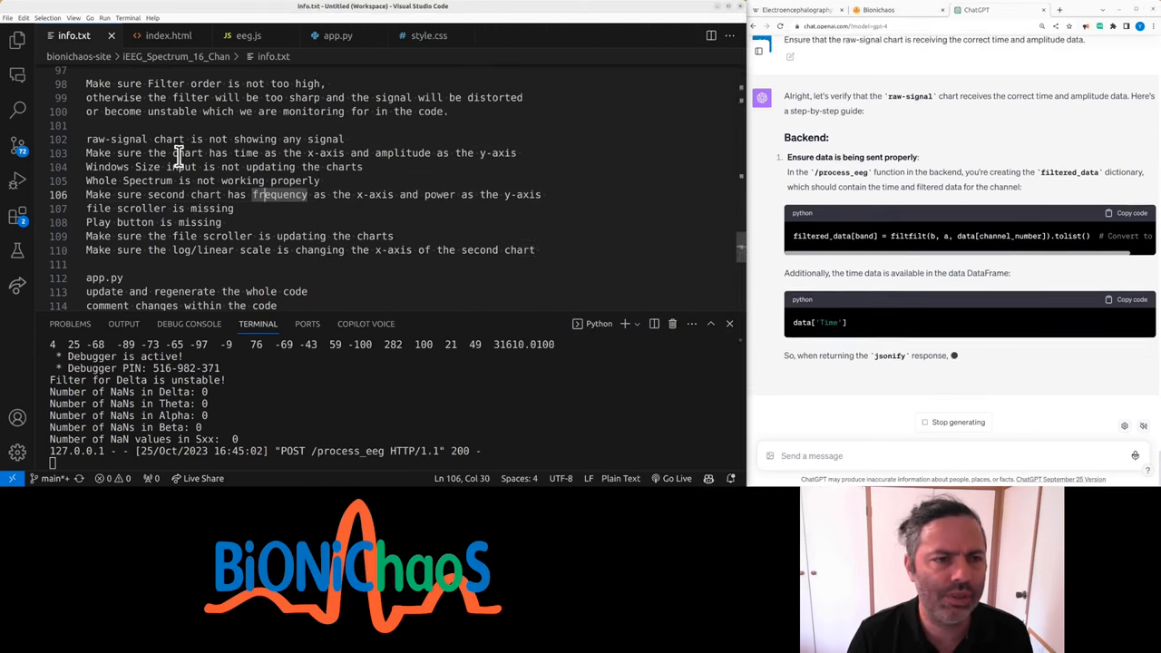
Step: Scroll app.py to the Butterworth filter loop and jsonify return, selecting filtered_data
{"action": "left_click", "coordinate": [338, 36]}
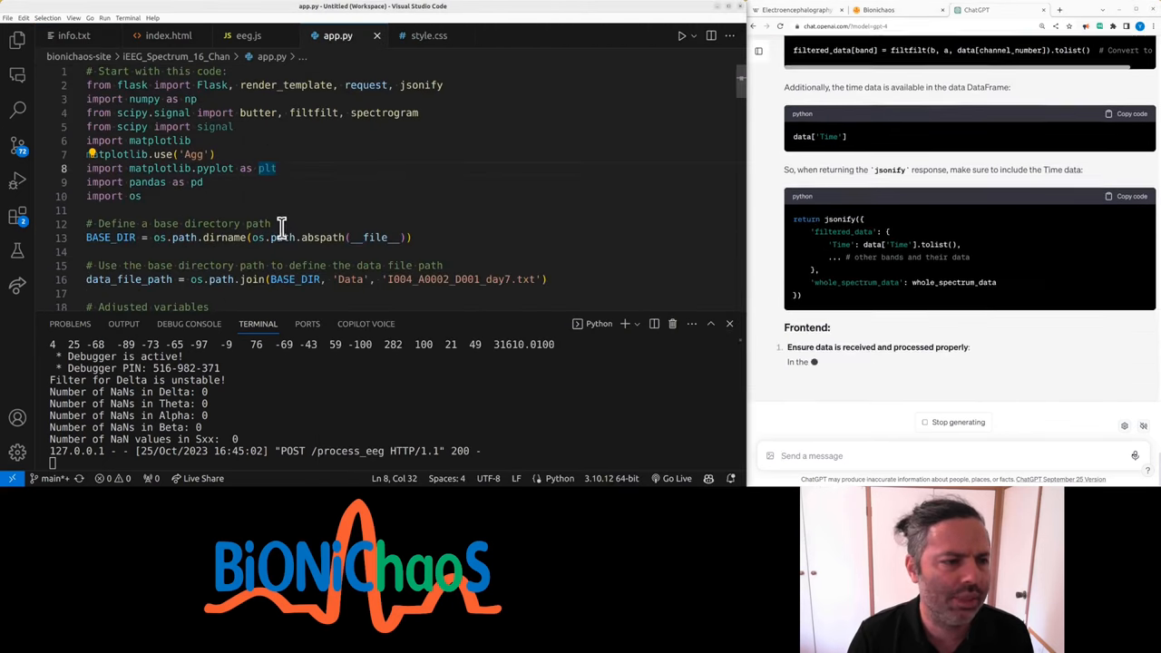
{"action": "scroll", "scroll_direction": "down", "scroll_amount": 3}
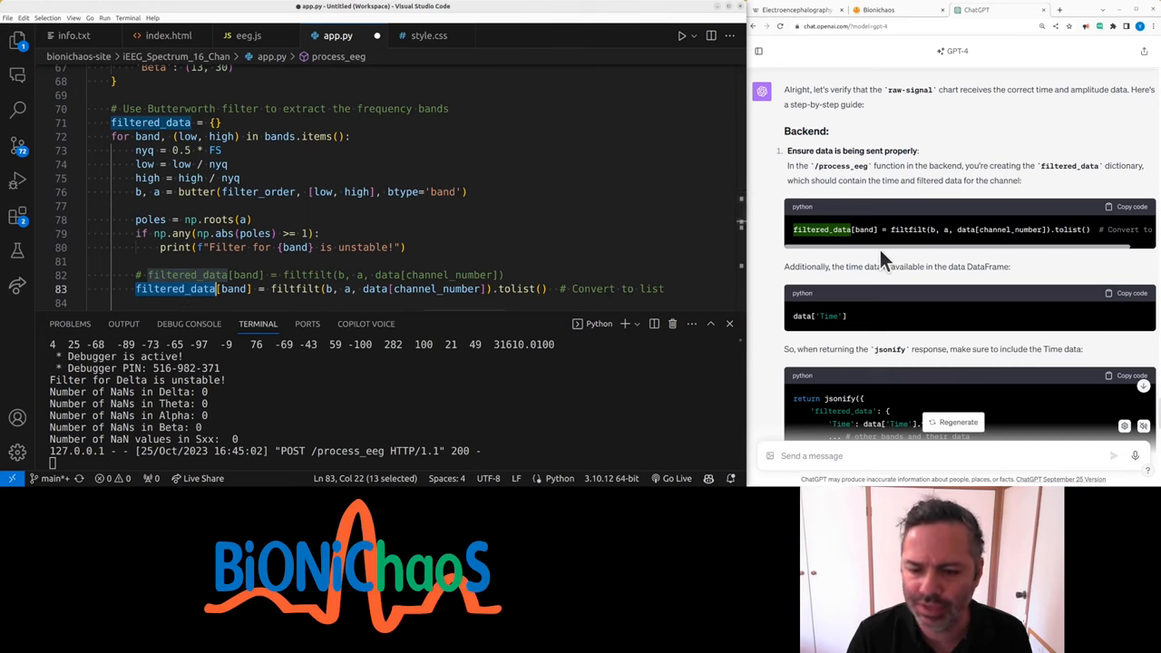
{"action": "mouse_move", "coordinate": [295, 288]}
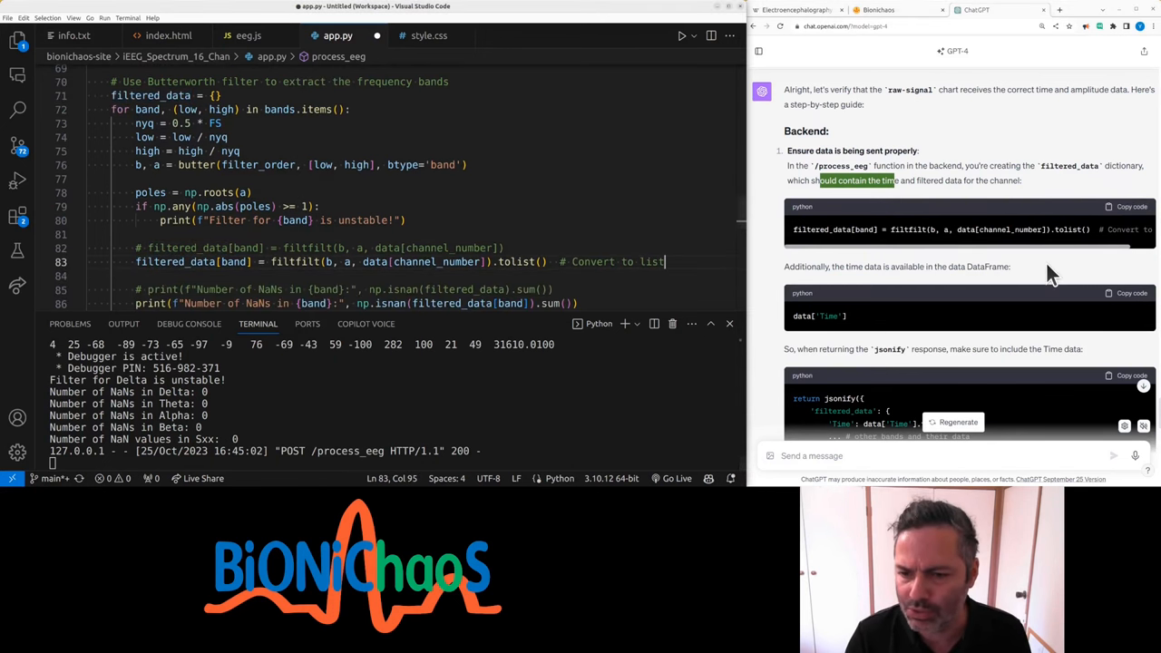
{"action": "scroll", "scroll_direction": "down", "scroll_amount": 3}
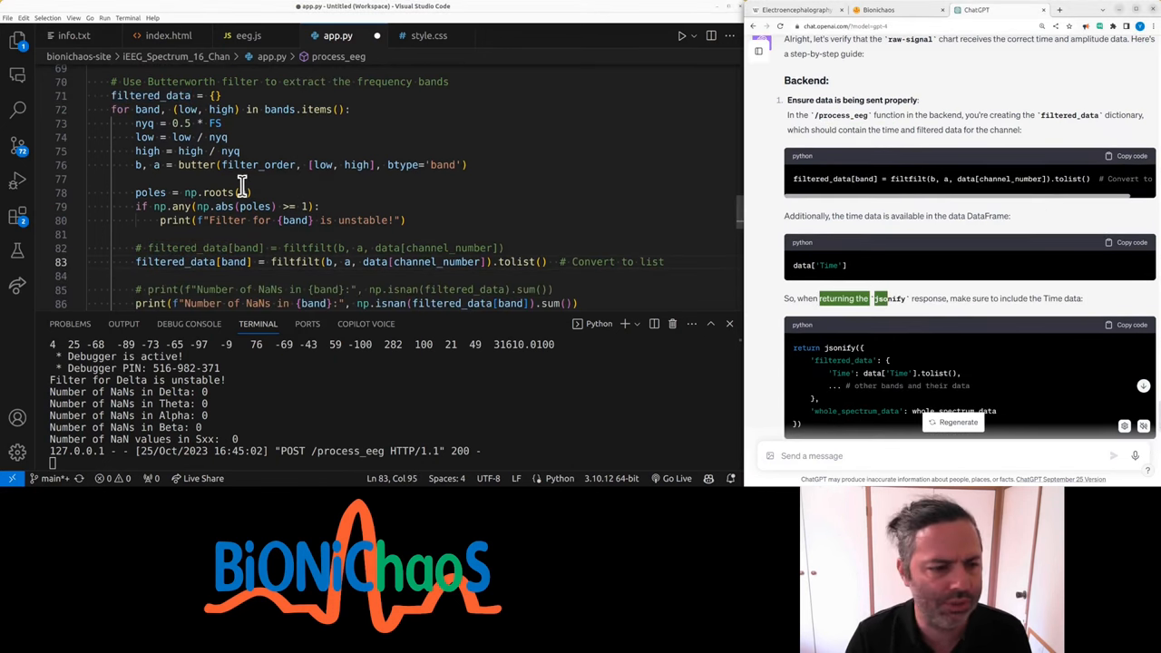
{"action": "scroll", "scroll_direction": "down", "scroll_amount": 3}
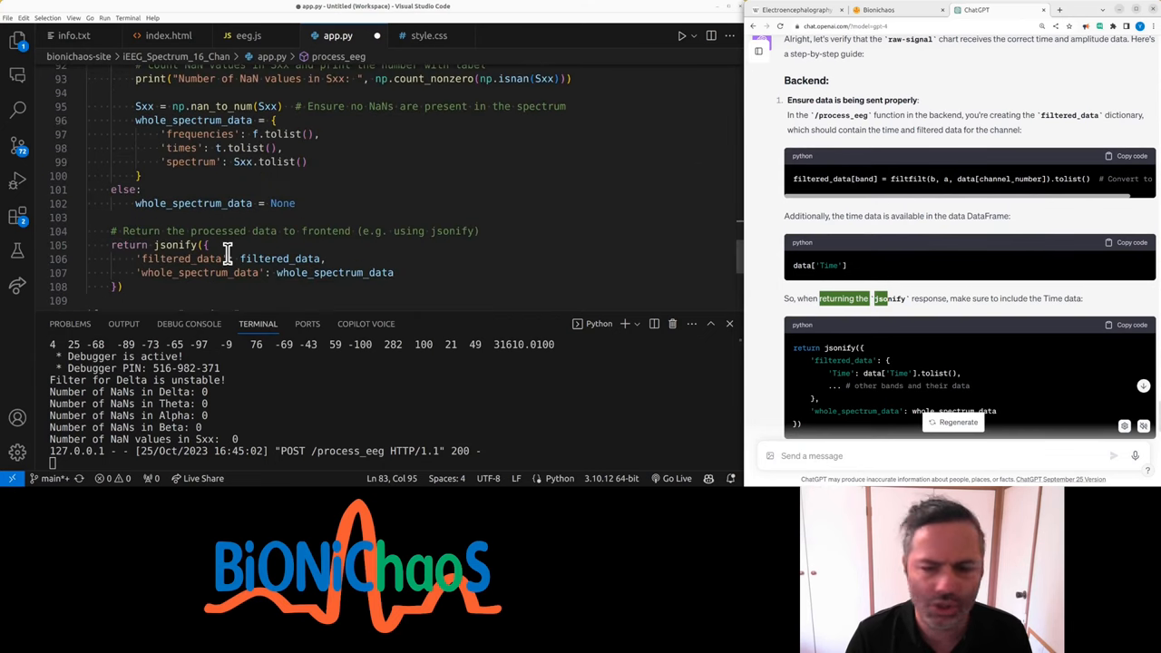
{"action": "double_click", "coordinate": [200, 272]}
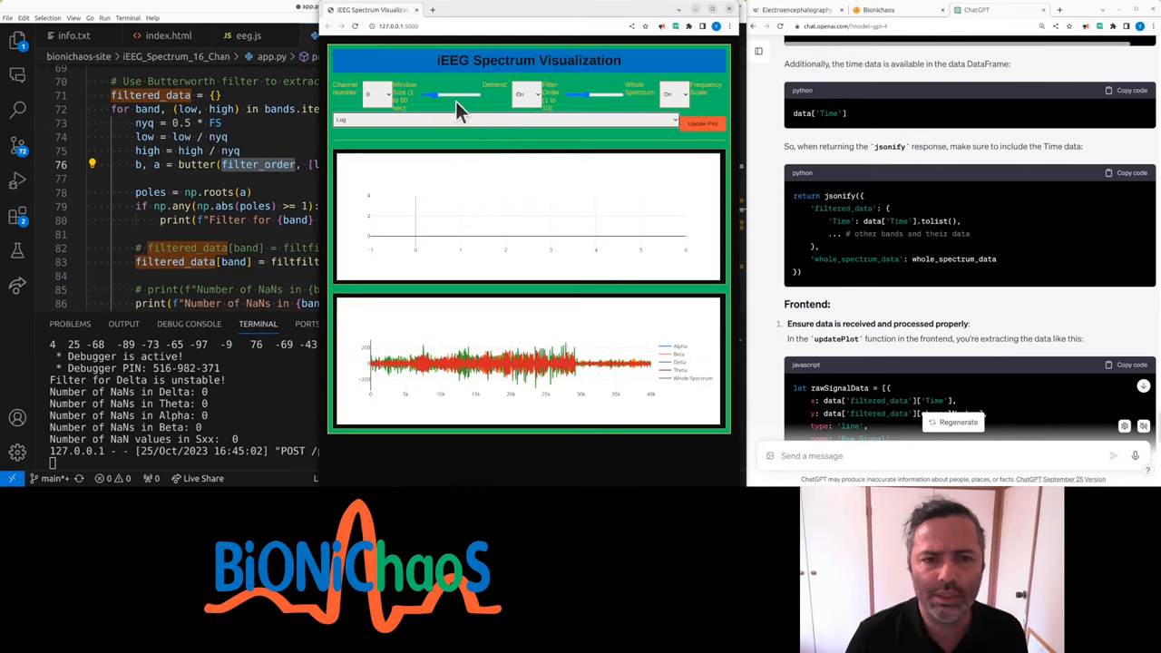
{"action": "mouse_move", "coordinate": [595, 100]}
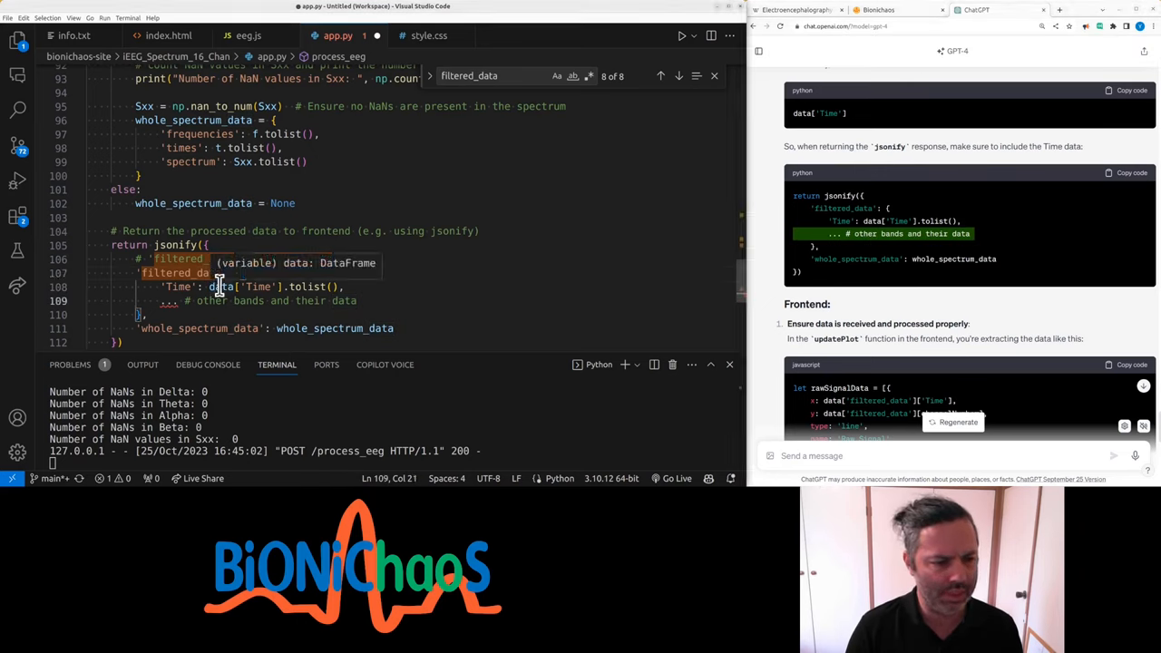
Step: Comment out app.py's original filtered_data entry and add the nested 'Time': data['Time'].tolist() block
{"action": "right_click", "coordinate": [218, 285]}
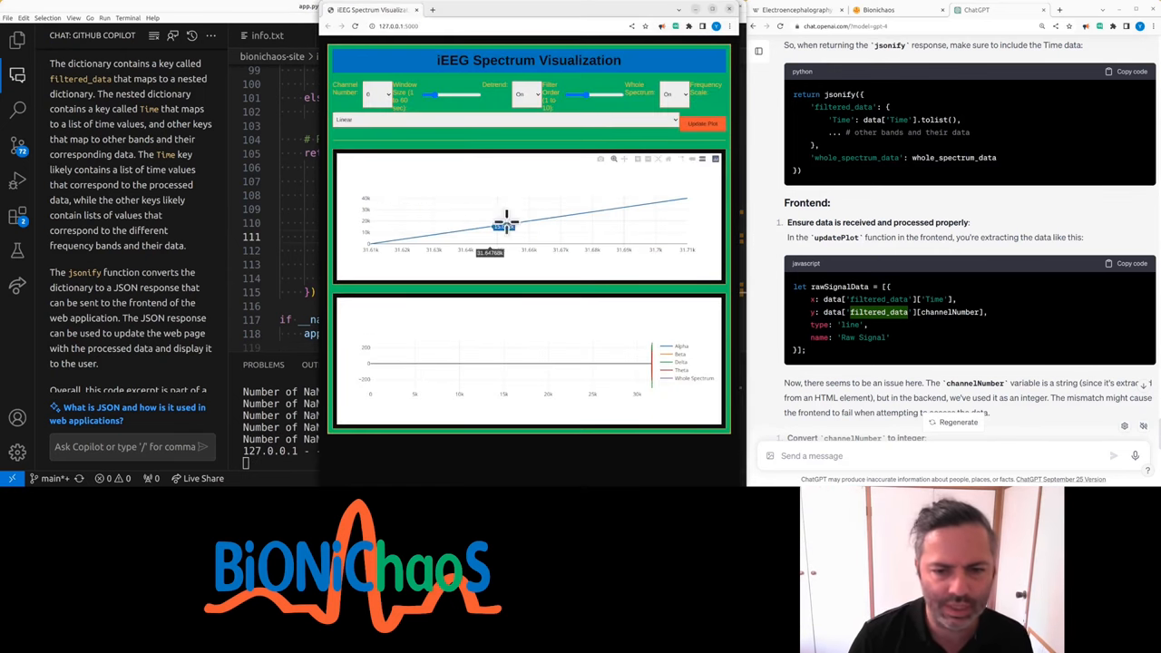
{"action": "mouse_move", "coordinate": [537, 199]}
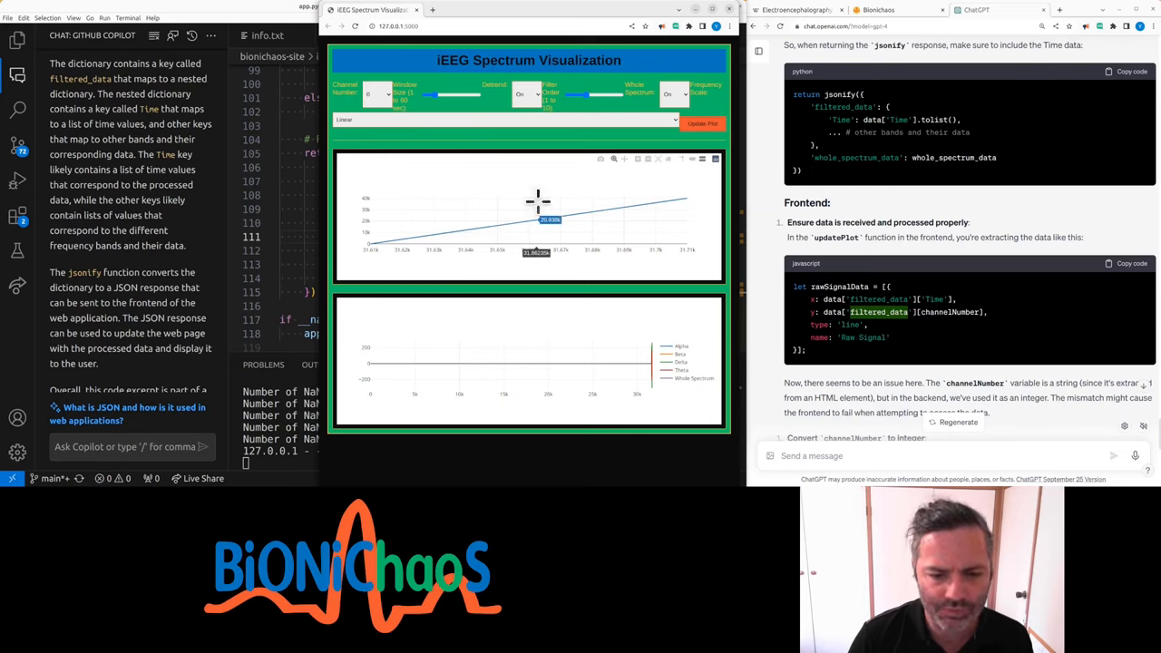
Step: Inspect values along the raw-signal chart line in the running app
{"action": "left_click", "coordinate": [703, 123]}
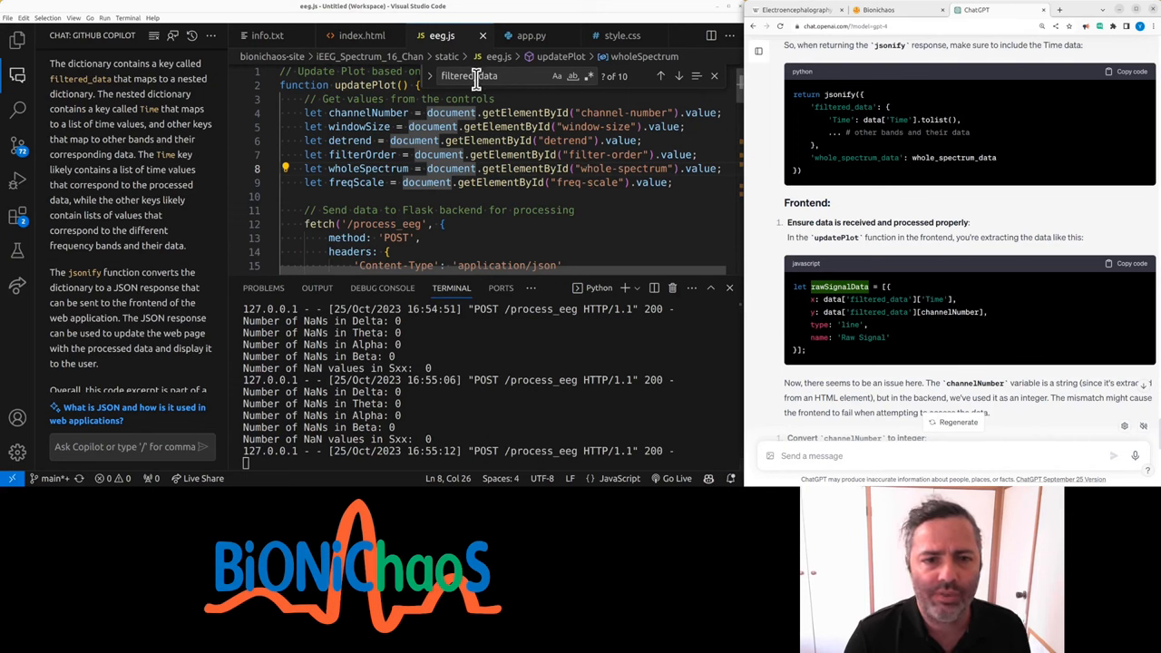
Step: Search eeg.js for rawSignalData and newPlot to review the raw-signal plotting code
{"action": "type", "text": "rawSignalData"}
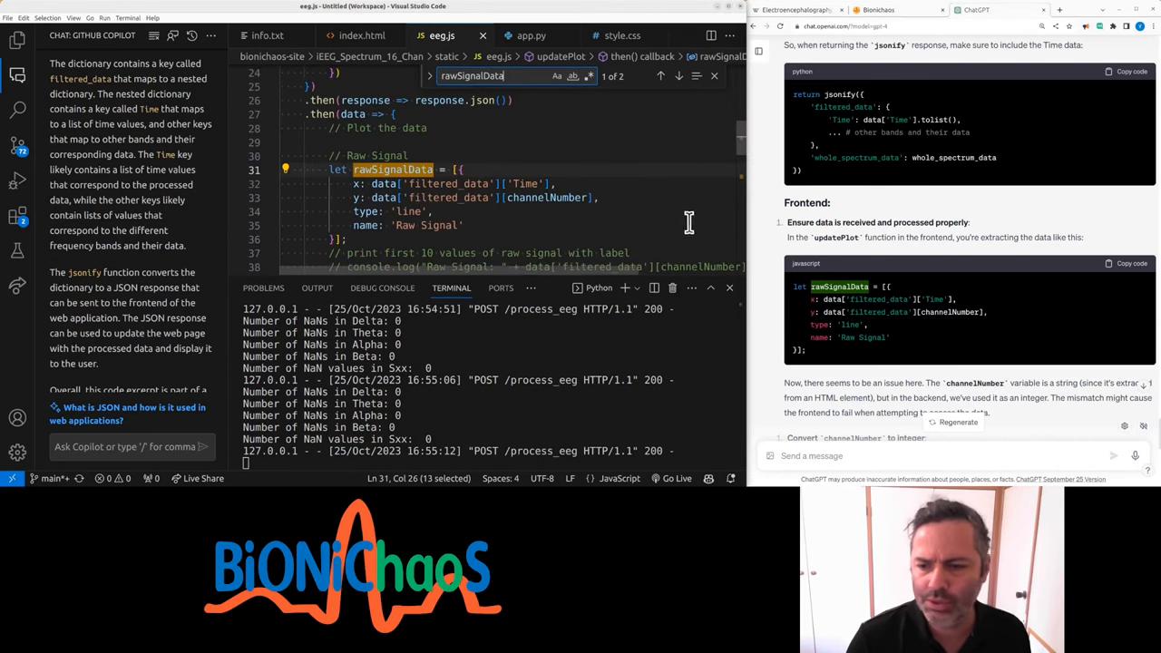
{"action": "mouse_move", "coordinate": [907, 336]}
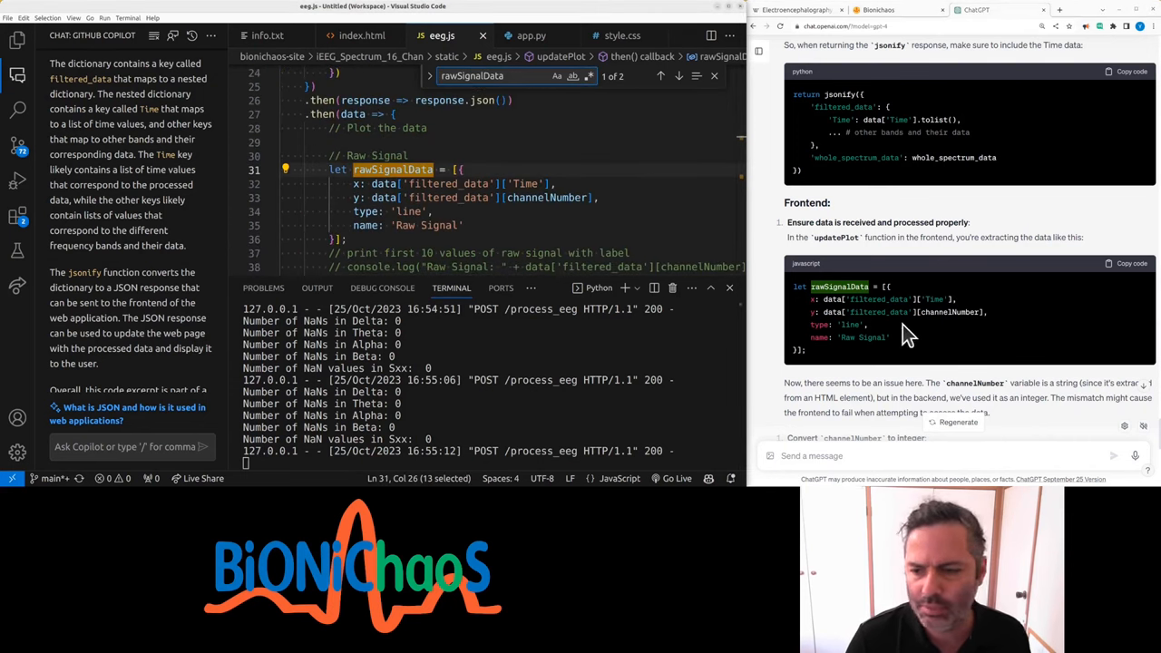
{"action": "mouse_move", "coordinate": [866, 315]}
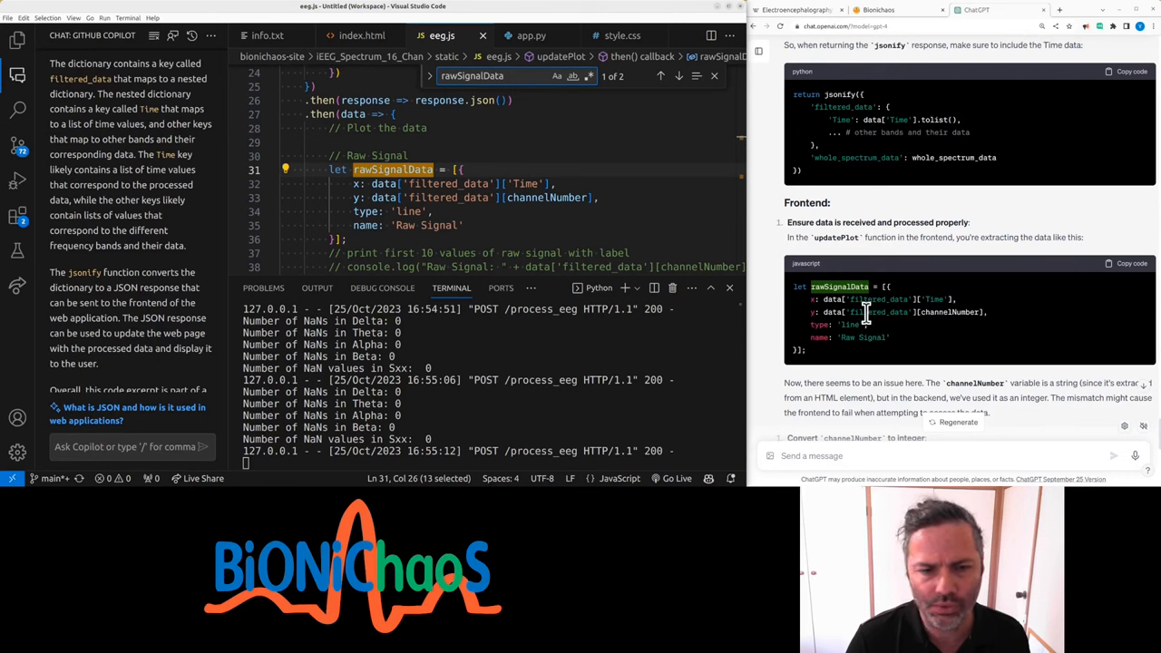
{"action": "scroll", "scroll_direction": "down", "scroll_amount": 3}
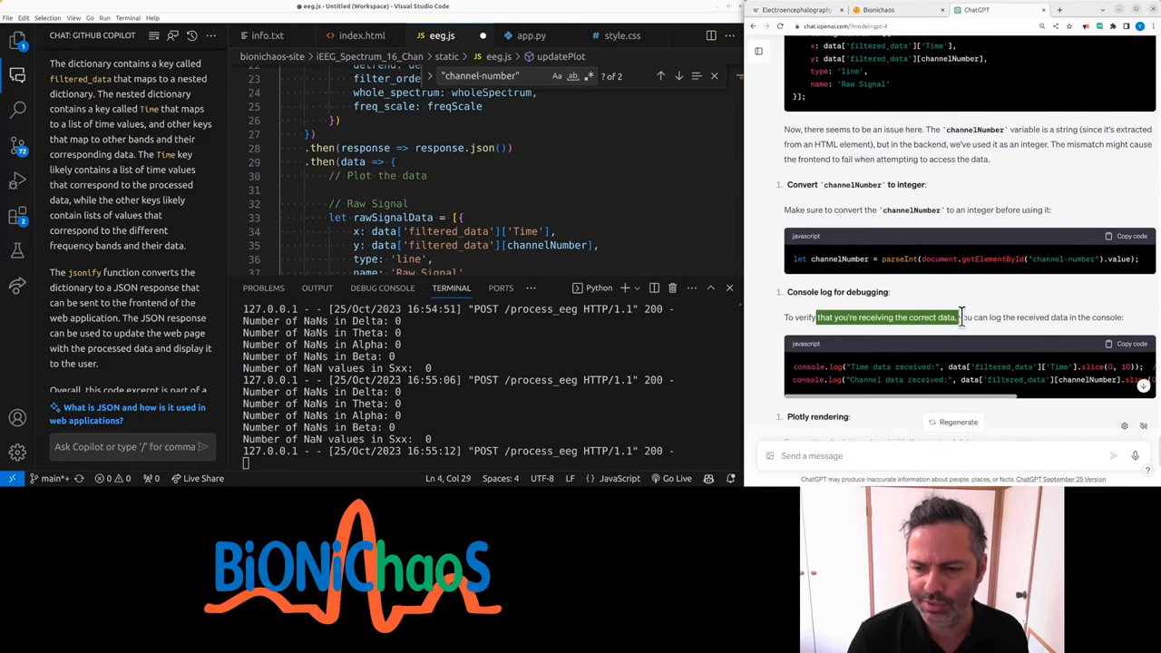
{"action": "scroll", "scroll_direction": "down", "scroll_amount": 3}
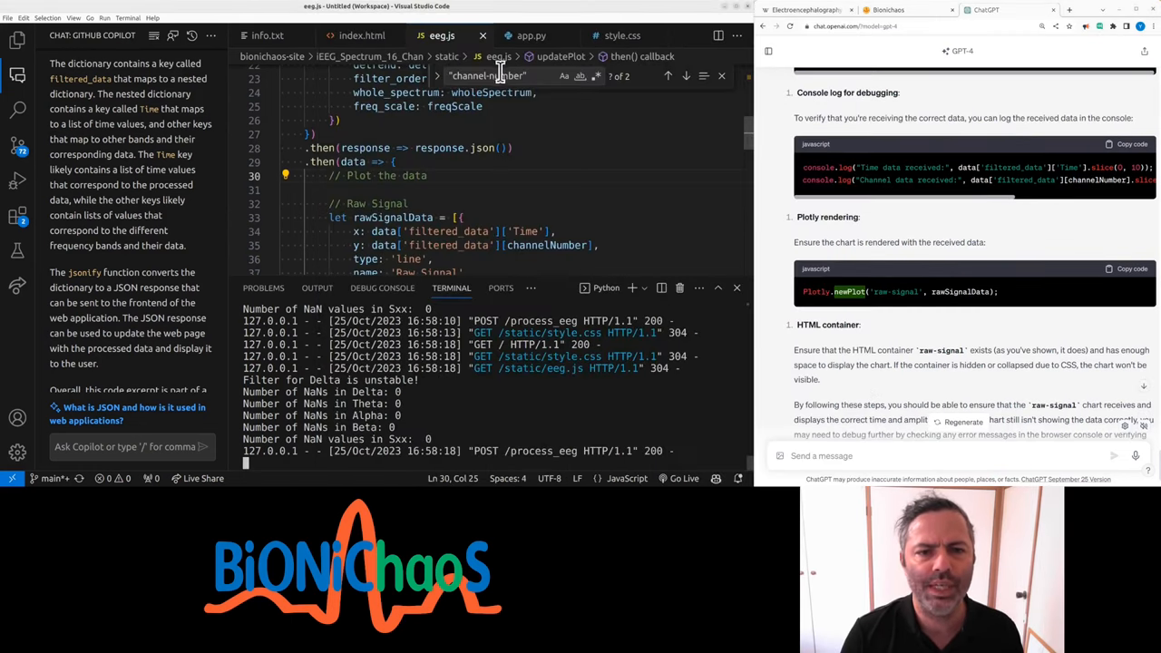
{"action": "type", "text": "newPlot"}
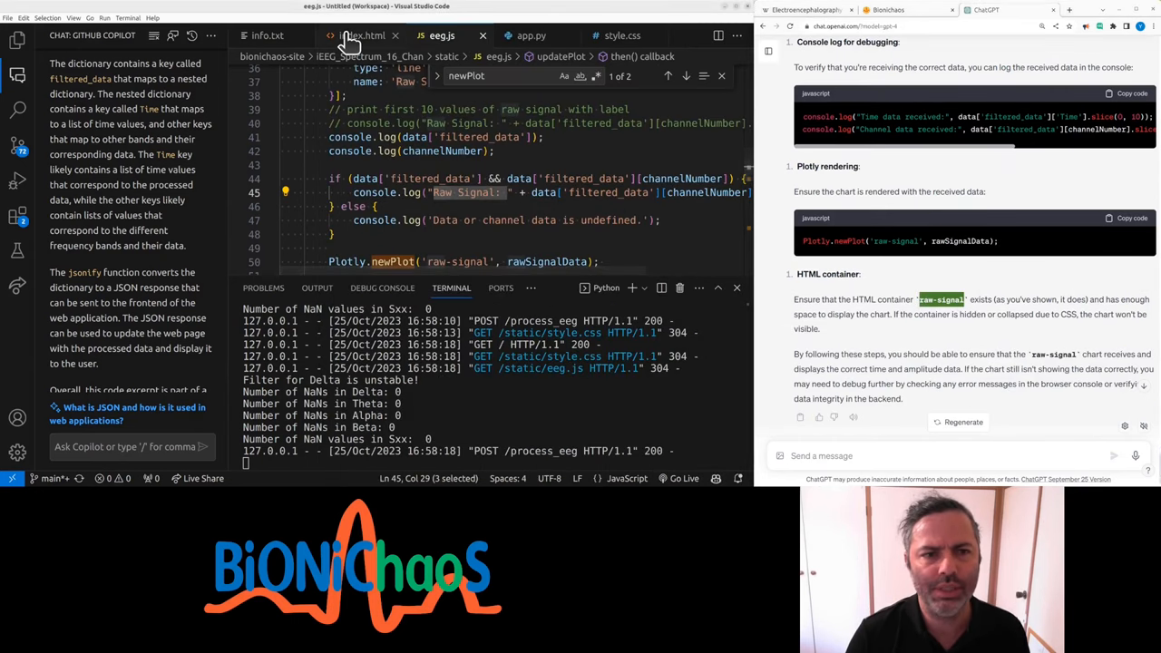
Step: Send ChatGPT 'this is the frontend…' with the frontend code, asking how to fix the chart
{"action": "left_click", "coordinate": [362, 35]}
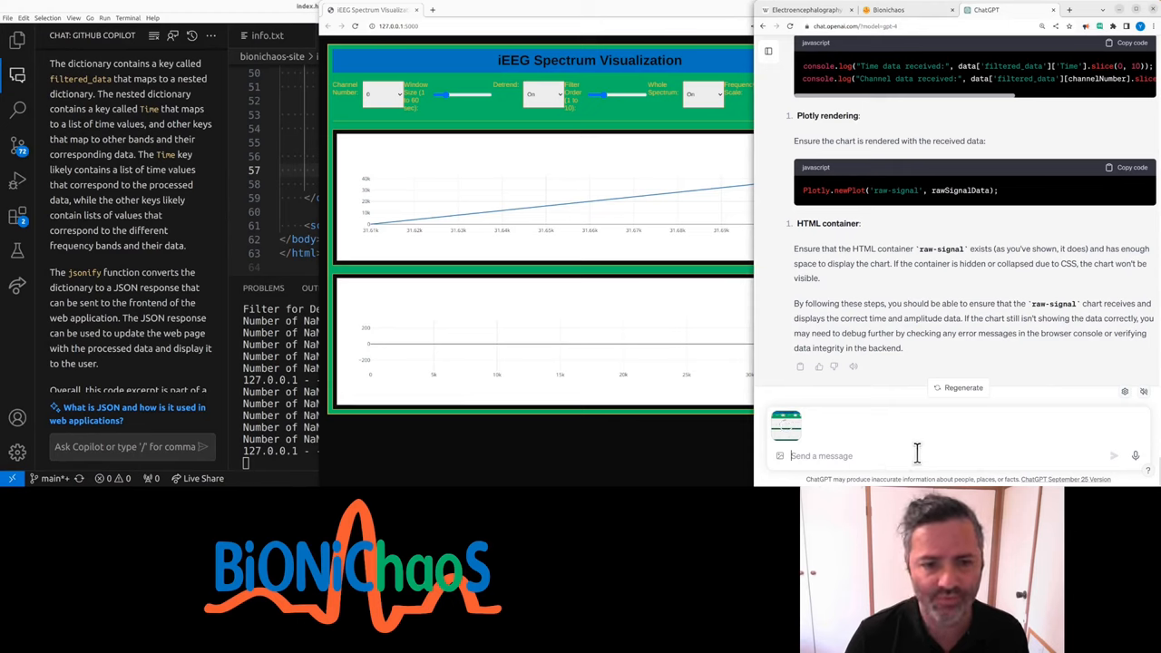
{"action": "type", "text": "this is"}
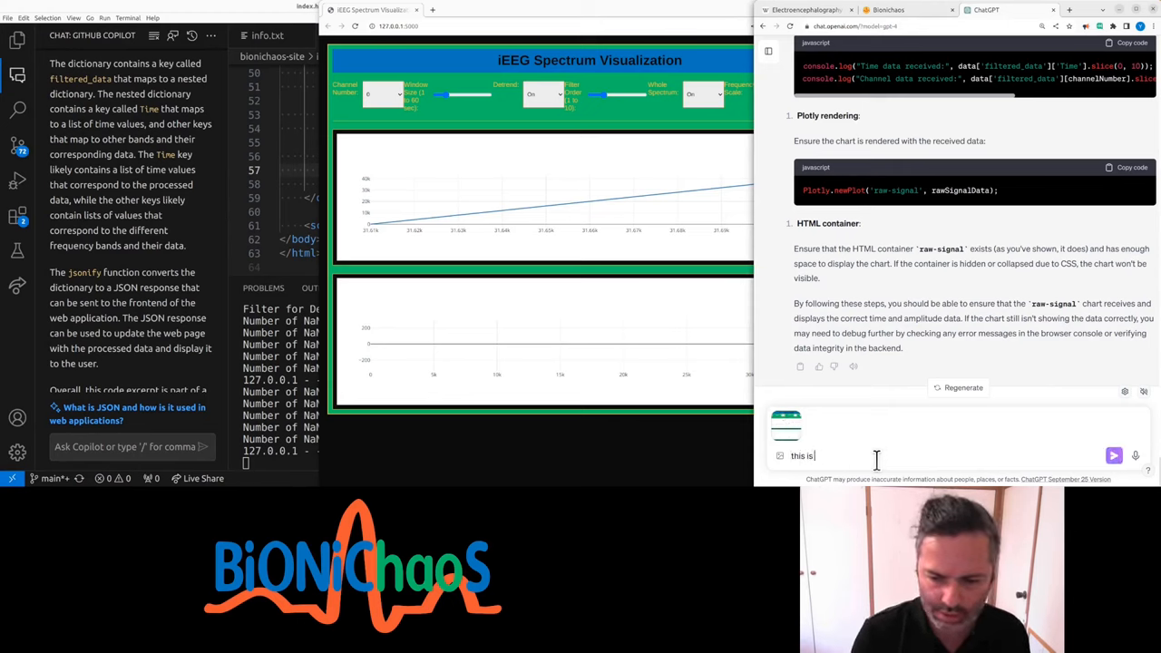
{"action": "type", "text": "the f"}
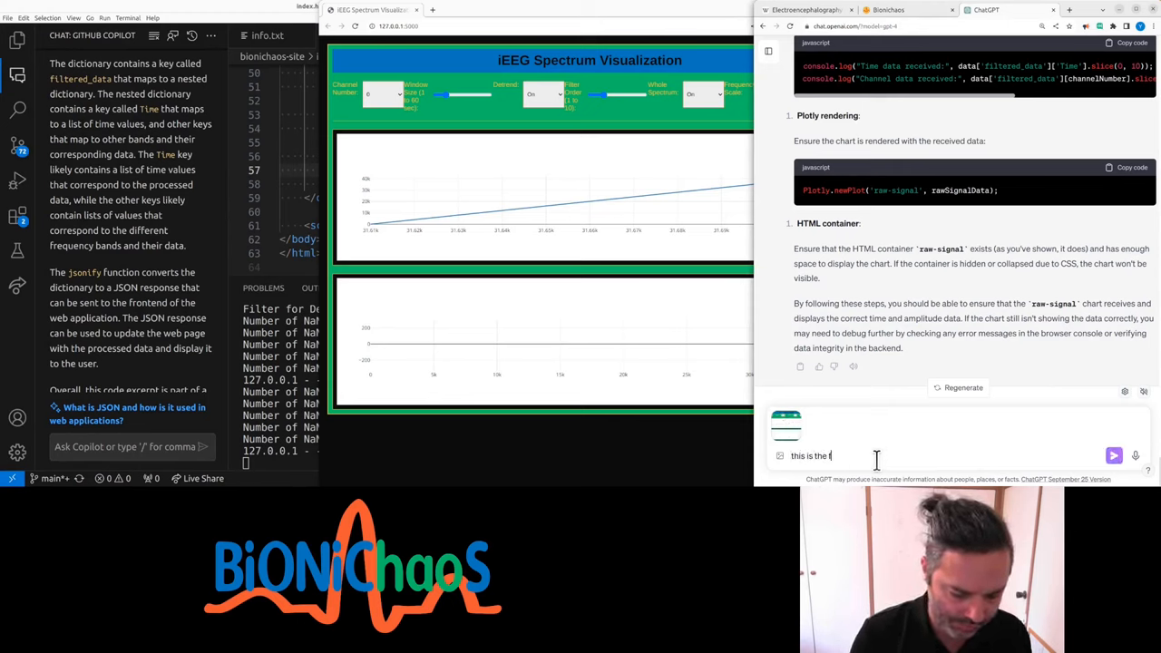
{"action": "type", "text": "rontend, how to fi"}
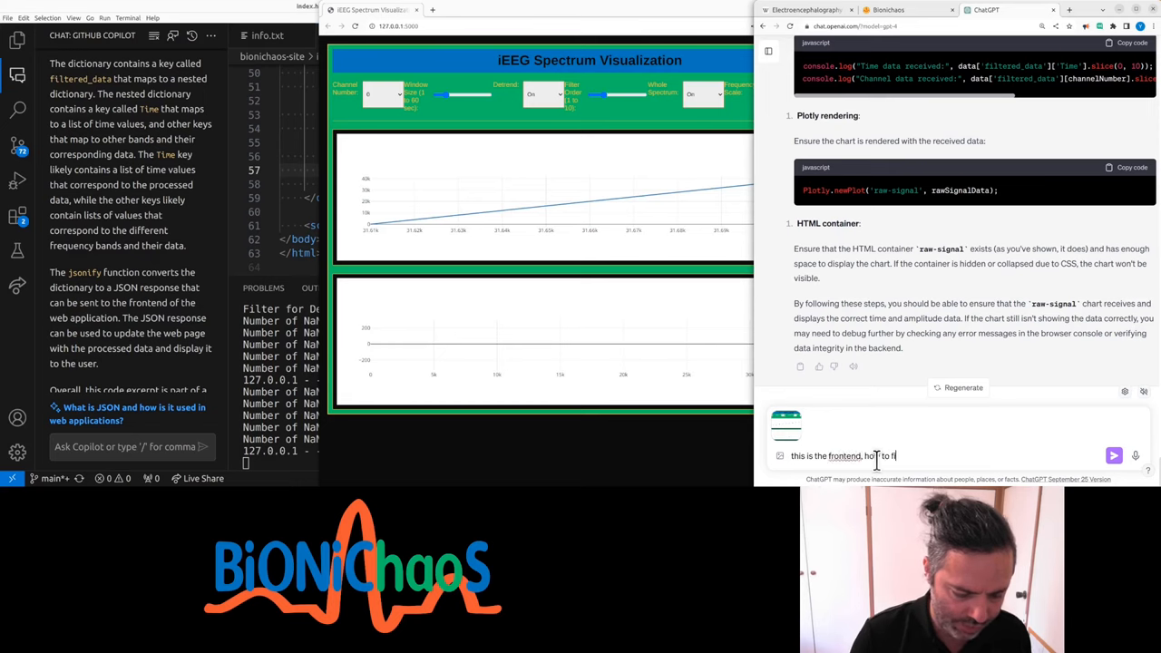
{"action": "left_click", "coordinate": [1114, 455]}
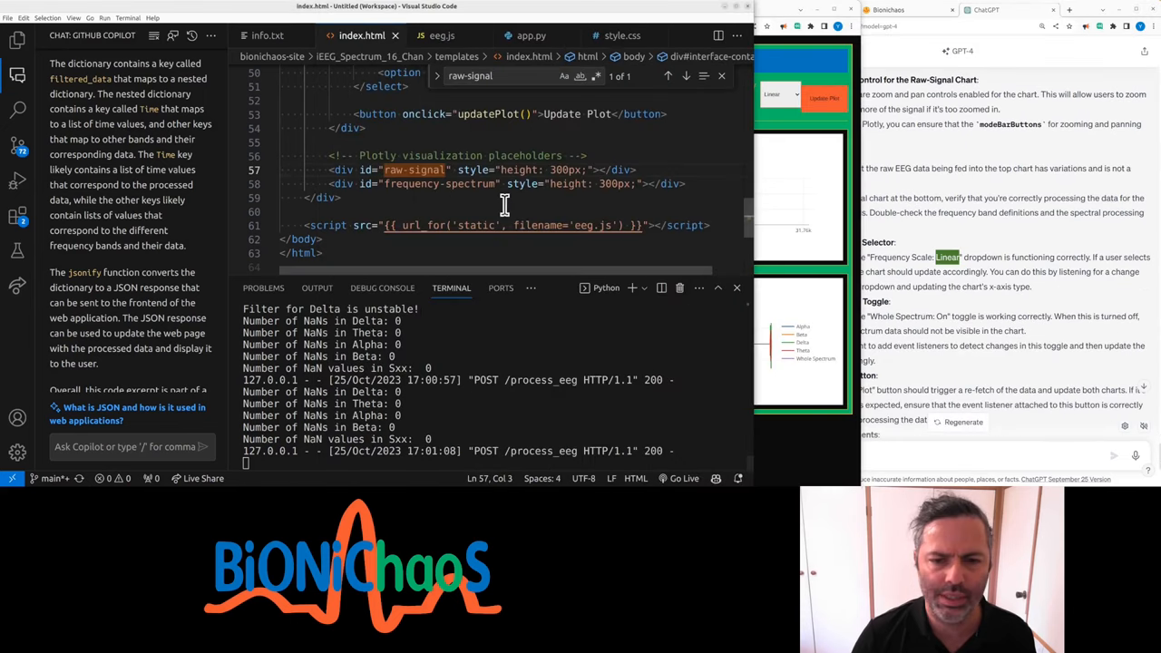
Step: Comment out the console.log lines for data['filtered_data'] and channelNumber in eeg.js
{"action": "left_click", "coordinate": [531, 36]}
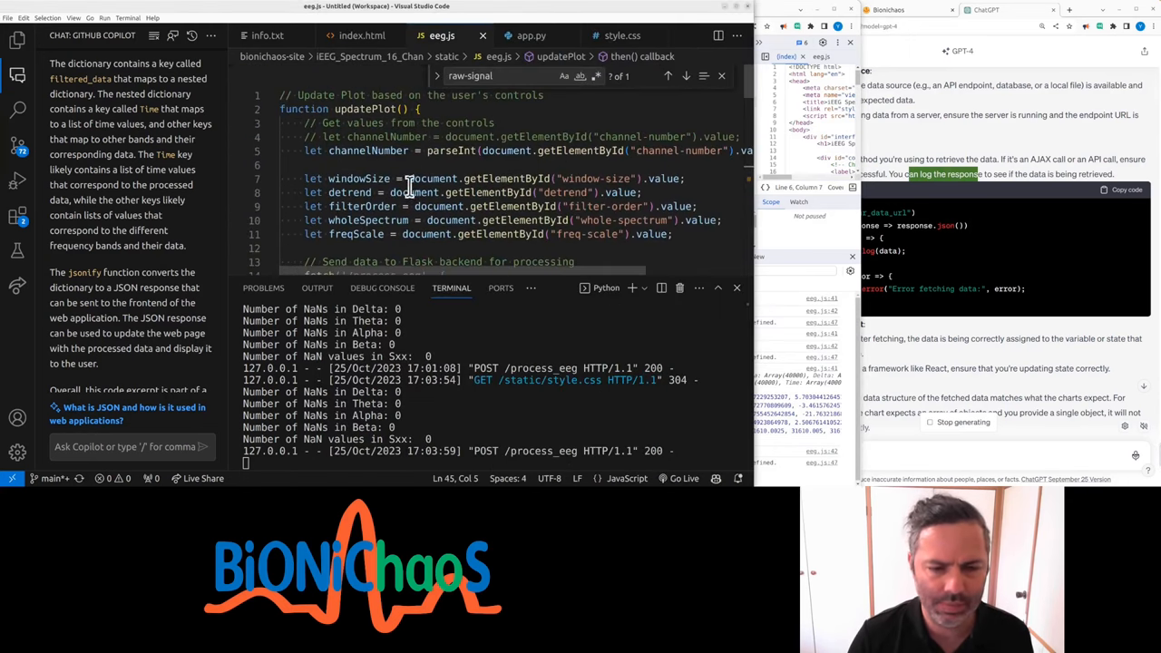
{"action": "mouse_move", "coordinate": [426, 213]}
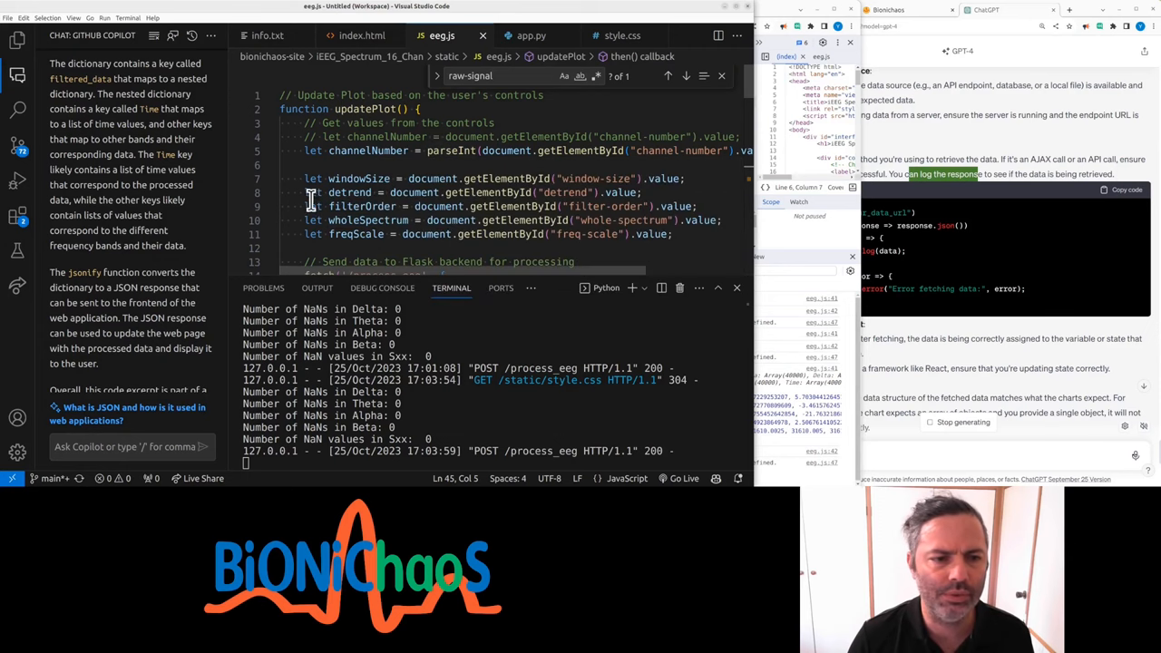
{"action": "left_click", "coordinate": [361, 35]}
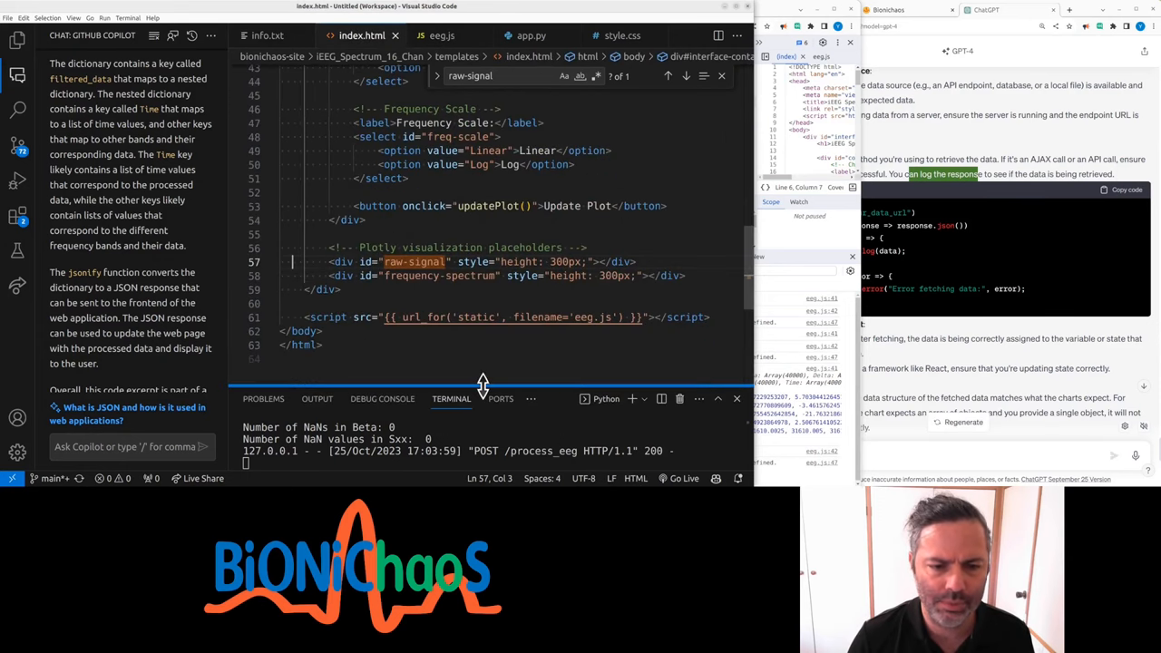
{"action": "scroll", "scroll_direction": "up", "scroll_amount": 3}
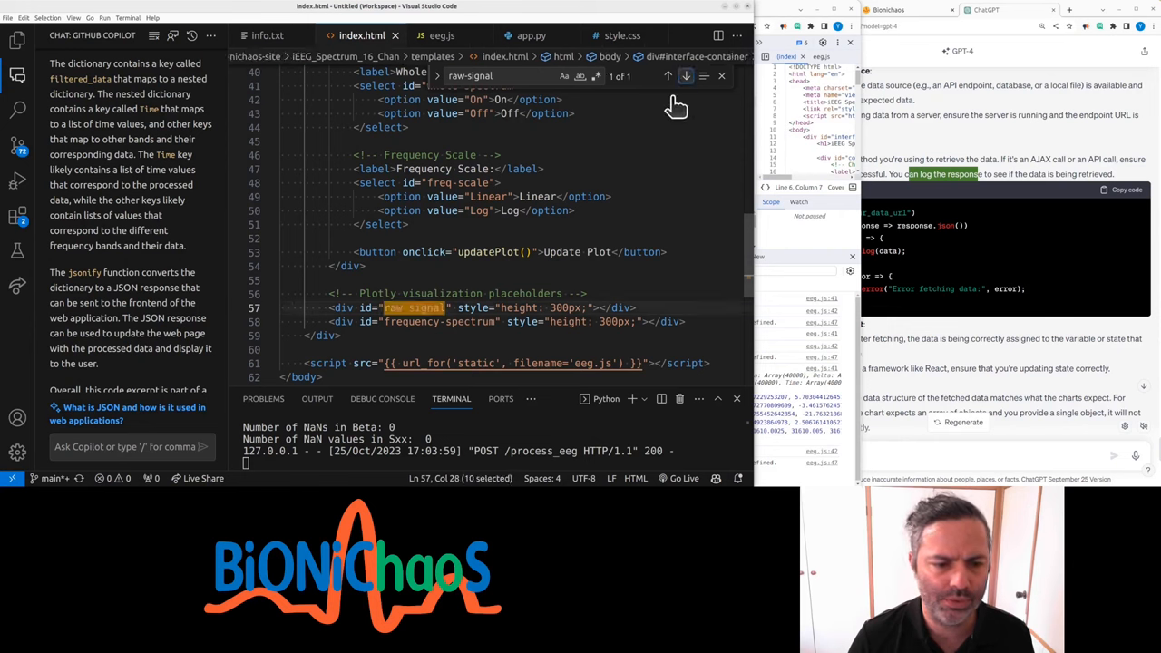
{"action": "left_click", "coordinate": [440, 36]}
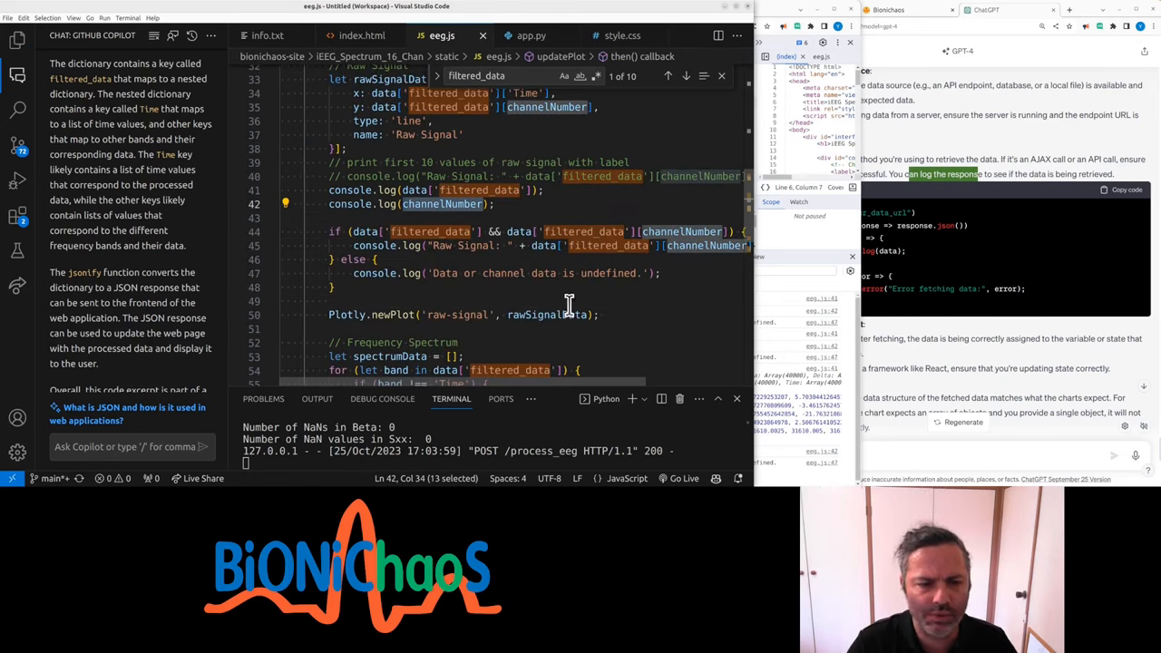
{"action": "left_click", "coordinate": [513, 204]}
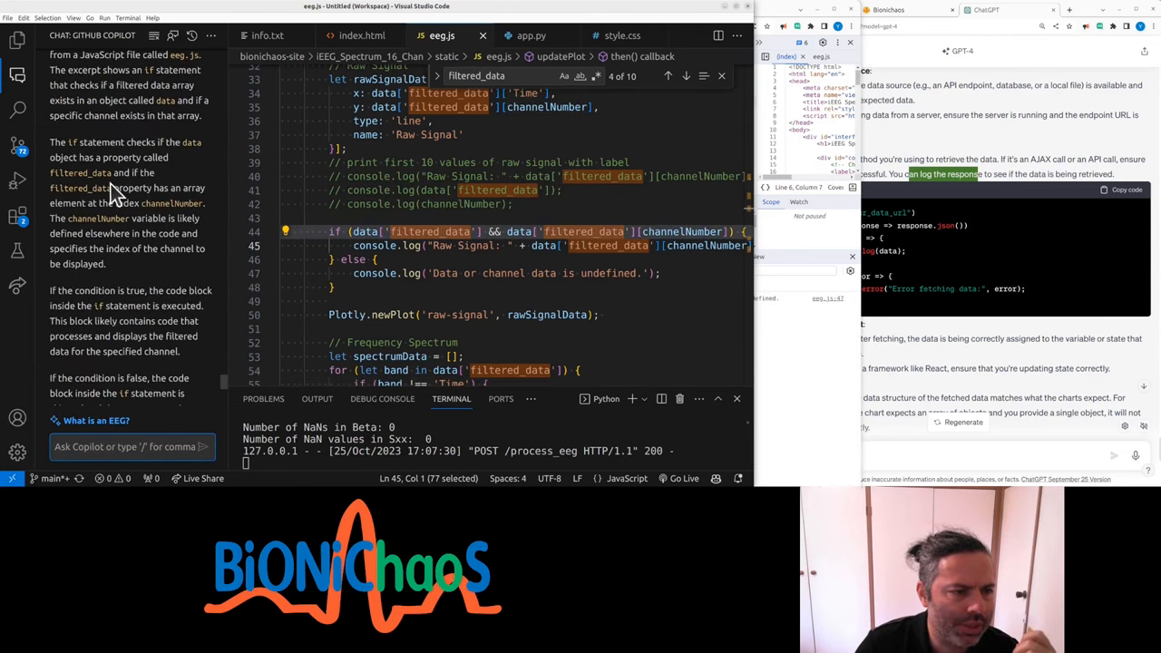
{"action": "mouse_move", "coordinate": [168, 204]}
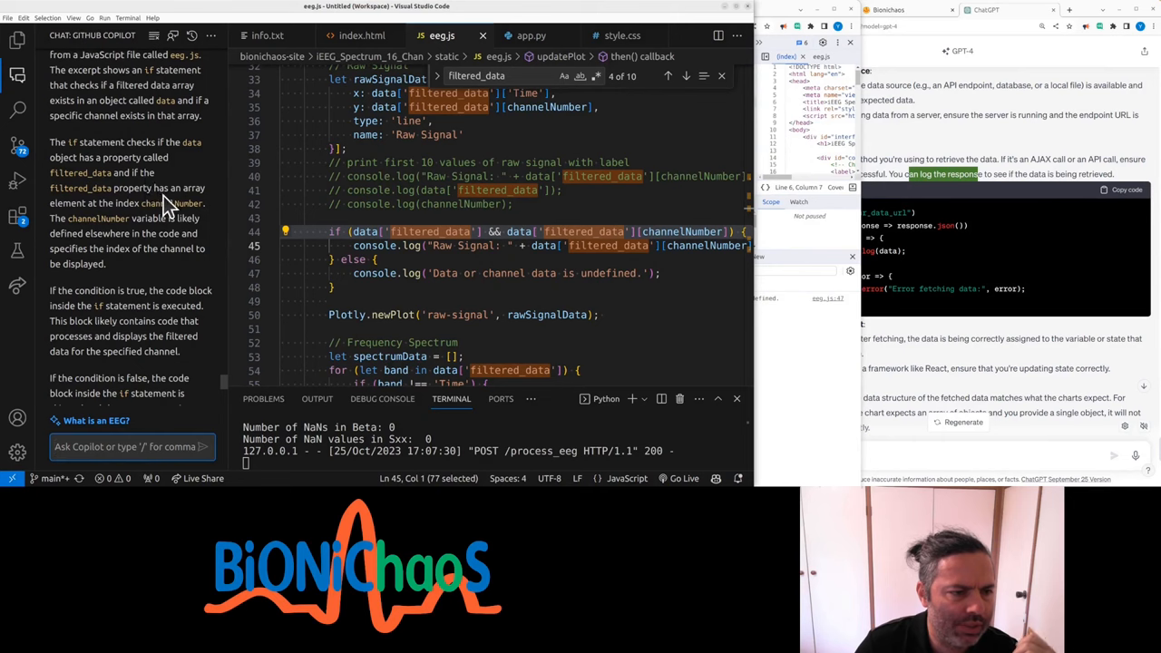
{"action": "mouse_move", "coordinate": [109, 217]}
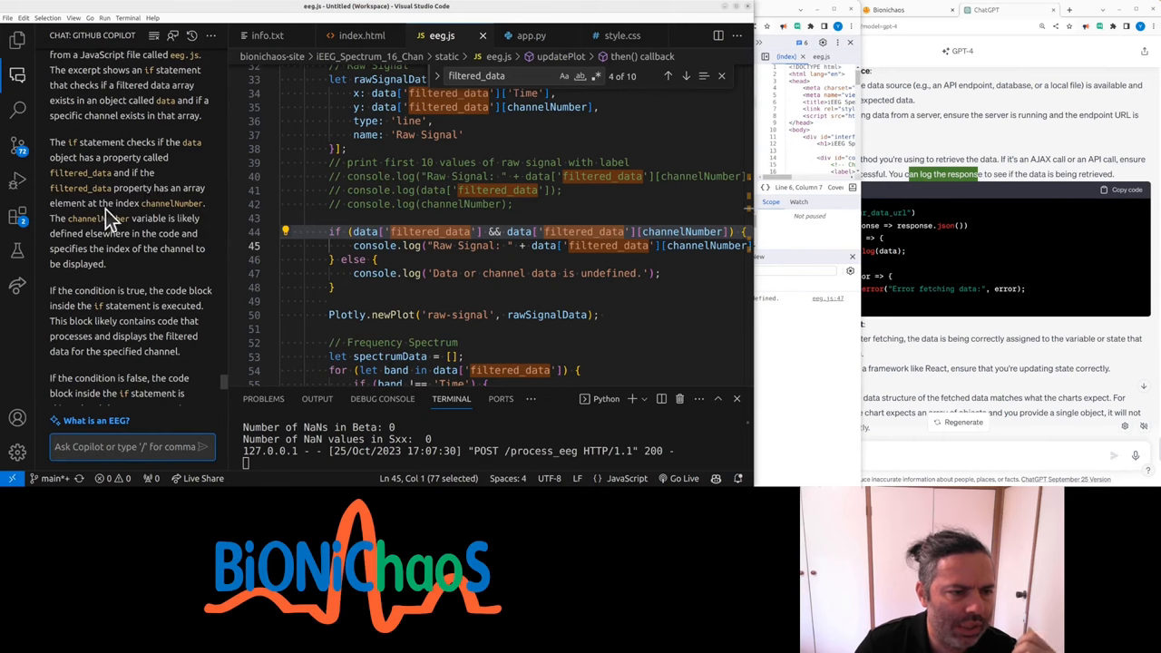
{"action": "left_click", "coordinate": [472, 245]}
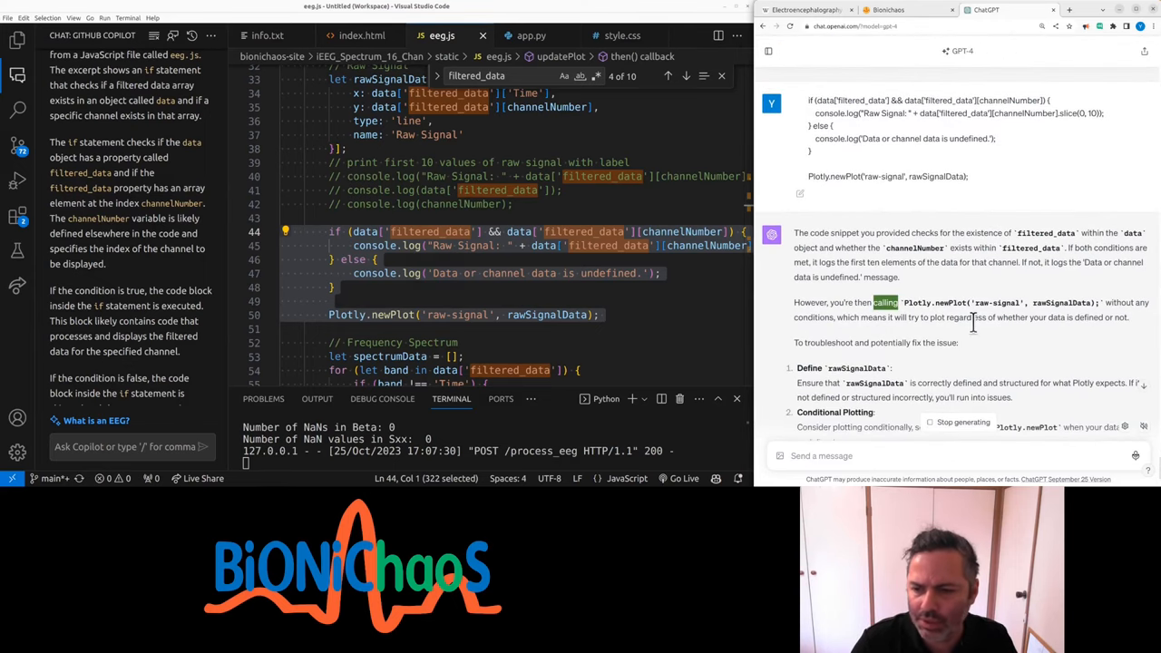
{"action": "mouse_move", "coordinate": [797, 317]}
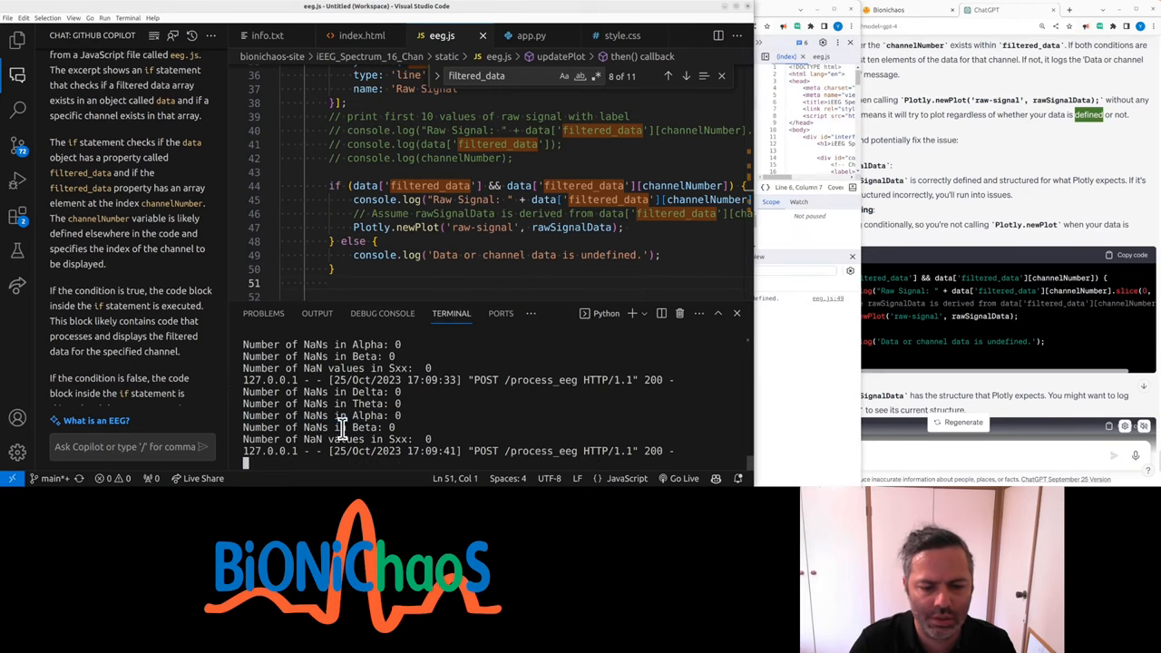
{"action": "mouse_move", "coordinate": [712, 261]}
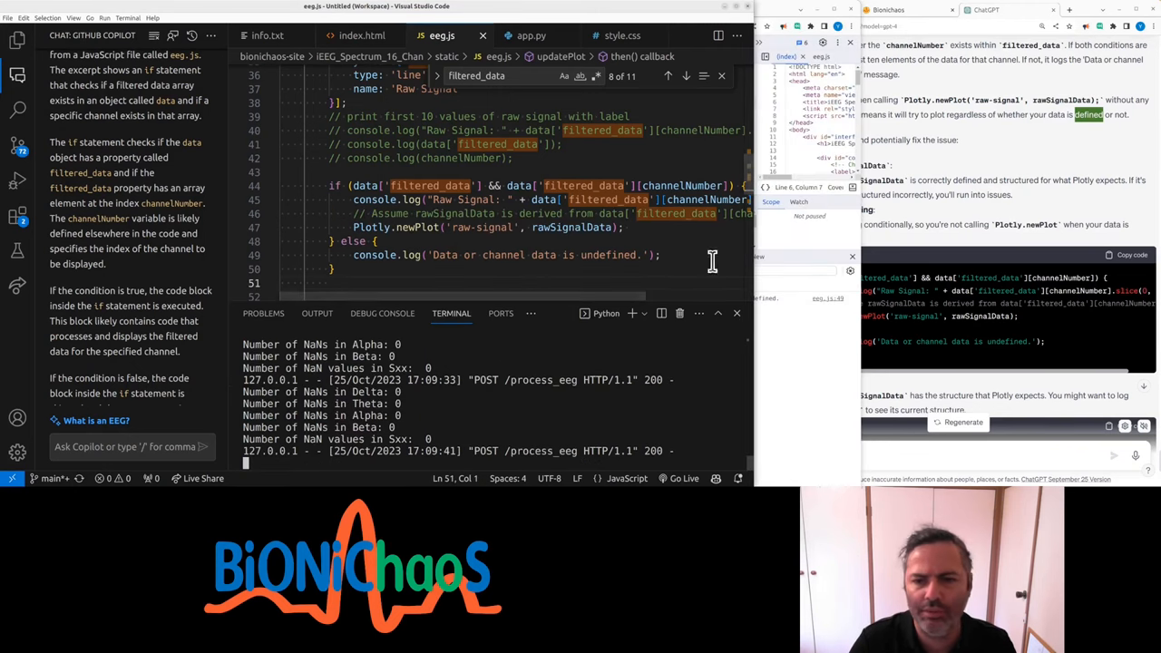
Step: Move Plotly.newPlot inside the filtered_data check and add console.log(rawSignalData); in eeg.js
{"action": "left_click", "coordinate": [361, 35]}
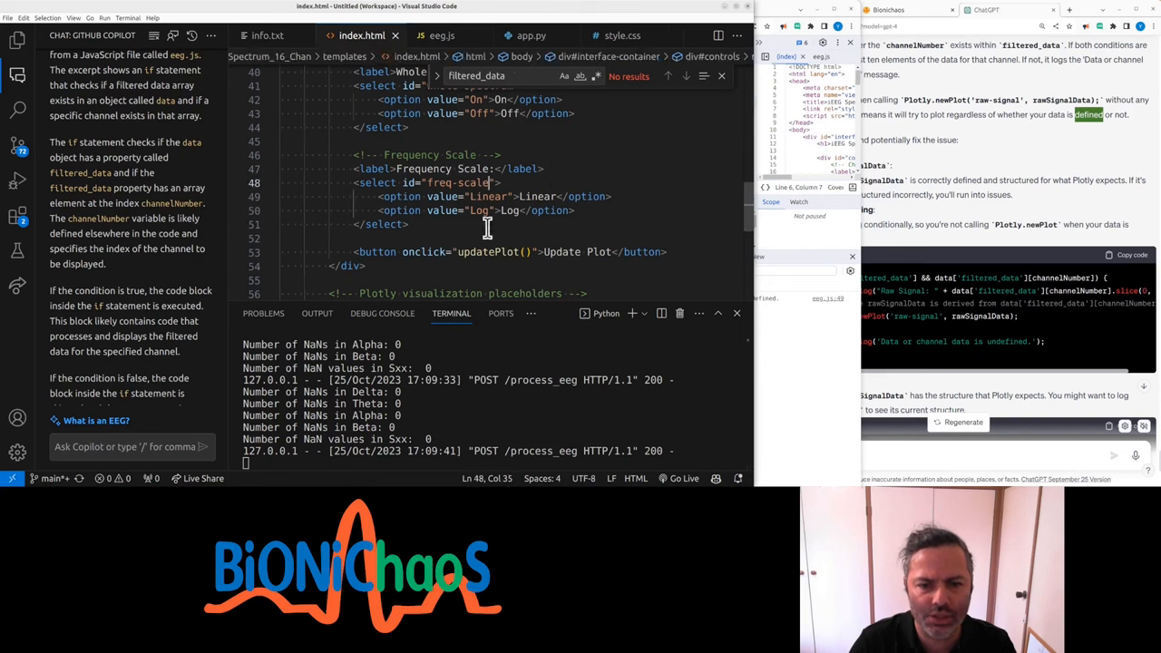
{"action": "scroll", "scroll_direction": "up", "scroll_amount": 3}
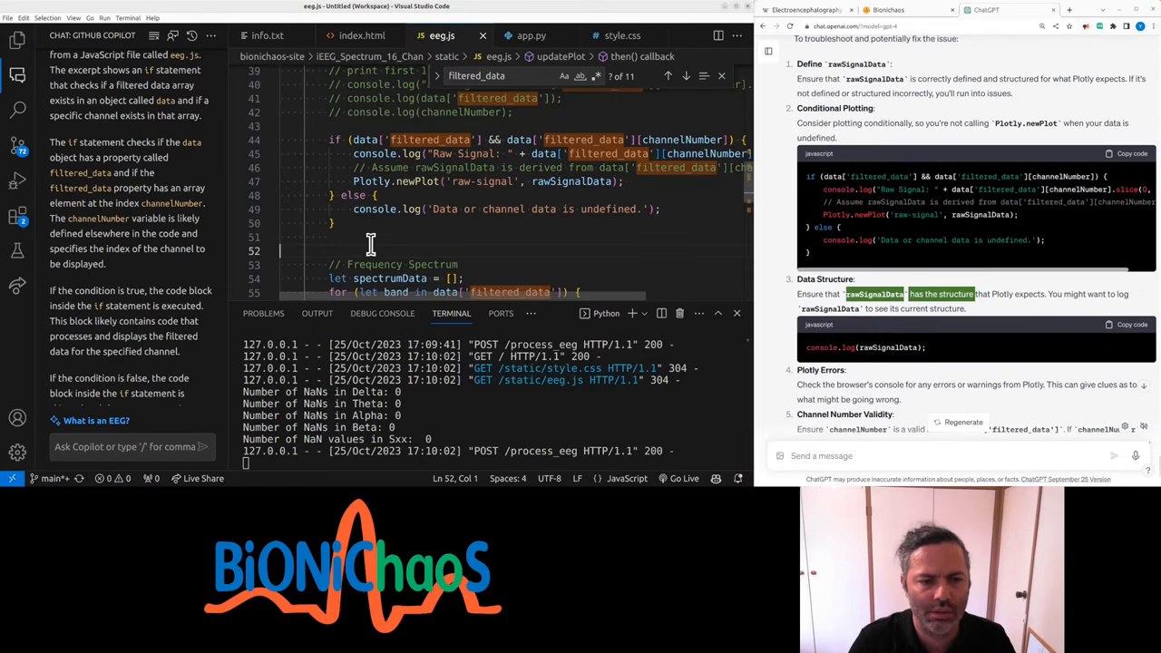
{"action": "type", "text": "console.log(rawSignalData);"}
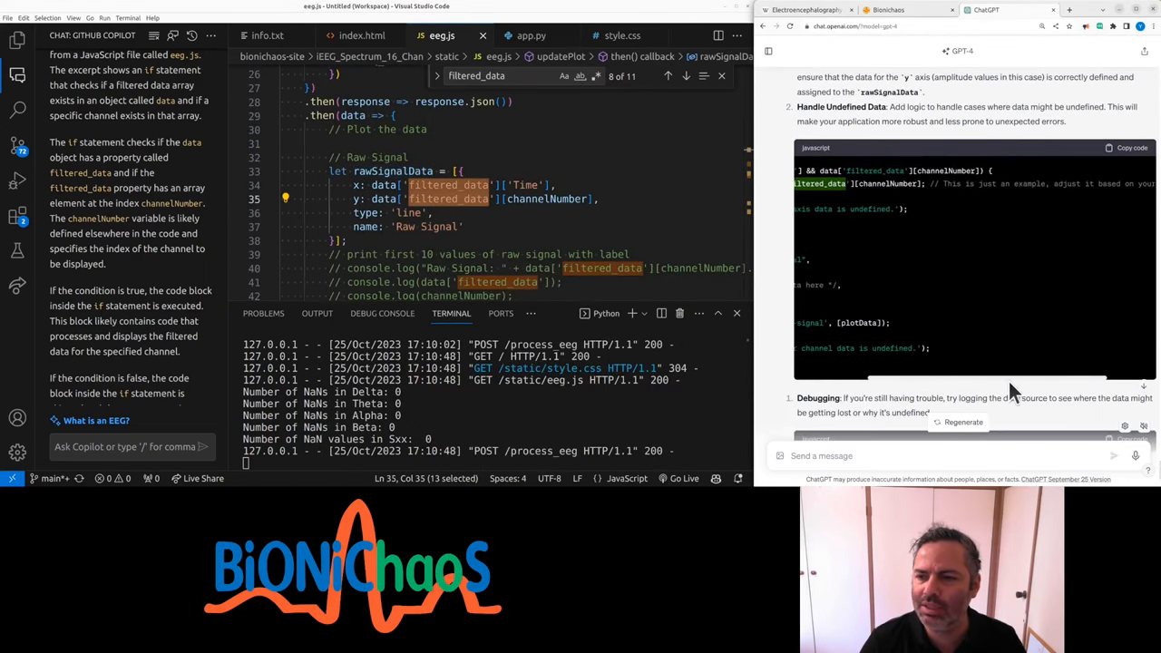
{"action": "scroll", "scroll_direction": "down", "scroll_amount": 3}
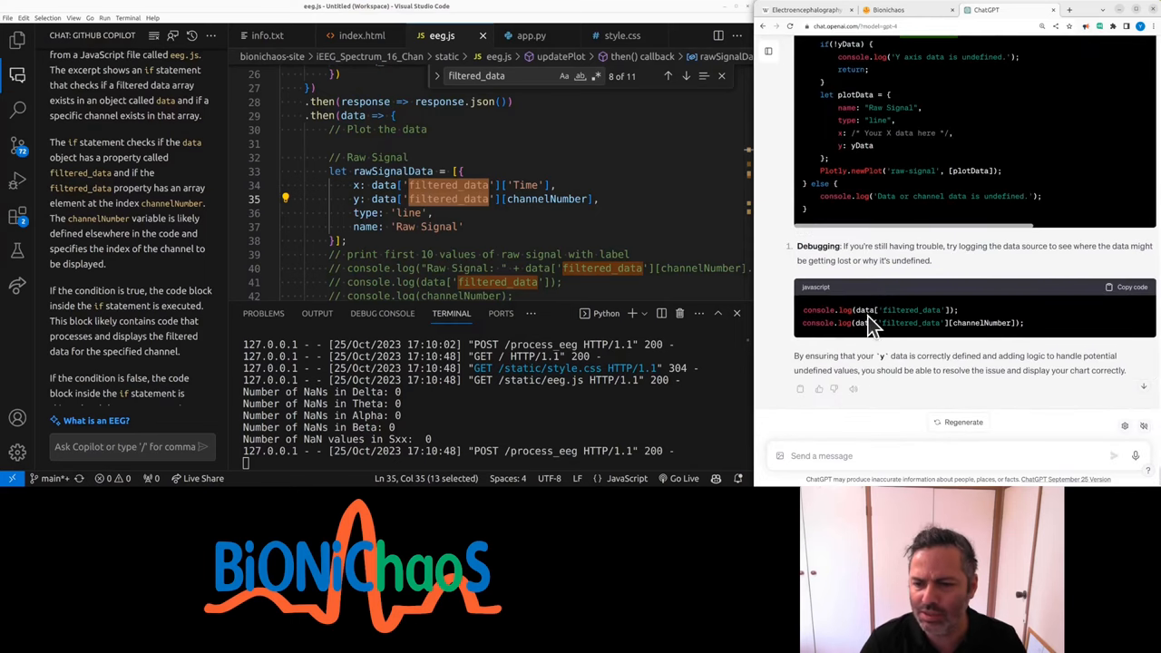
{"action": "left_click", "coordinate": [531, 36]}
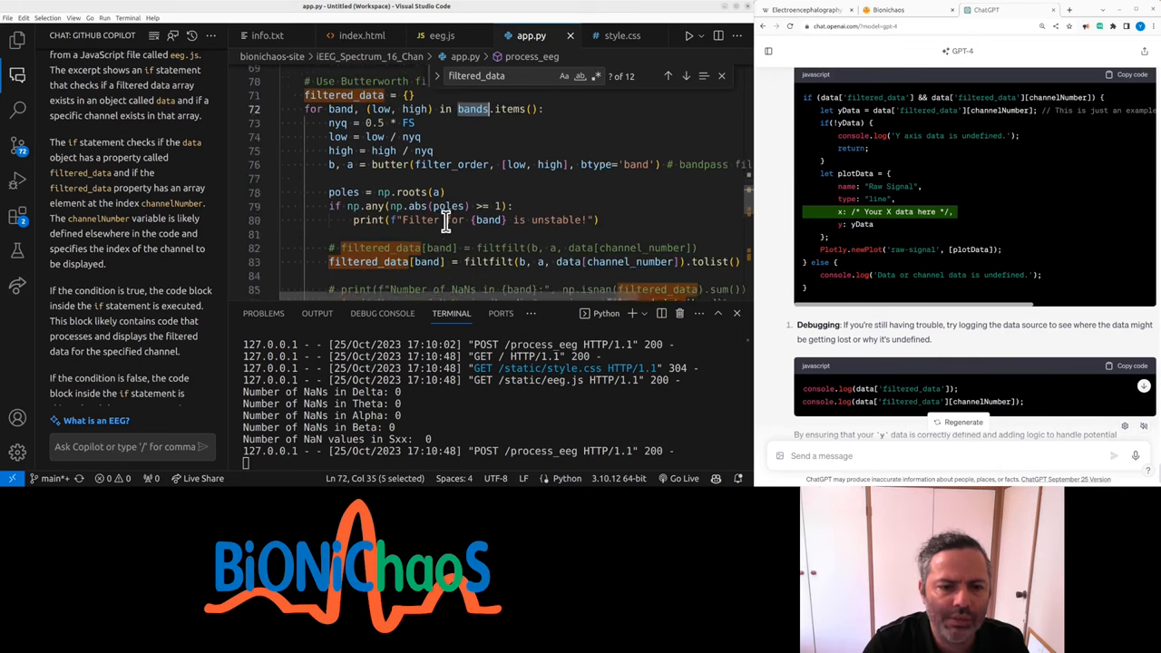
Step: Add channel_number: data[channel_number].tolist() to app.py's filtered_data return, then check eeg.js
{"action": "scroll", "scroll_direction": "down", "scroll_amount": 3}
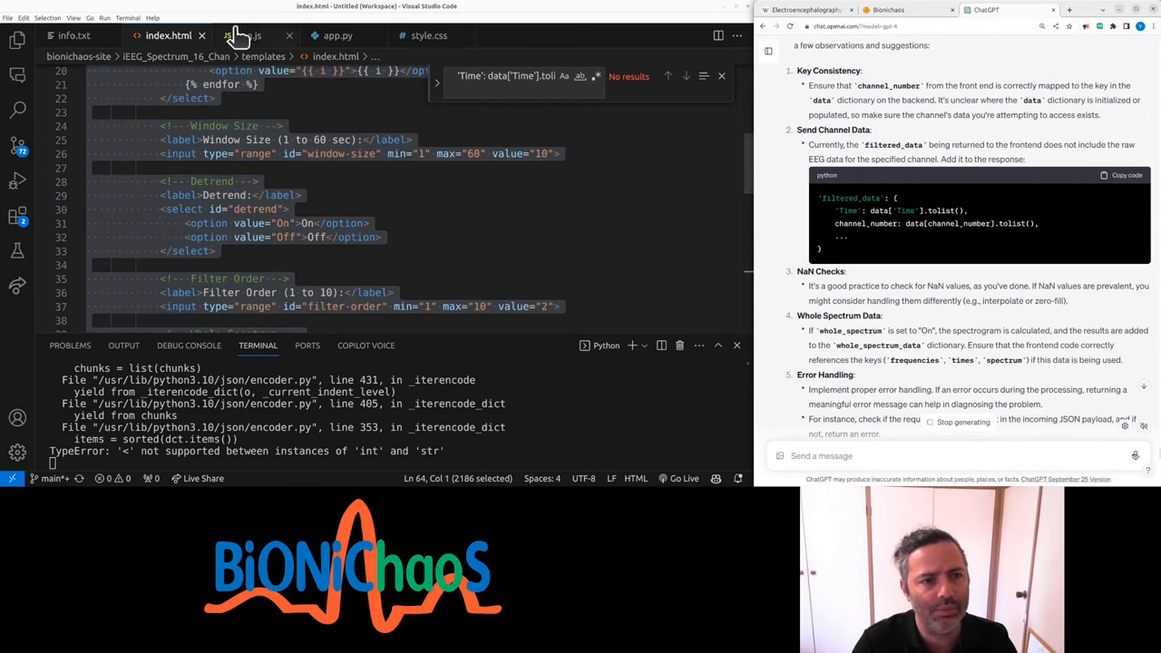
{"action": "left_click", "coordinate": [248, 35]}
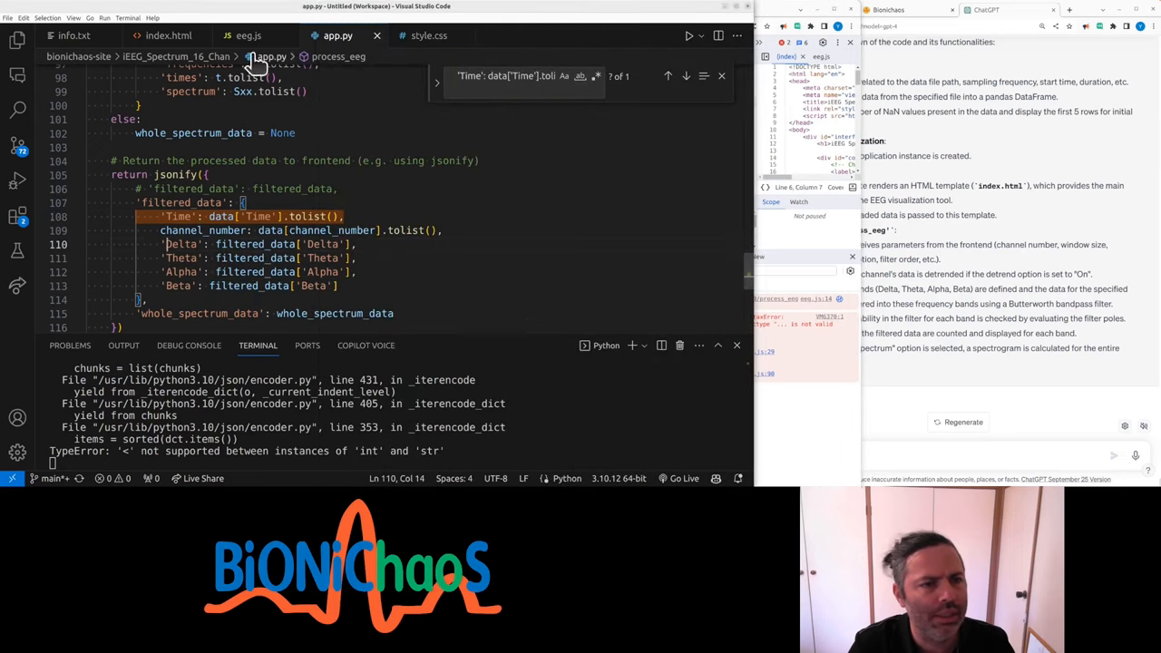
{"action": "left_click", "coordinate": [242, 36]}
{"action": "type", "text": "why is \"<channel_number>\" ("}
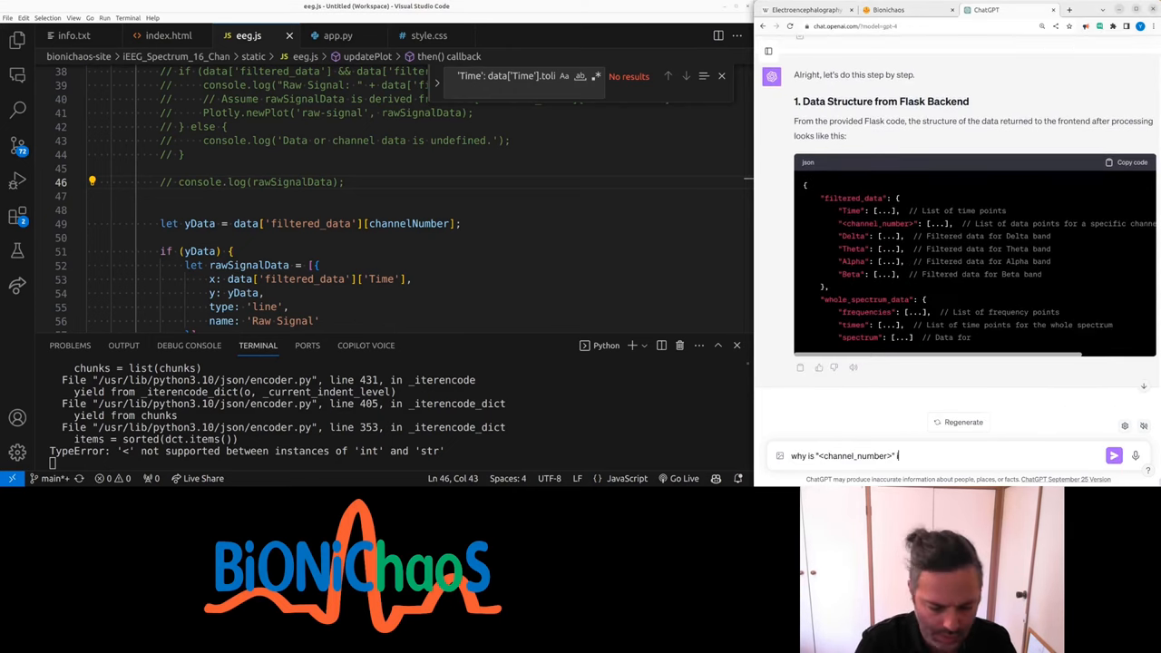
Step: Ask ChatGPT about the channel key in "filtered_data" and read the reply
{"action": "type", "text": "in the \"filtered_data\""}
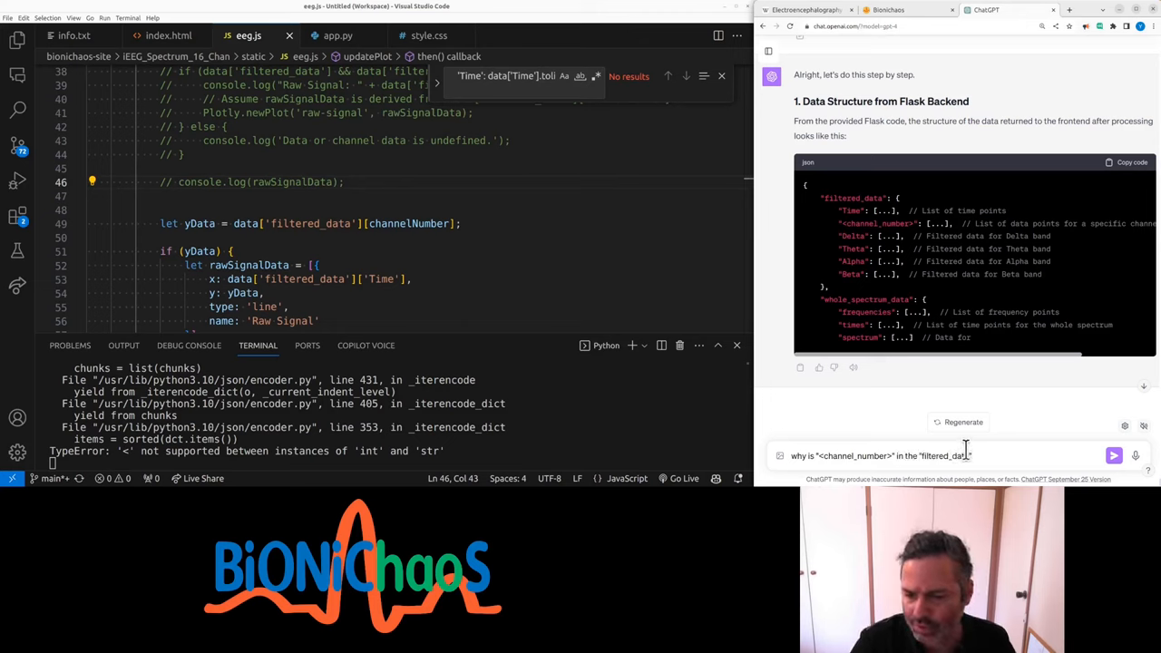
{"action": "left_click", "coordinate": [1114, 454]}
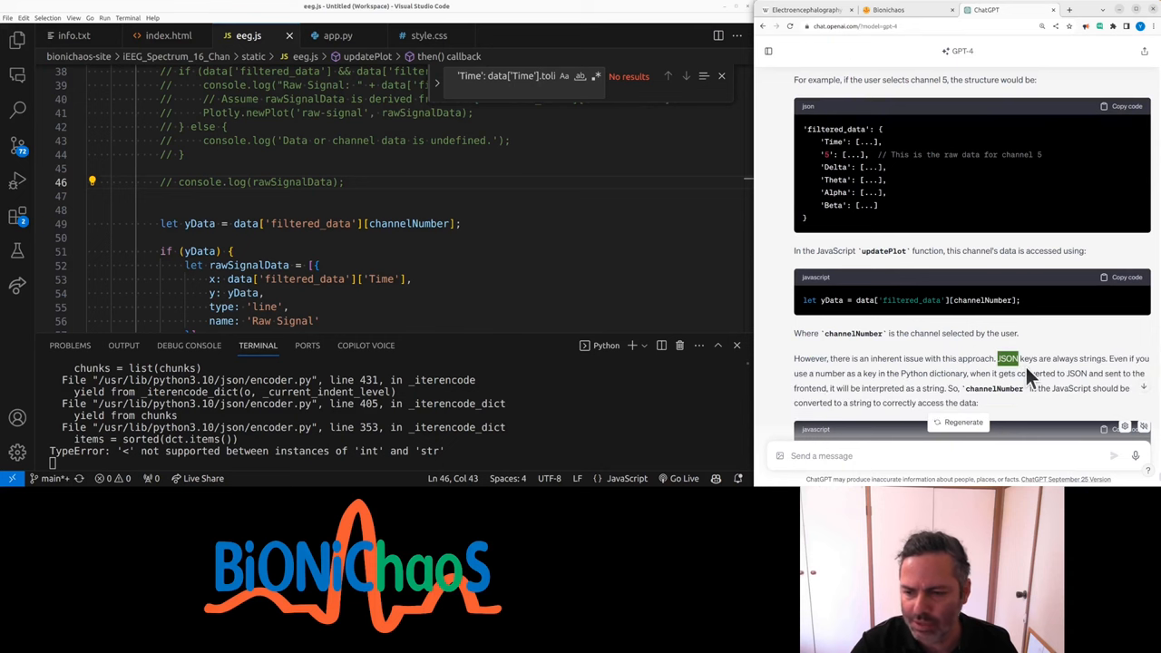
{"action": "scroll", "scroll_direction": "down", "scroll_amount": 3}
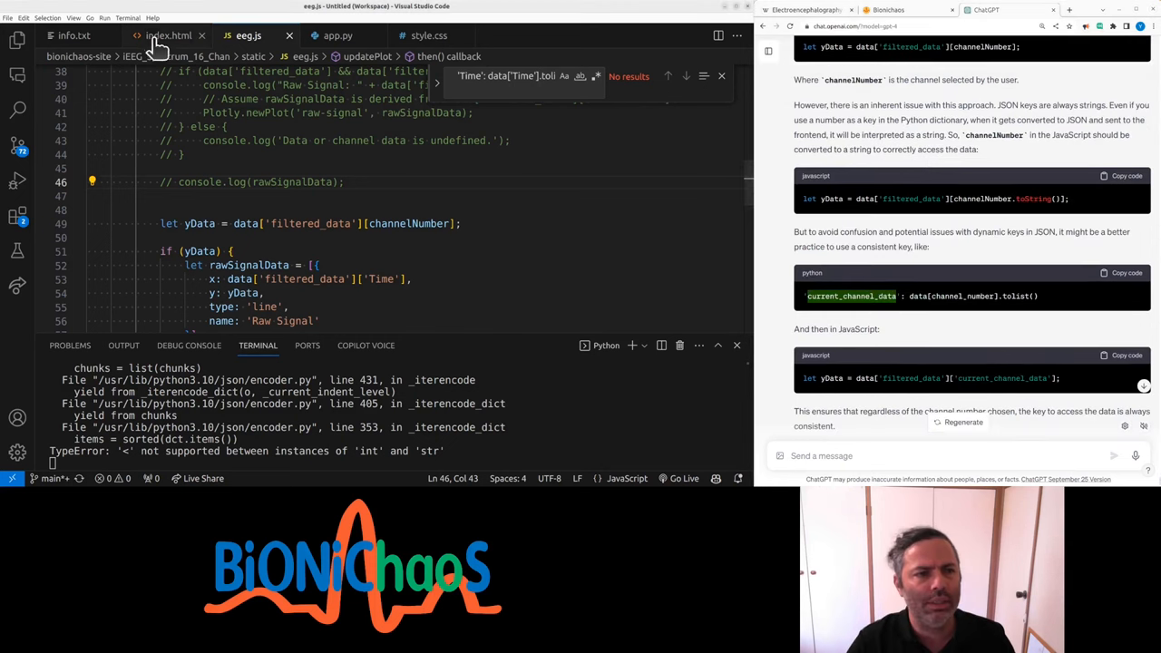
Step: Search app.py for its tolist calls
{"action": "left_click", "coordinate": [337, 36]}
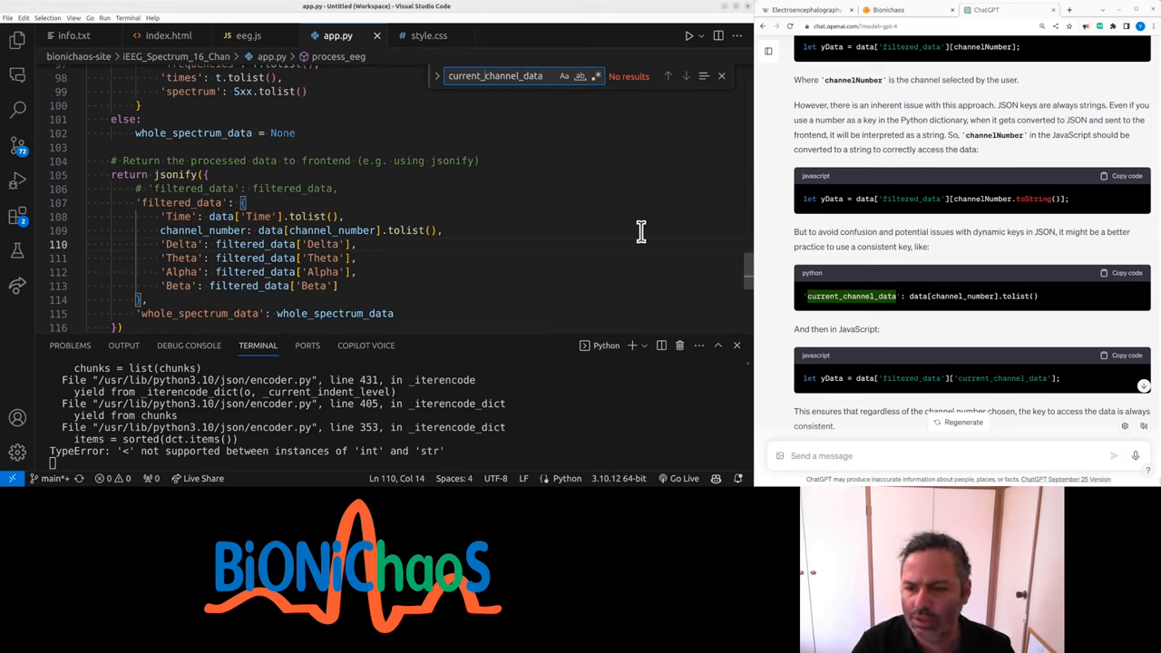
{"action": "mouse_move", "coordinate": [572, 107]}
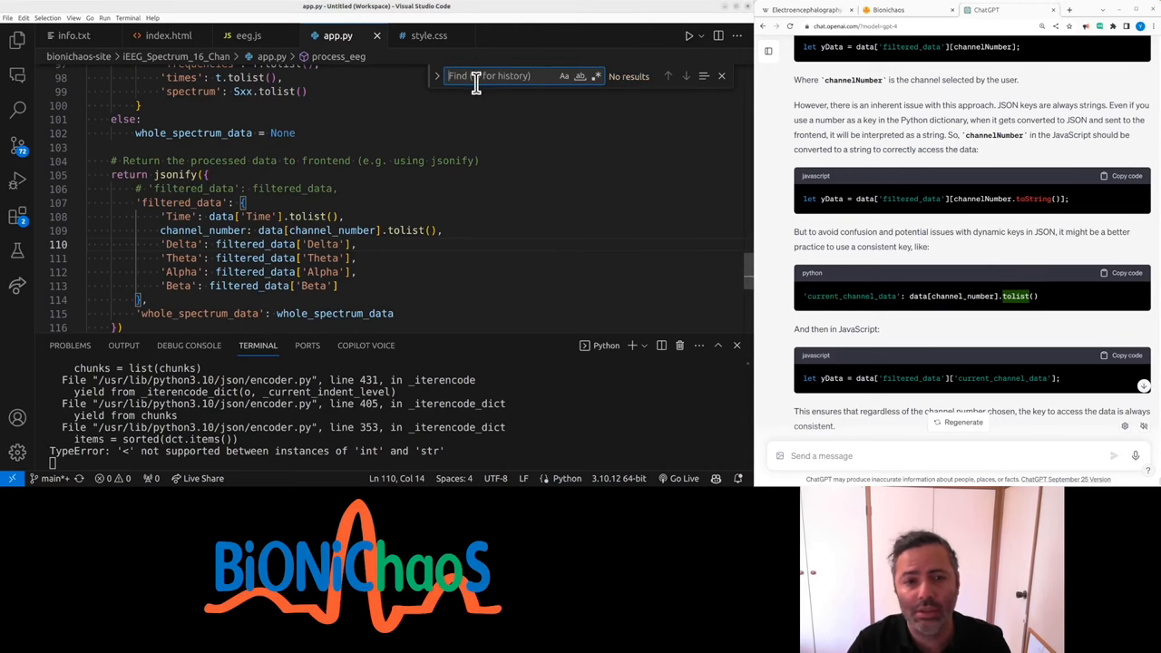
{"action": "type", "text": "tolist"}
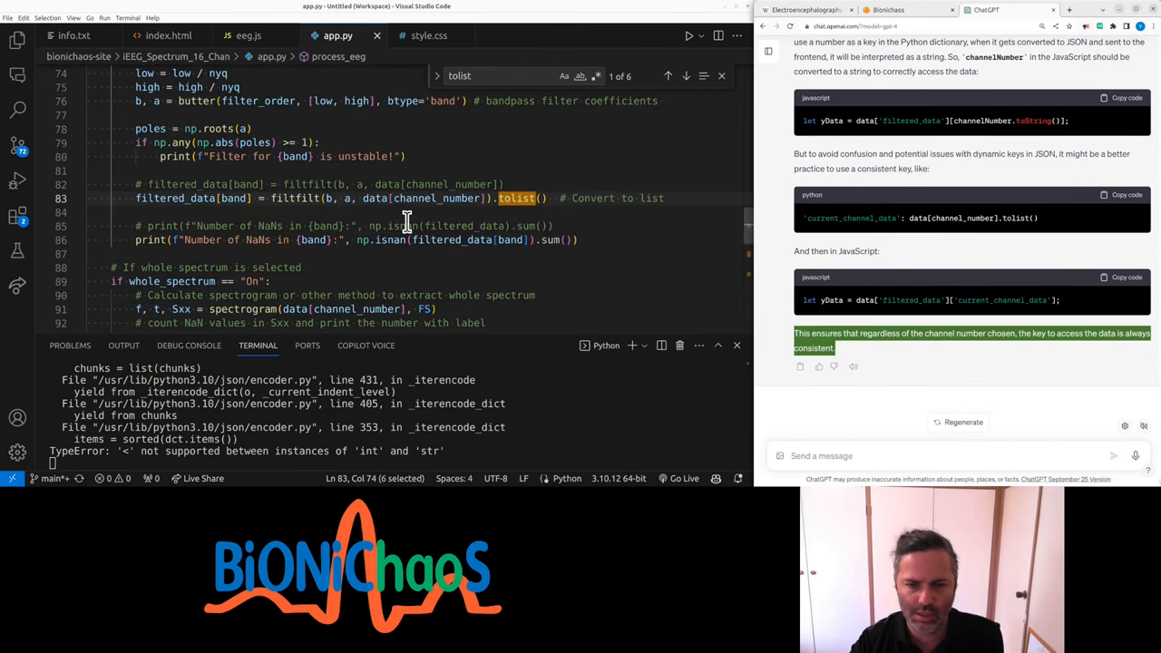
{"action": "left_click", "coordinate": [411, 225]}
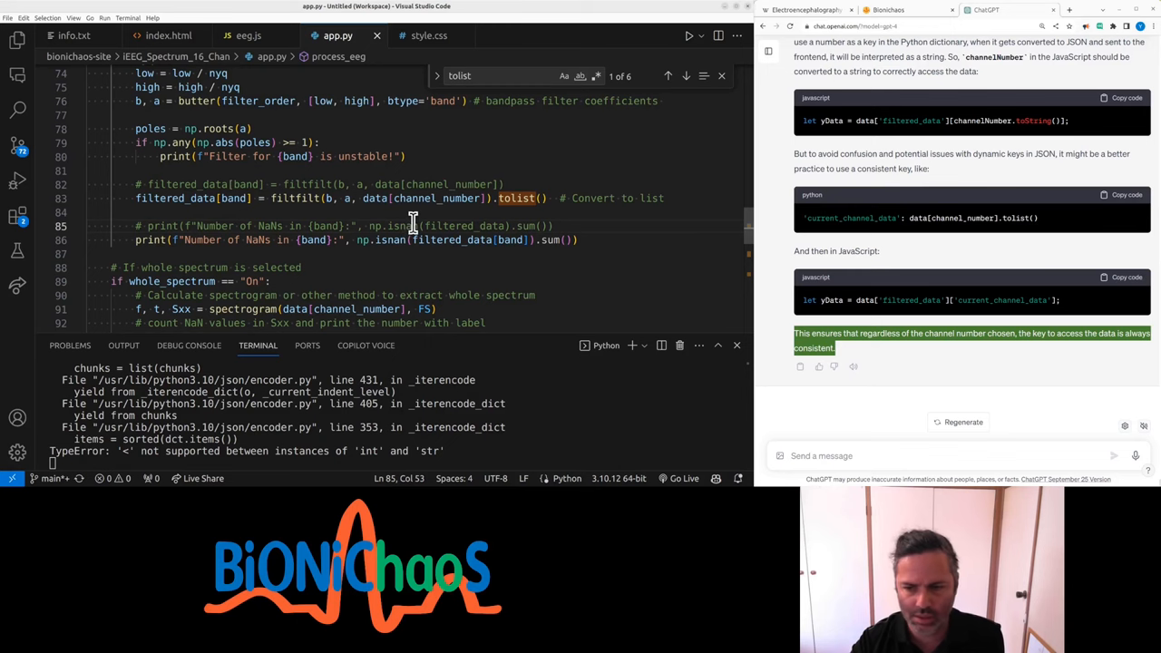
{"action": "mouse_move", "coordinate": [585, 254]}
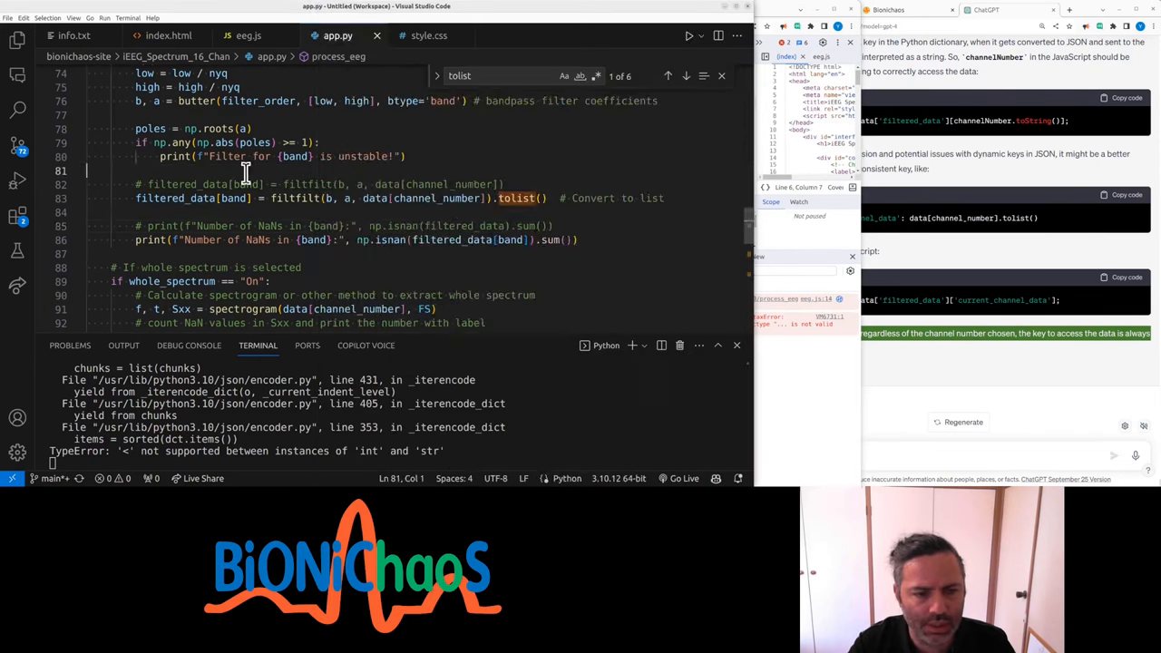
Step: Rewrite info.txt's negative checklist lines as requirements, including a file input scroller
{"action": "left_click", "coordinate": [74, 36]}
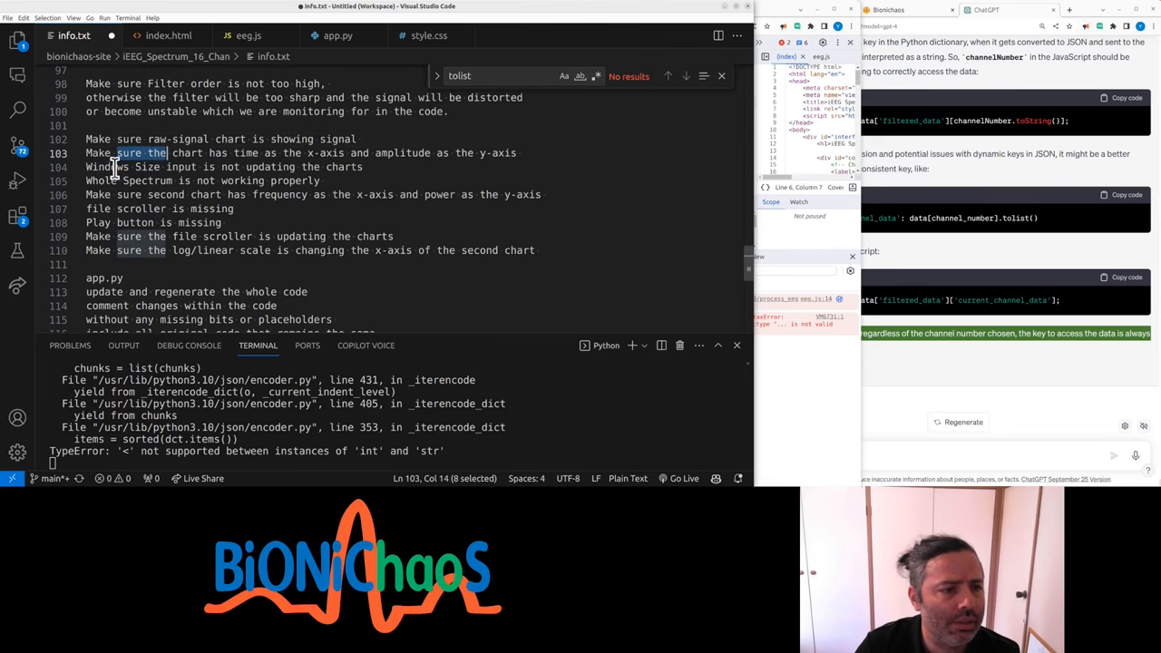
{"action": "left_click", "coordinate": [240, 167]}
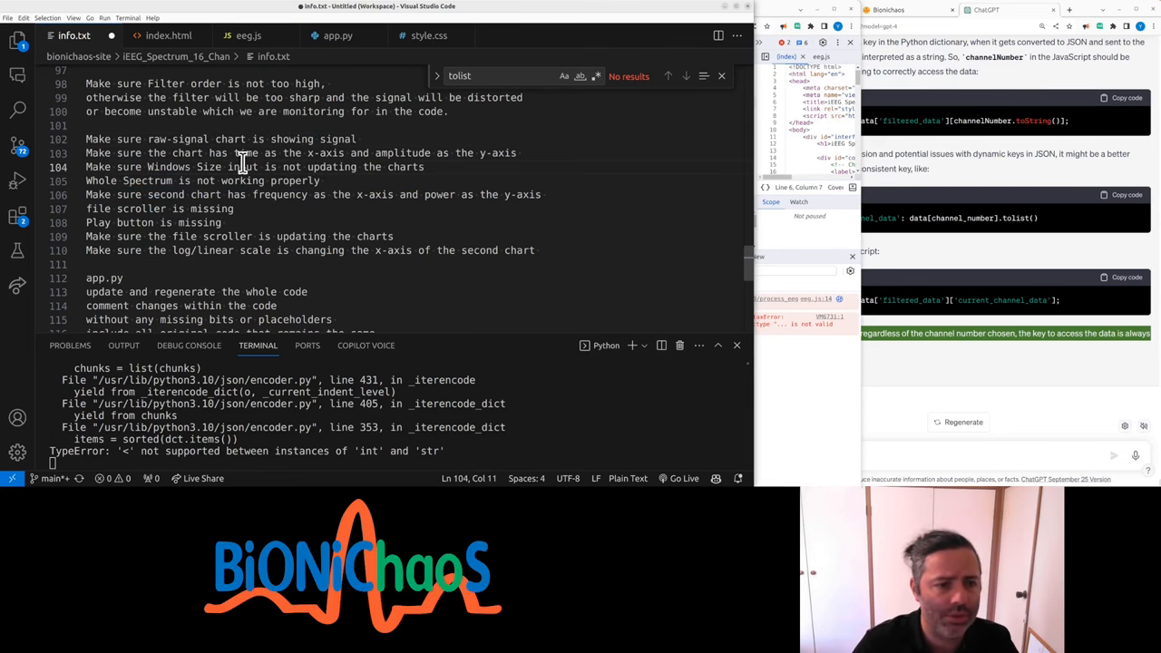
{"action": "double_click", "coordinate": [292, 167]}
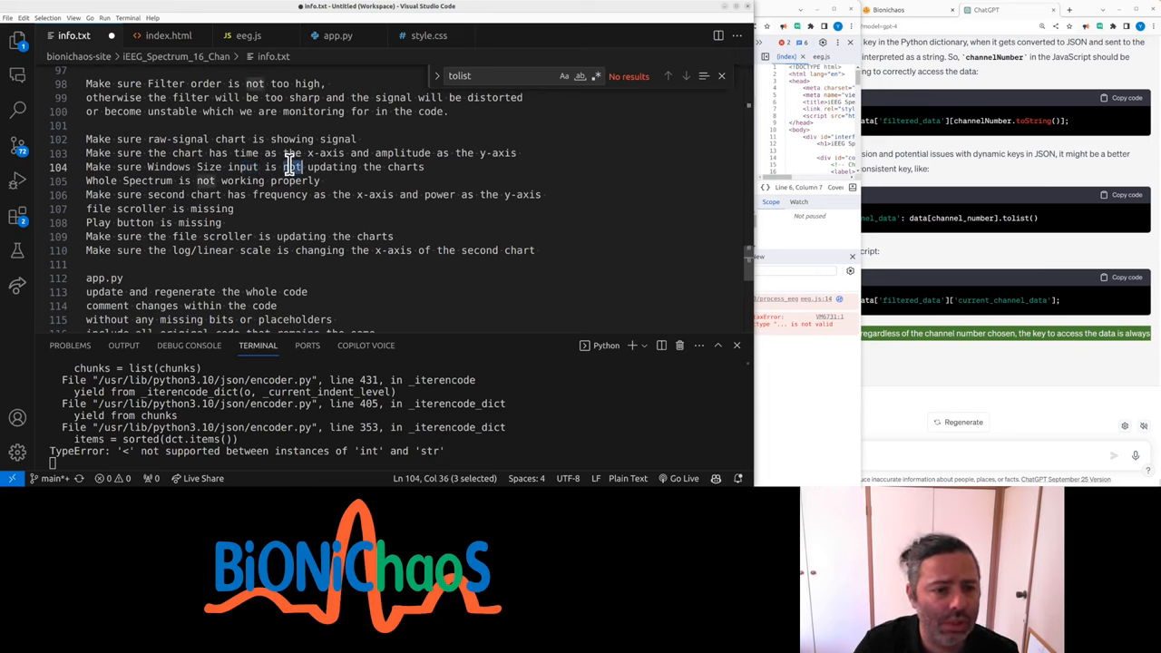
{"action": "left_click", "coordinate": [283, 166]}
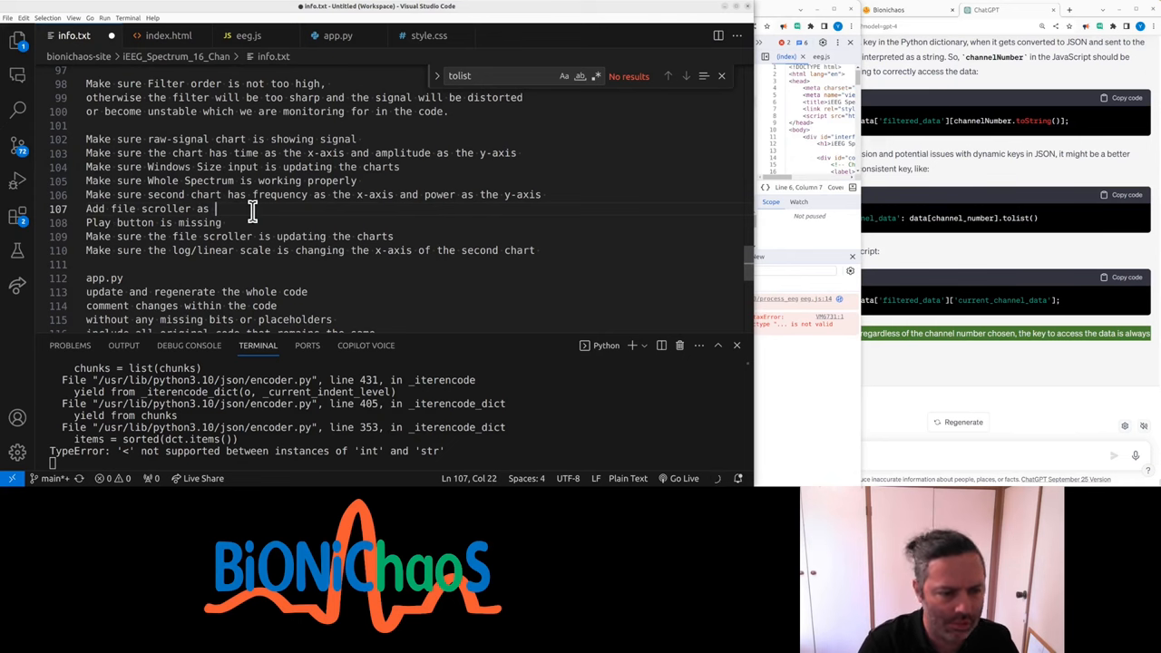
{"action": "type", "text": "input"}
{"action": "left_click", "coordinate": [156, 223]}
{"action": "type", "text": "Add "}
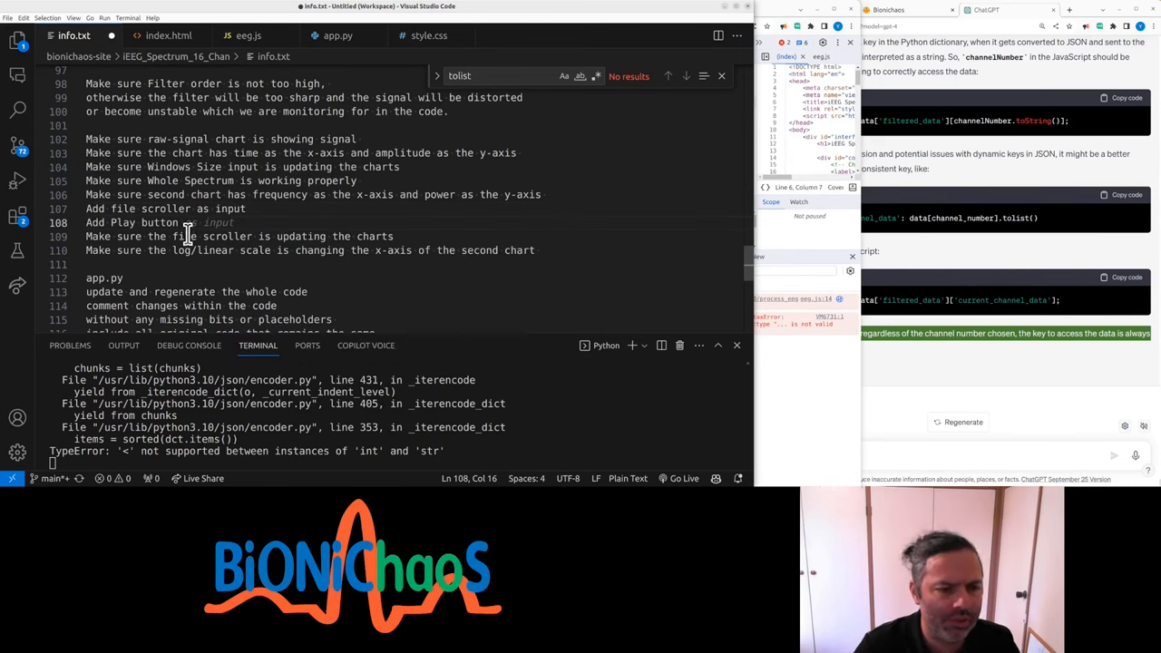
Step: Add 'Do not generate any code yet' and move index.html below app.py in the file list
{"action": "double_click", "coordinate": [154, 251]}
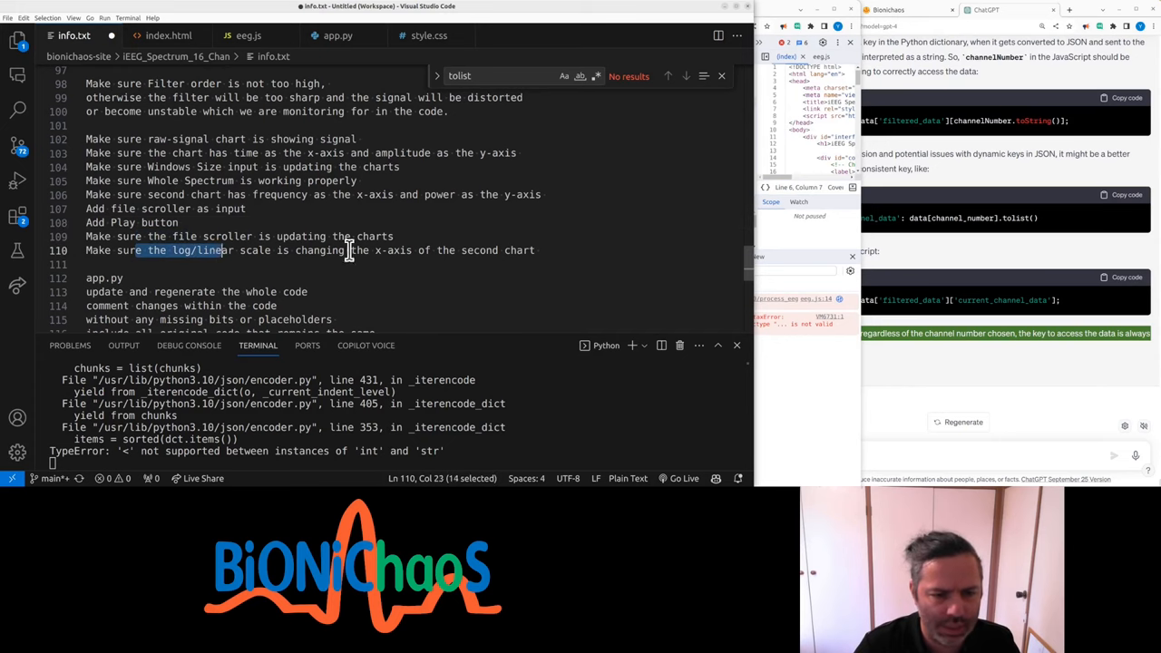
{"action": "left_click", "coordinate": [471, 251]}
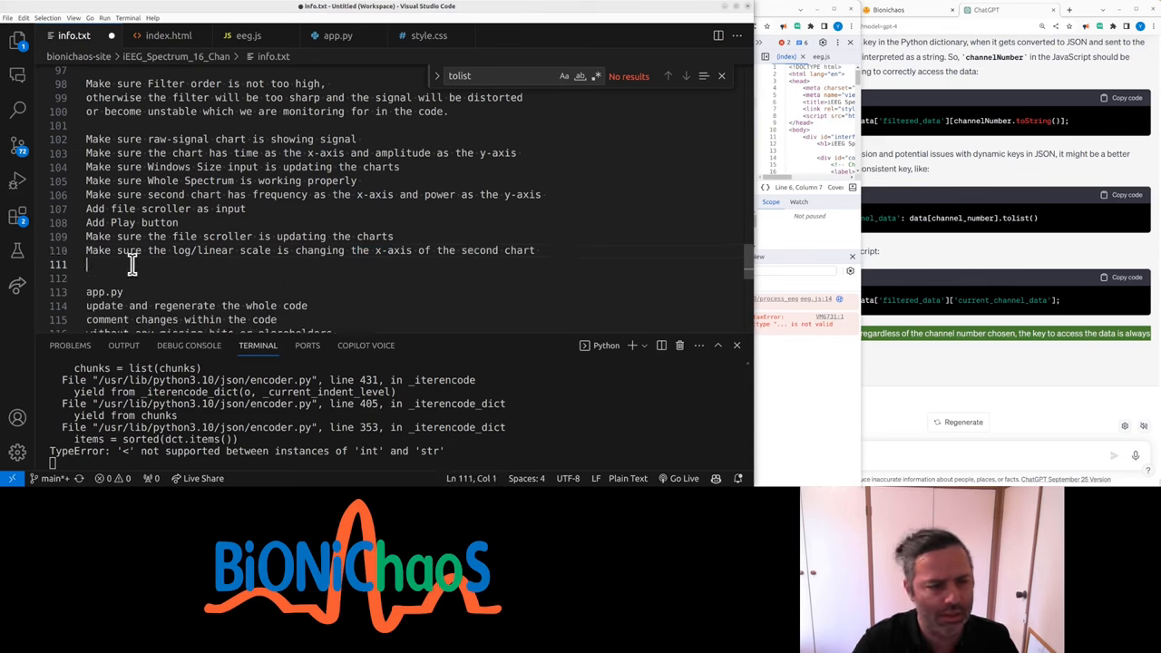
{"action": "type", "text": "Do not"}
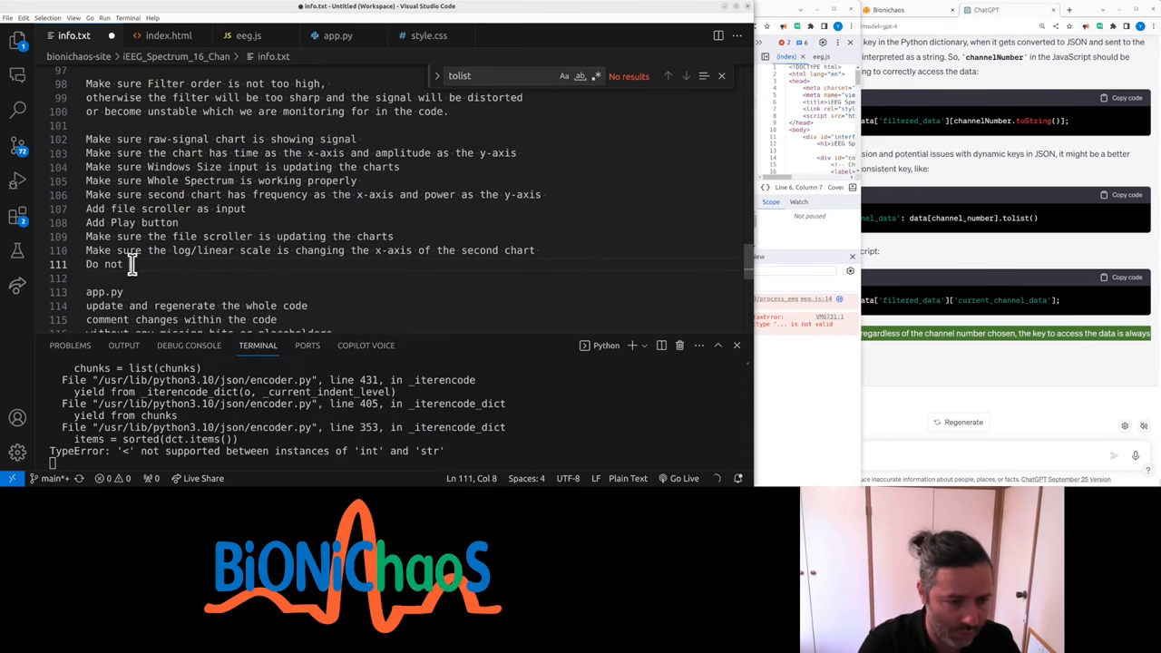
{"action": "type", "text": "generate any"}
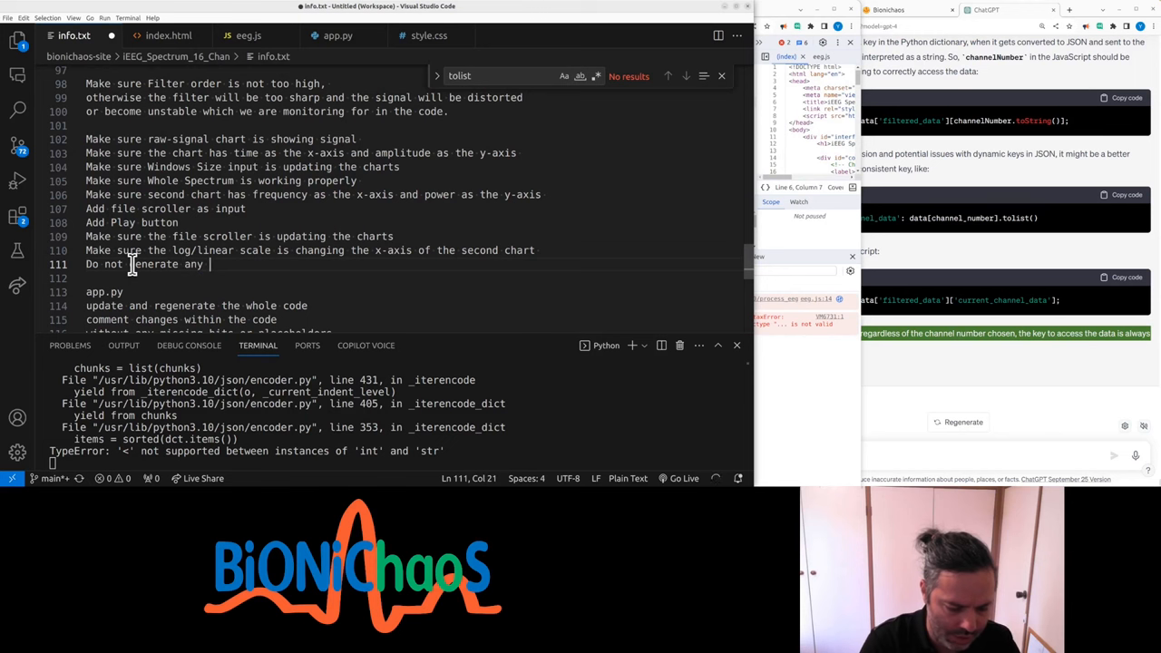
{"action": "type", "text": "code yea"}
{"action": "left_click", "coordinate": [211, 333]}
{"action": "type", "text": "make sure"}
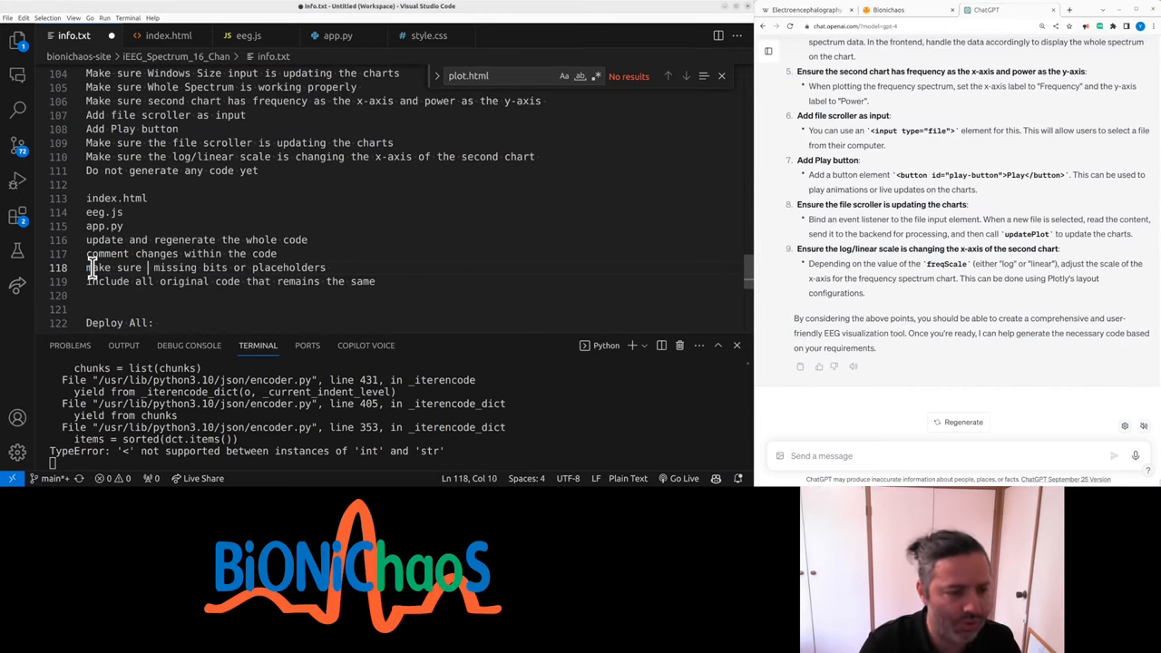
{"action": "left_click", "coordinate": [87, 184]}
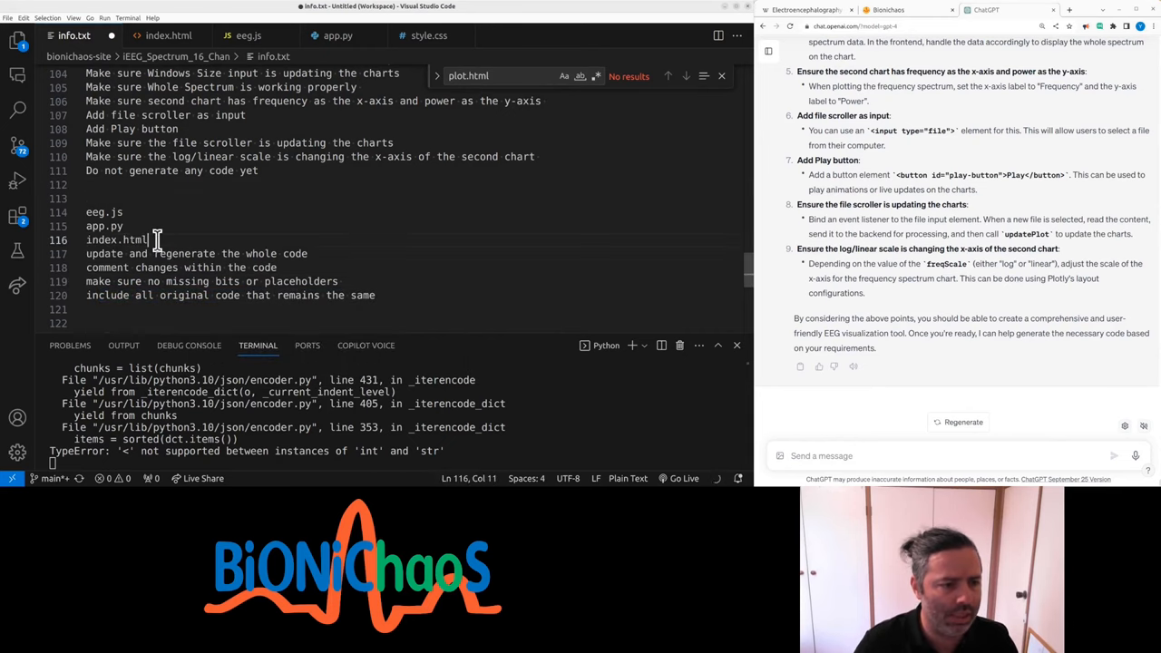
{"action": "left_click_drag", "start_coordinate": [154, 239], "coordinate": [376, 295]}
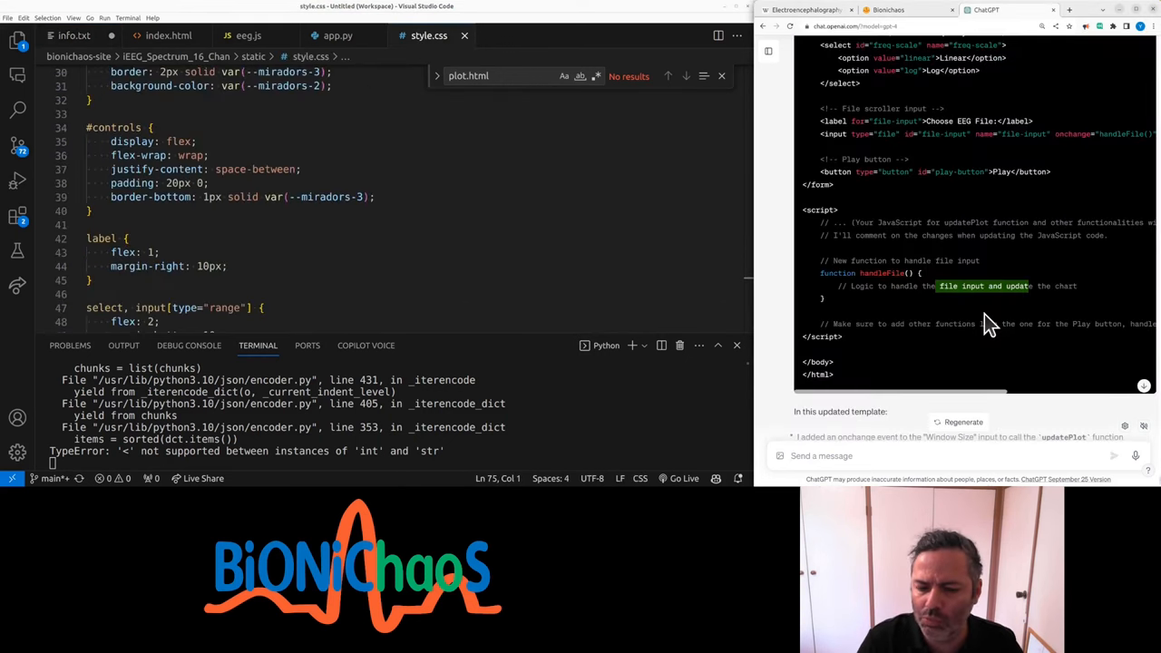
Step: Extend info.txt's scroller line with 'to move through the file'
{"action": "scroll", "scroll_direction": "down", "scroll_amount": 3}
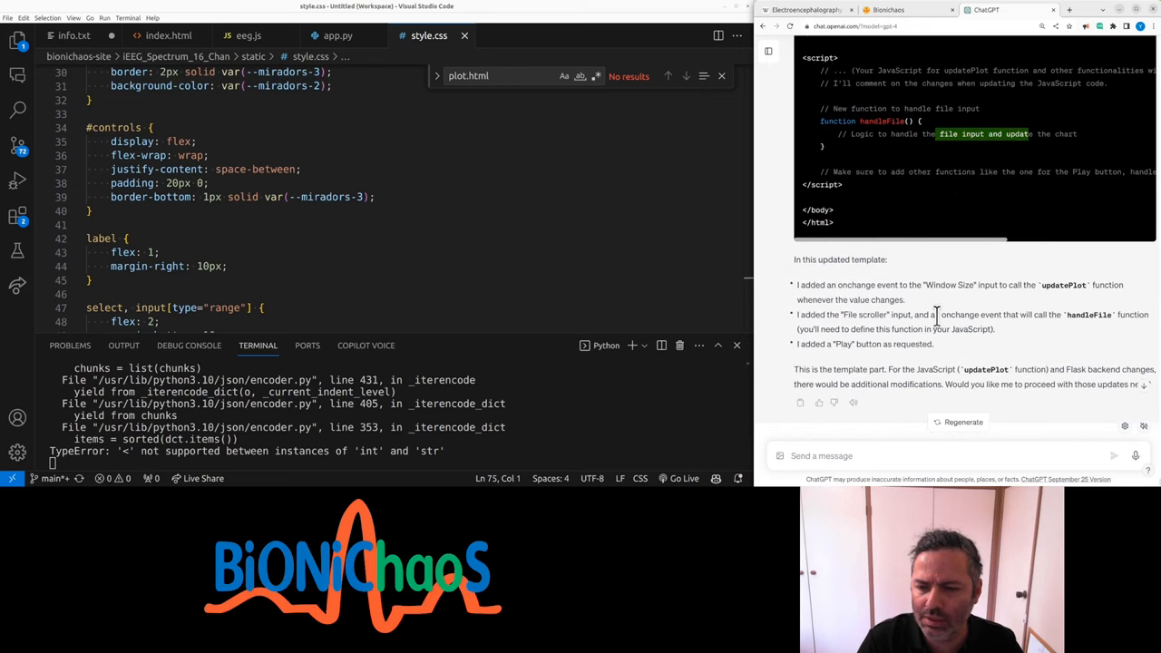
{"action": "scroll", "scroll_direction": "up", "scroll_amount": 3}
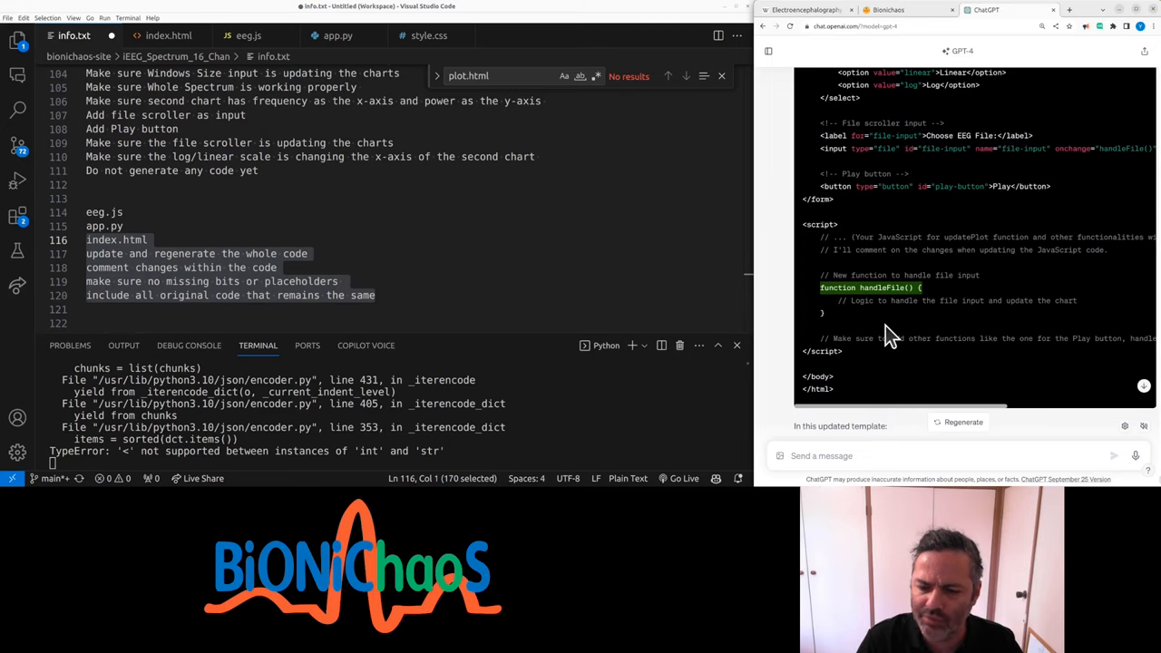
{"action": "mouse_move", "coordinate": [257, 253]}
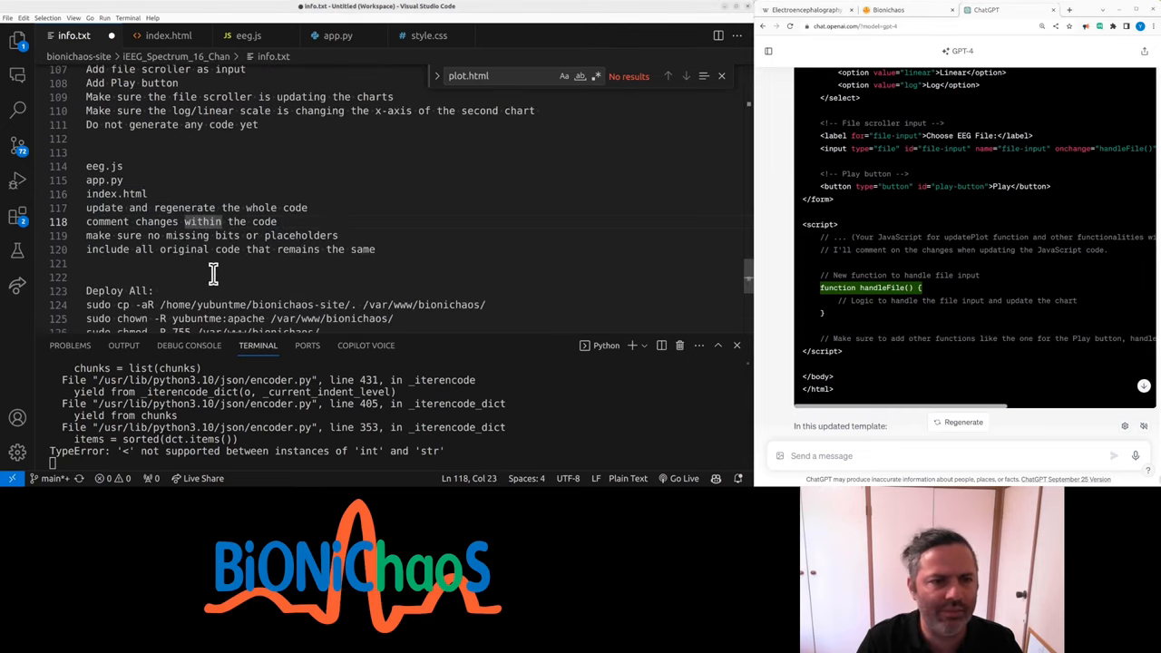
{"action": "scroll", "scroll_direction": "up", "scroll_amount": 3}
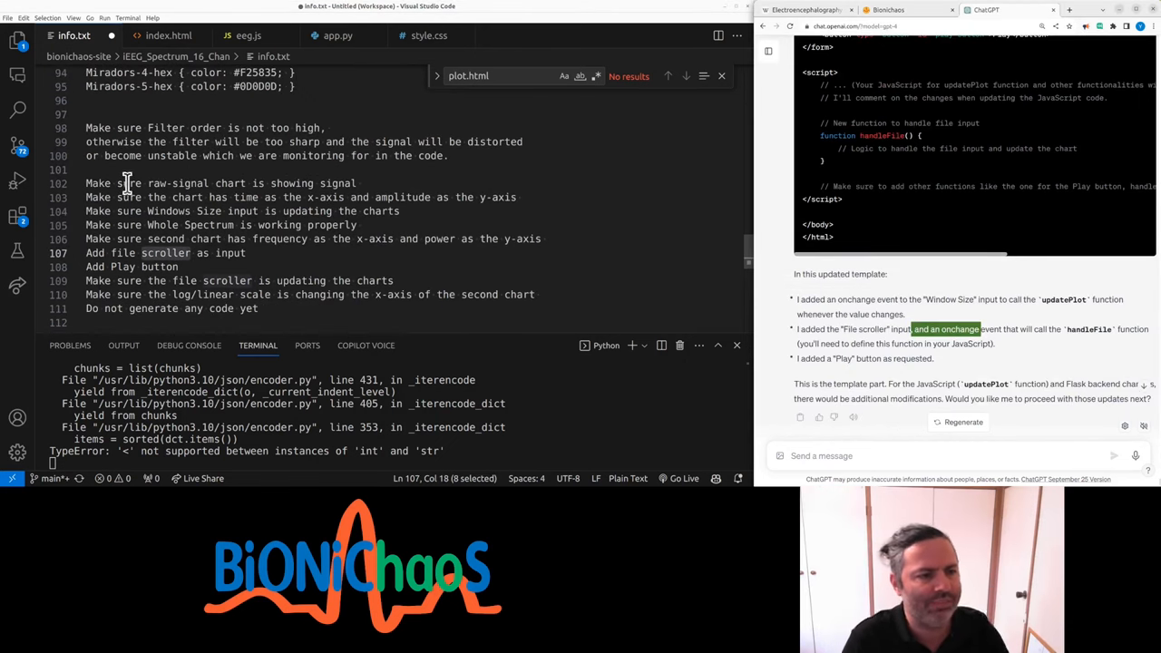
{"action": "left_click", "coordinate": [245, 253]}
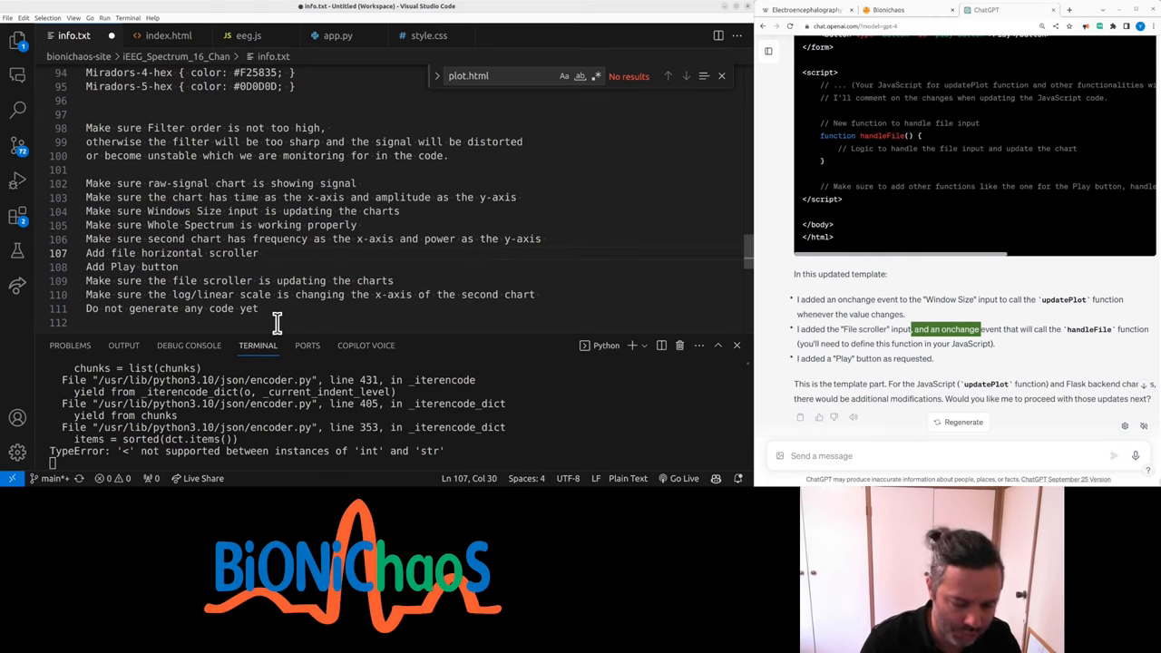
{"action": "type", "text": "to move through the file"}
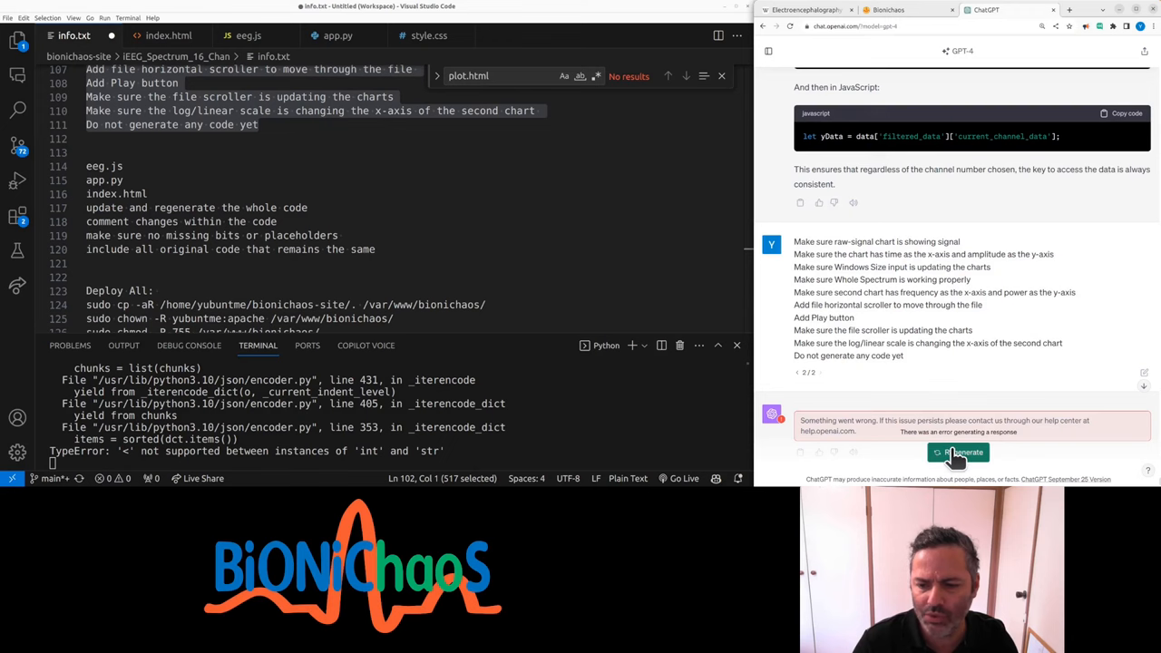
Step: Regenerate the failed GPT-4 response and browse the BioniChaos EEG Data Viewer page
{"action": "left_click", "coordinate": [958, 452]}
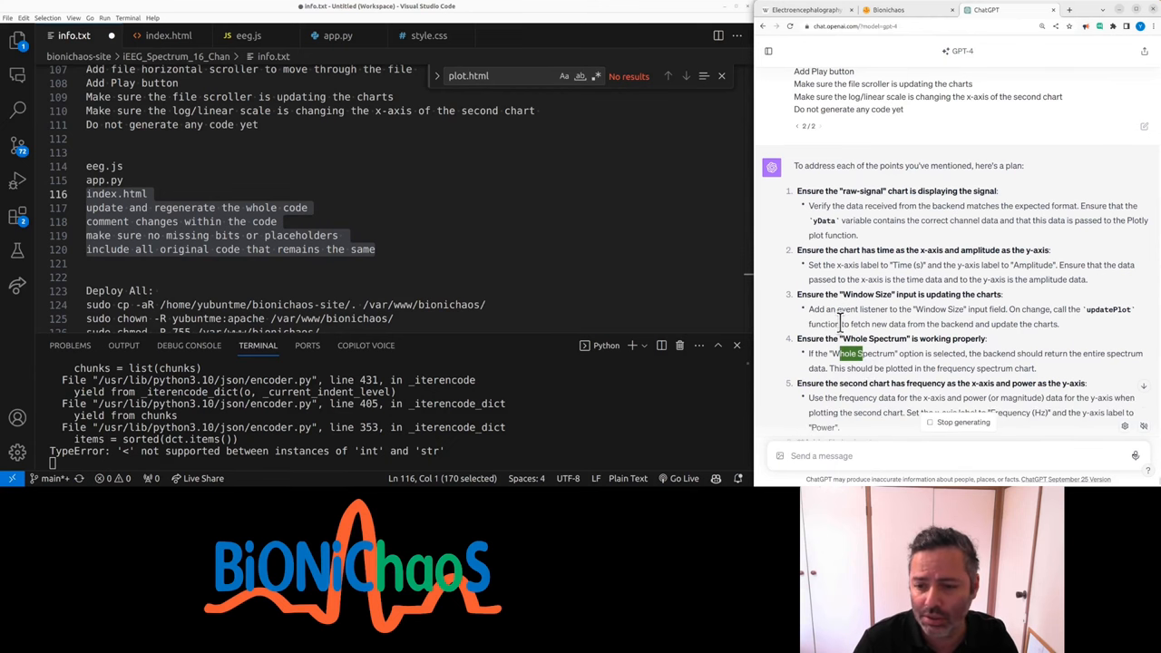
{"action": "left_click", "coordinate": [888, 10]}
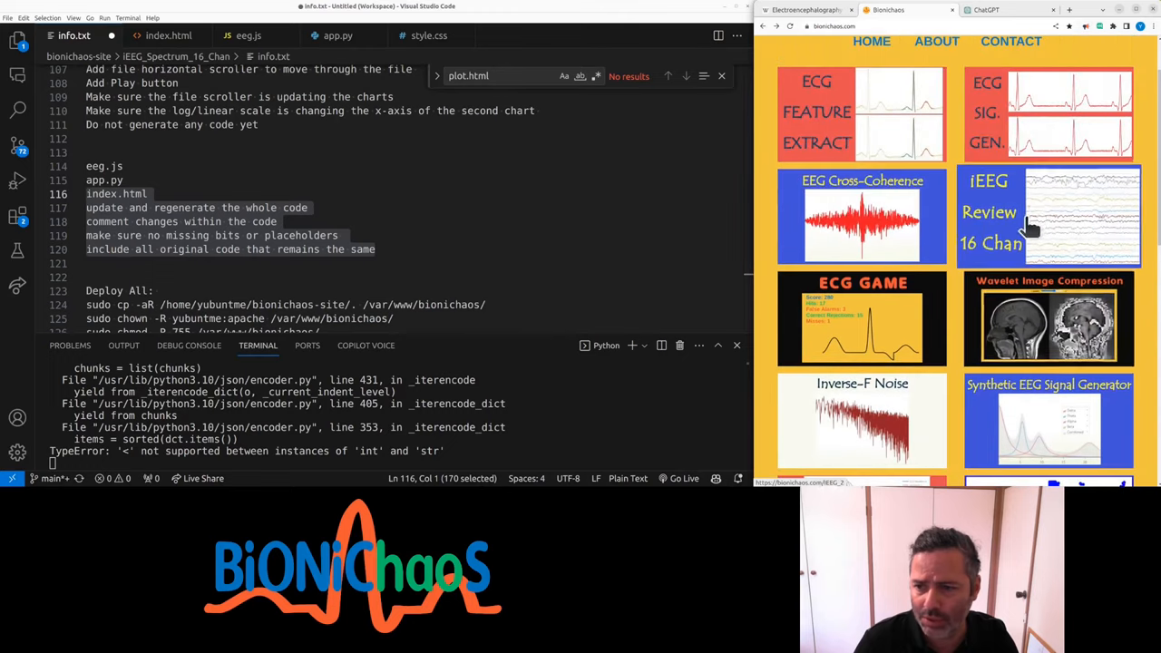
{"action": "scroll", "scroll_direction": "down", "scroll_amount": 3}
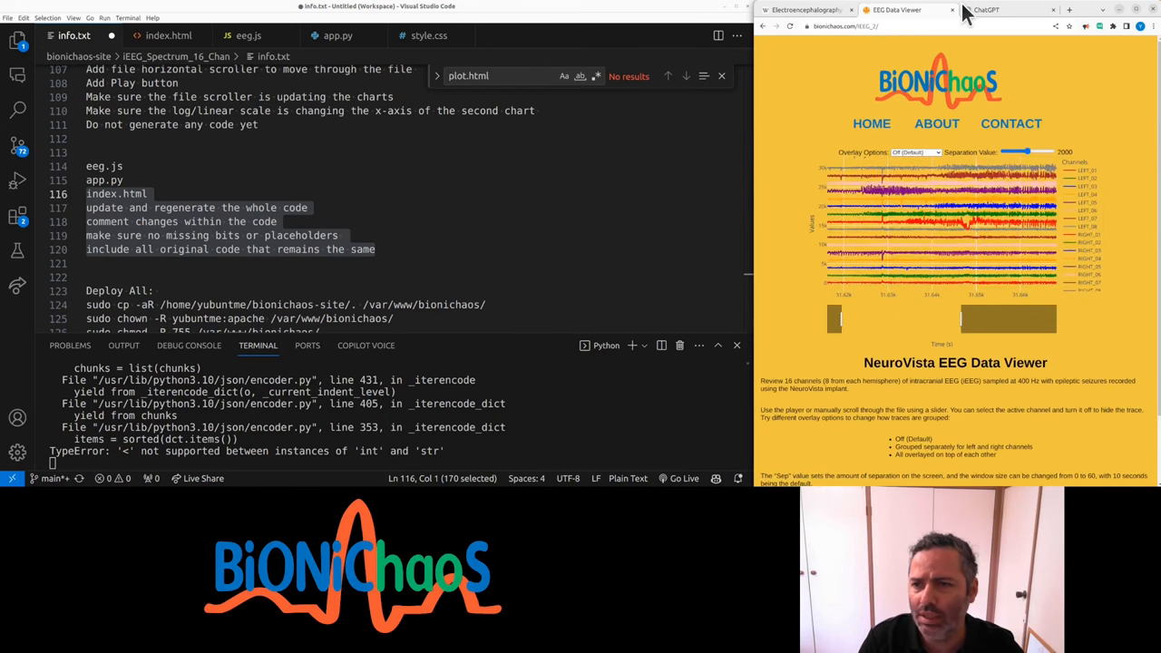
Step: Read the regenerated nine-point plan and begin editing the file list in the notes
{"action": "left_click", "coordinate": [986, 10]}
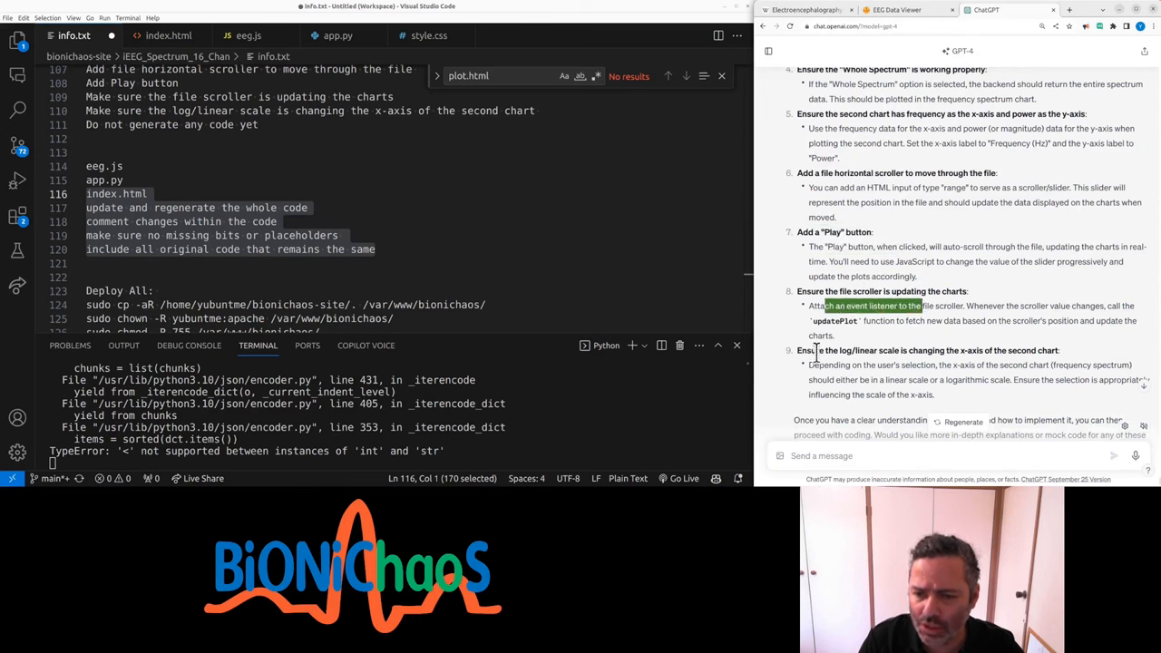
{"action": "scroll", "scroll_direction": "up", "scroll_amount": 3}
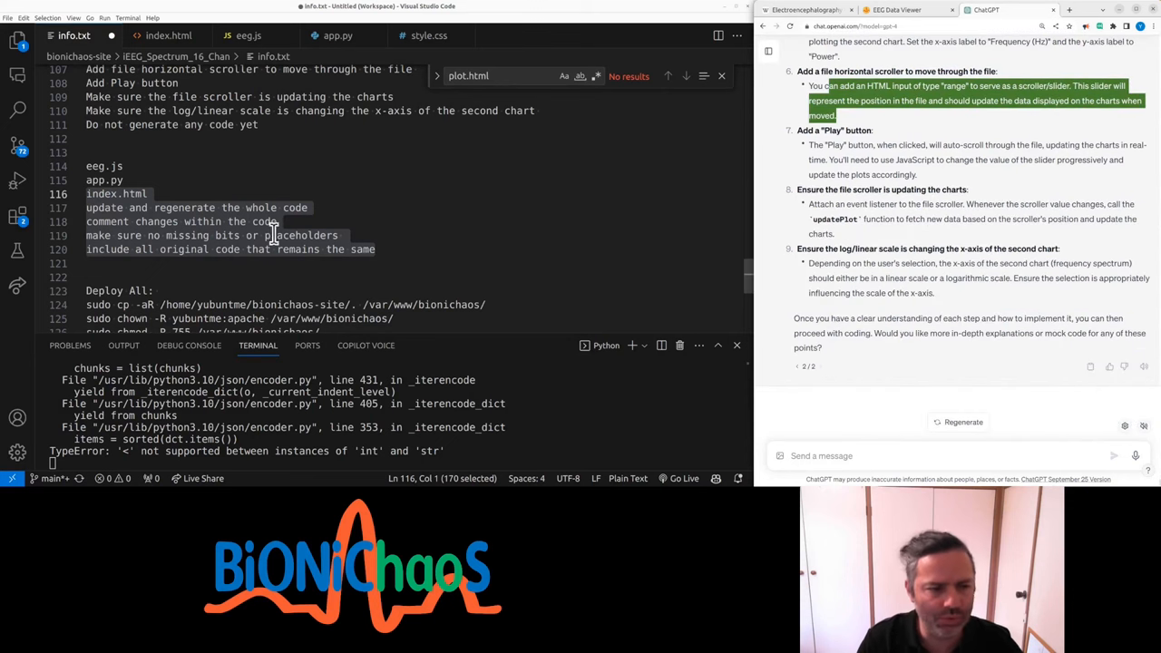
{"action": "left_click", "coordinate": [1113, 455]}
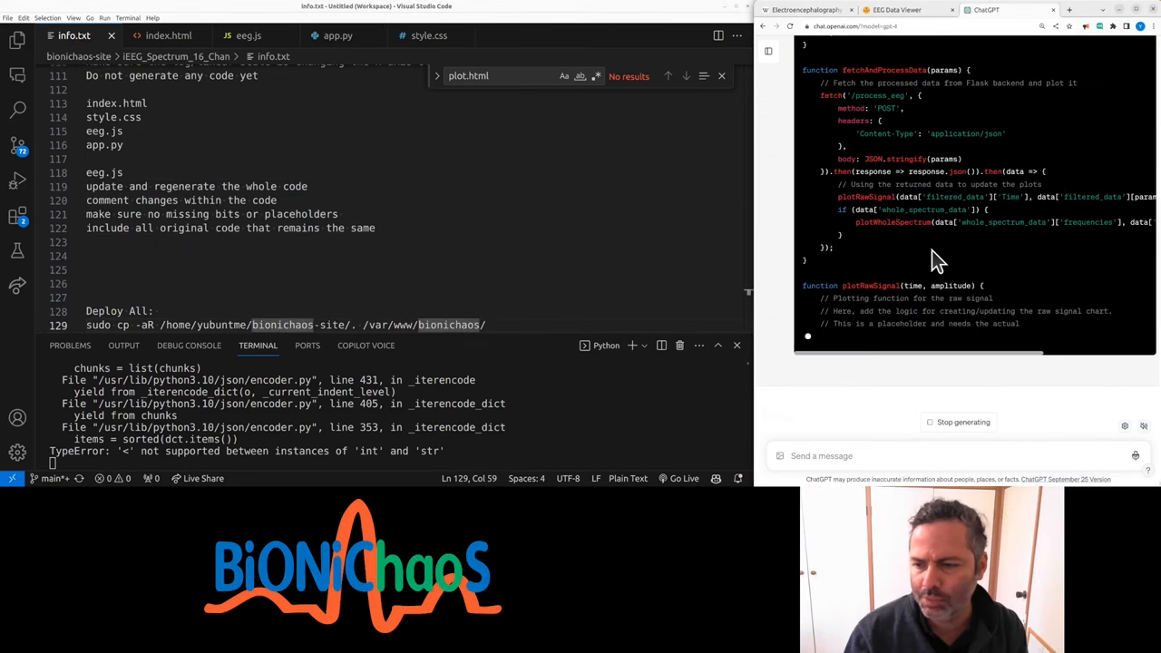
{"action": "mouse_move", "coordinate": [930, 270]}
{"action": "type", "text": "make sure to includ"}
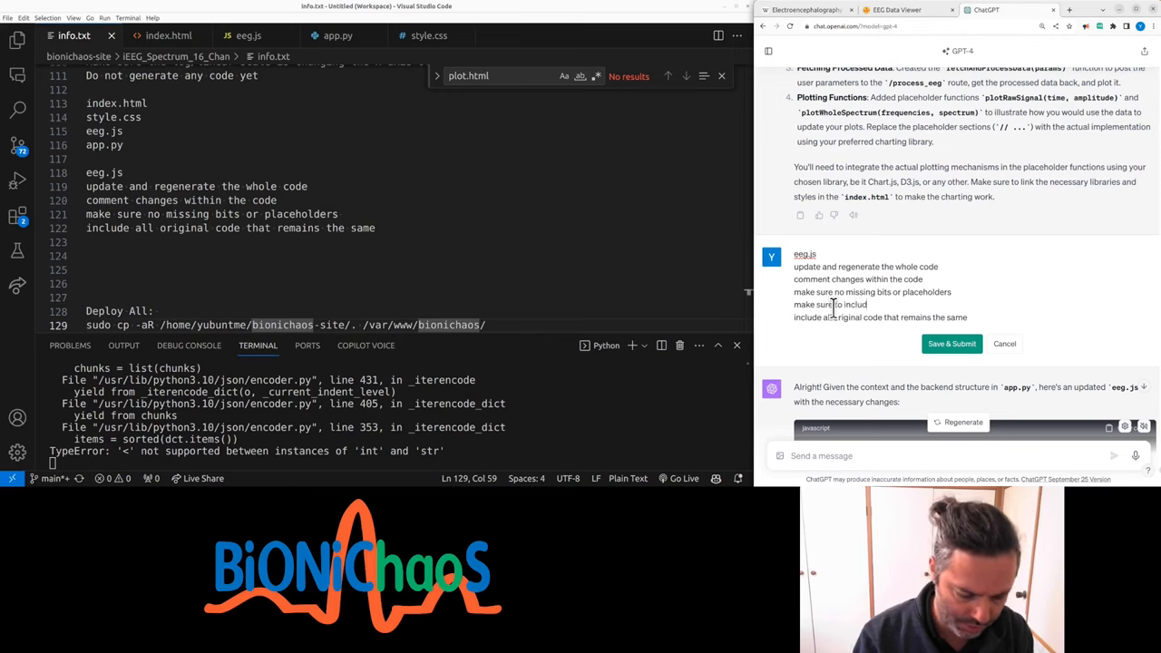
Step: Resubmit the eeg.js request asking for all necessary code, and open a GPT-4 chat in a new tab
{"action": "type", "text": "e all necessary code"}
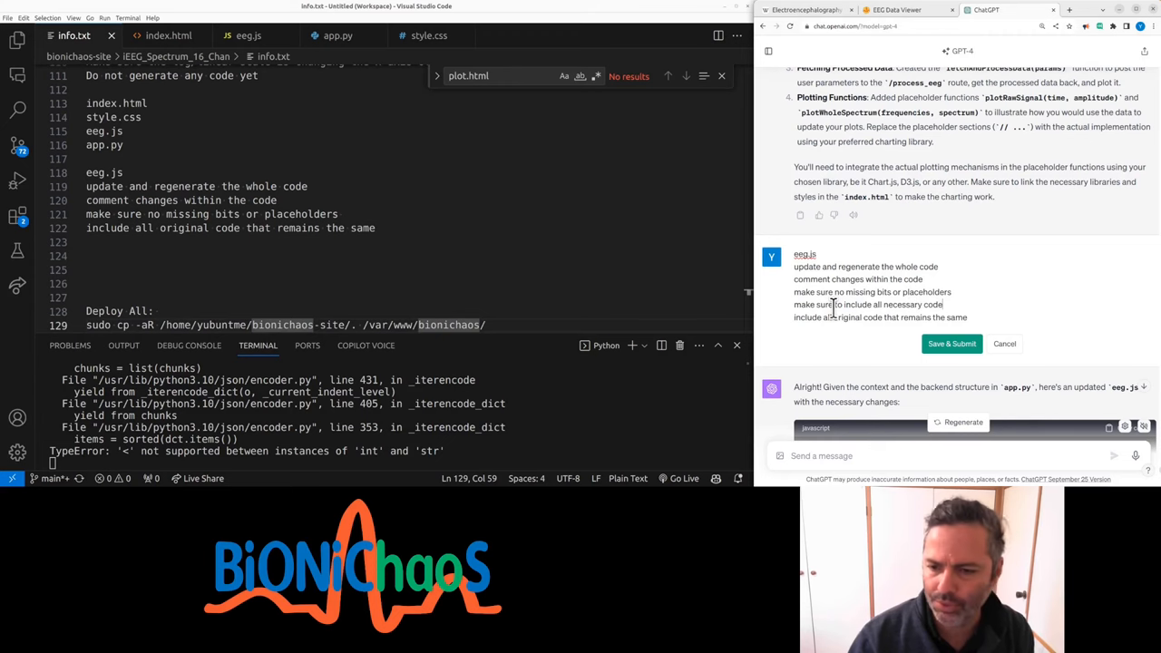
{"action": "left_click", "coordinate": [951, 343]}
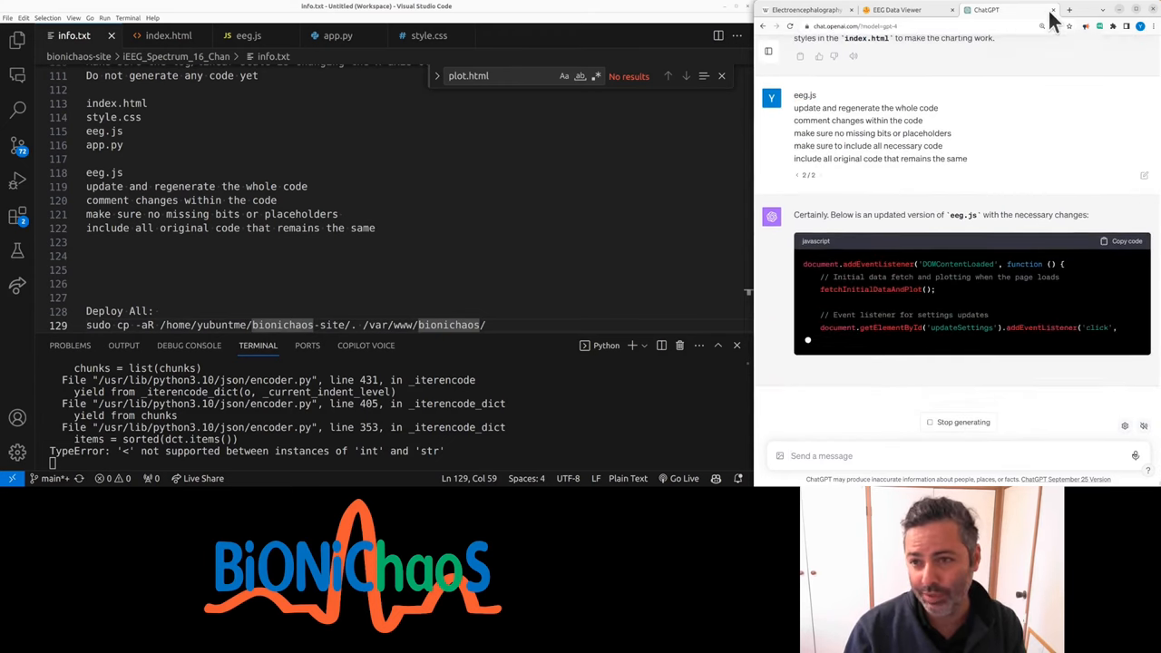
{"action": "left_click", "coordinate": [1069, 10]}
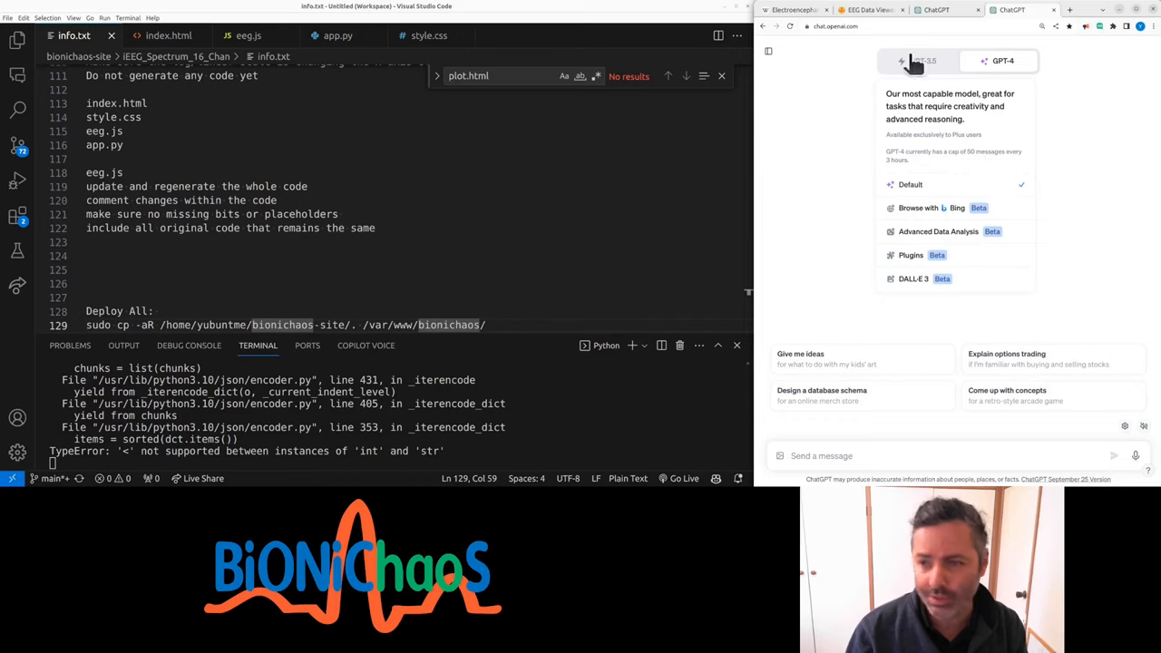
{"action": "mouse_move", "coordinate": [1012, 68]}
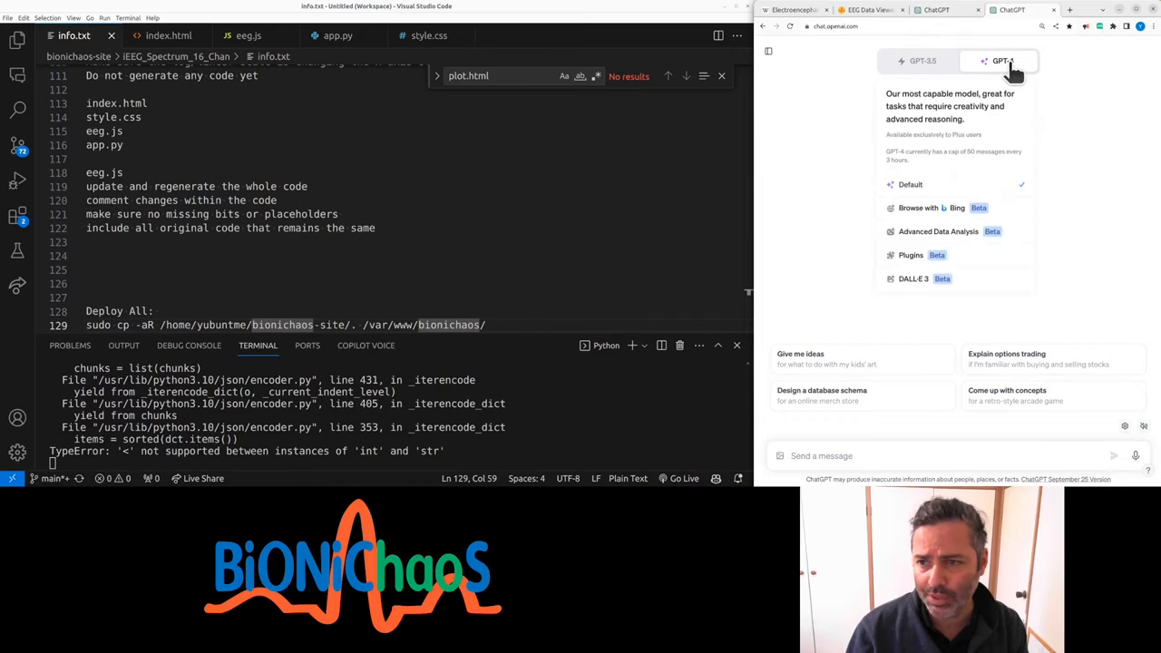
{"action": "left_click", "coordinate": [1004, 60]}
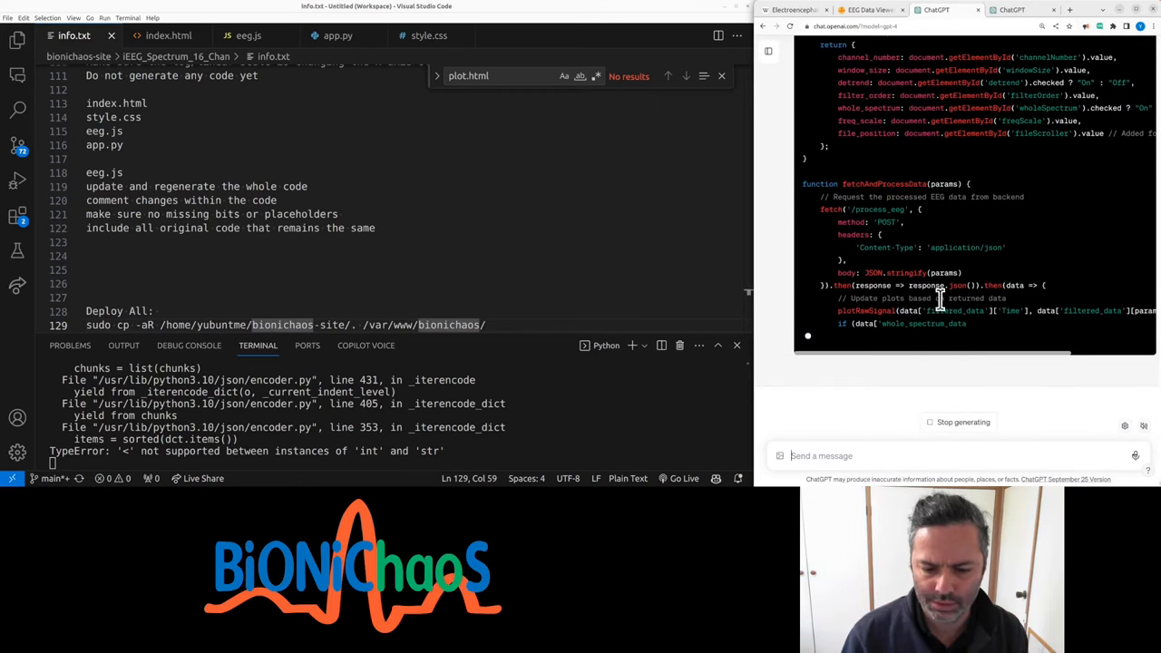
{"action": "left_click", "coordinate": [281, 200]}
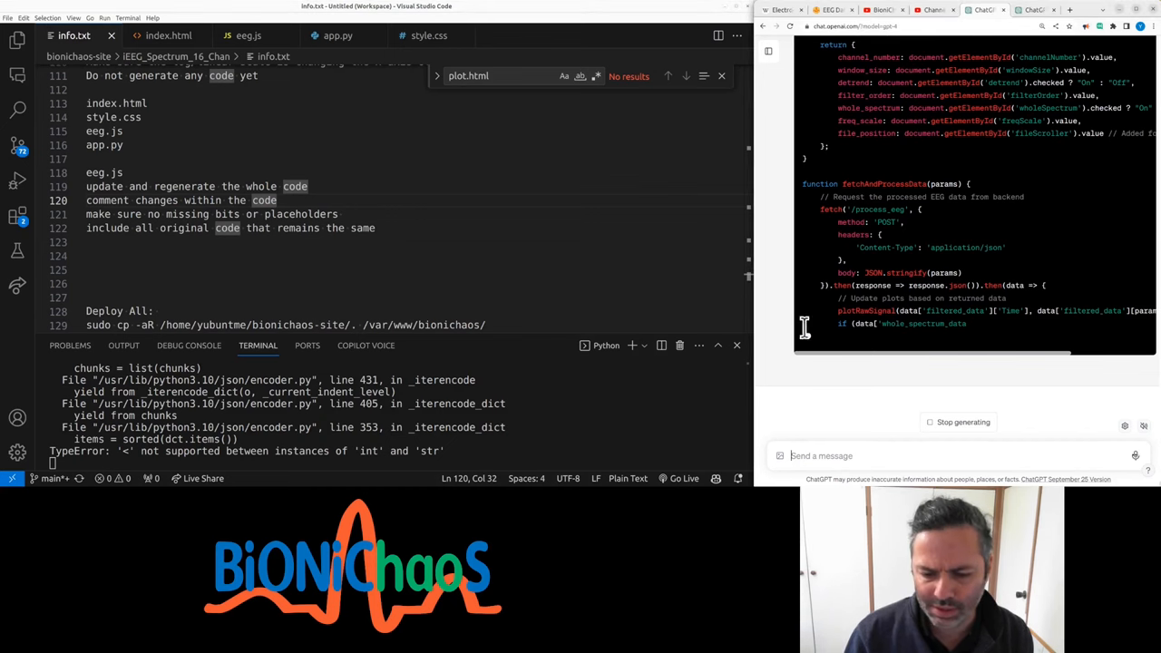
{"action": "scroll", "scroll_direction": "up", "scroll_amount": 3}
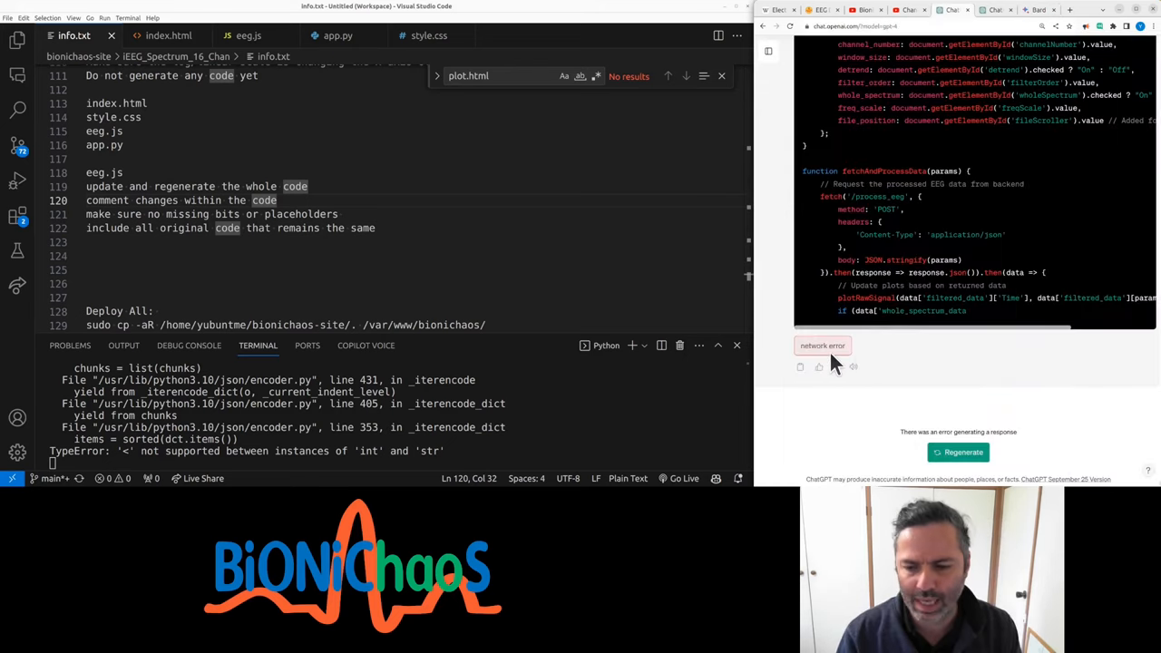
{"action": "mouse_move", "coordinate": [912, 377]}
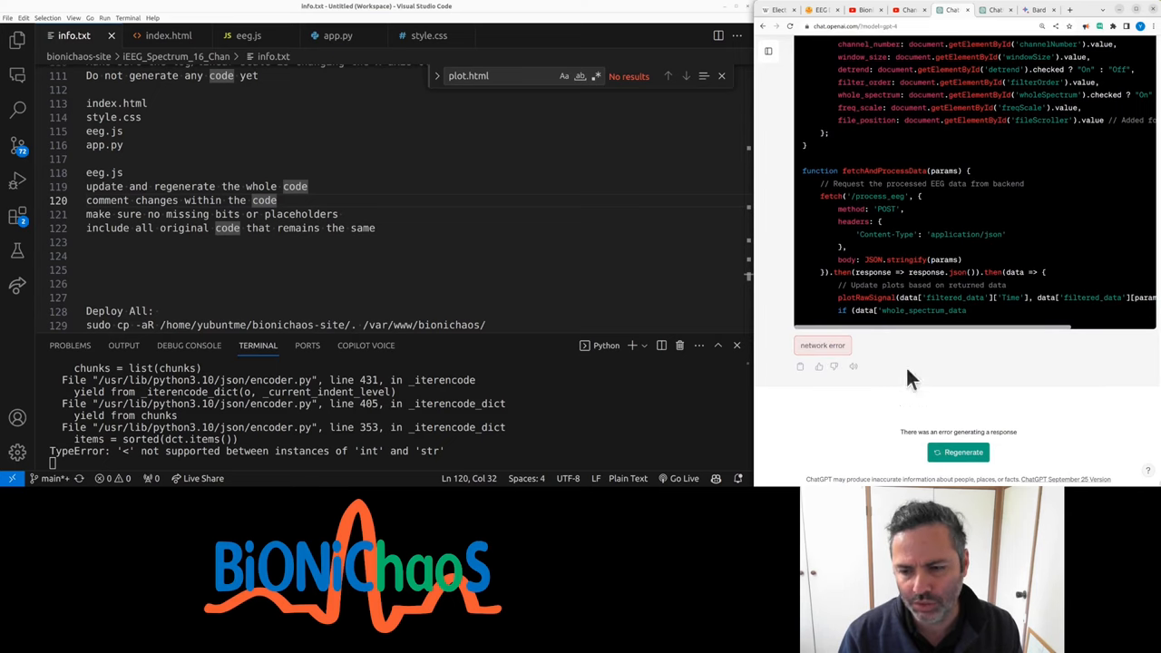
{"action": "mouse_move", "coordinate": [939, 438]}
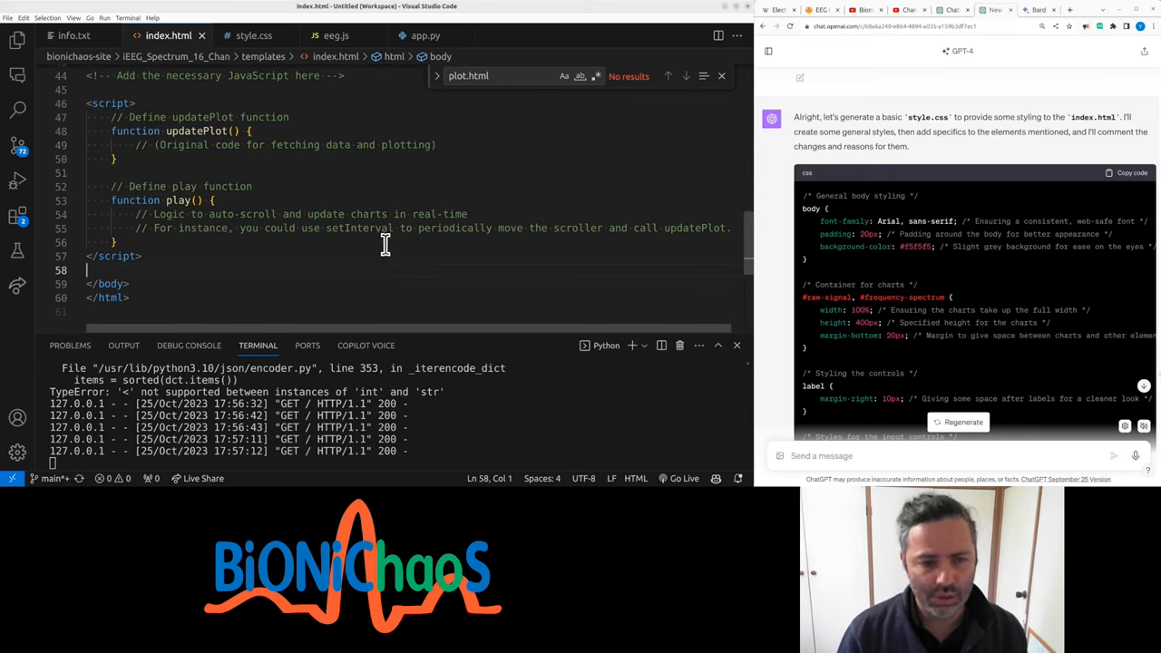
Step: Review GPT-4's regenerated code, then paste the new code into app.py
{"action": "scroll", "scroll_direction": "down", "scroll_amount": 3}
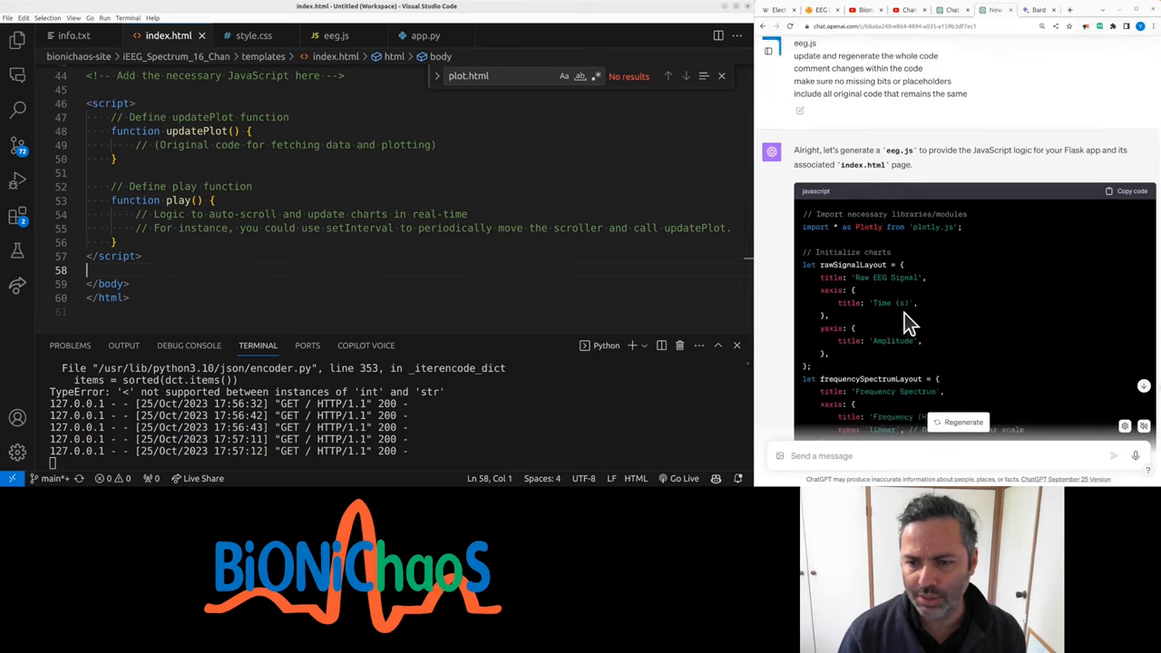
{"action": "scroll", "scroll_direction": "down", "scroll_amount": 3}
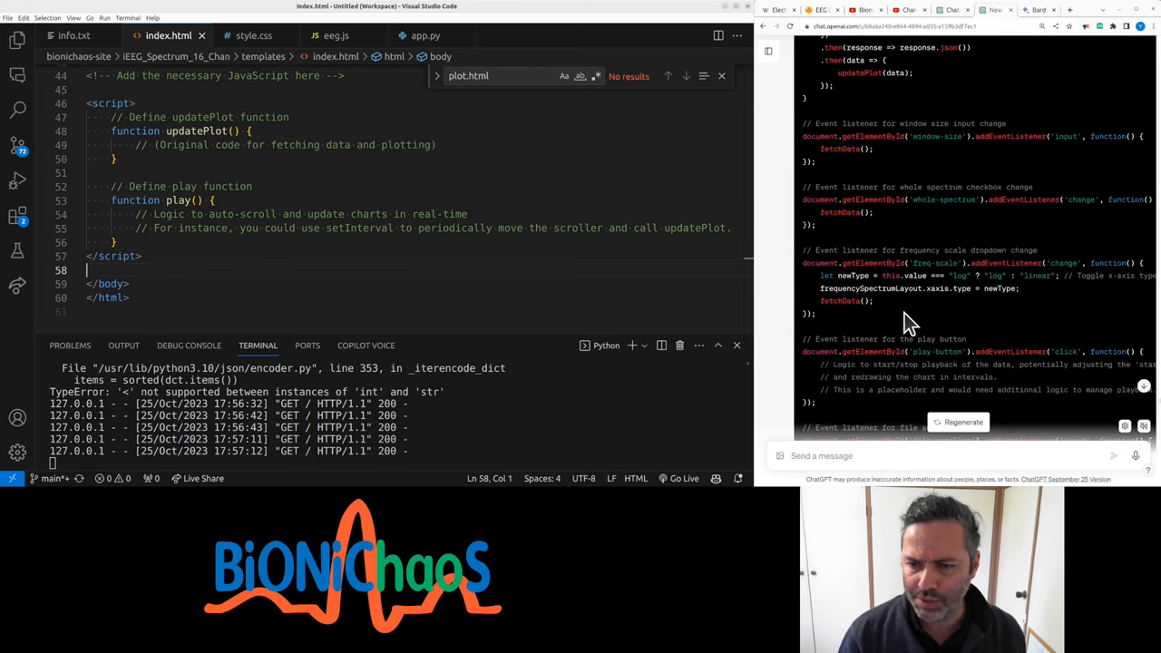
{"action": "scroll", "scroll_direction": "down", "scroll_amount": 3}
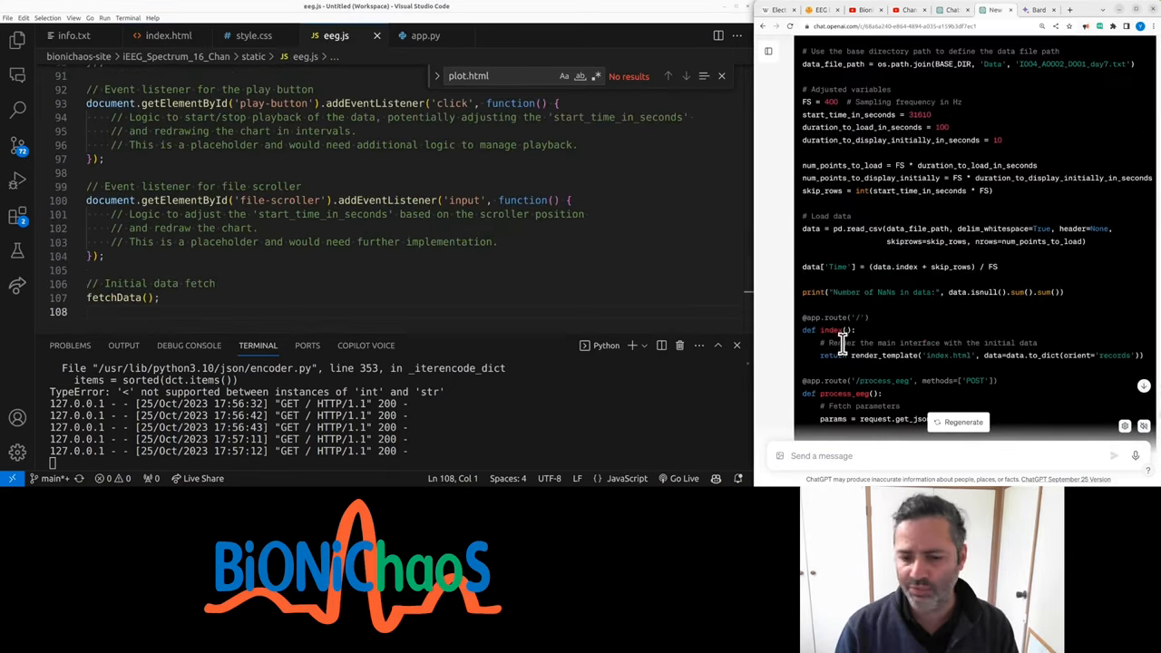
{"action": "left_click", "coordinate": [425, 35]}
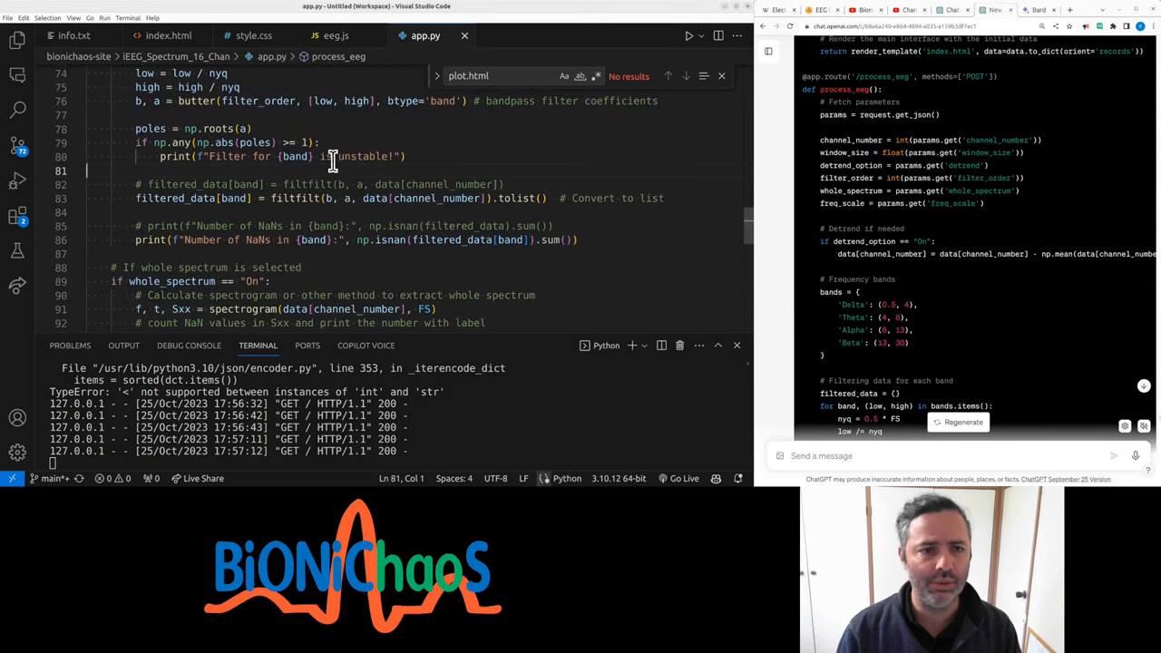
{"action": "left_click", "coordinate": [688, 35]}
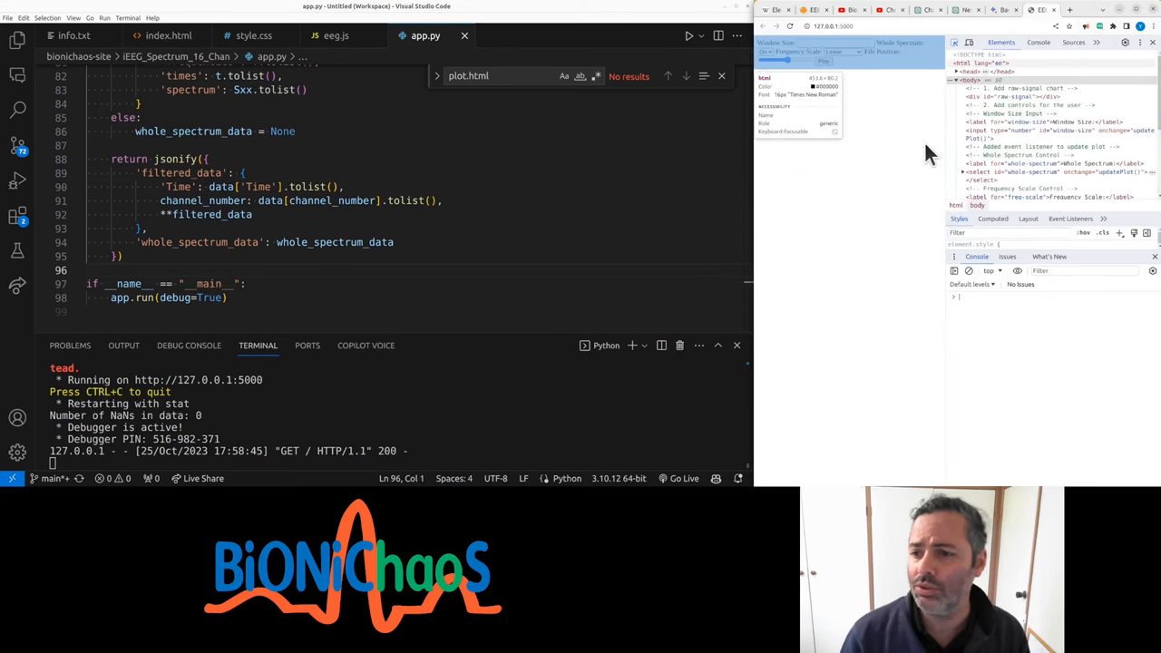
Step: Copy GPT-4's revised eeg.js code and review its updatePlot revision
{"action": "left_click", "coordinate": [967, 10]}
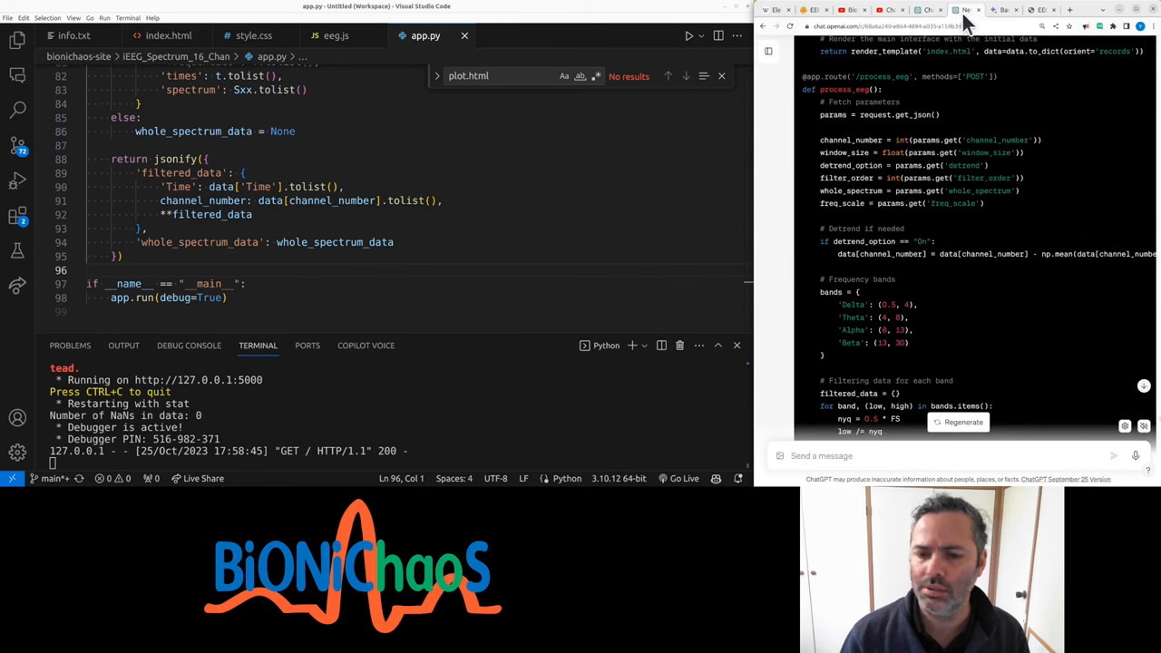
{"action": "scroll", "scroll_direction": "down", "scroll_amount": 3}
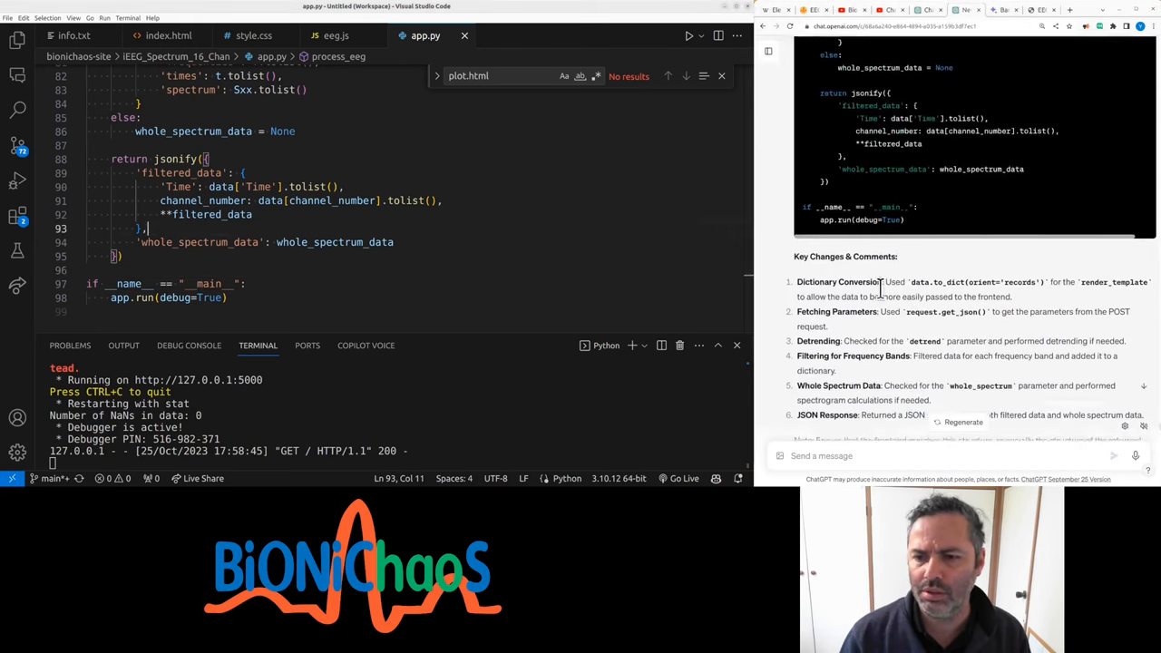
{"action": "scroll", "scroll_direction": "up", "scroll_amount": 3}
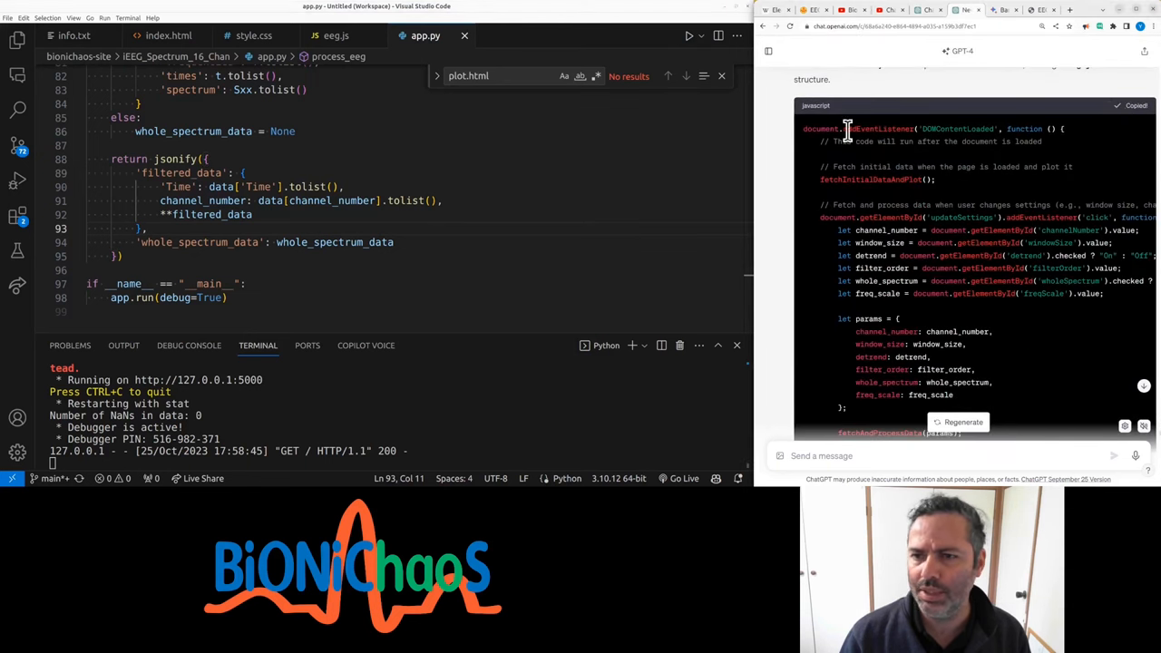
{"action": "left_click", "coordinate": [336, 35]}
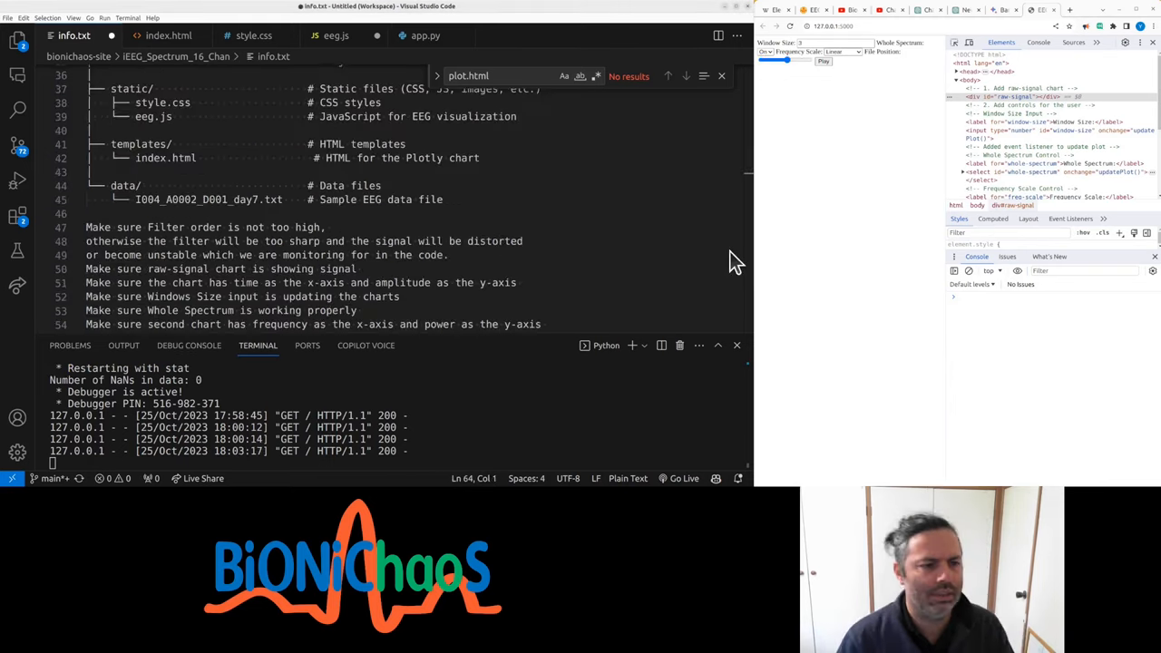
{"action": "mouse_move", "coordinate": [921, 125]}
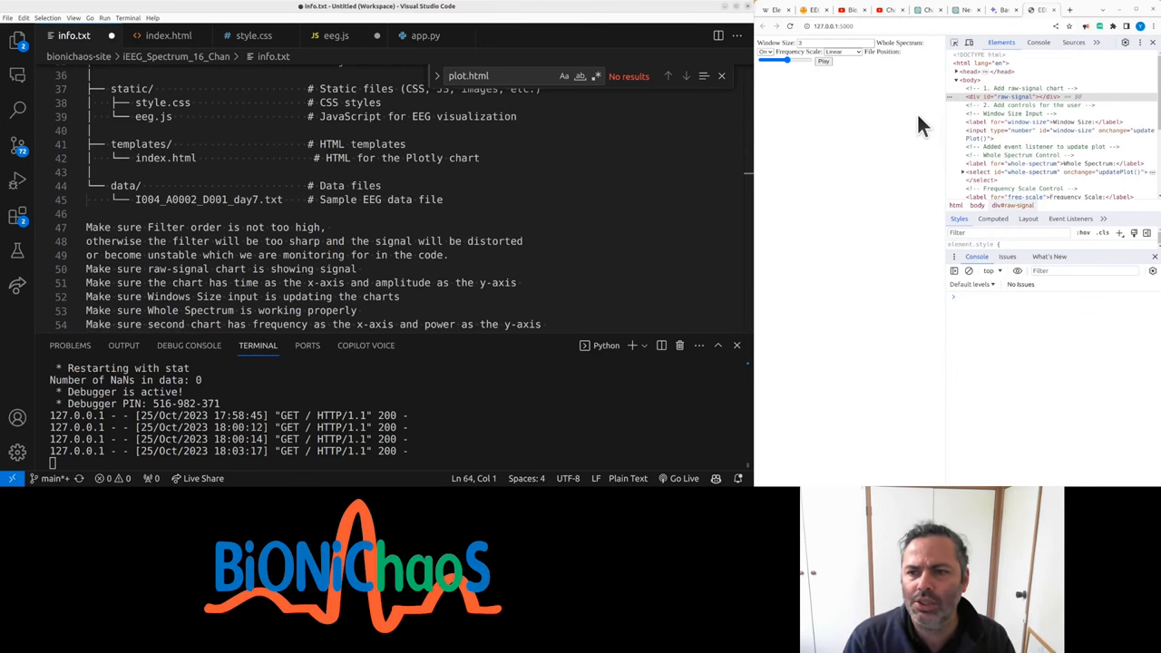
{"action": "left_click", "coordinate": [966, 10]}
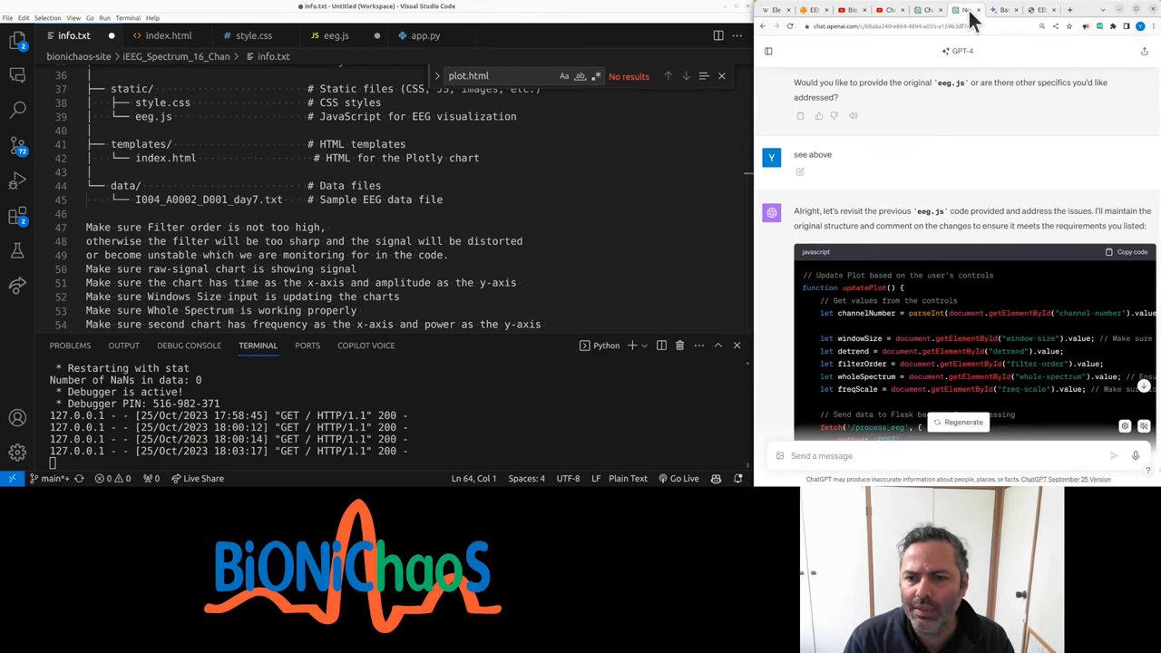
Step: Start a new ChatGPT chat with the 'Create a Flask…' app spec from info.txt
{"action": "left_click", "coordinate": [768, 51]}
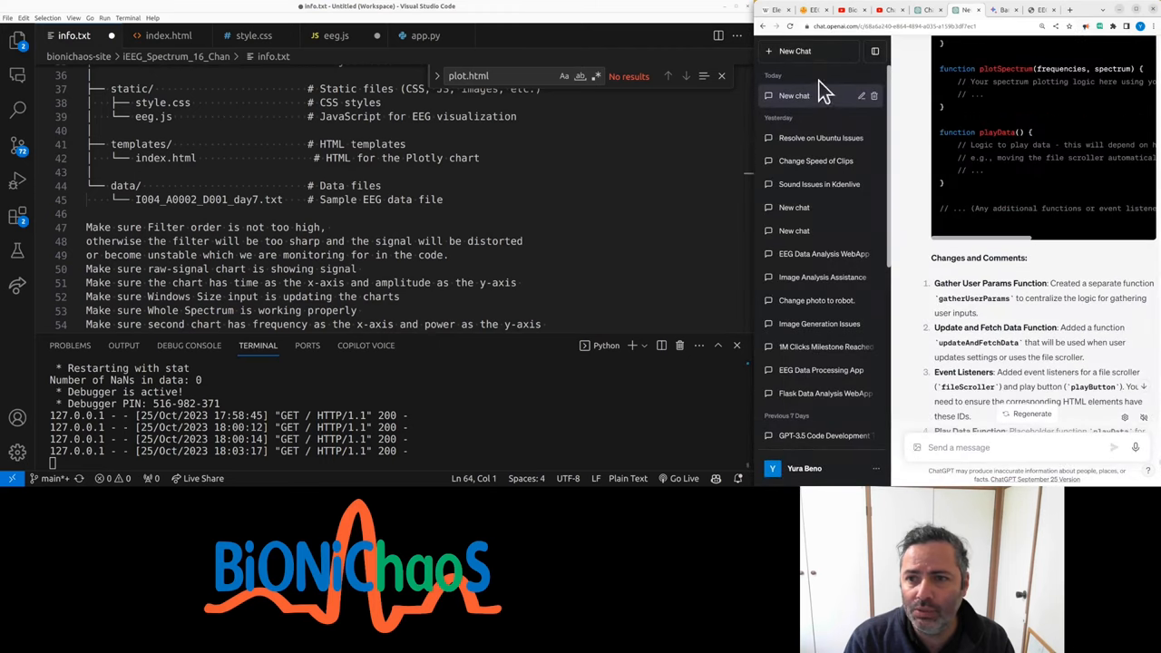
{"action": "left_click", "coordinate": [794, 95]}
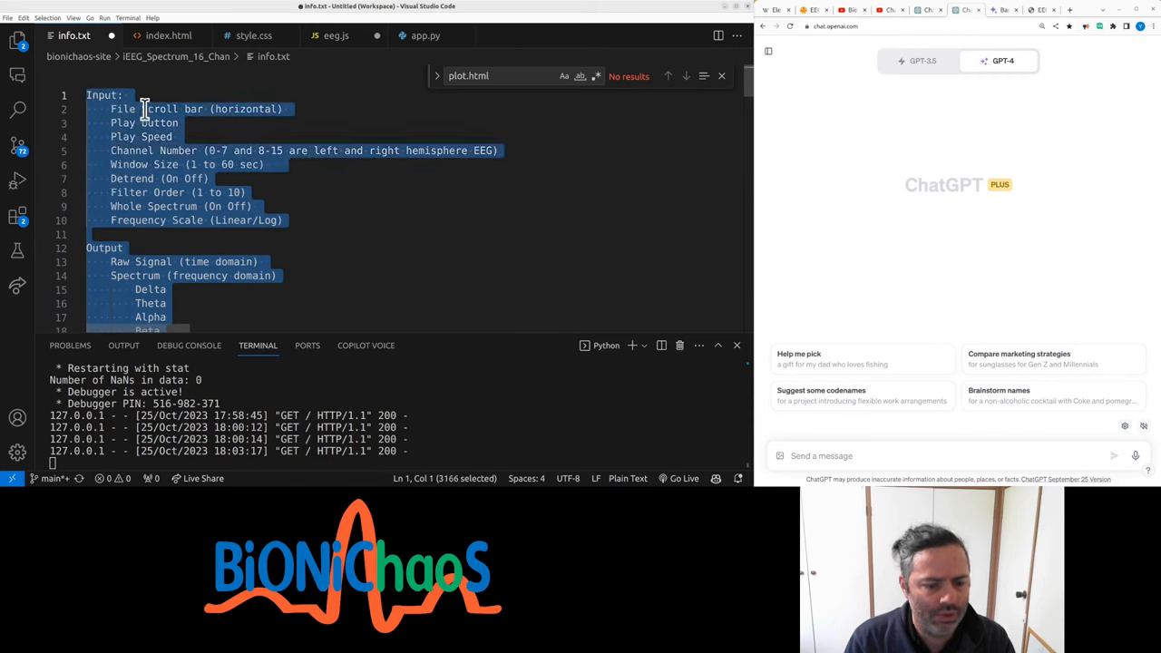
{"action": "type", "text": "Create a Flask app that displays EEG data in time and frequency domains."}
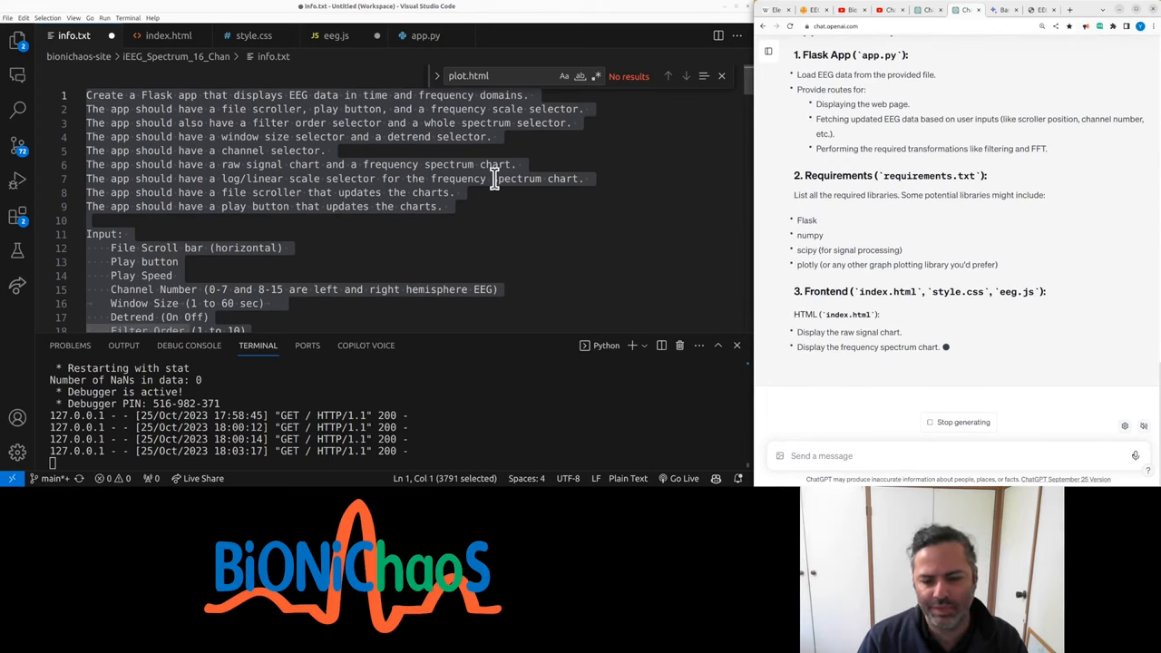
{"action": "scroll", "scroll_direction": "down", "scroll_amount": 3}
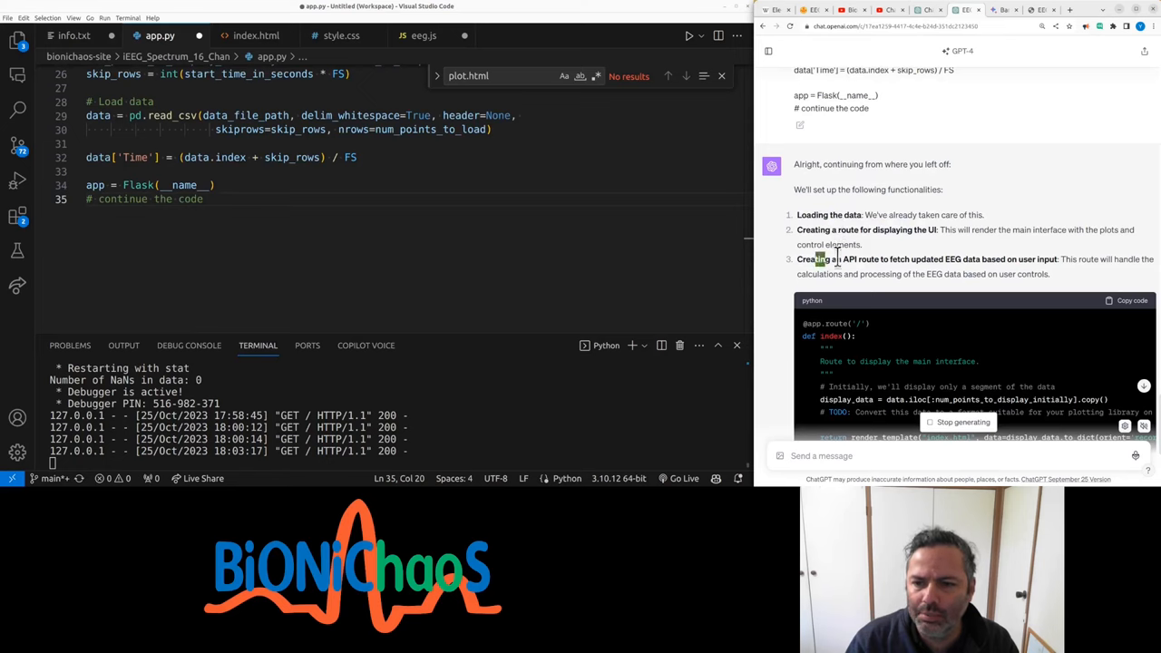
Step: Put the generated raw-signal and spectrum placeholder template into index.html
{"action": "scroll", "scroll_direction": "down", "scroll_amount": 3}
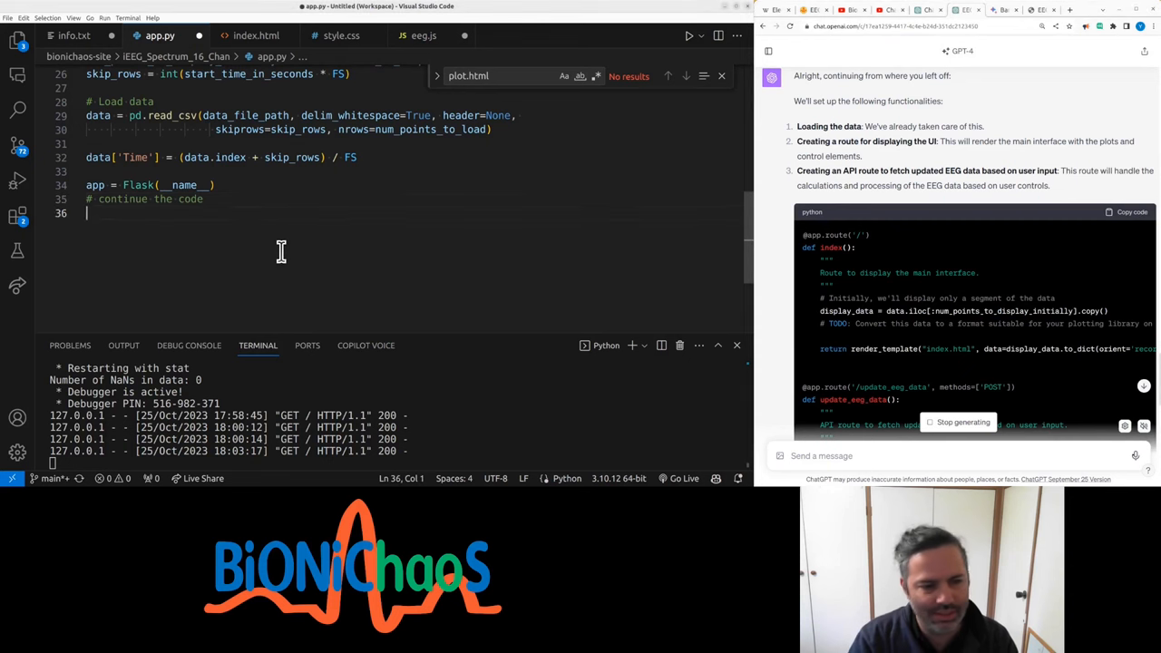
{"action": "left_click", "coordinate": [256, 35]}
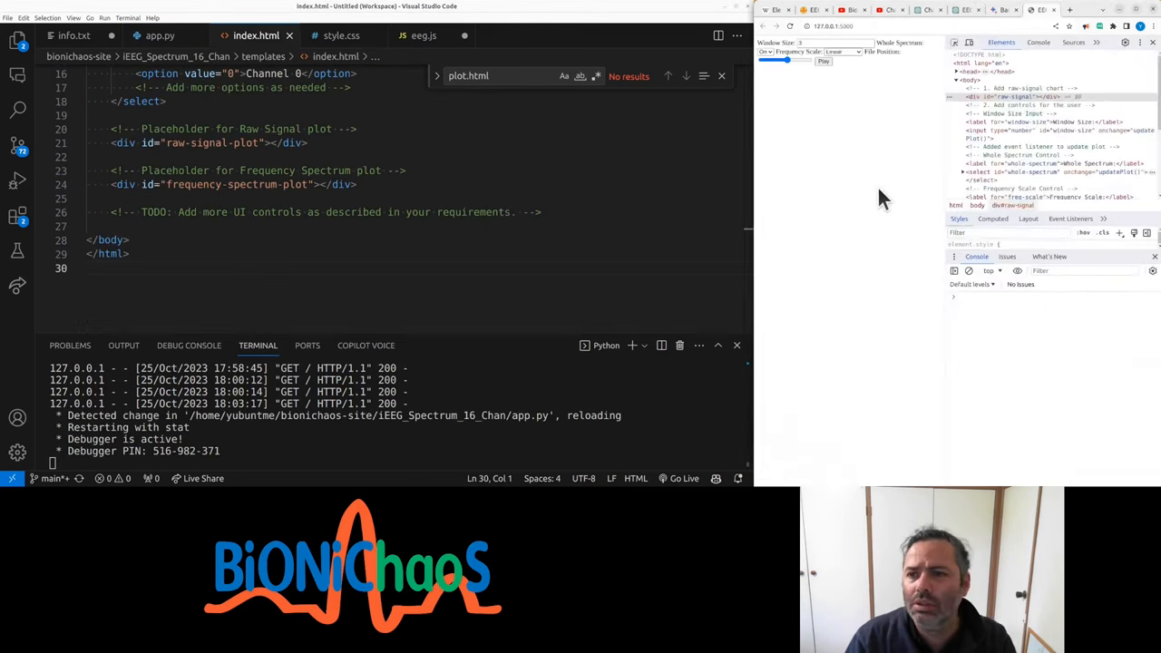
Step: Show the Miradors colour swatches and regenerate-code prompt lines in info.txt
{"action": "left_click", "coordinate": [74, 36]}
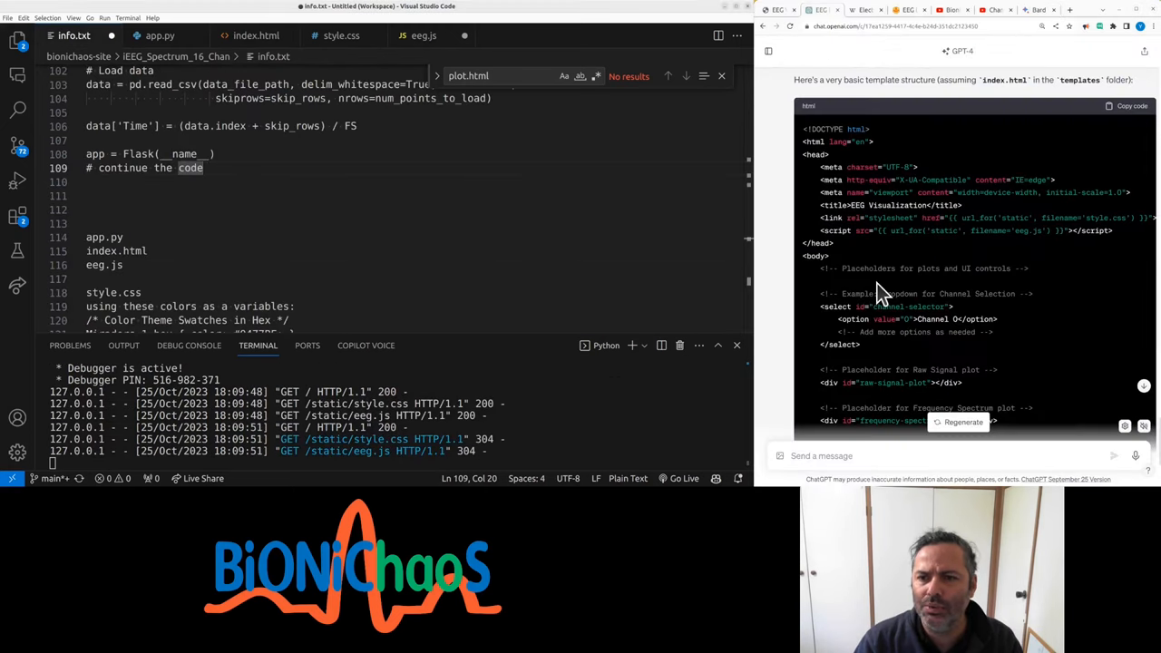
{"action": "scroll", "scroll_direction": "down", "scroll_amount": 3}
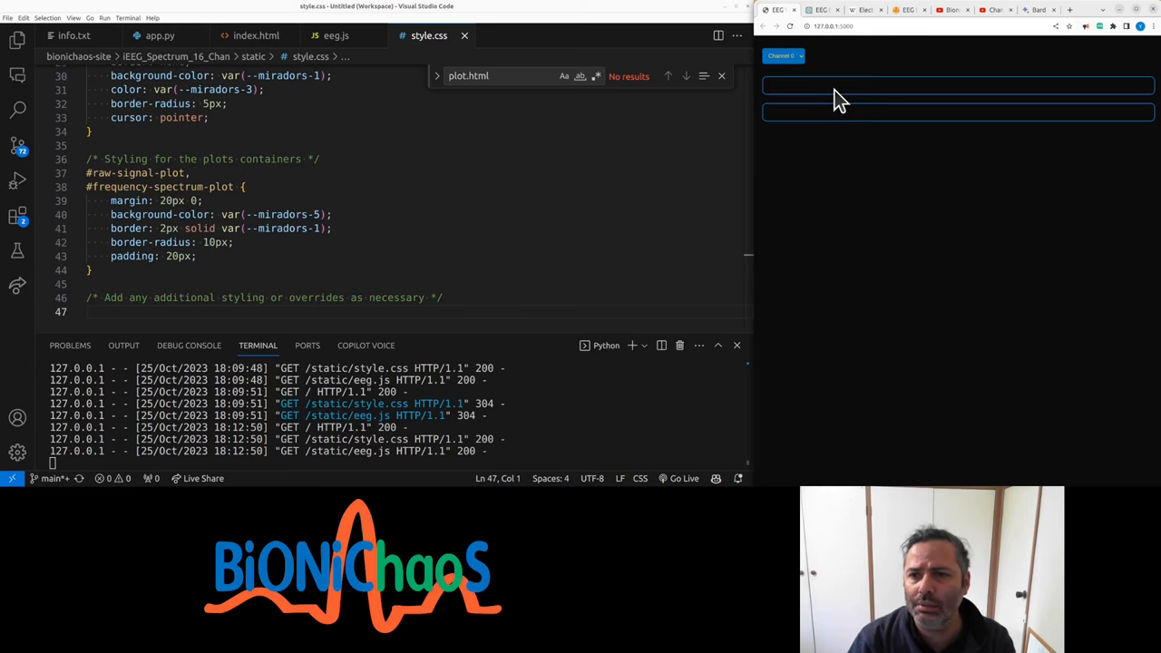
{"action": "mouse_move", "coordinate": [814, 145]}
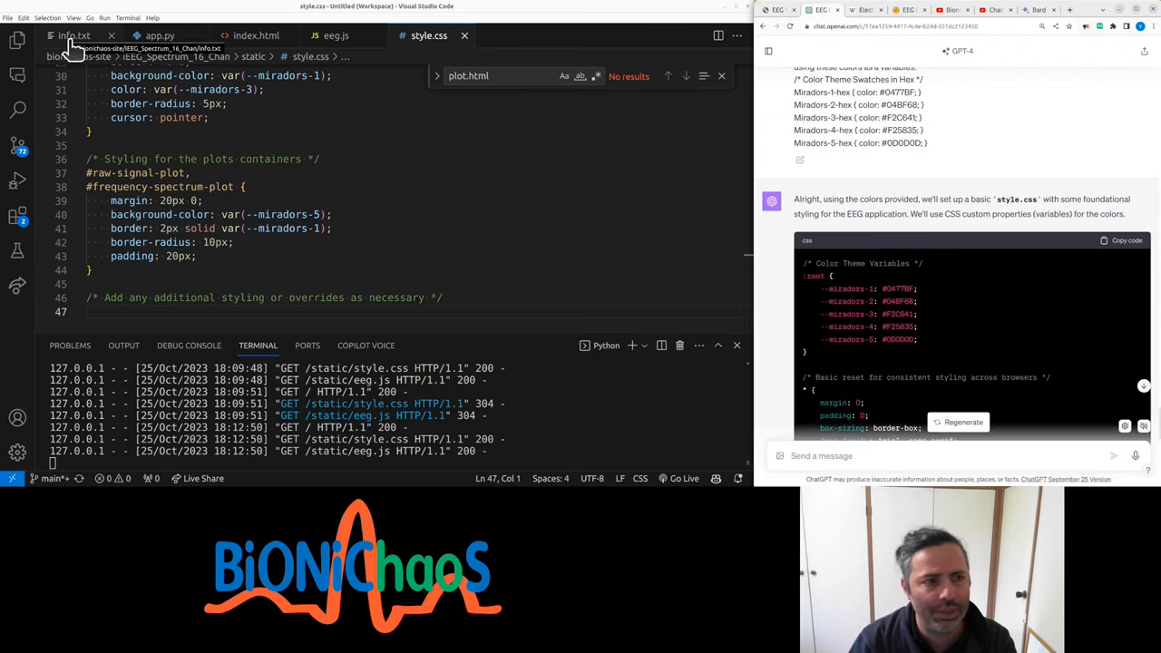
{"action": "left_click", "coordinate": [74, 35]}
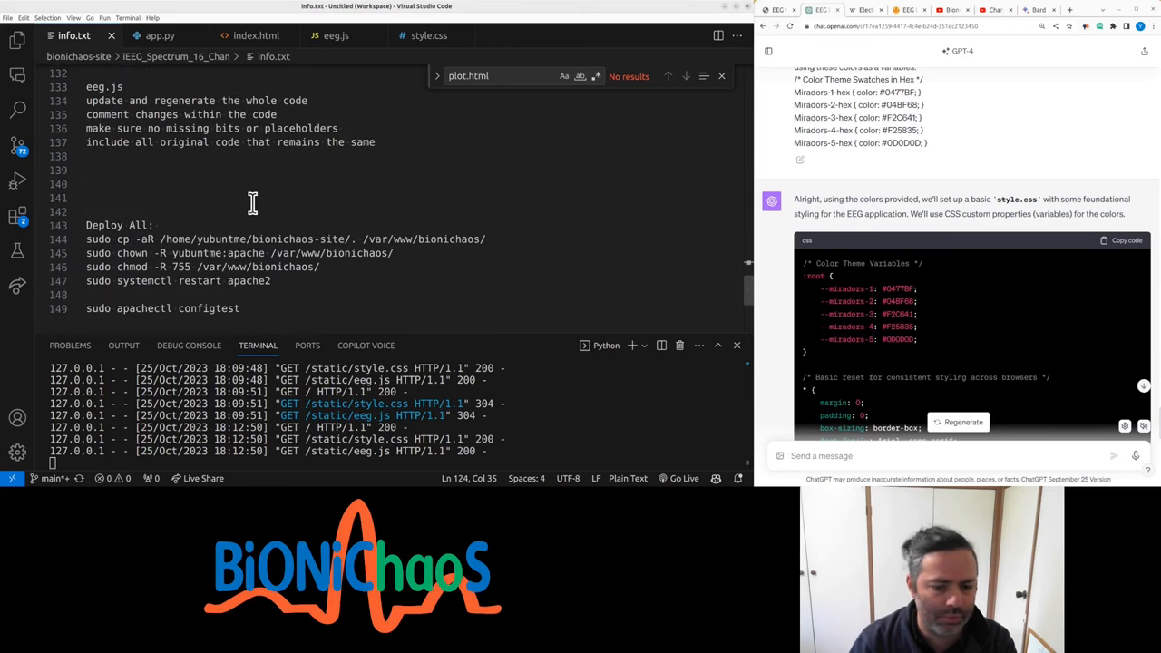
{"action": "scroll", "scroll_direction": "up", "scroll_amount": 3}
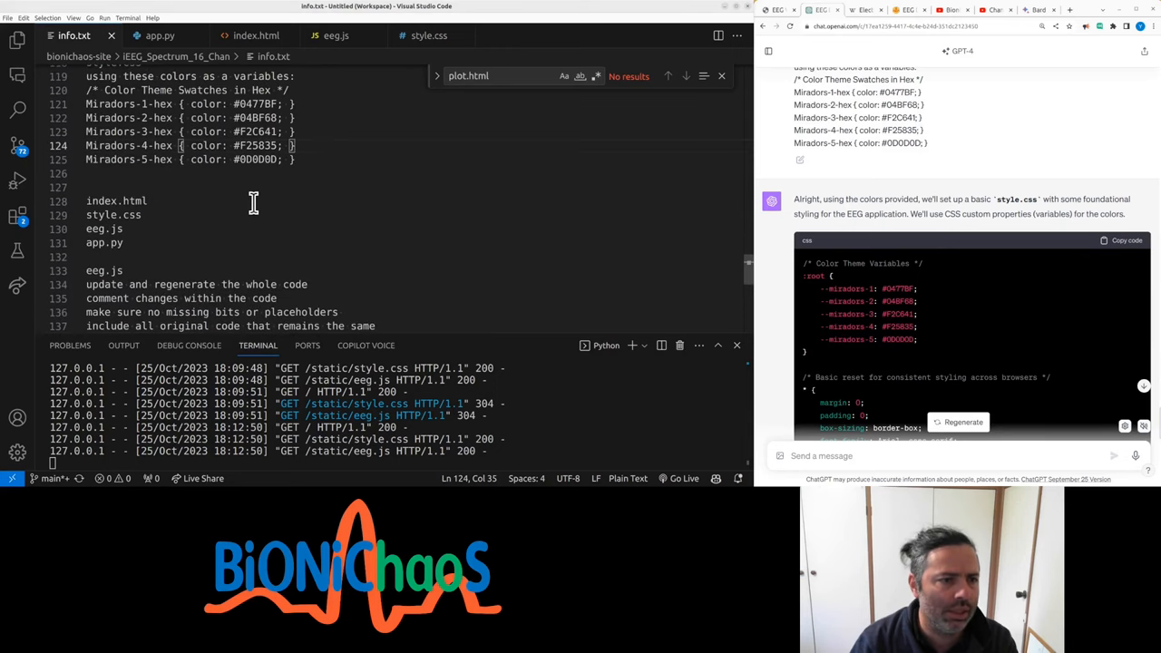
Step: Compare app.py against the original iEEG Spectrum demo page
{"action": "left_click", "coordinate": [159, 35]}
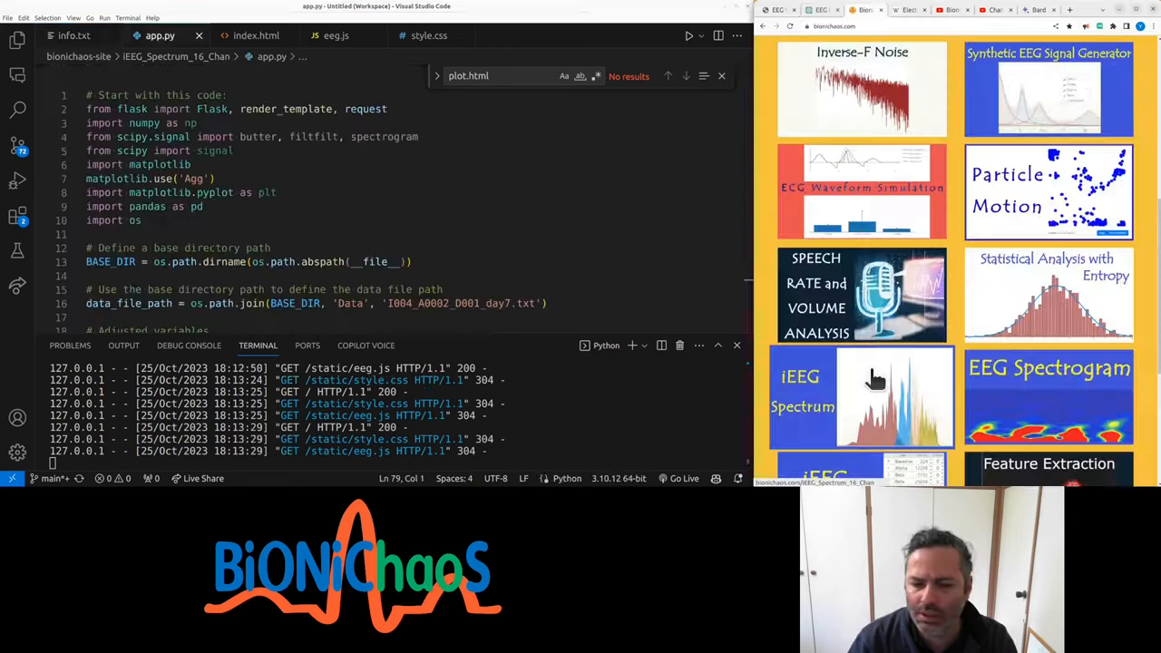
{"action": "left_click", "coordinate": [861, 397]}
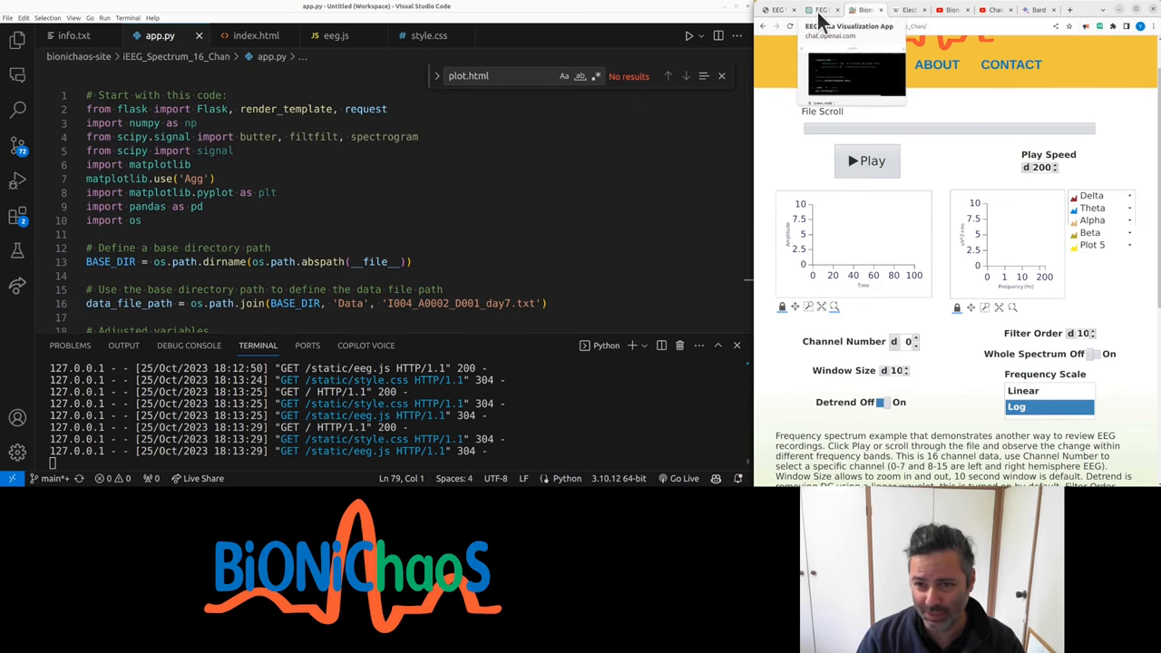
{"action": "left_click", "coordinate": [822, 10]}
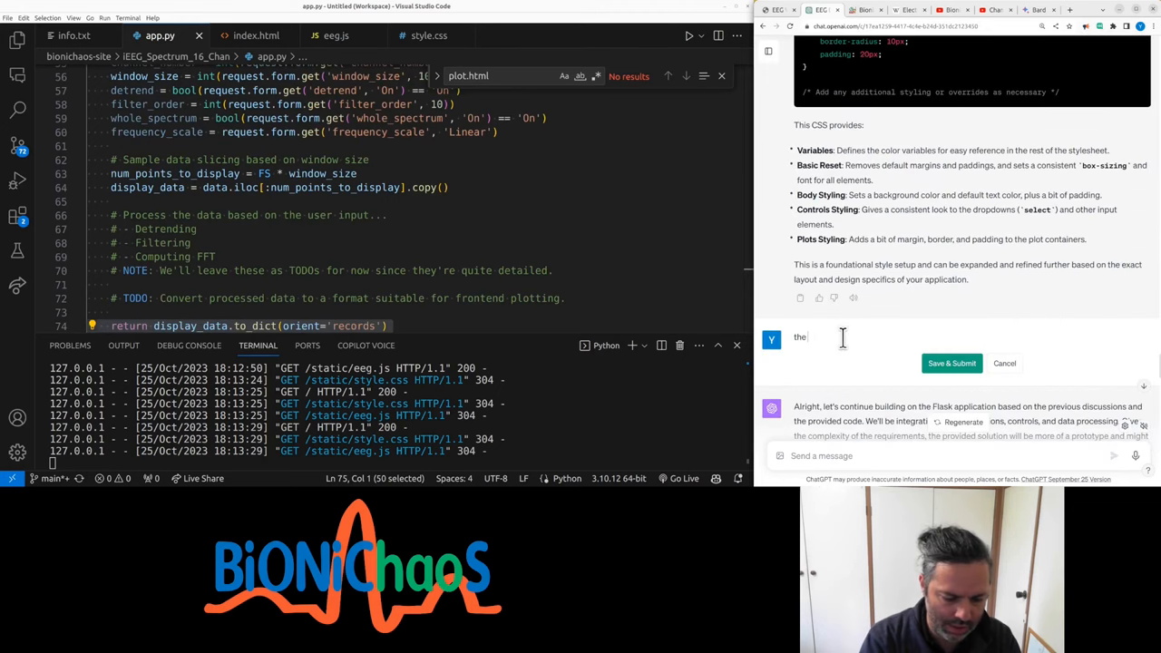
Step: Tell ChatGPT the charts are not showing anything
{"action": "type", "text": "charts are n"}
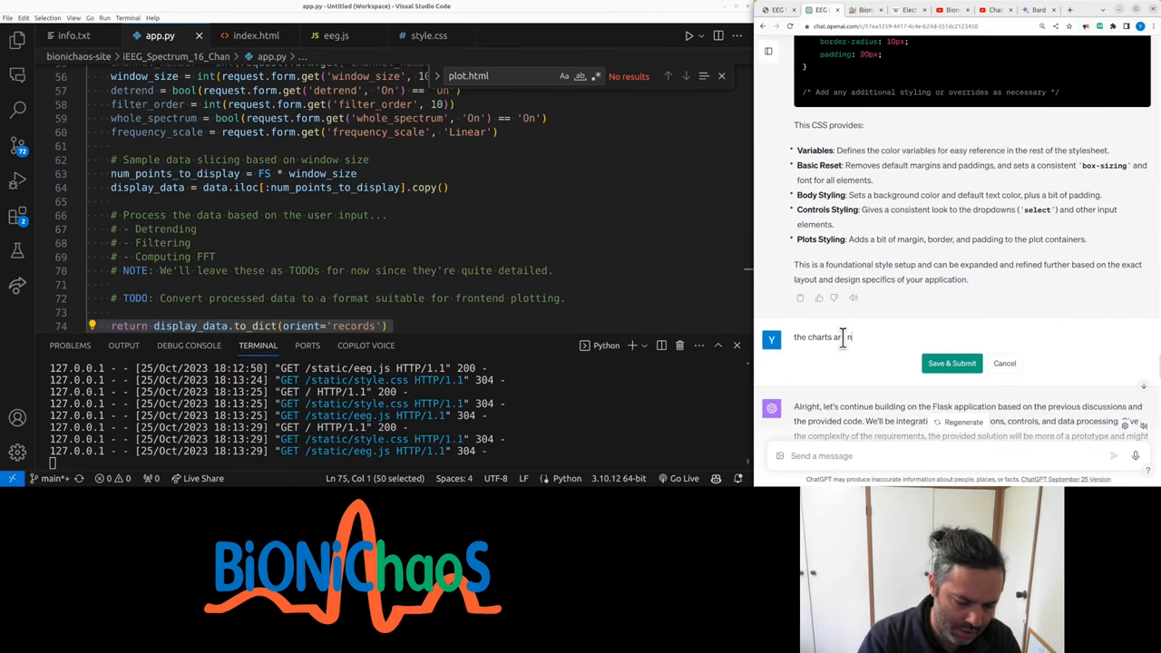
{"action": "type", "text": "not showi"}
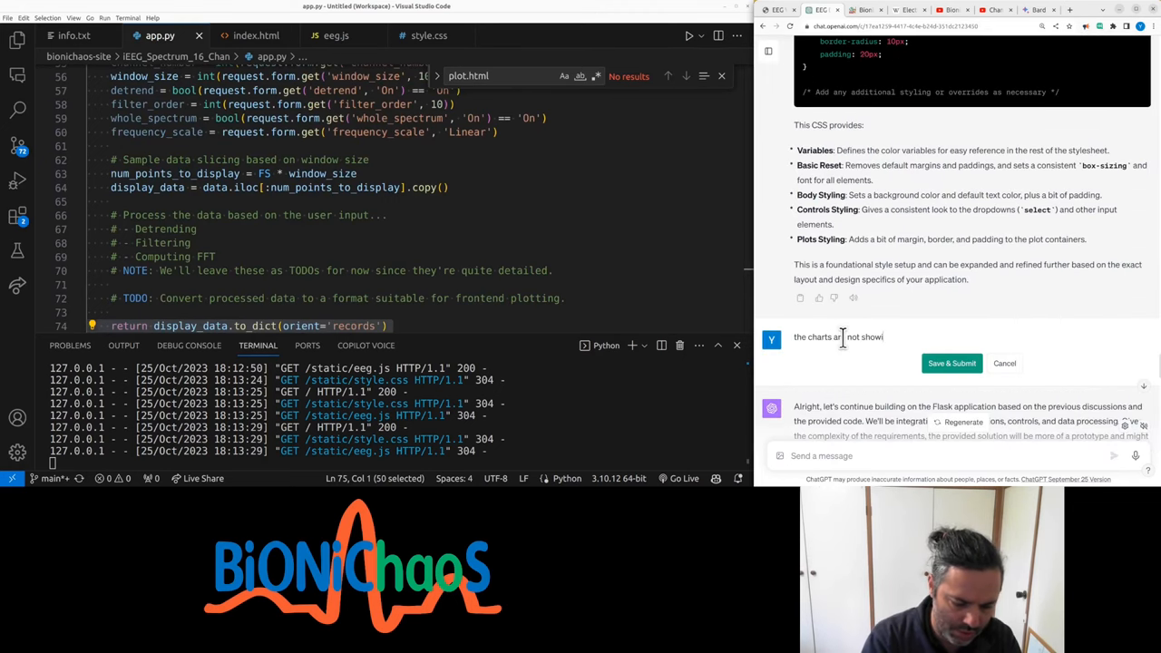
{"action": "type", "text": "ng anything"}
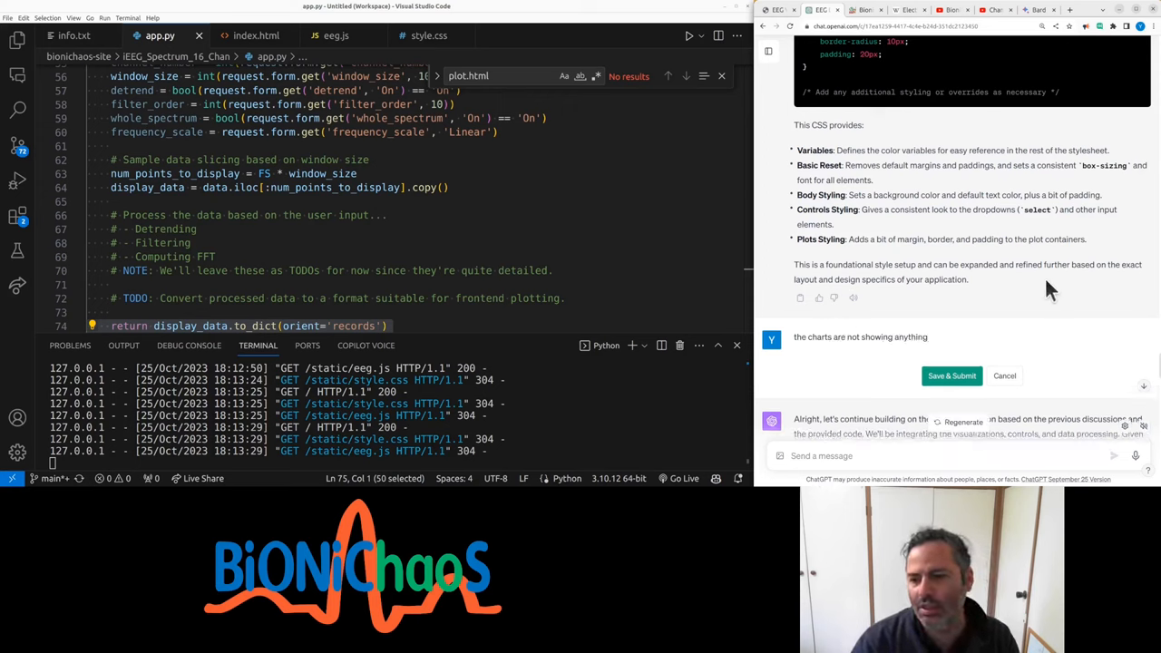
{"action": "left_click", "coordinate": [950, 376]}
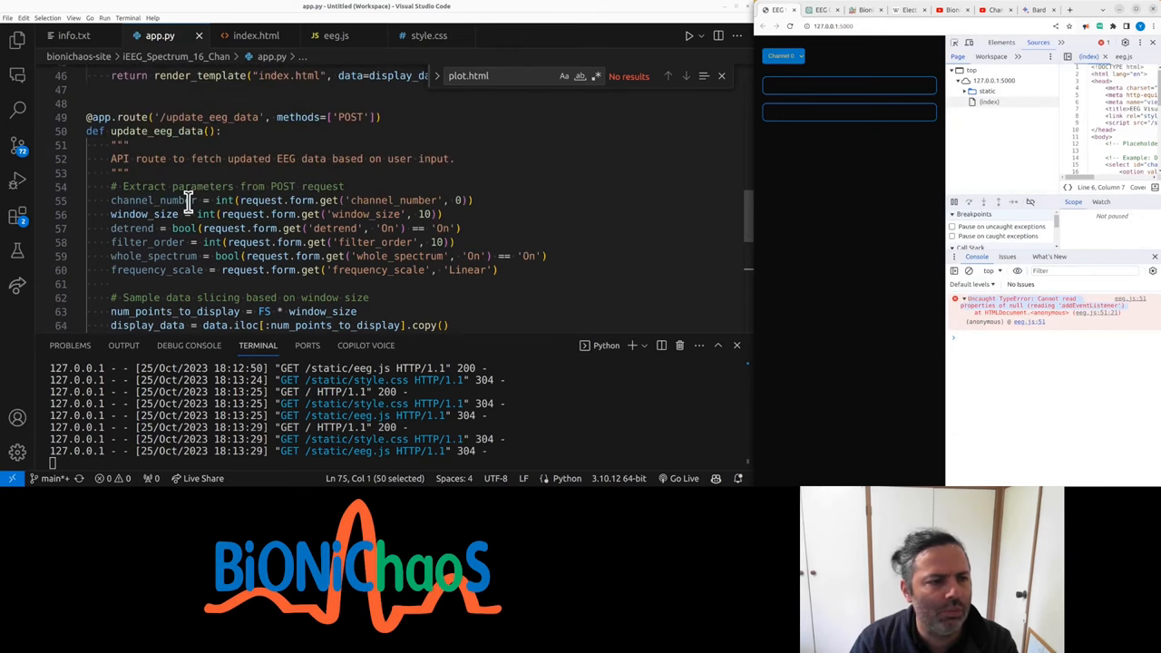
Step: Send ChatGPT the addEventListener error, then select the index.html regenerate prompt in info.txt
{"action": "left_click", "coordinate": [336, 35]}
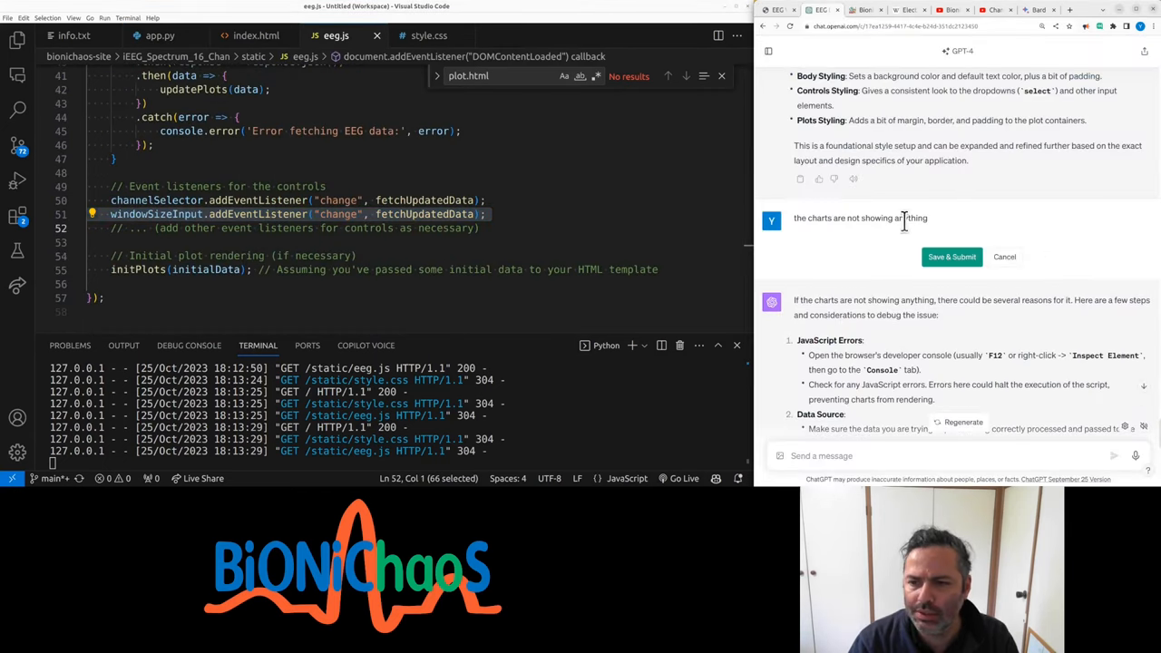
{"action": "left_click", "coordinate": [951, 257]}
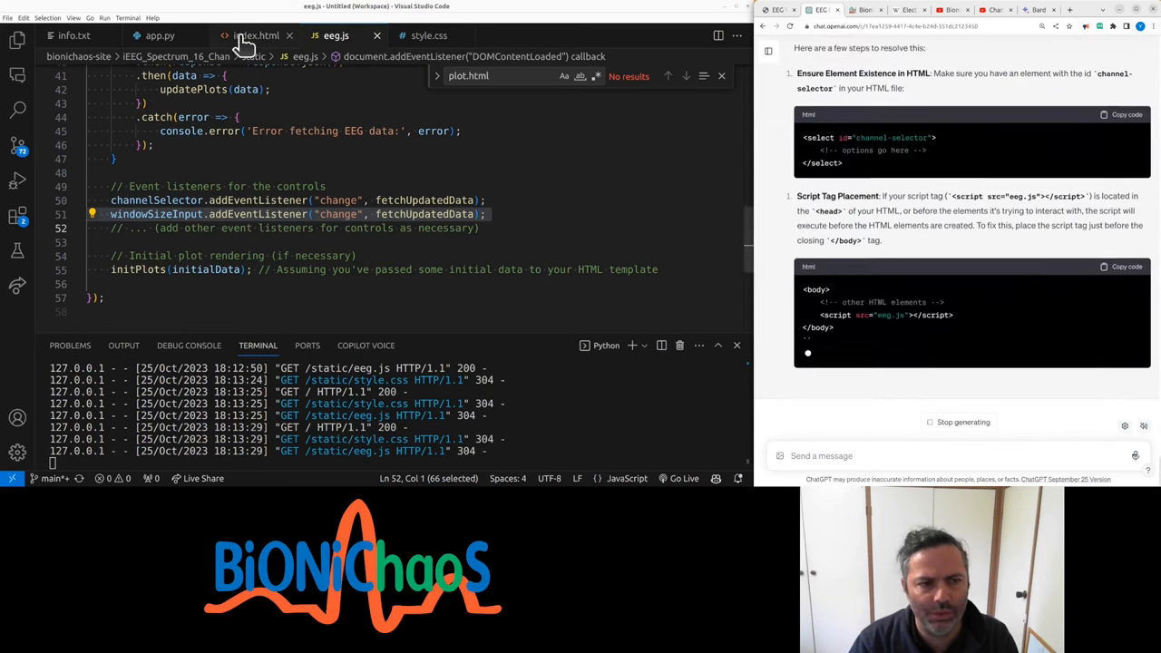
{"action": "left_click", "coordinate": [257, 35]}
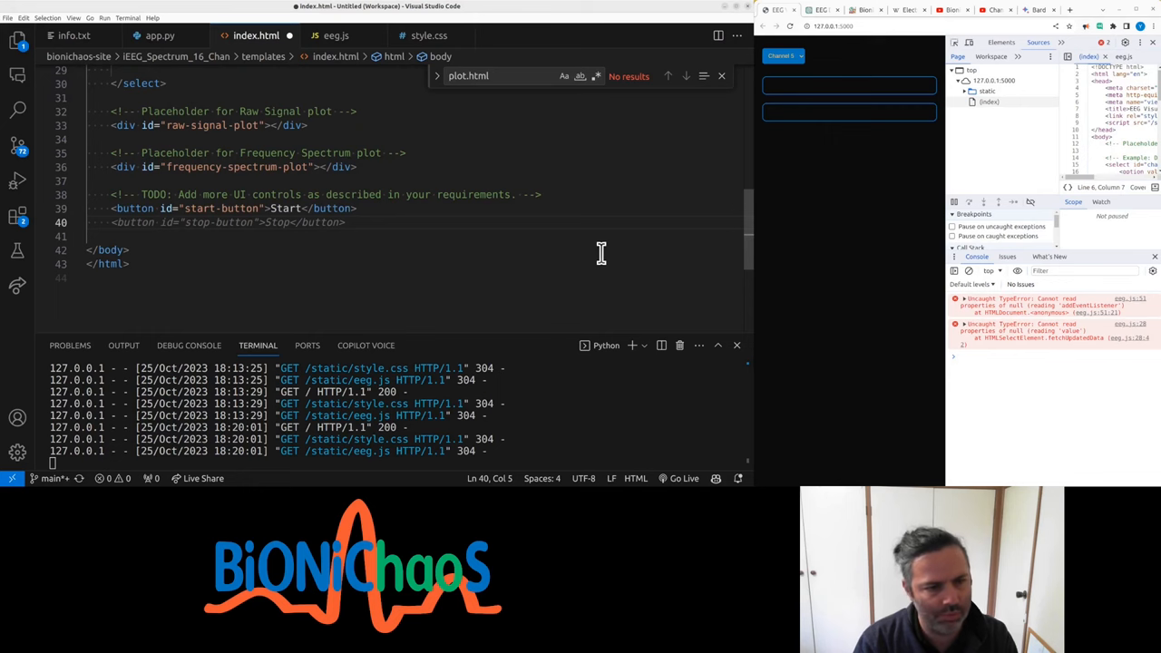
{"action": "scroll", "scroll_direction": "up", "scroll_amount": 3}
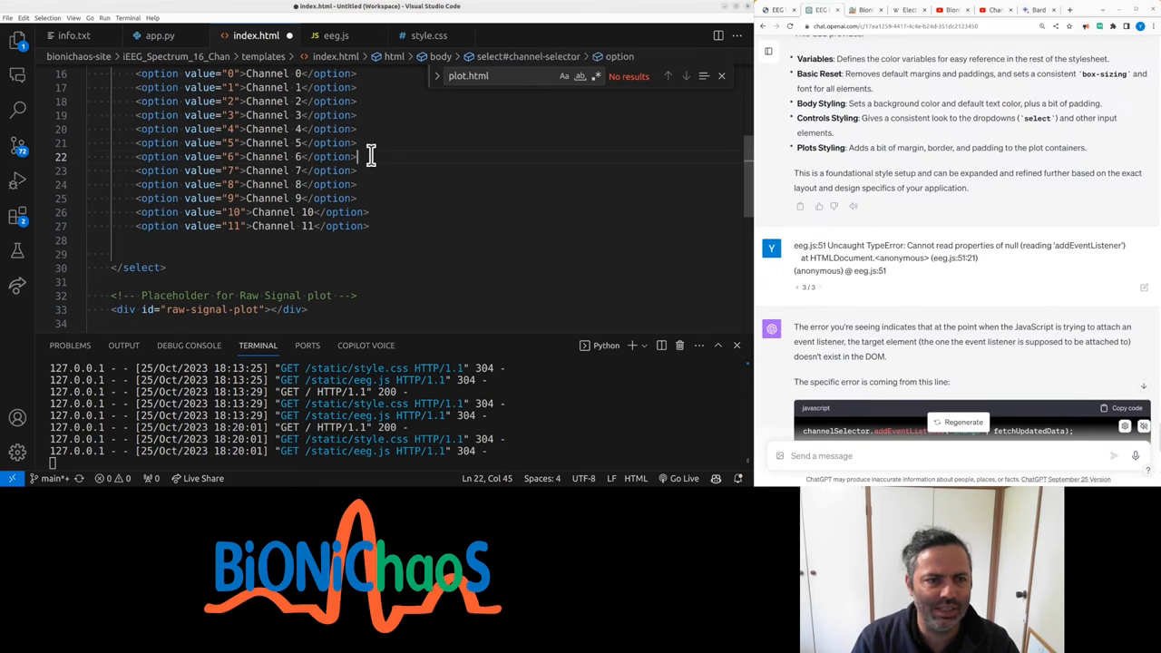
{"action": "left_click", "coordinate": [75, 35]}
{"action": "type", "text": "index.html"}
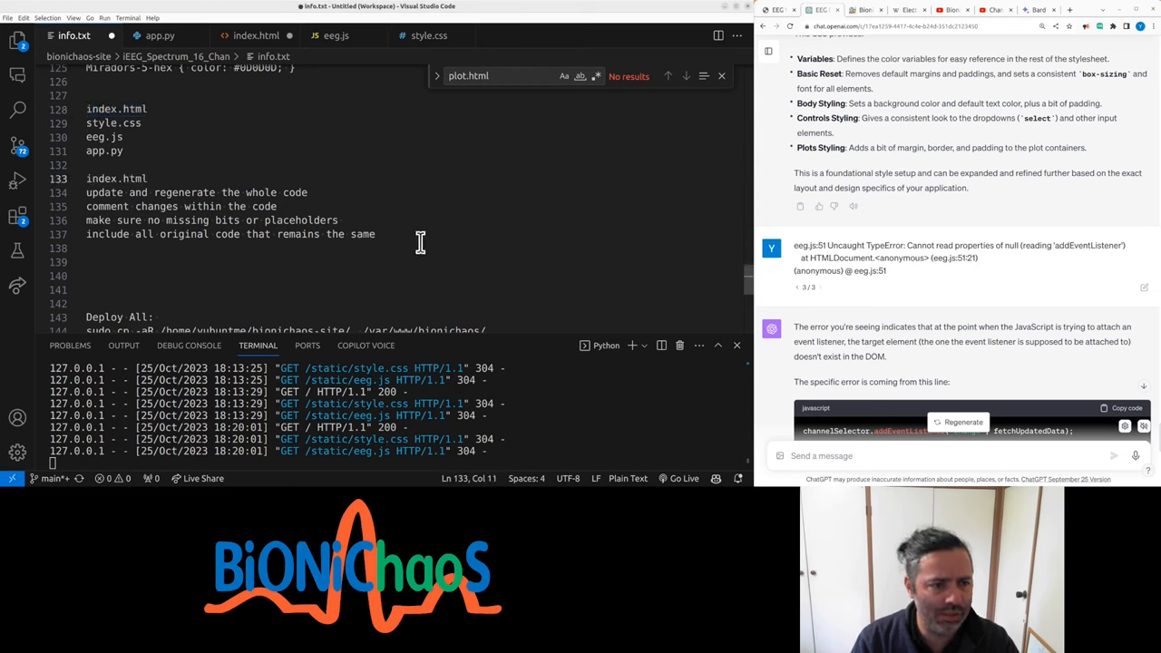
{"action": "left_click_drag", "start_coordinate": [86, 179], "coordinate": [376, 234]}
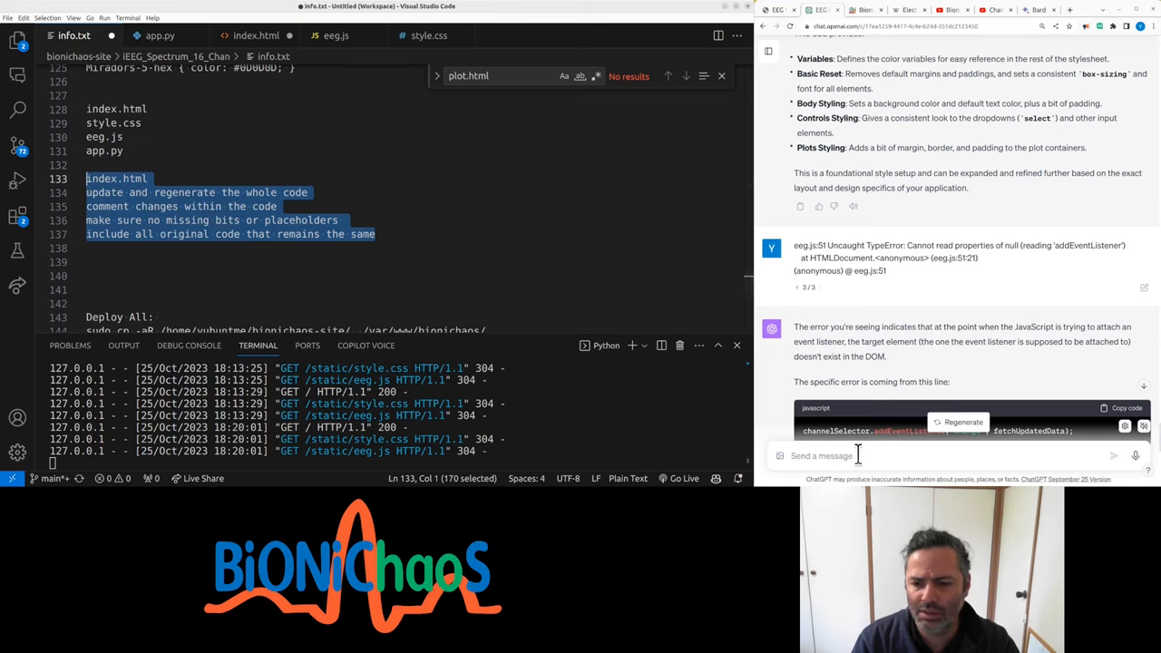
Step: Ask ChatGPT to generate the whole eeg.js file and read its Plotly reply
{"action": "left_click", "coordinate": [958, 422]}
{"action": "type", "text": "generate whole eeg.j"}
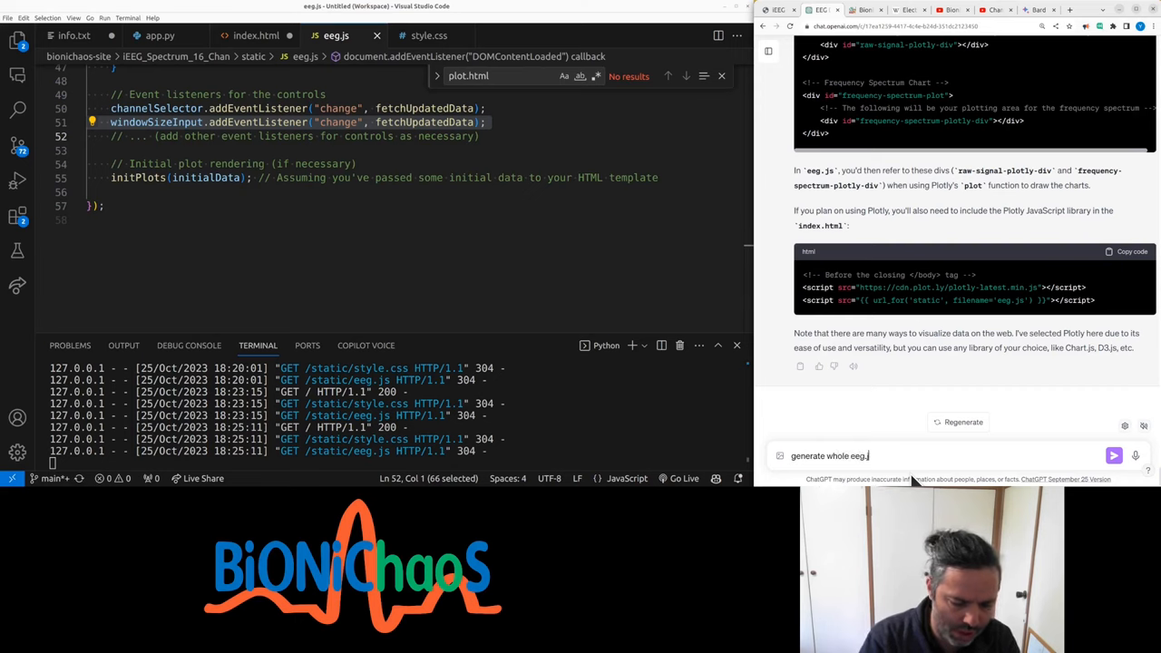
{"action": "left_click", "coordinate": [1113, 455]}
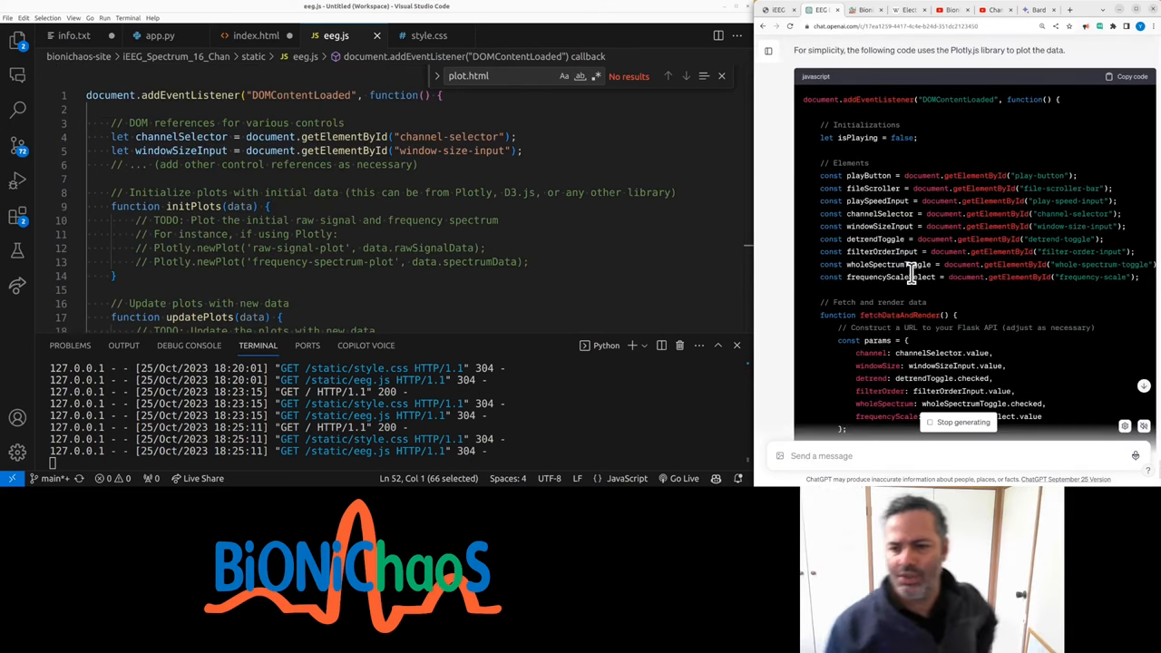
{"action": "scroll", "scroll_direction": "down", "scroll_amount": 3}
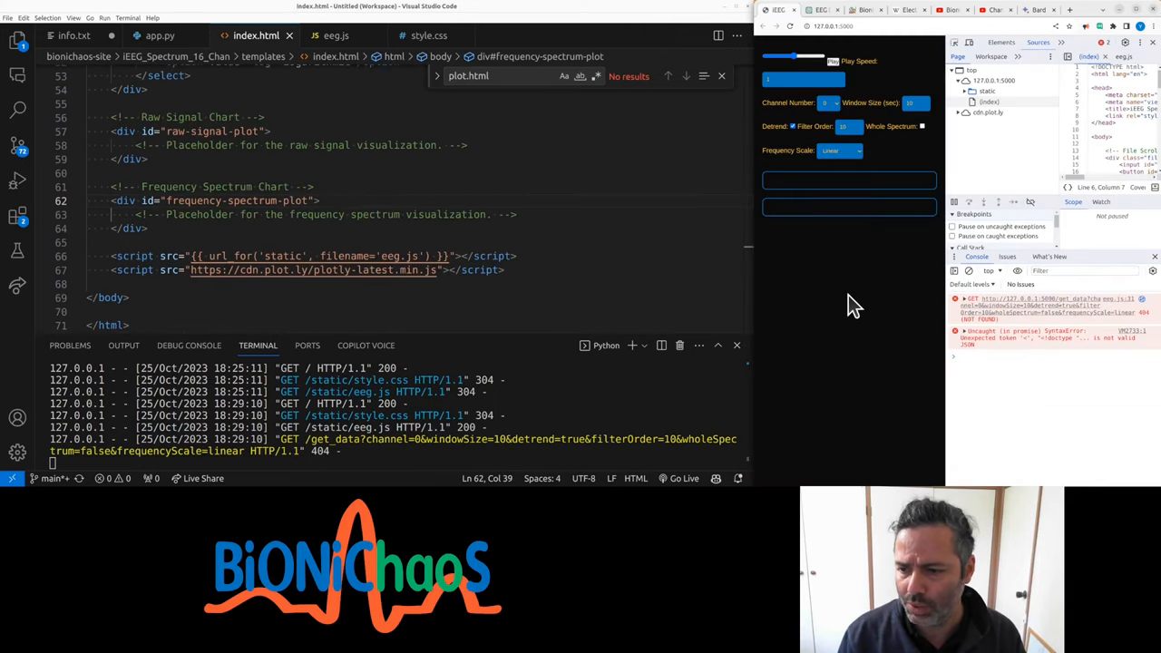
{"action": "mouse_move", "coordinate": [860, 23]}
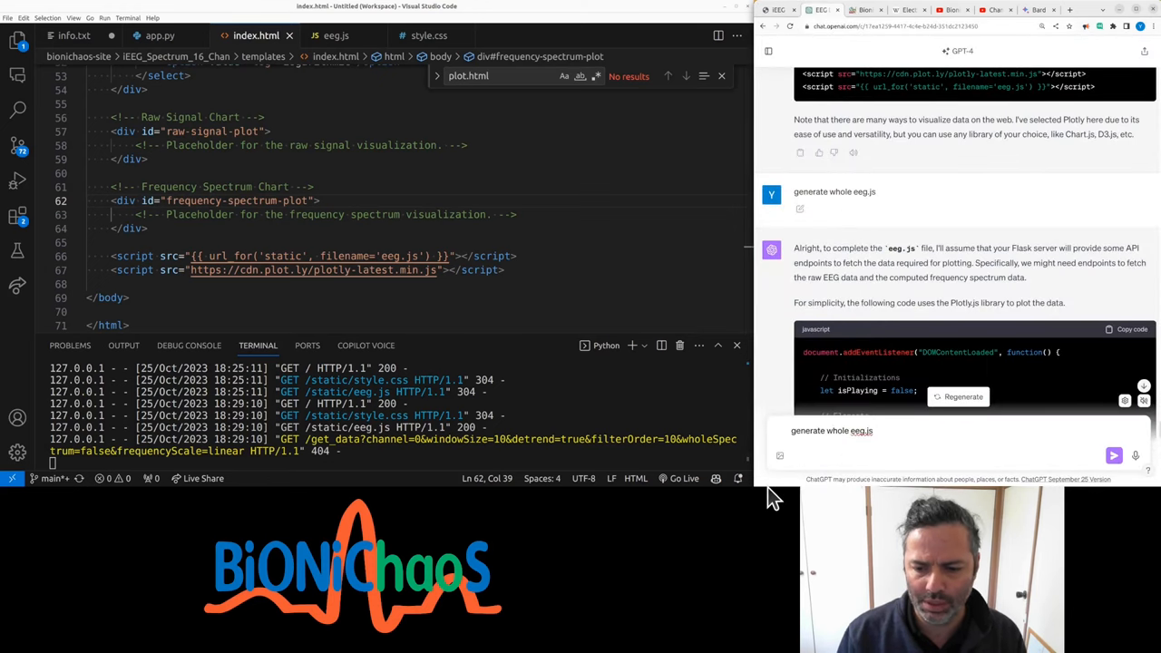
Step: Request the full app.py from ChatGPT and paste it in, adding the /get_data spectrum route
{"action": "left_click", "coordinate": [1113, 455]}
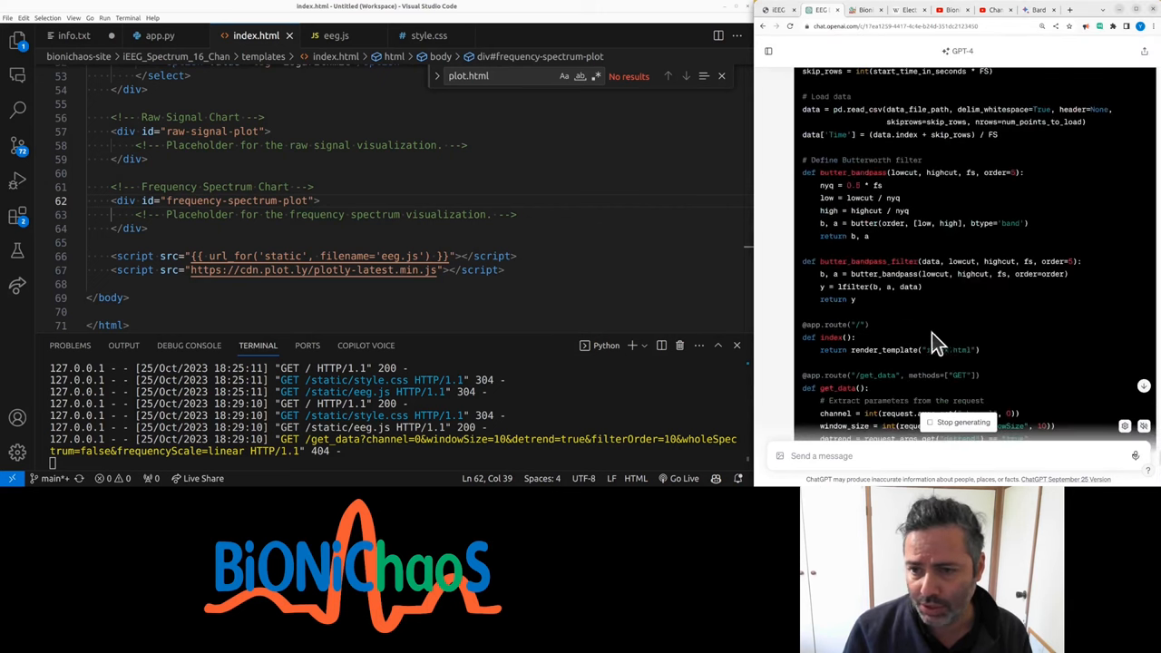
{"action": "left_click", "coordinate": [160, 36]}
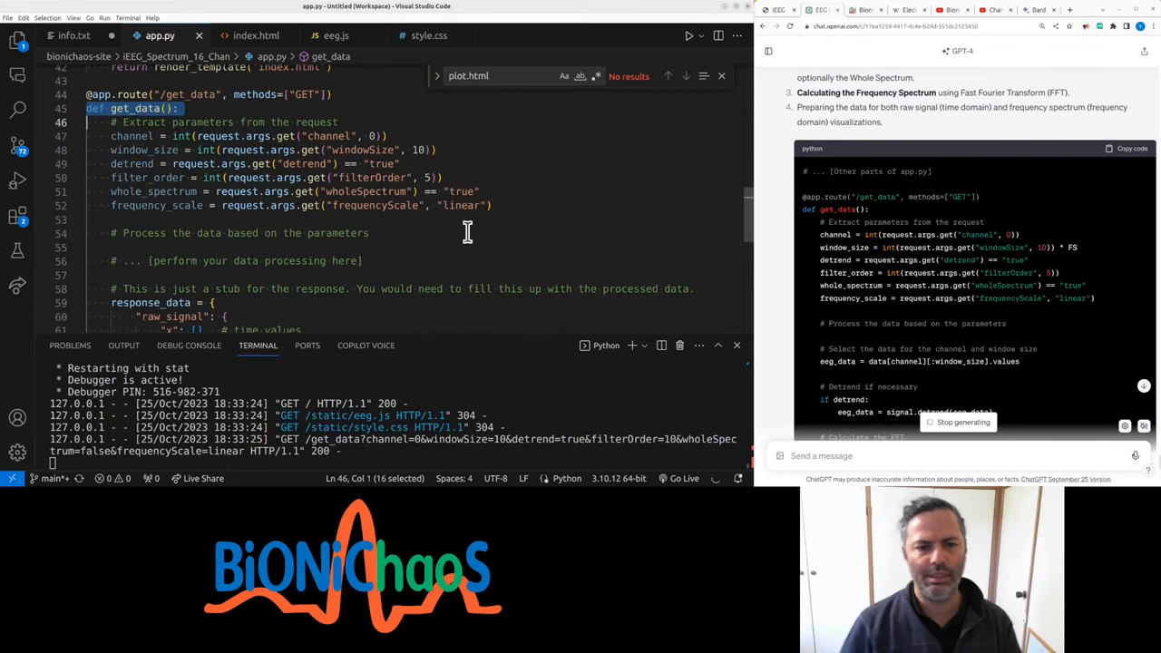
{"action": "left_click", "coordinate": [436, 149]}
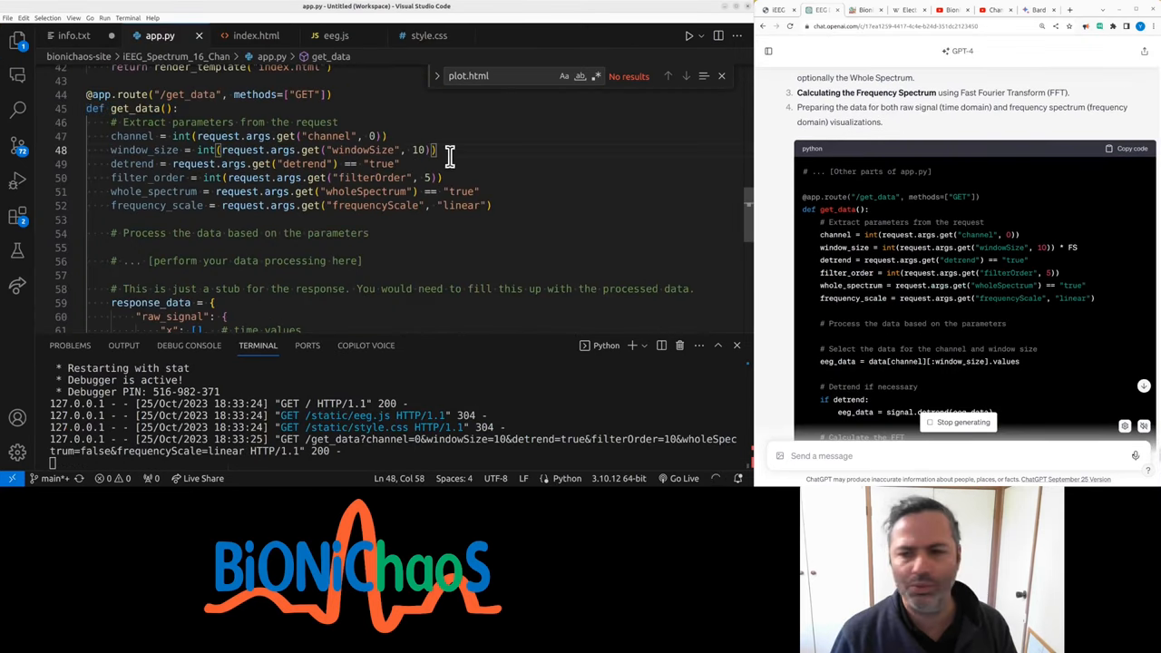
{"action": "scroll", "scroll_direction": "up", "scroll_amount": 3}
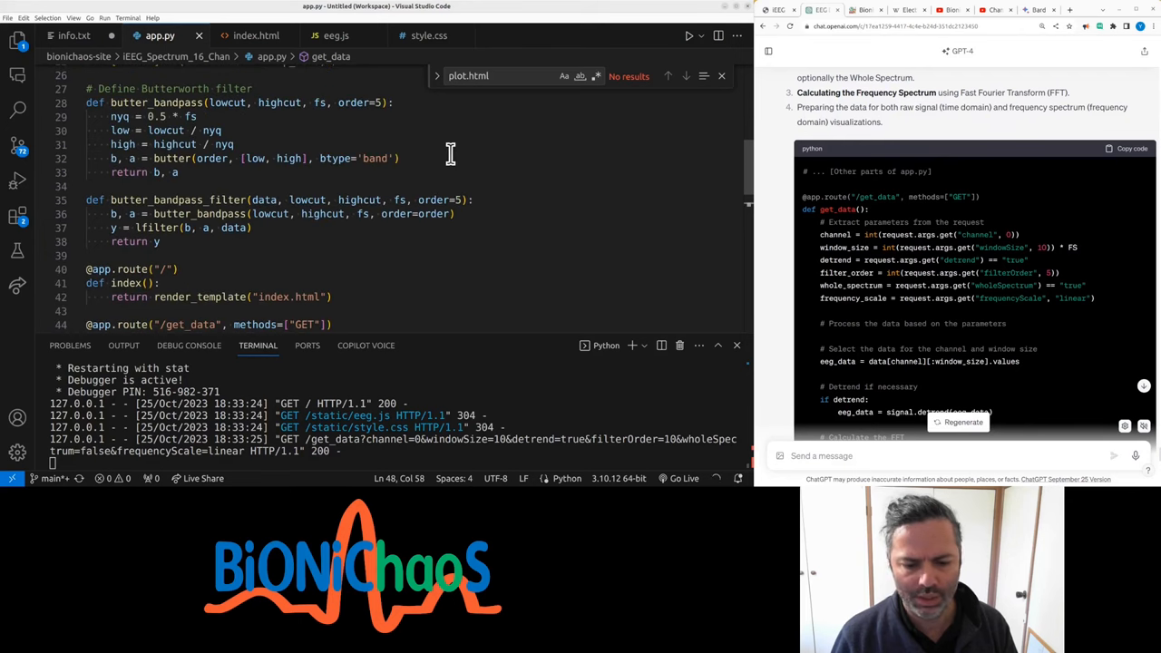
{"action": "scroll", "scroll_direction": "down", "scroll_amount": 3}
{"action": "type", "text": "FS"}
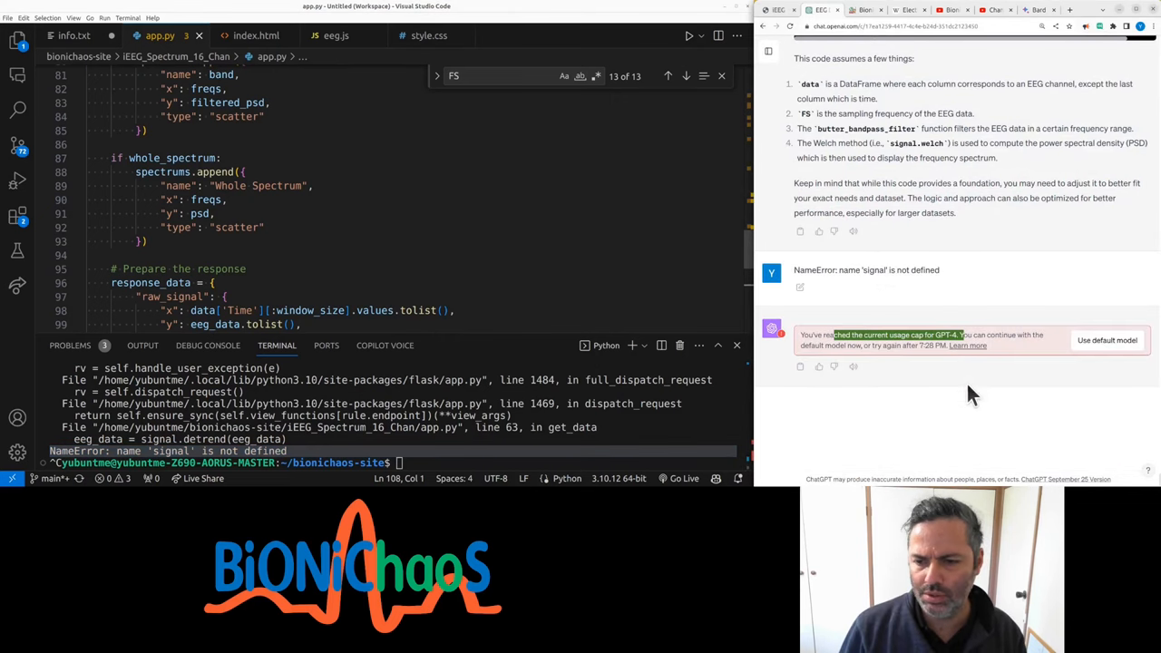
{"action": "mouse_move", "coordinate": [980, 407]}
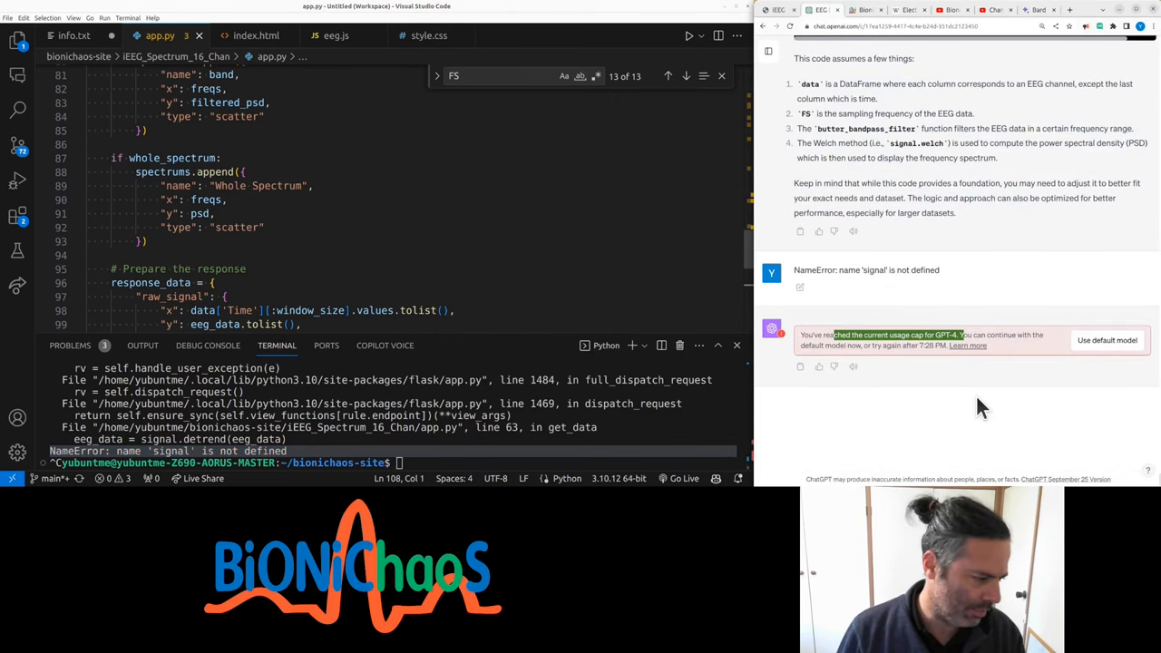
{"action": "mouse_move", "coordinate": [1011, 363]}
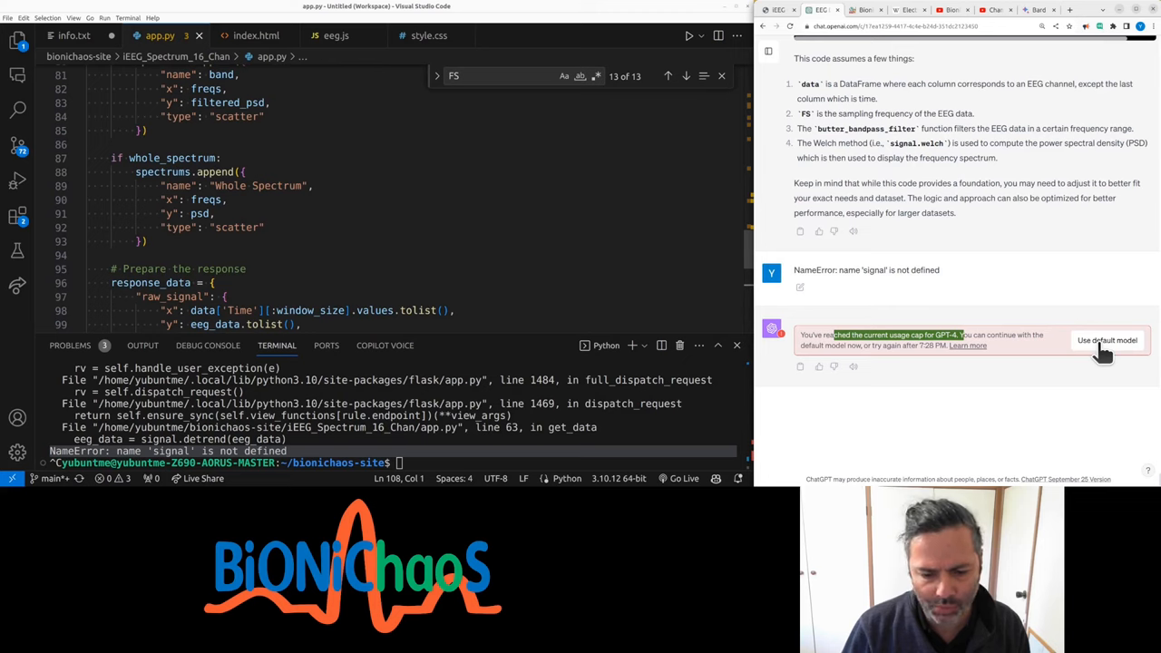
{"action": "mouse_move", "coordinate": [912, 374]}
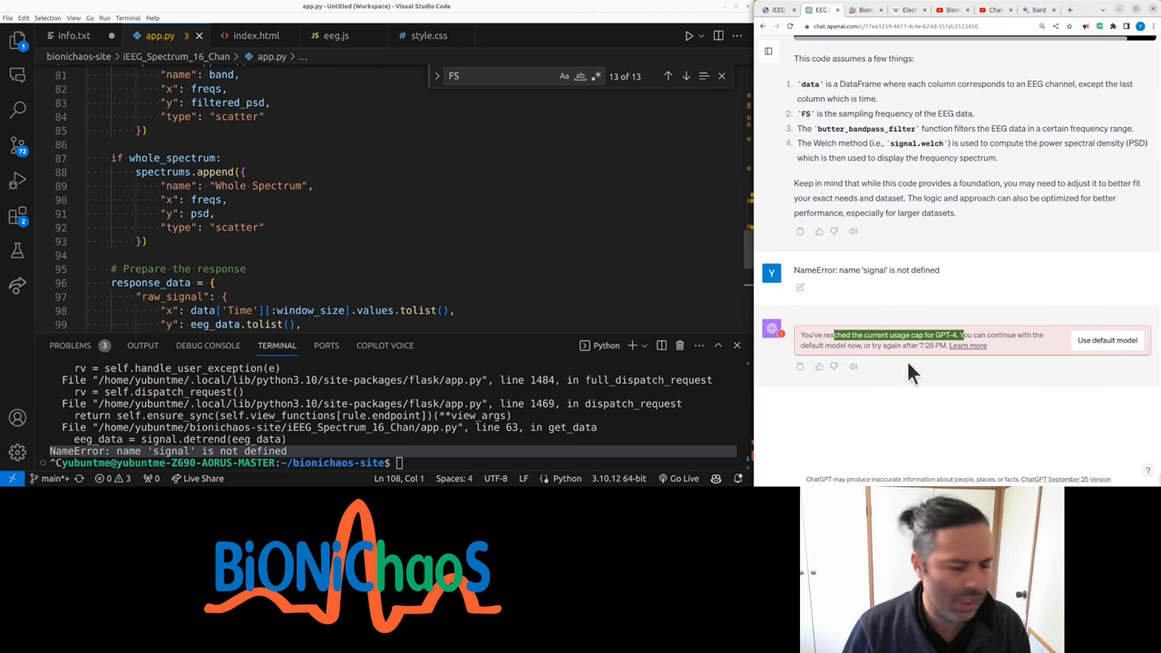